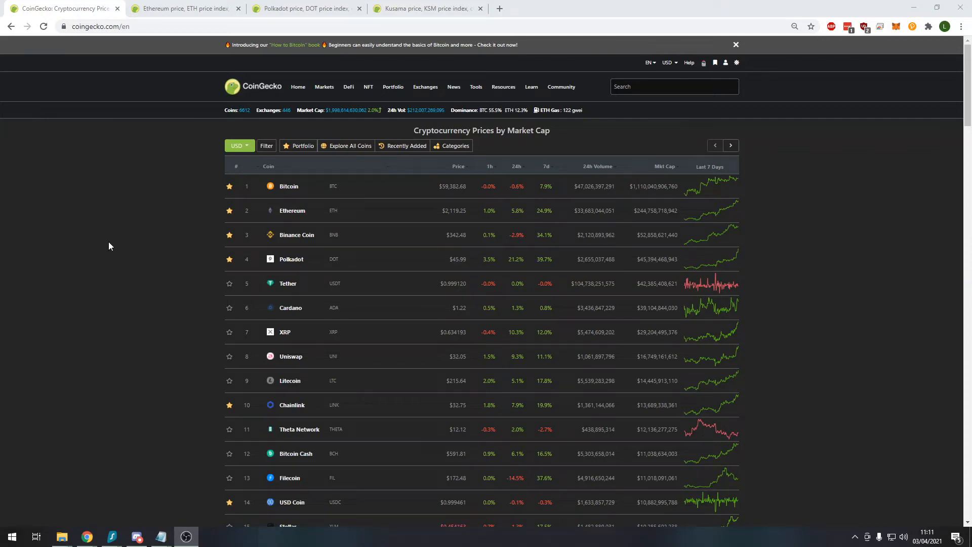
{"action": "mouse_move", "coordinate": [115, 243]}
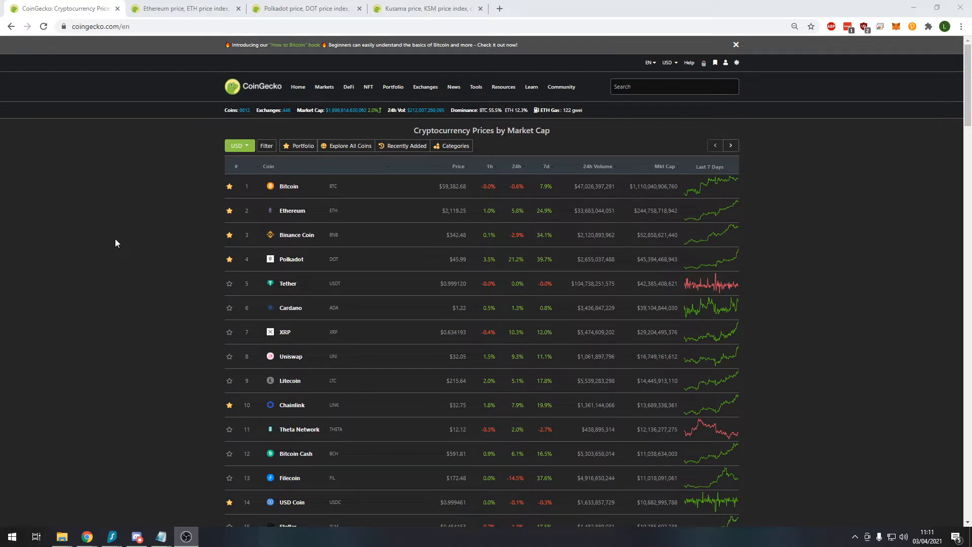
Browse the Ethereum, Polkadot and Kusama CoinGecko price pages, scrolling through the Kusama page
{"action": "left_click", "coordinate": [183, 8]}
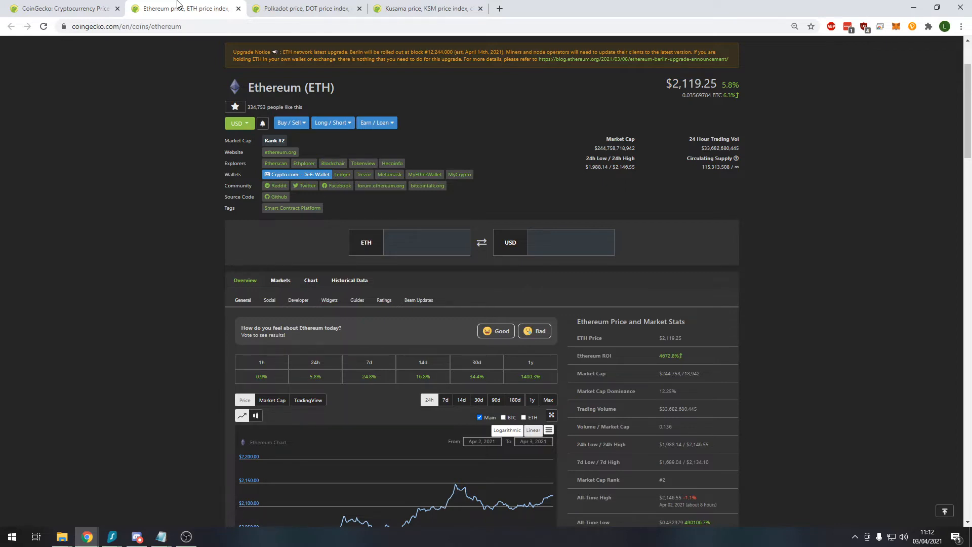
{"action": "mouse_move", "coordinate": [274, 5]}
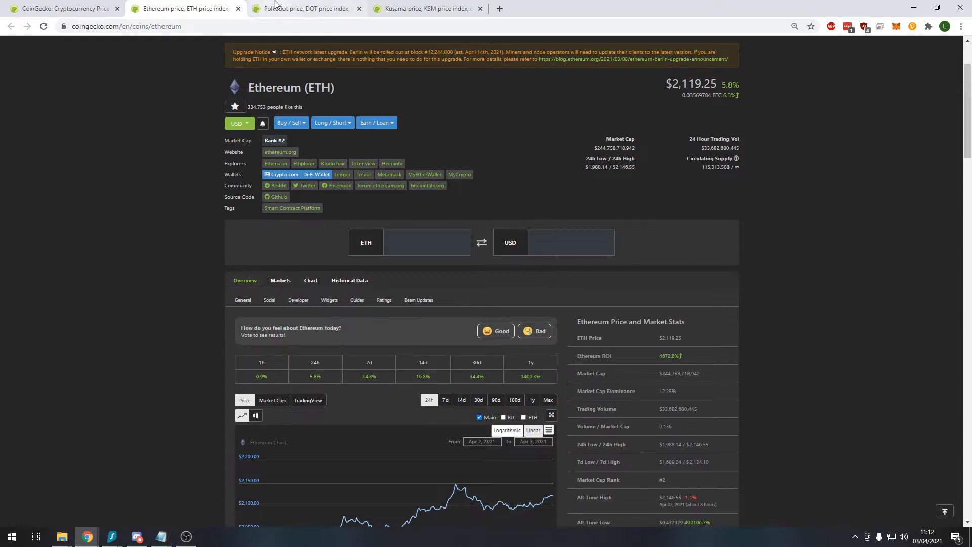
{"action": "left_click", "coordinate": [304, 8]}
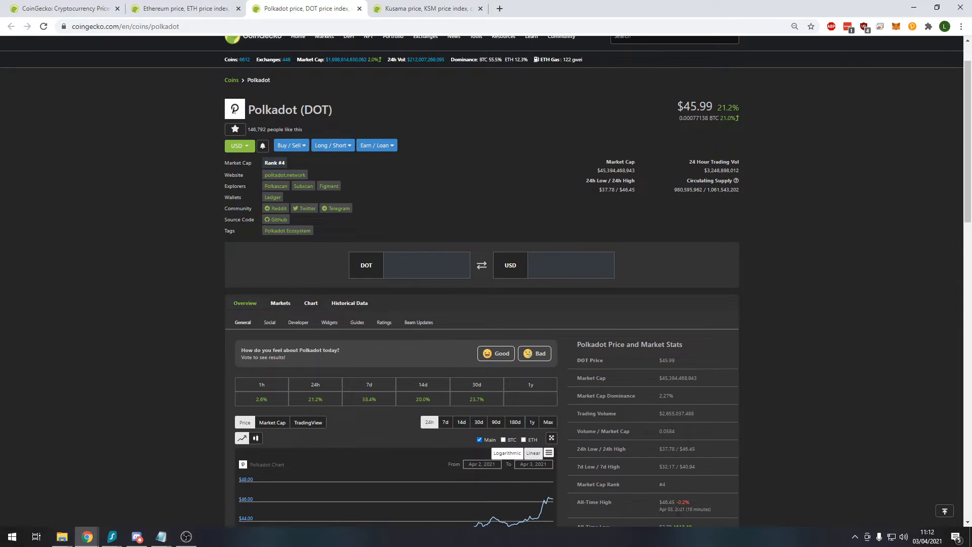
{"action": "mouse_move", "coordinate": [647, 496]}
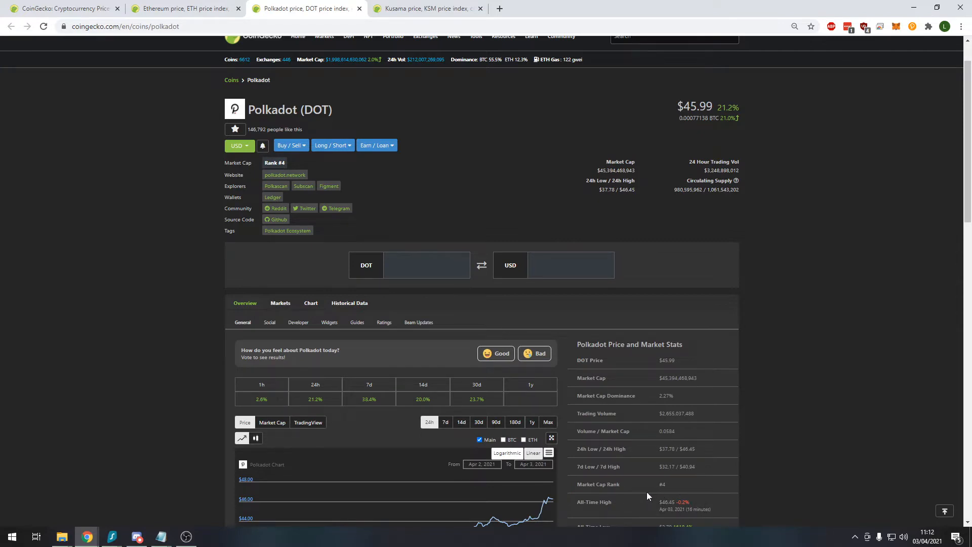
{"action": "mouse_move", "coordinate": [648, 105]}
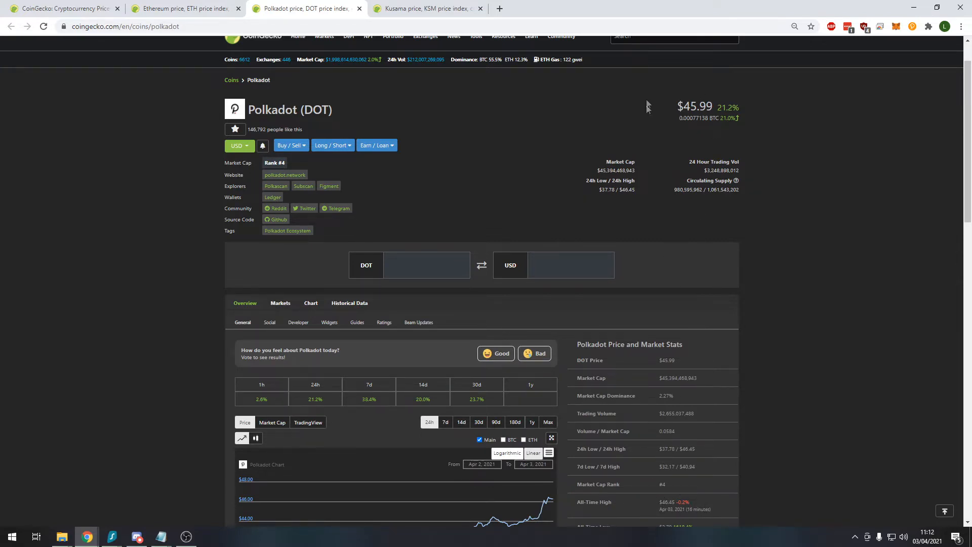
{"action": "mouse_move", "coordinate": [396, 5]}
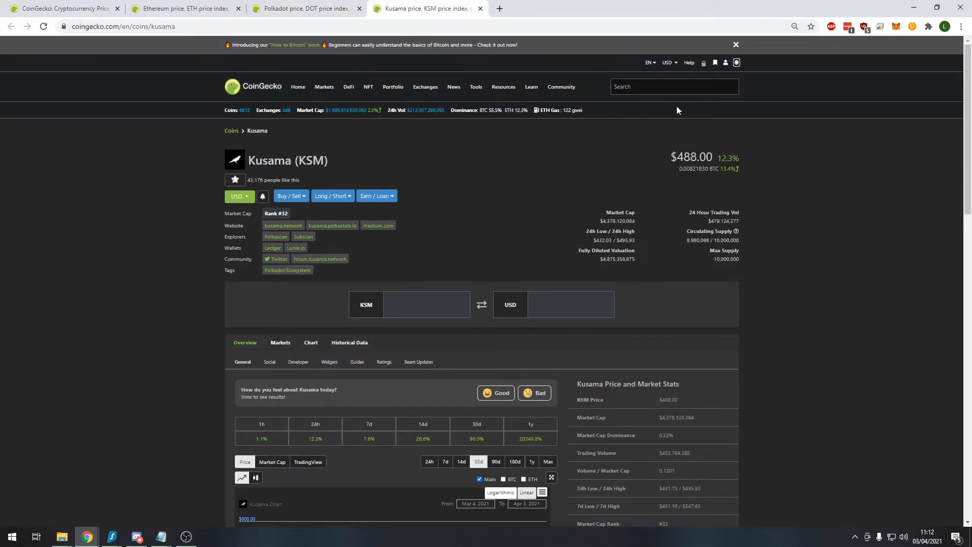
{"action": "scroll", "scroll_direction": "down", "scroll_amount": 3}
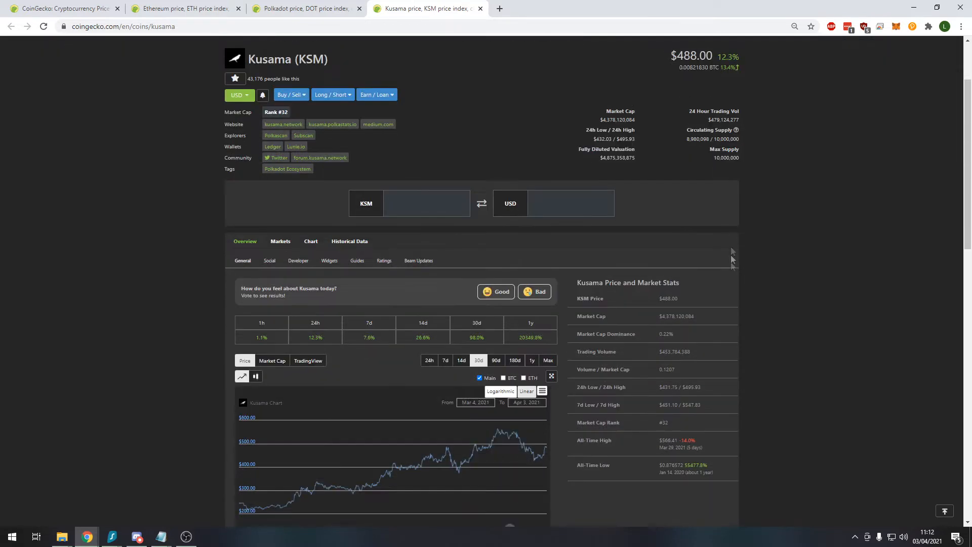
{"action": "mouse_move", "coordinate": [694, 455]}
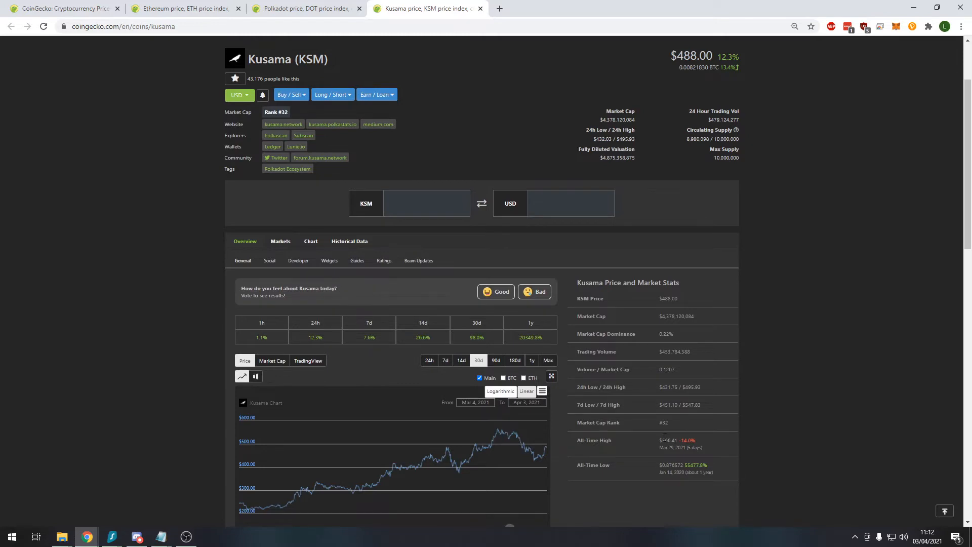
{"action": "scroll", "scroll_direction": "up", "scroll_amount": 3}
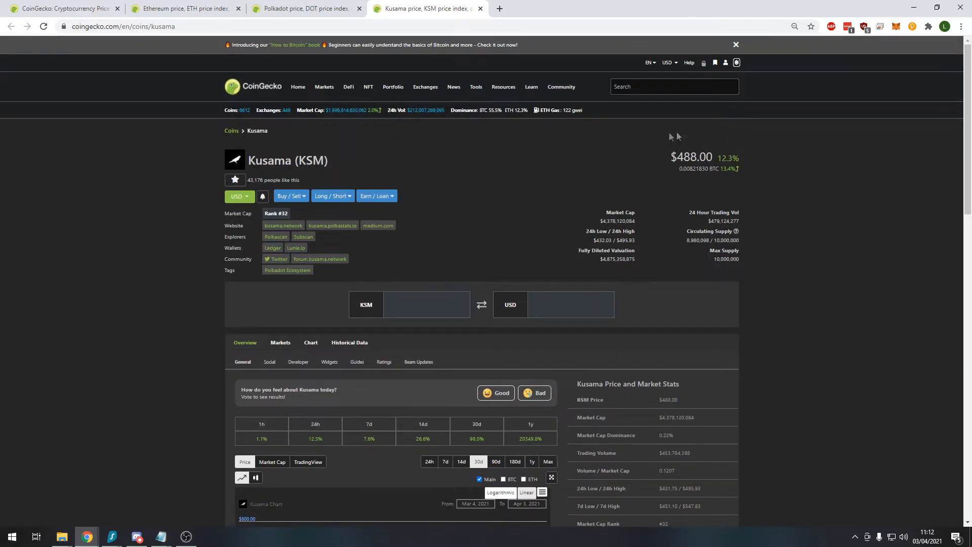
{"action": "mouse_move", "coordinate": [762, 155]}
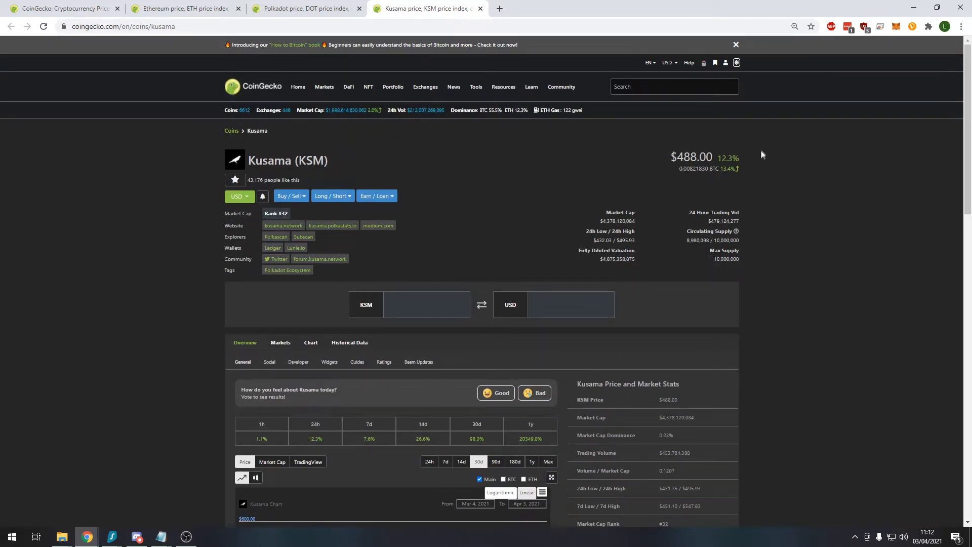
{"action": "mouse_move", "coordinate": [310, 149]}
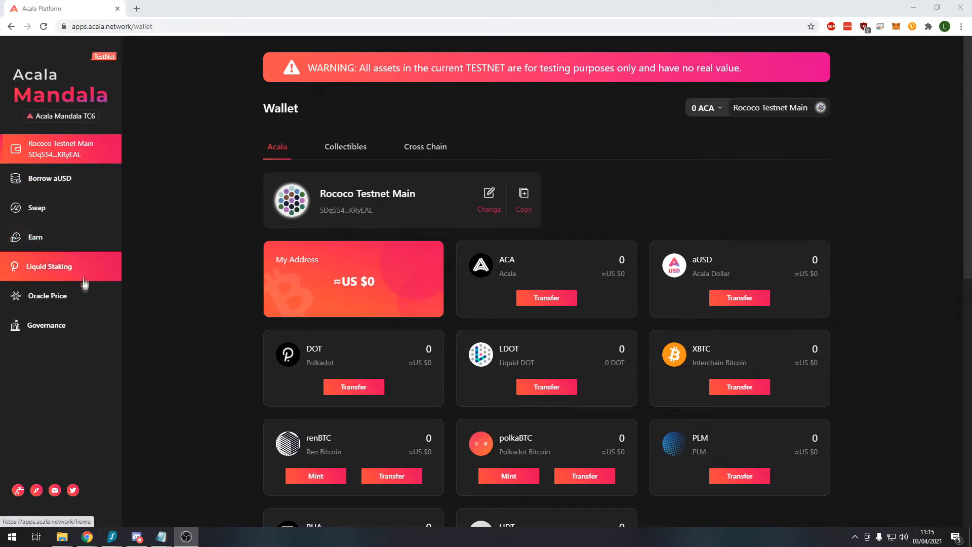
{"action": "mouse_move", "coordinate": [83, 325]}
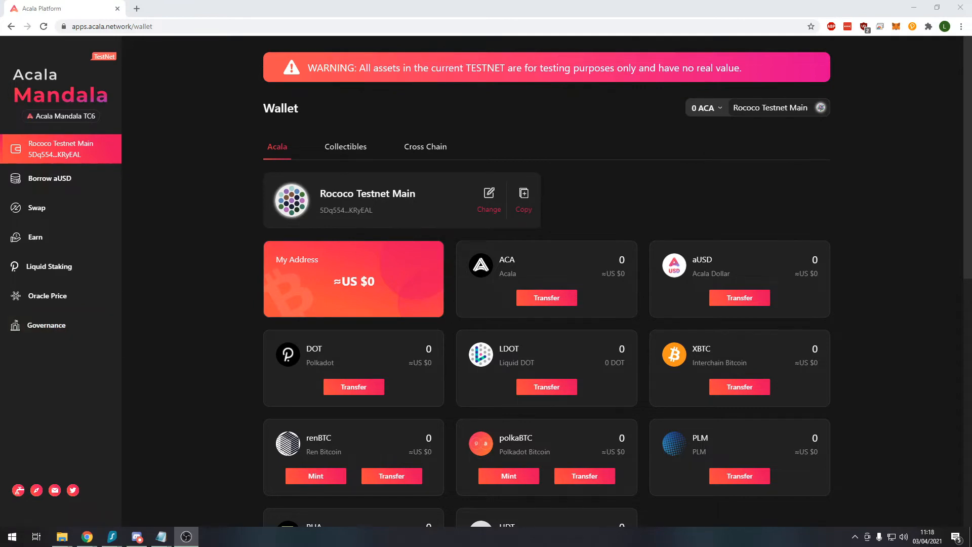
{"action": "mouse_move", "coordinate": [85, 367]}
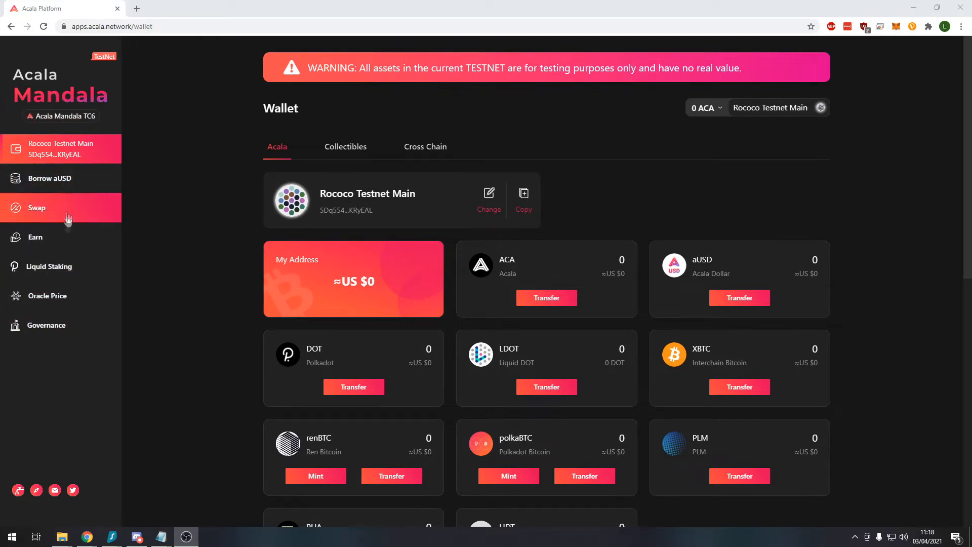
{"action": "mouse_move", "coordinate": [19, 490]}
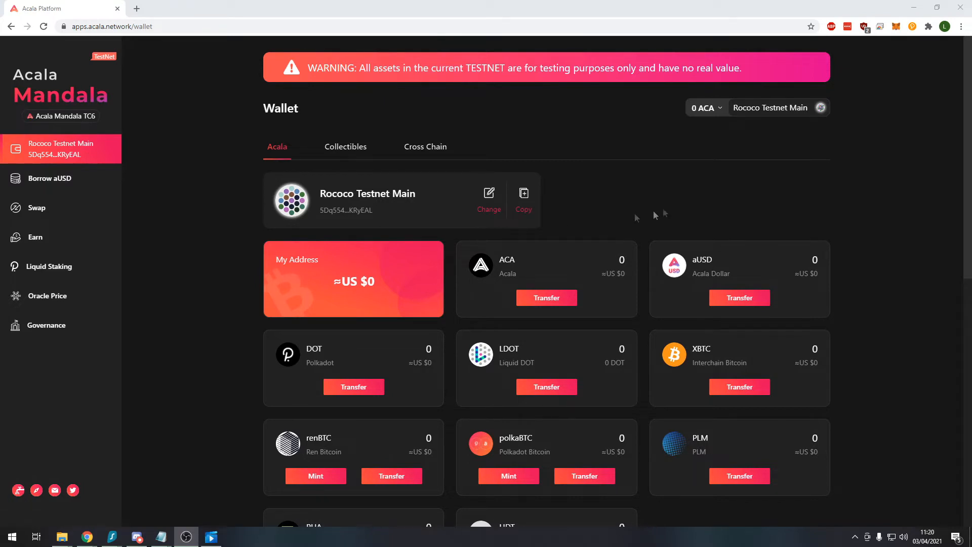
{"action": "mouse_move", "coordinate": [912, 26]}
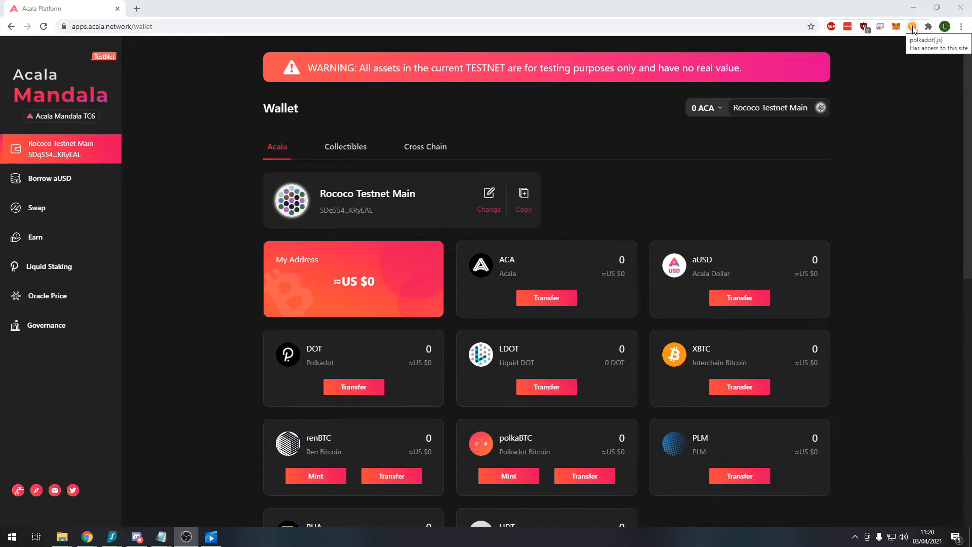
Show the polkadot{.js} accounts list and copy the Rococo Testnet Main address
{"action": "left_click", "coordinate": [912, 26]}
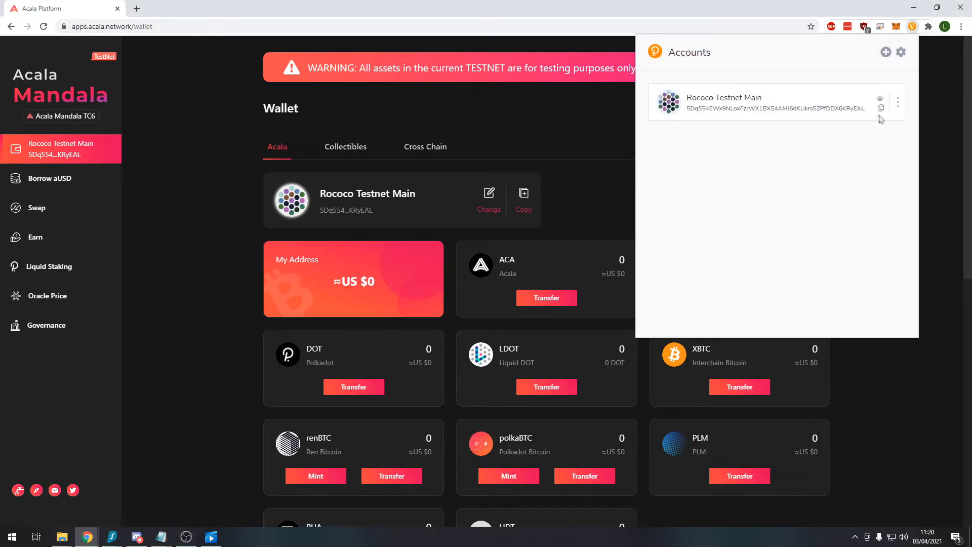
{"action": "left_click", "coordinate": [881, 108]}
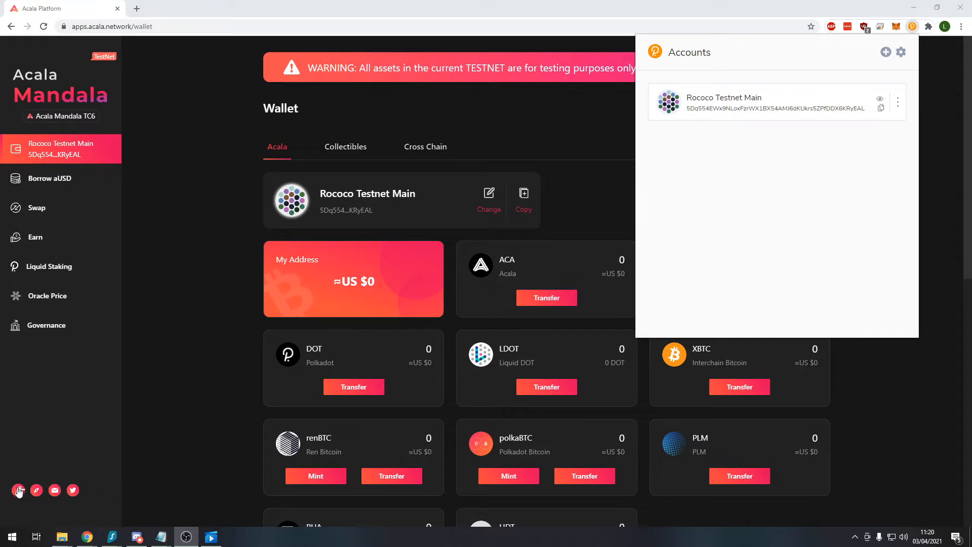
{"action": "mouse_move", "coordinate": [18, 490]}
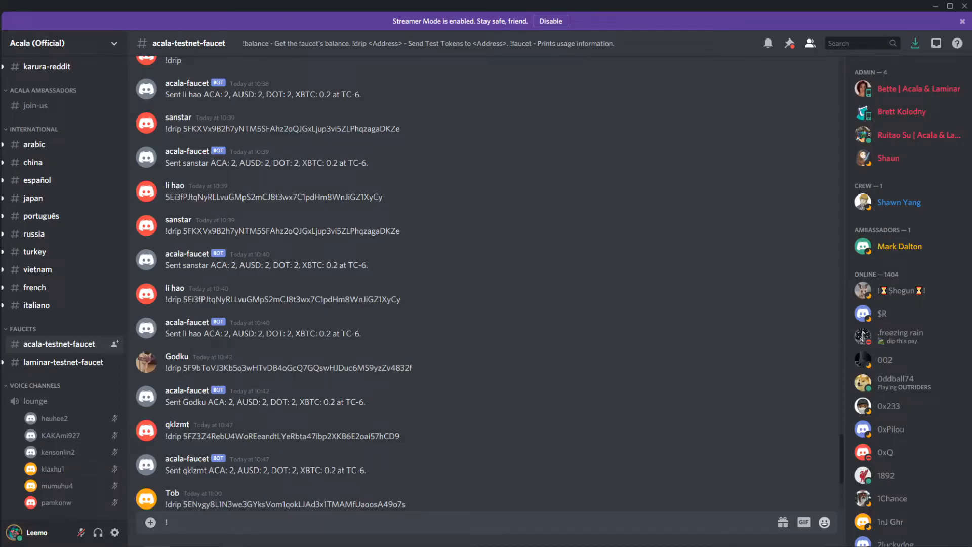
{"action": "mouse_move", "coordinate": [82, 251]}
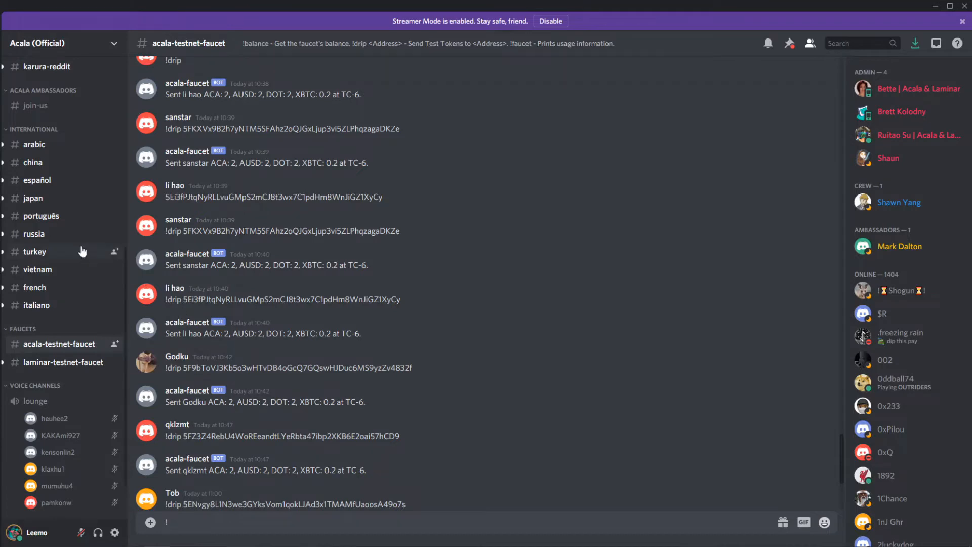
{"action": "scroll", "scroll_direction": "up", "scroll_amount": 3}
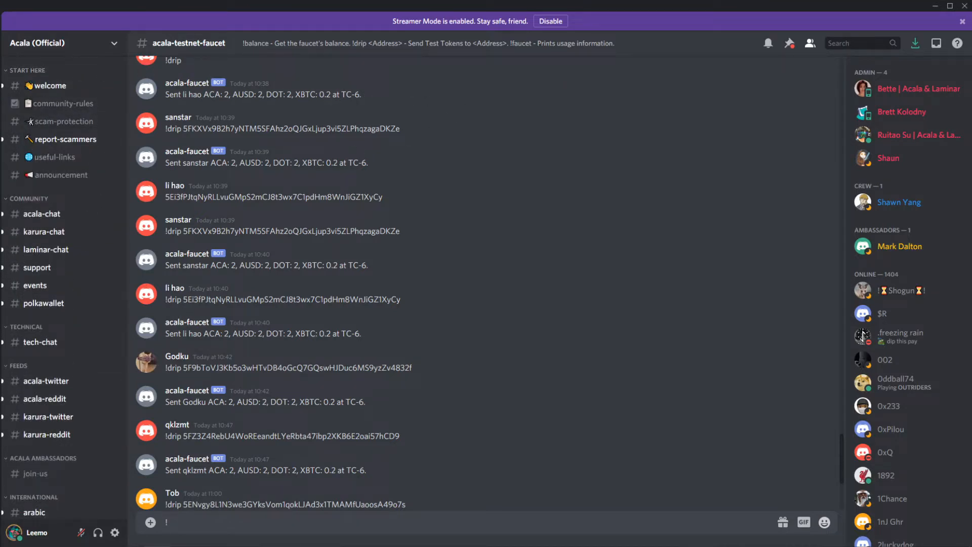
{"action": "mouse_move", "coordinate": [268, 149]}
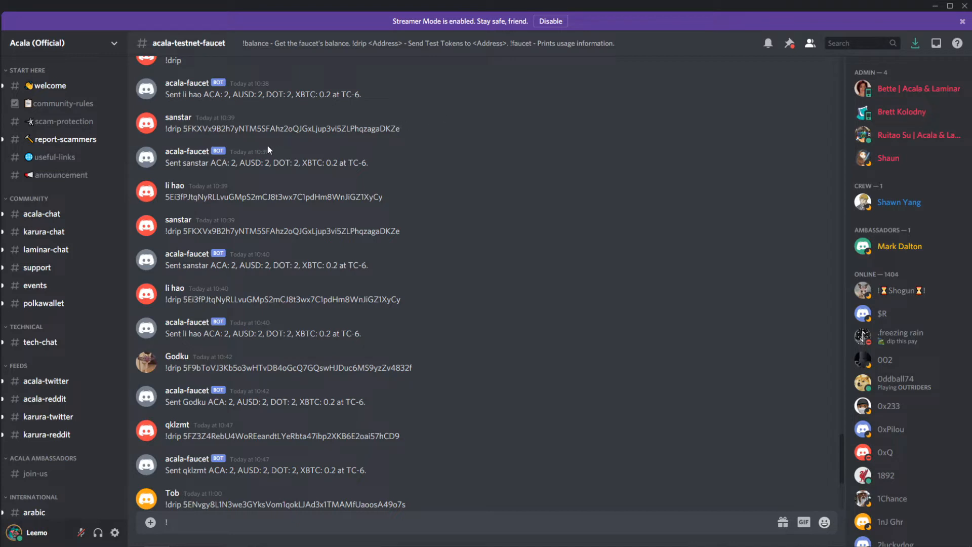
{"action": "mouse_move", "coordinate": [290, 242]}
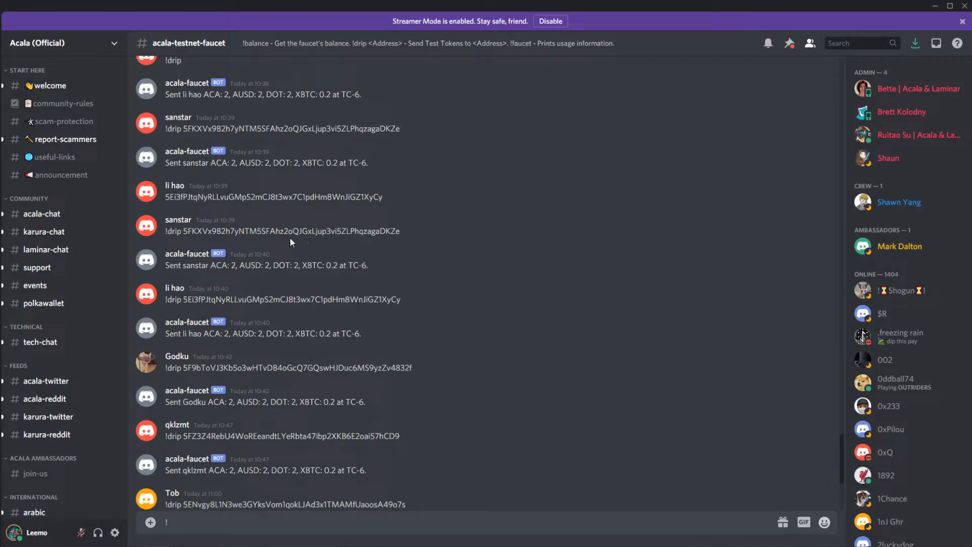
{"action": "mouse_move", "coordinate": [37, 267]}
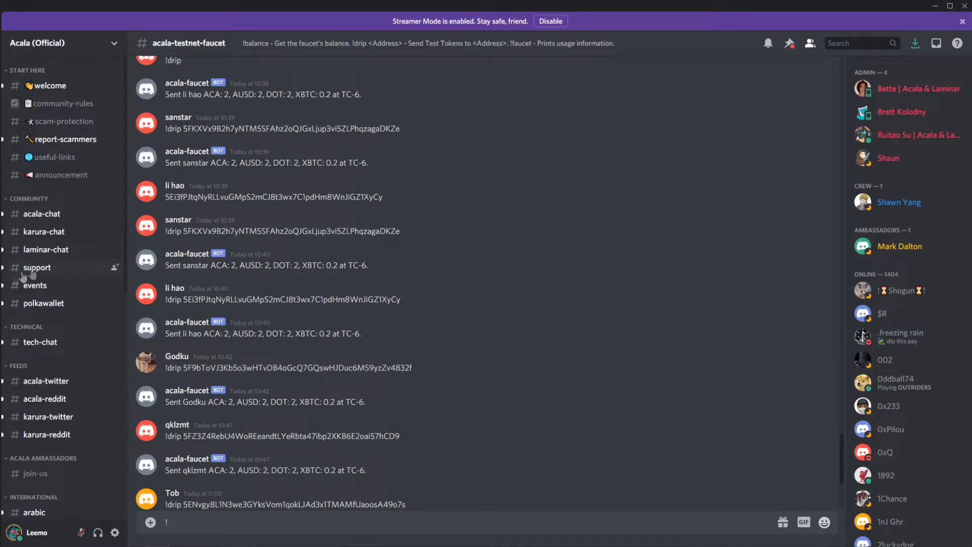
{"action": "mouse_move", "coordinate": [32, 384]}
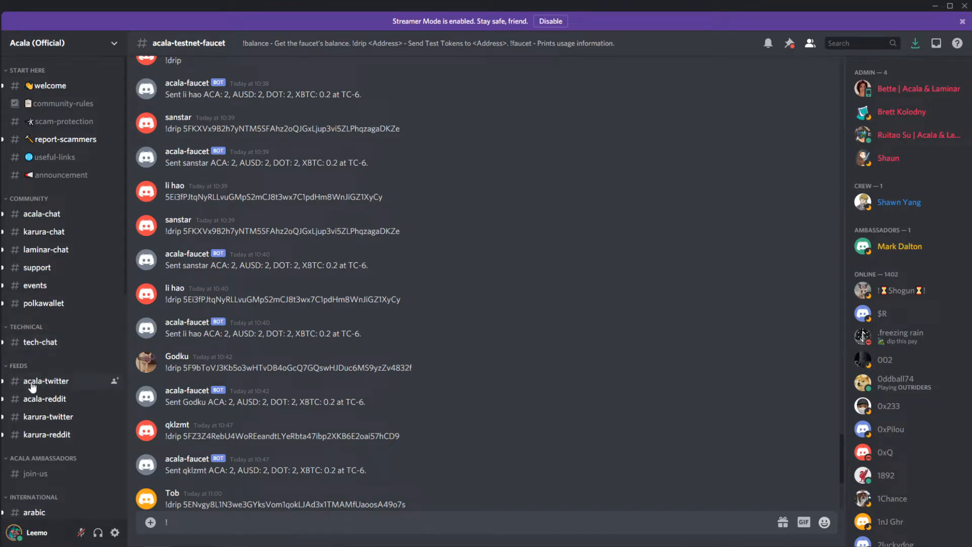
{"action": "scroll", "scroll_direction": "down", "scroll_amount": 3}
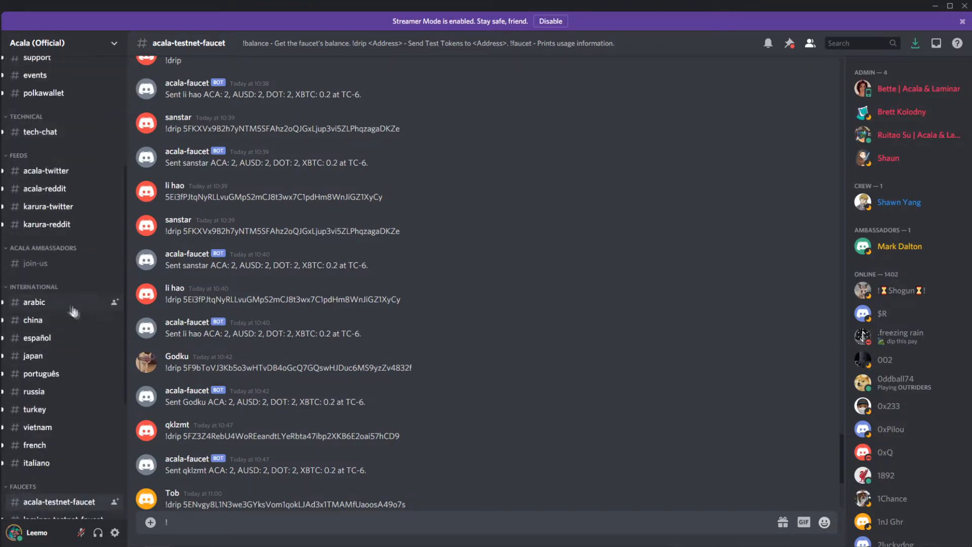
{"action": "scroll", "scroll_direction": "down", "scroll_amount": 3}
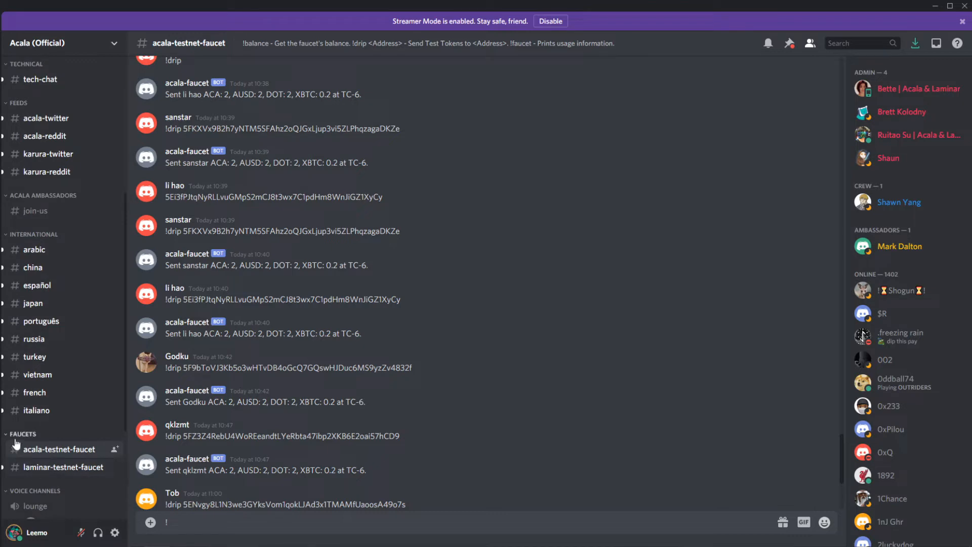
{"action": "mouse_move", "coordinate": [54, 457]}
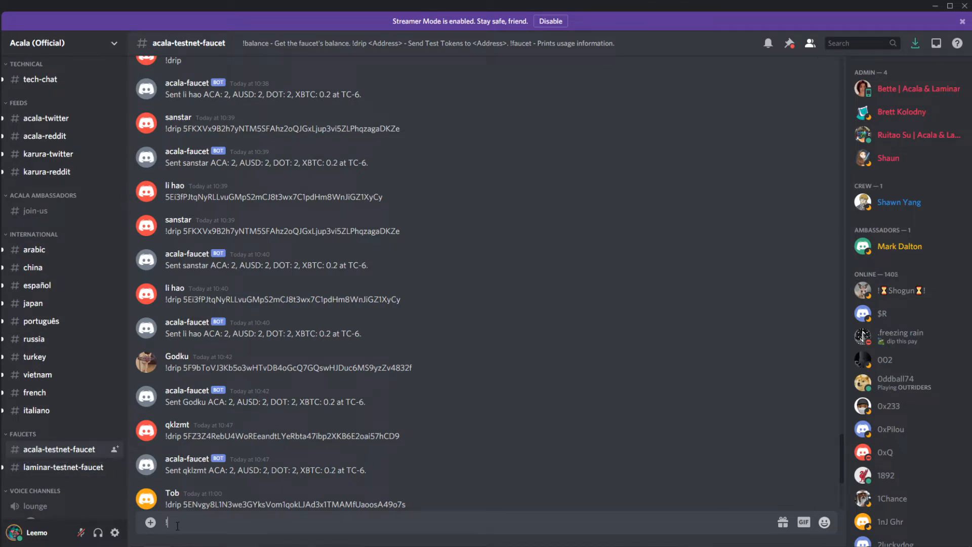
{"action": "mouse_move", "coordinate": [164, 539]}
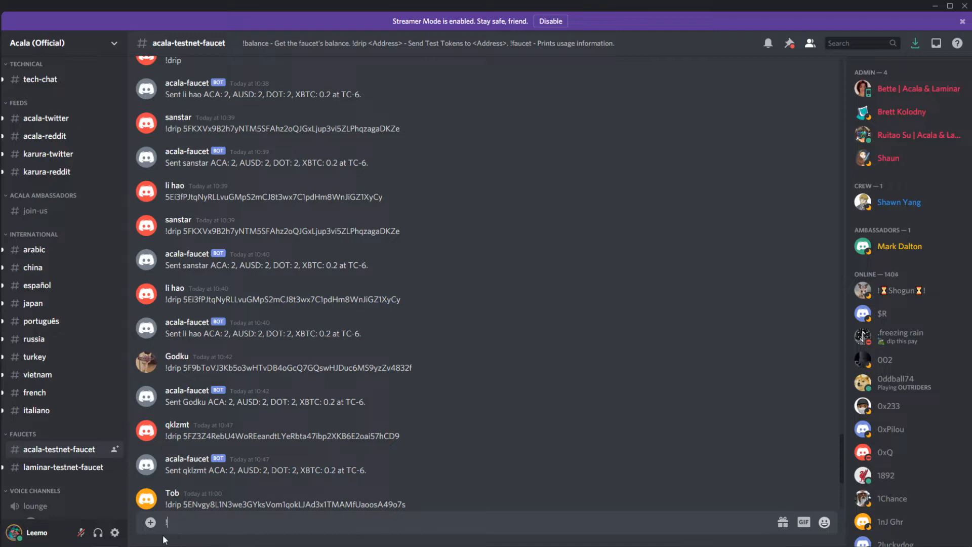
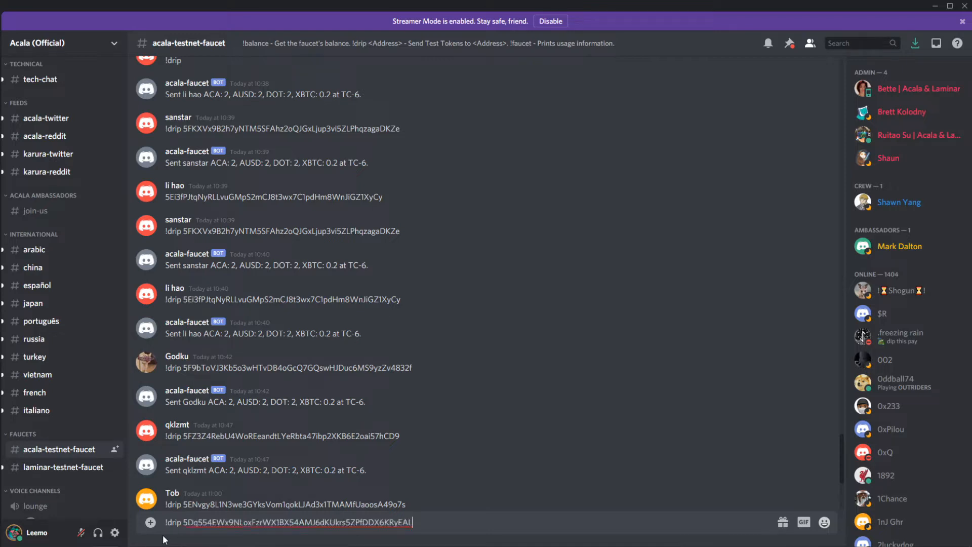
{"action": "mouse_move", "coordinate": [426, 519]}
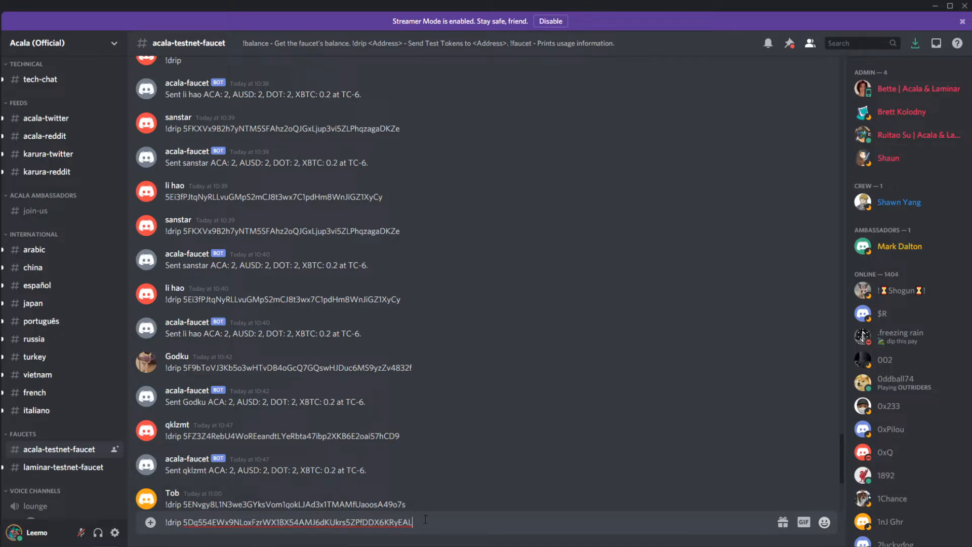
{"action": "key", "text": "Return"}
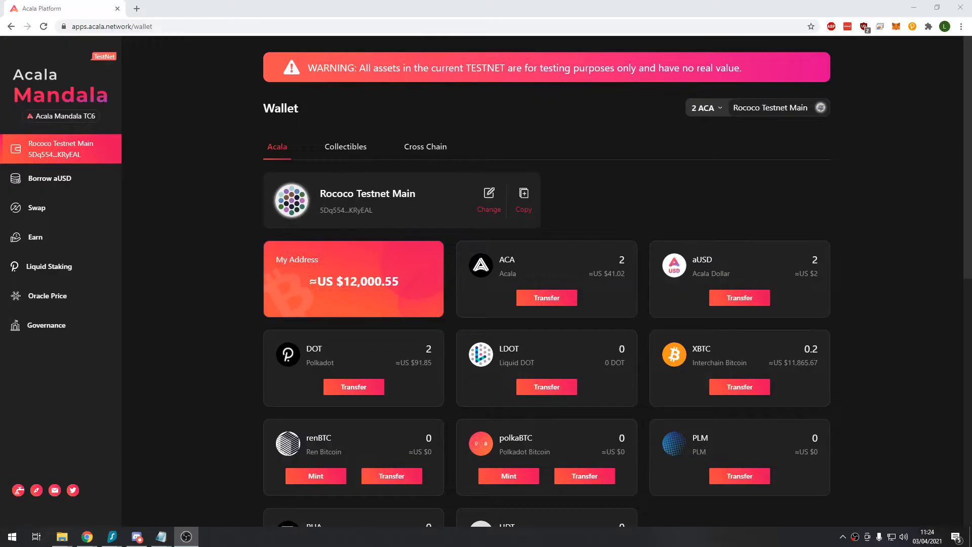
{"action": "mouse_move", "coordinate": [417, 119]}
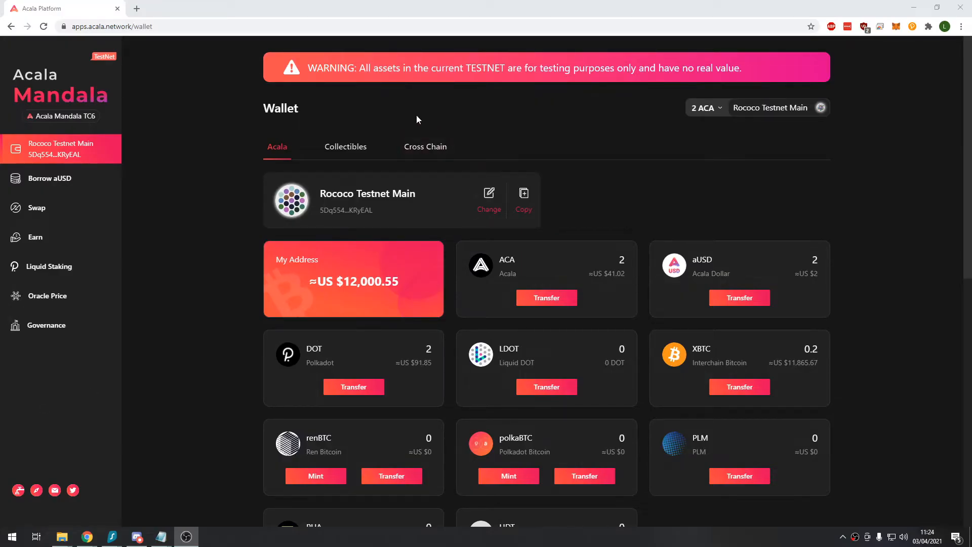
{"action": "left_click", "coordinate": [704, 108]}
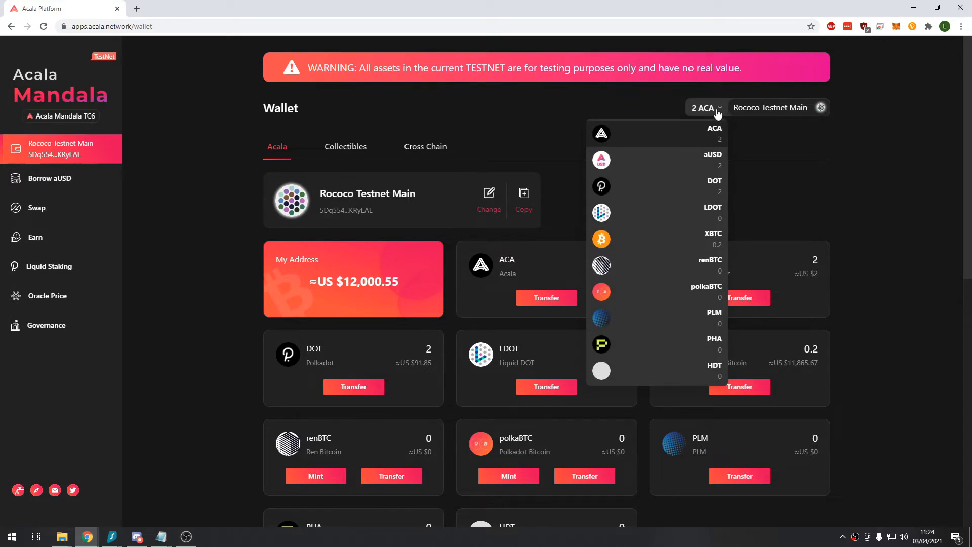
{"action": "mouse_move", "coordinate": [705, 166]}
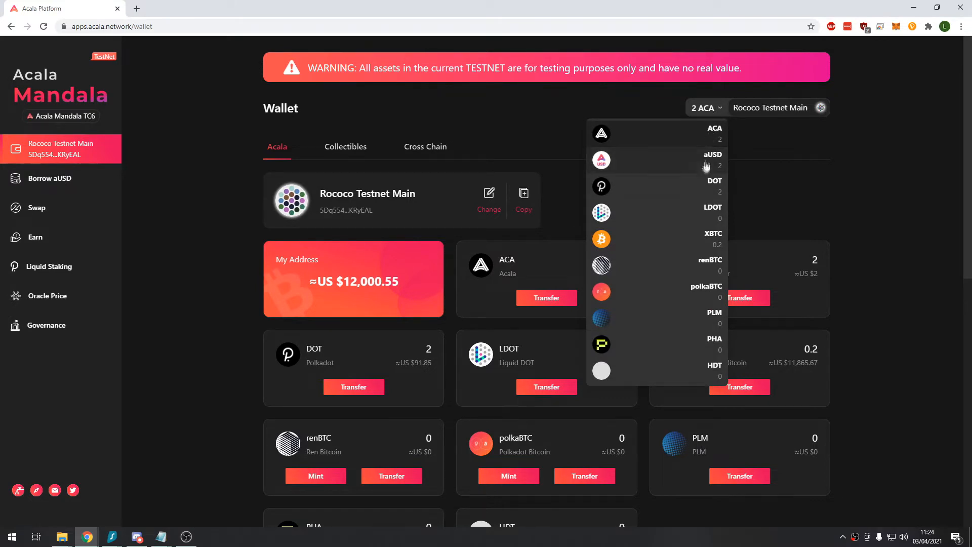
{"action": "mouse_move", "coordinate": [718, 130]}
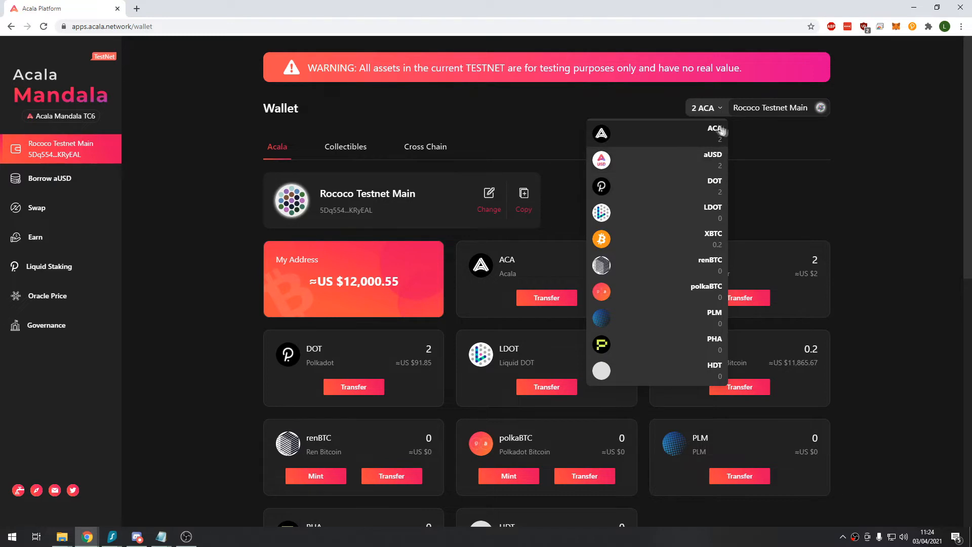
{"action": "mouse_move", "coordinate": [718, 186]}
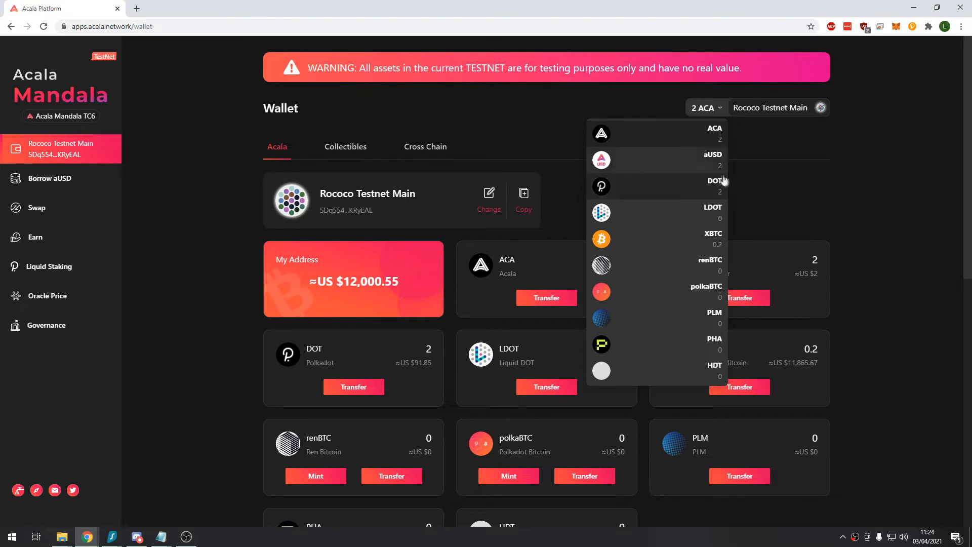
{"action": "mouse_move", "coordinate": [713, 171]}
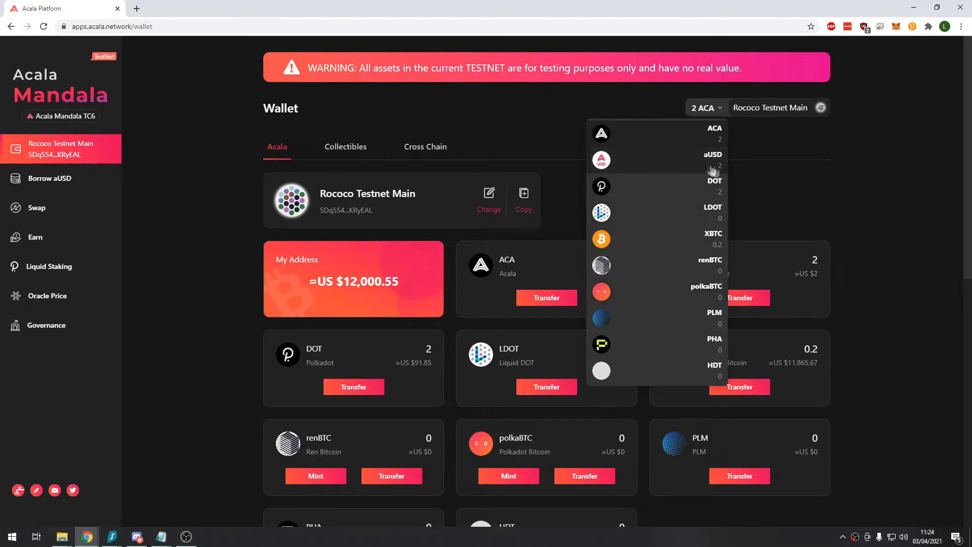
{"action": "left_click", "coordinate": [691, 165]}
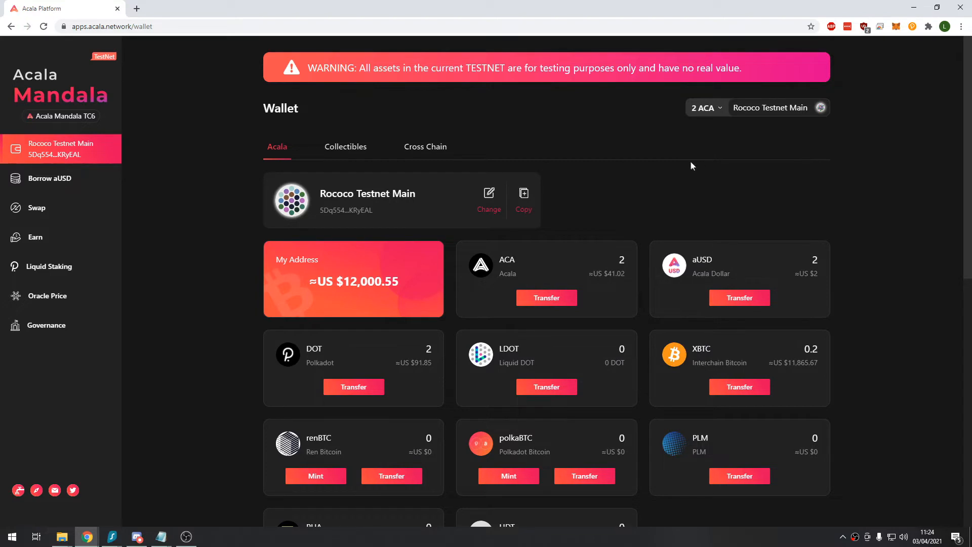
{"action": "mouse_move", "coordinate": [582, 162]}
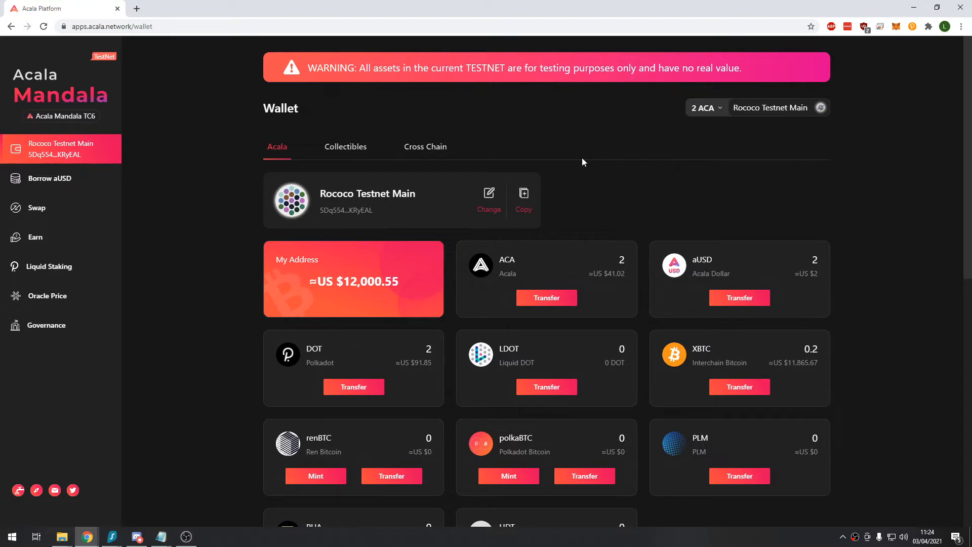
{"action": "mouse_move", "coordinate": [574, 160]}
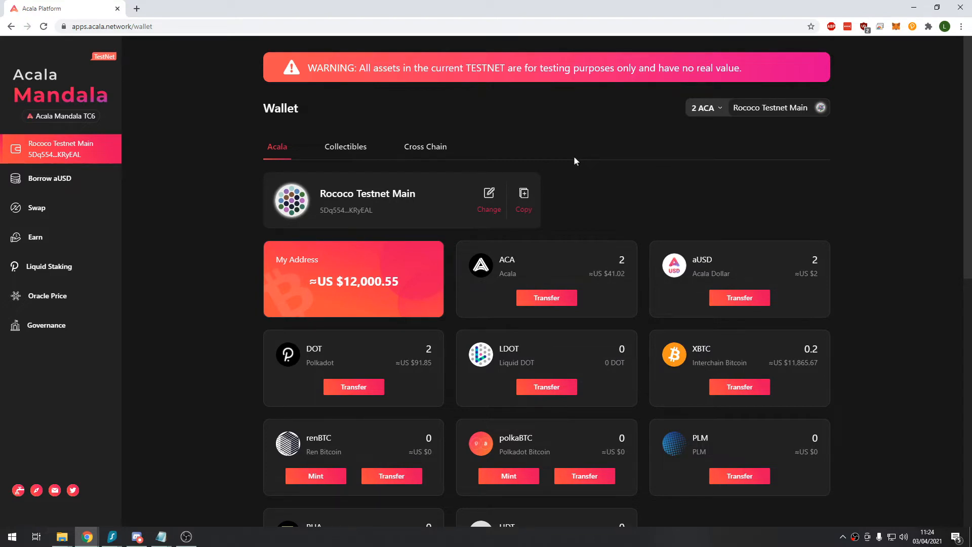
{"action": "mouse_move", "coordinate": [457, 166]}
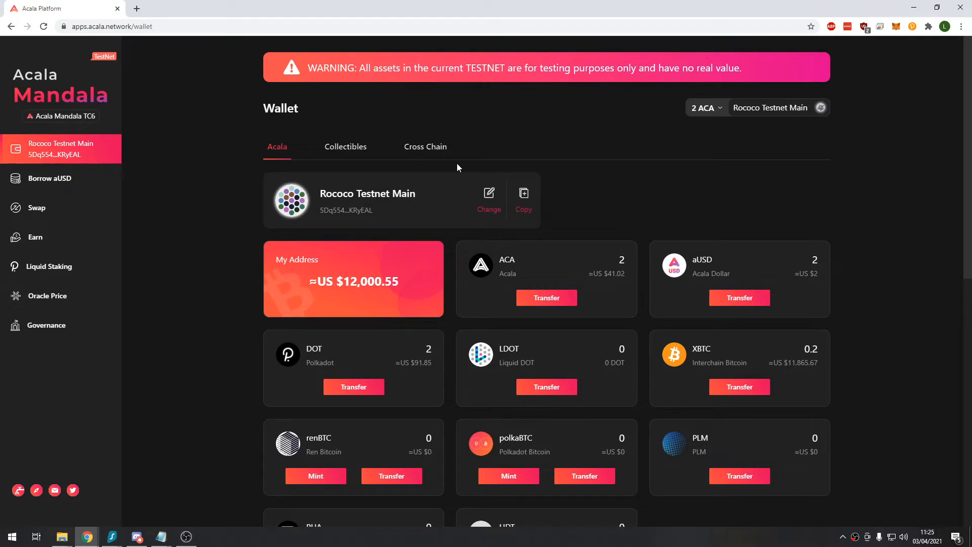
{"action": "mouse_move", "coordinate": [562, 153]}
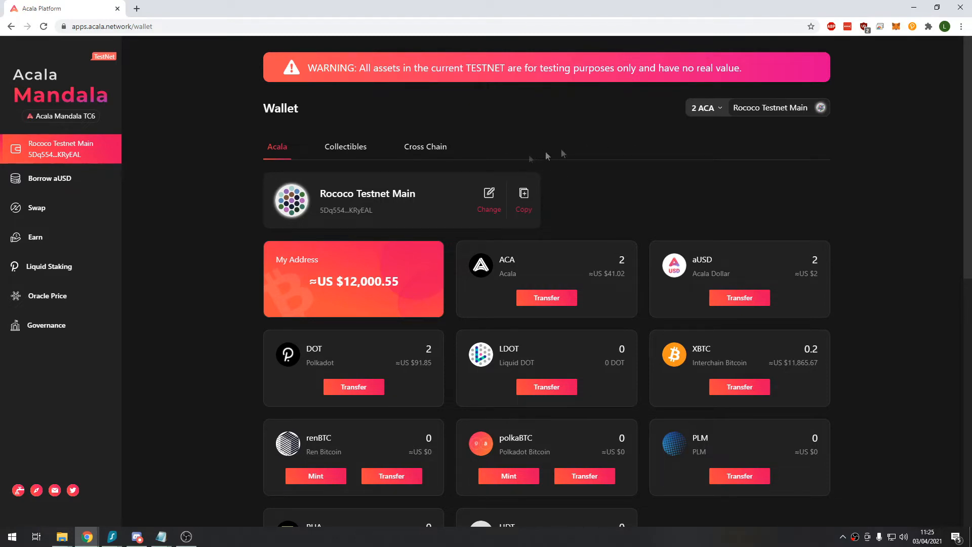
Go to the Swap page, set to pay with aUSD and receive ACA
{"action": "left_click", "coordinate": [37, 207]}
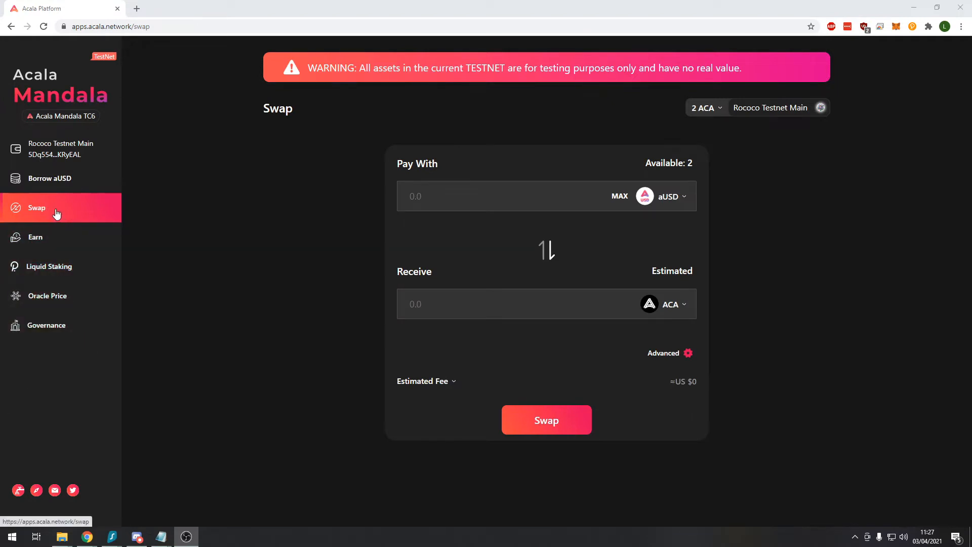
{"action": "mouse_move", "coordinate": [251, 173]}
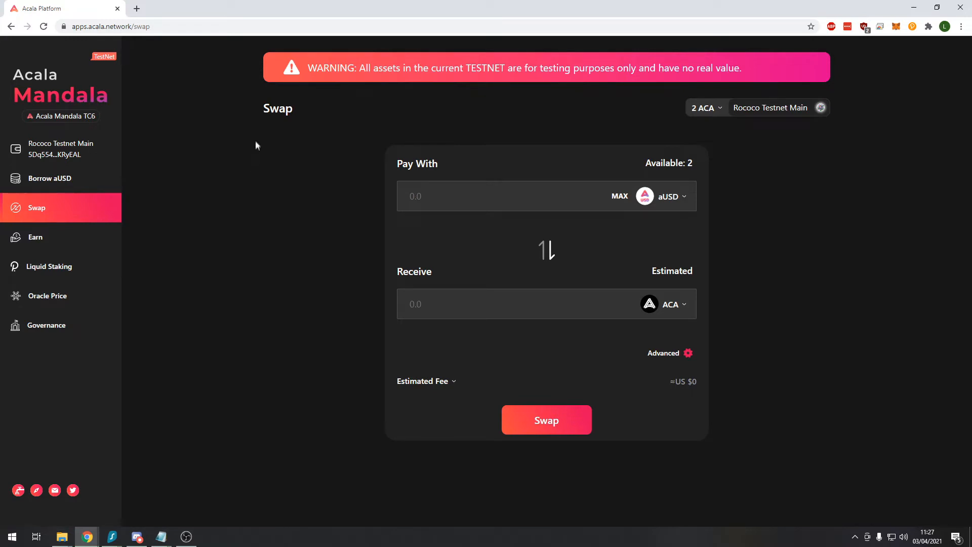
{"action": "mouse_move", "coordinate": [530, 149]}
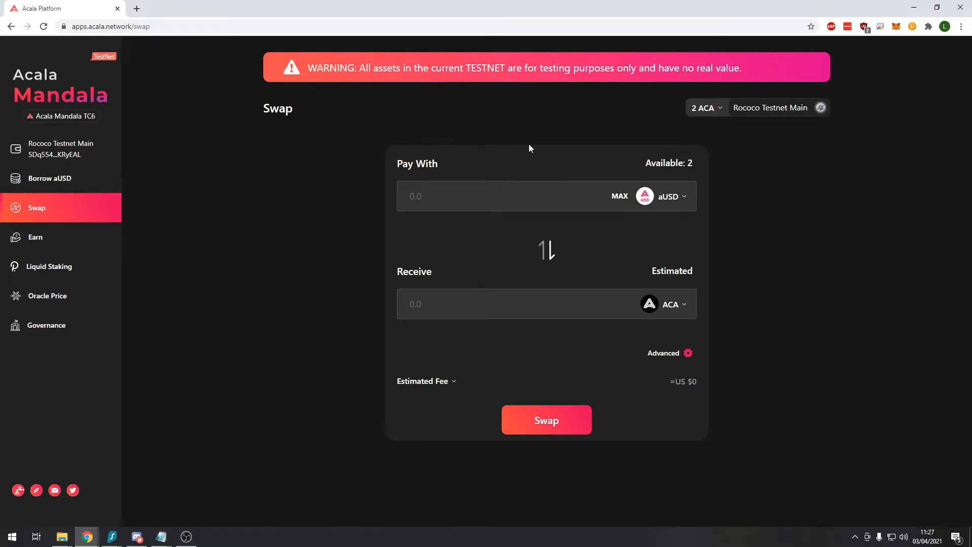
{"action": "mouse_move", "coordinate": [425, 144]}
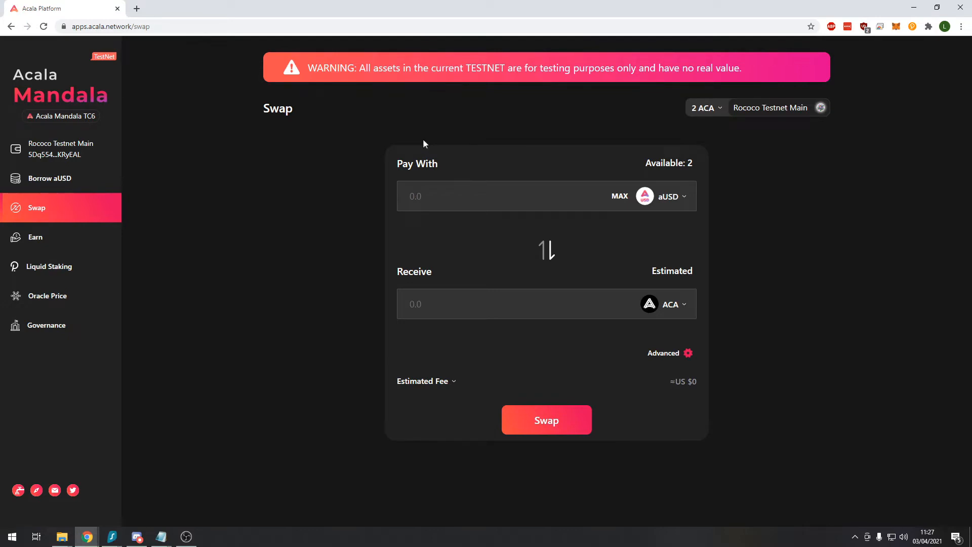
{"action": "left_click", "coordinate": [546, 420]}
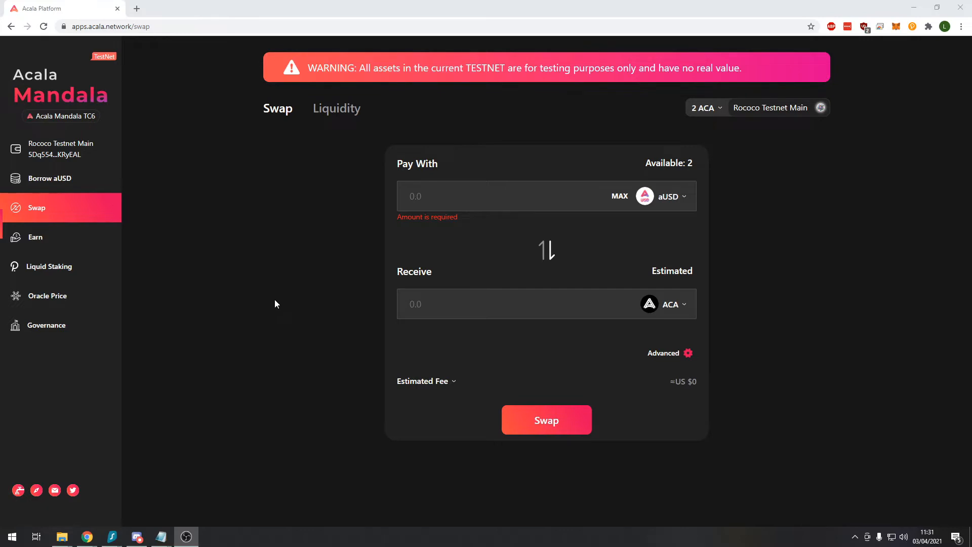
{"action": "mouse_move", "coordinate": [389, 252]}
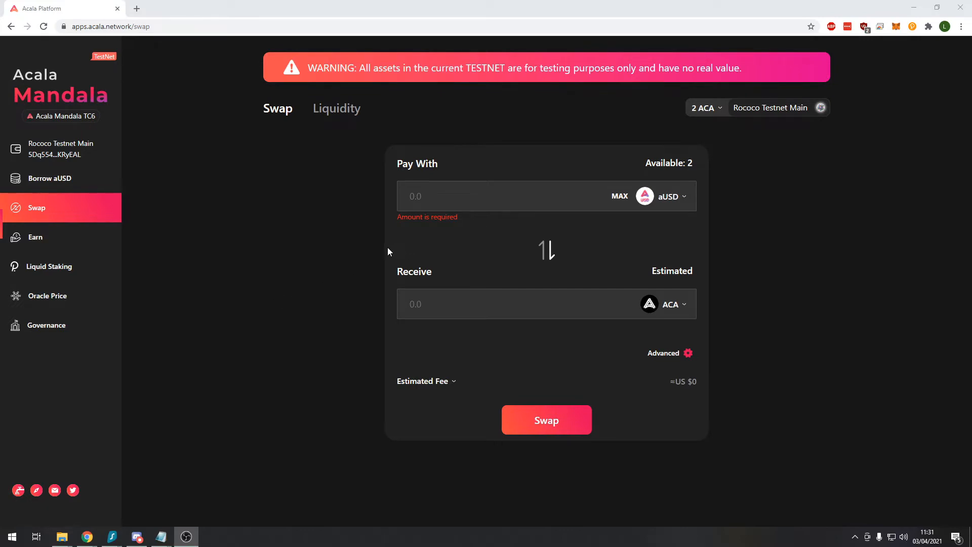
{"action": "mouse_move", "coordinate": [659, 213]}
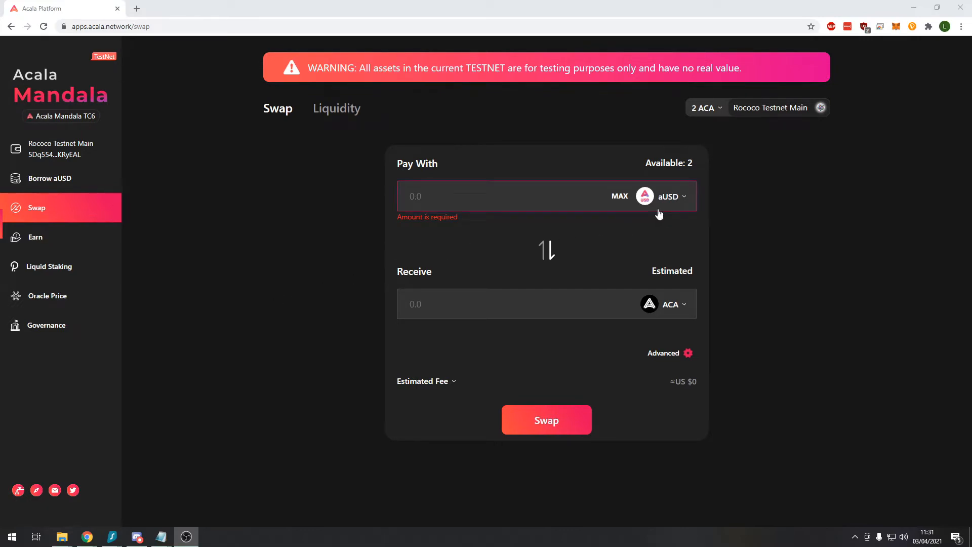
{"action": "mouse_move", "coordinate": [682, 205]}
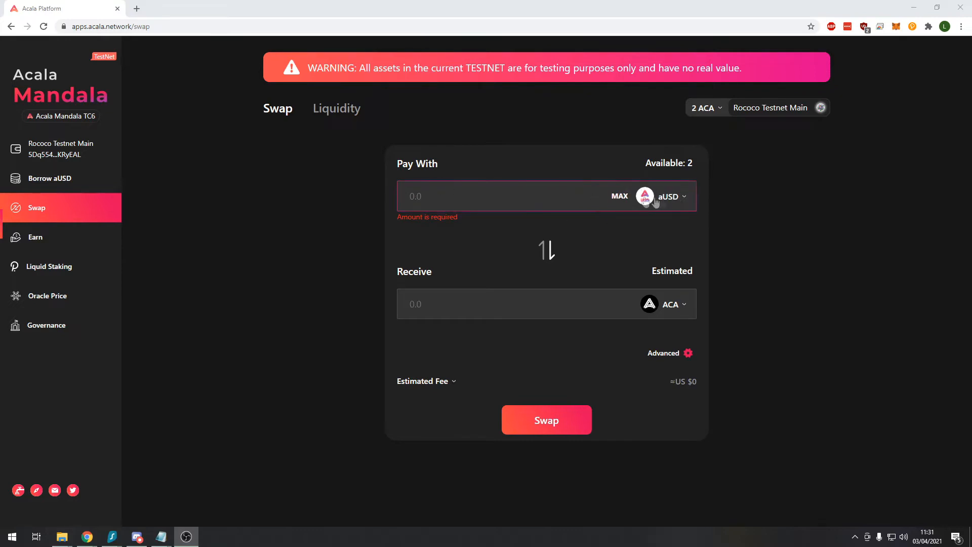
Switch the Pay With token to DOT and enter 0.2 as the amount
{"action": "left_click", "coordinate": [675, 196]}
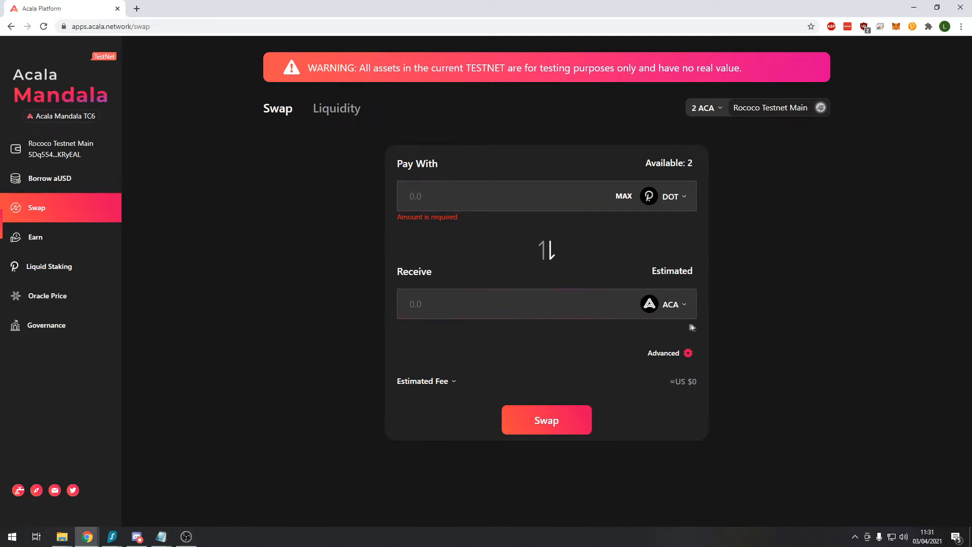
{"action": "mouse_move", "coordinate": [450, 235]}
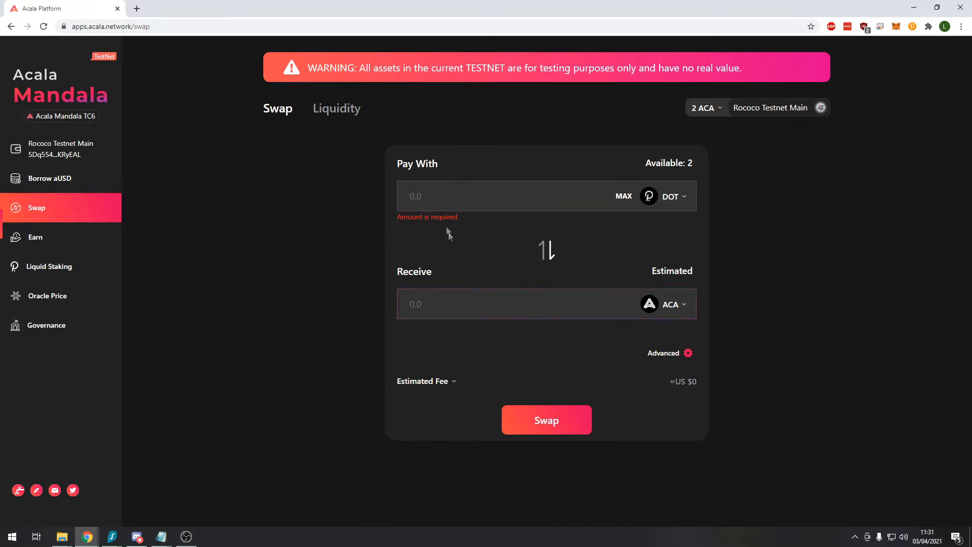
{"action": "type", "text": "0.2"}
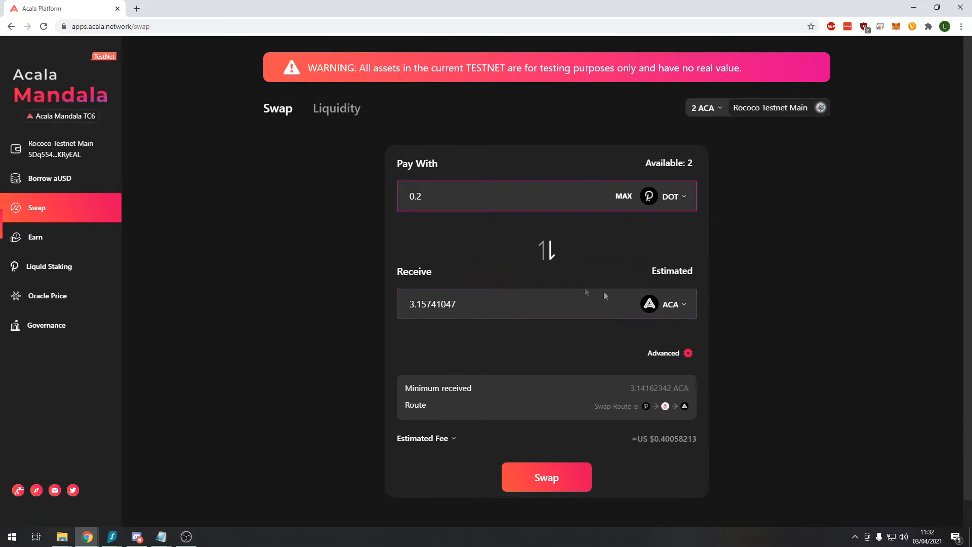
{"action": "mouse_move", "coordinate": [642, 375]}
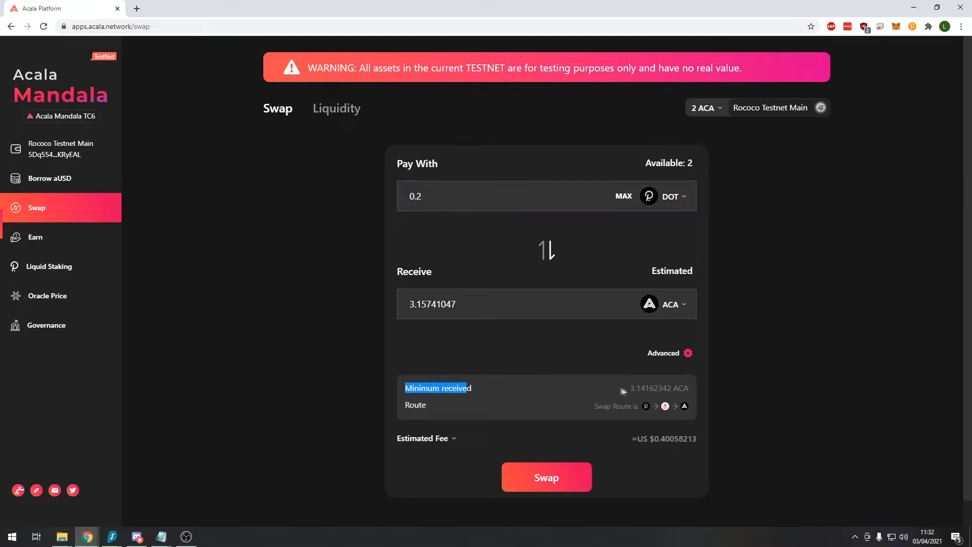
{"action": "mouse_move", "coordinate": [516, 347]}
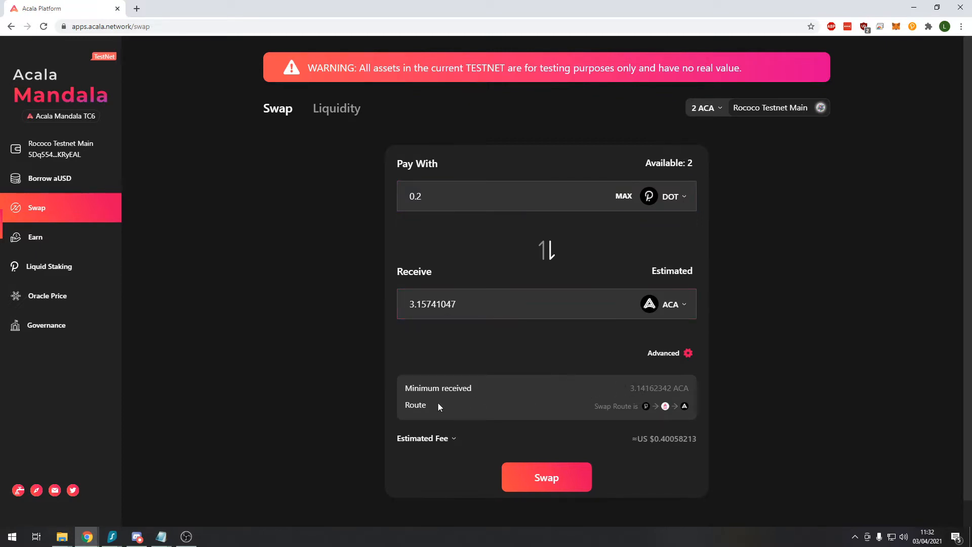
{"action": "mouse_move", "coordinate": [673, 411]}
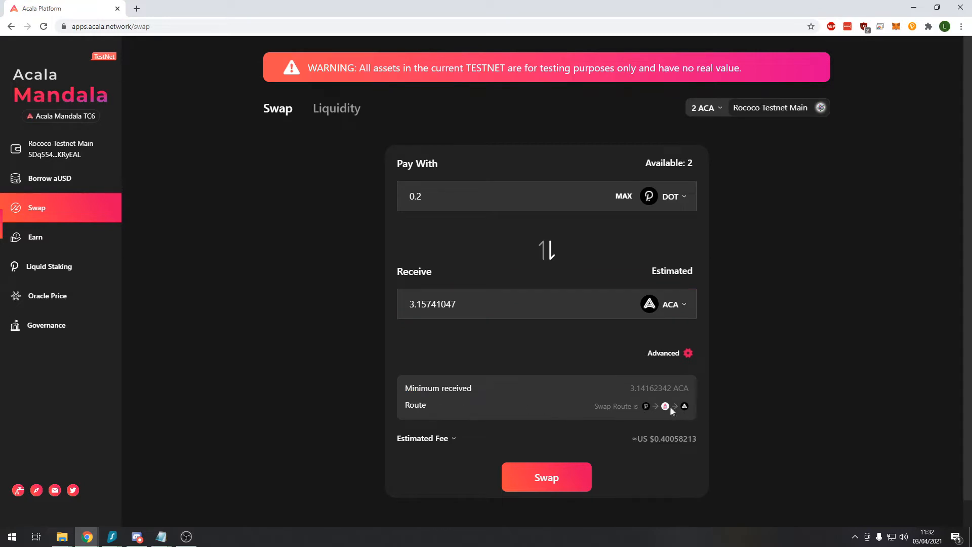
{"action": "left_click", "coordinate": [426, 438]}
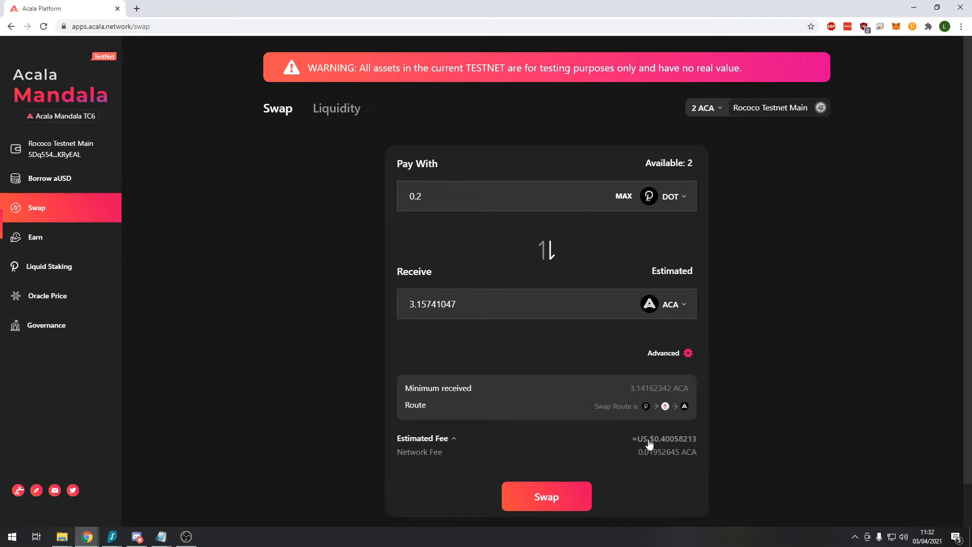
{"action": "mouse_move", "coordinate": [685, 448]}
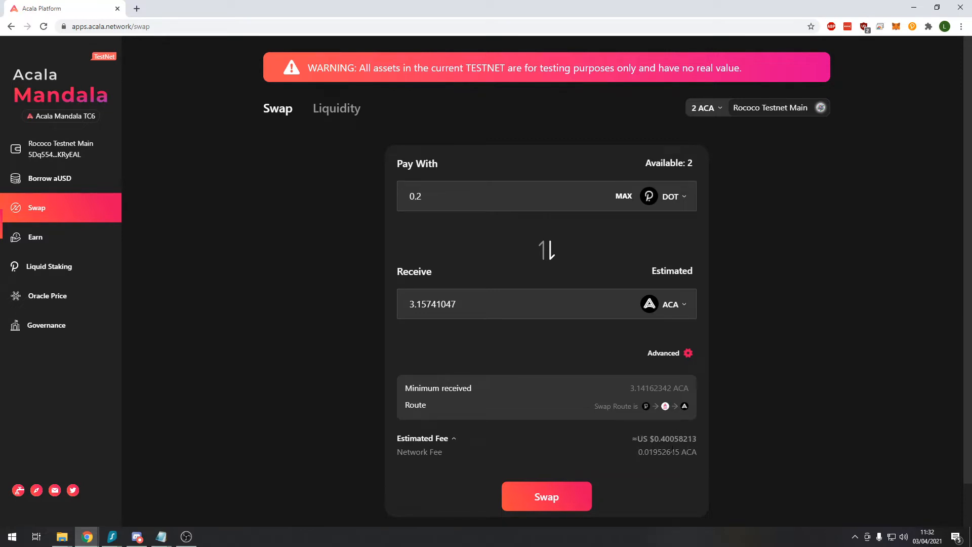
{"action": "mouse_move", "coordinate": [634, 431]}
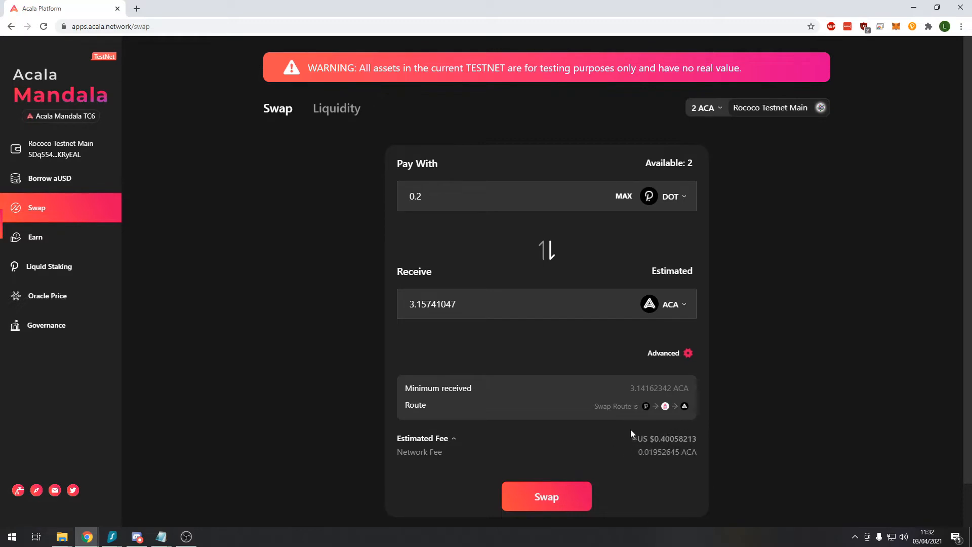
{"action": "mouse_move", "coordinate": [677, 450]}
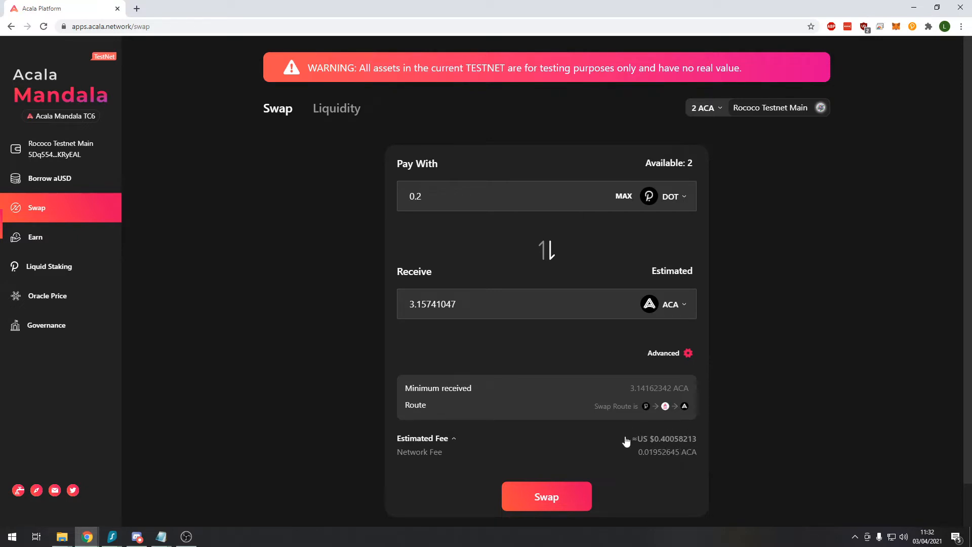
{"action": "mouse_move", "coordinate": [571, 405]}
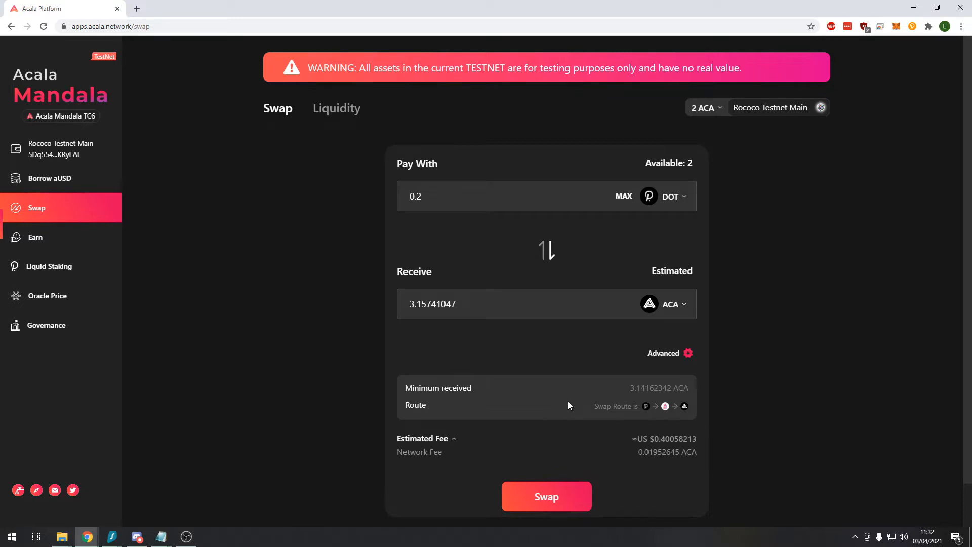
{"action": "mouse_move", "coordinate": [649, 433]}
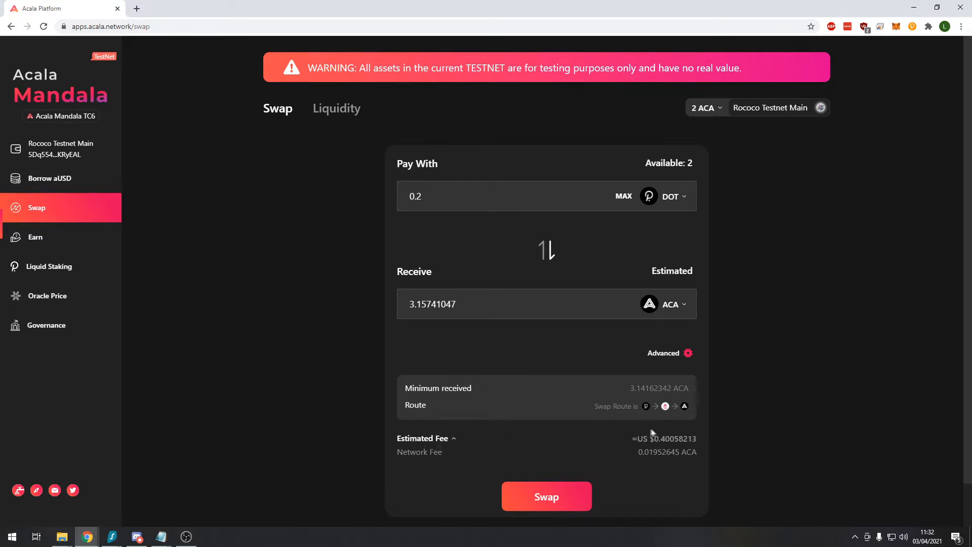
{"action": "mouse_move", "coordinate": [558, 400]}
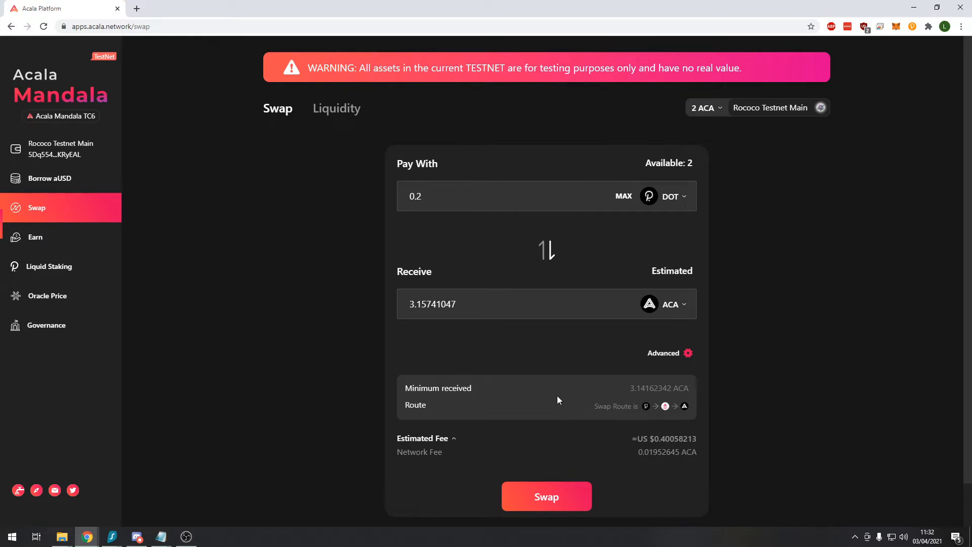
{"action": "mouse_move", "coordinate": [466, 176]}
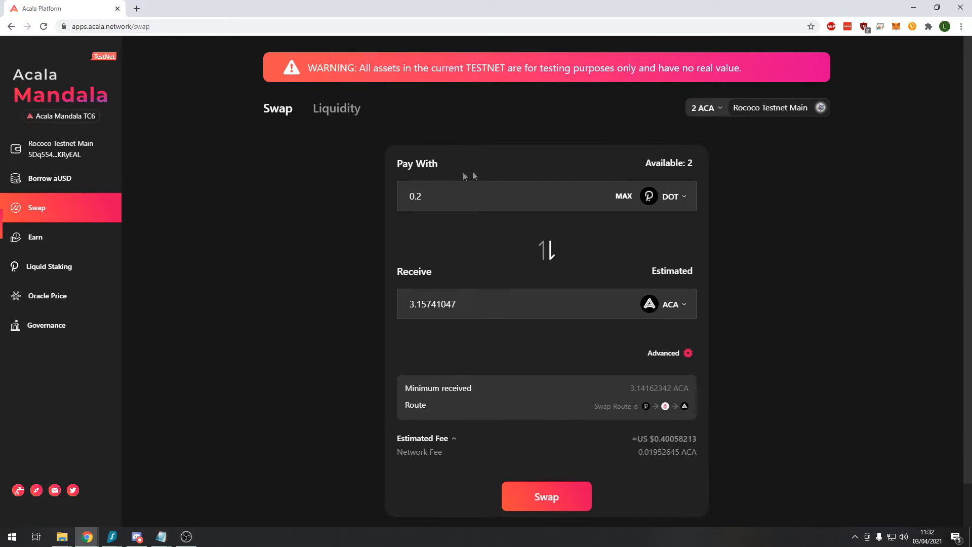
Submit the 0.2 DOT to ACA swap and sign it with the remembered password
{"action": "left_click", "coordinate": [546, 496]}
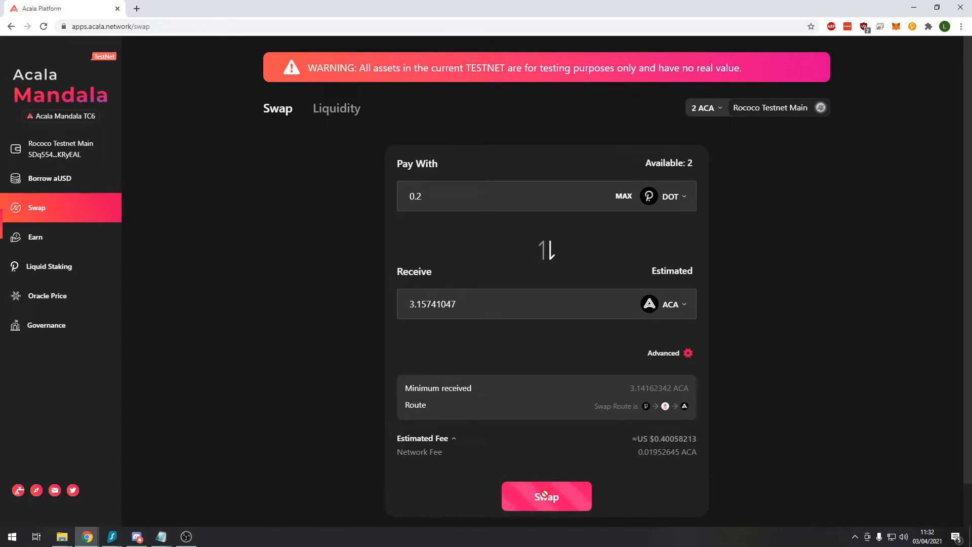
{"action": "left_click", "coordinate": [545, 495]}
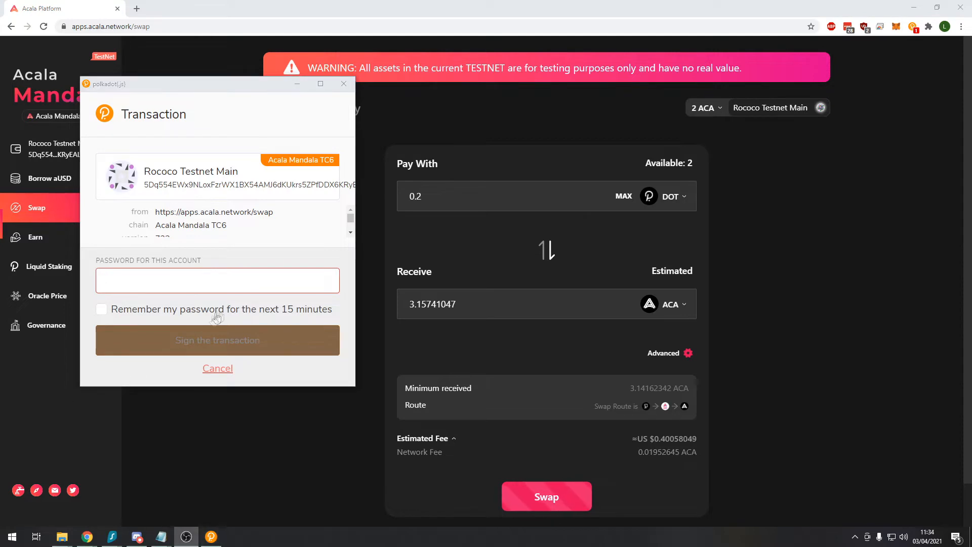
{"action": "type", "text": "password"}
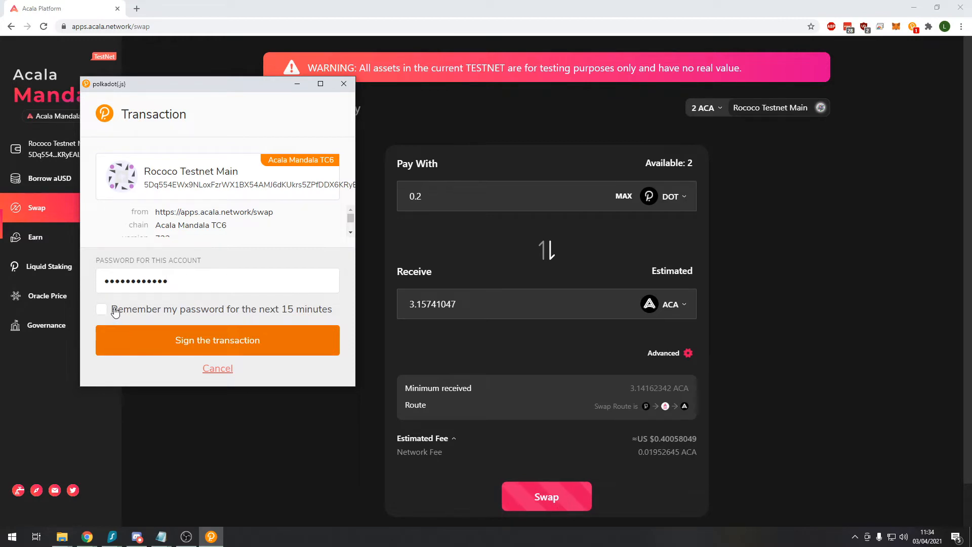
{"action": "left_click", "coordinate": [102, 309]}
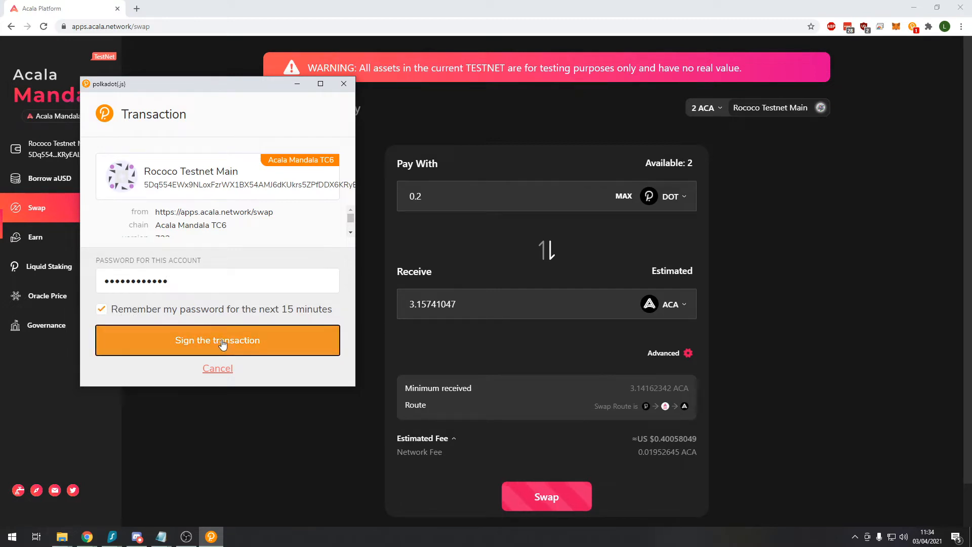
{"action": "left_click", "coordinate": [217, 339]}
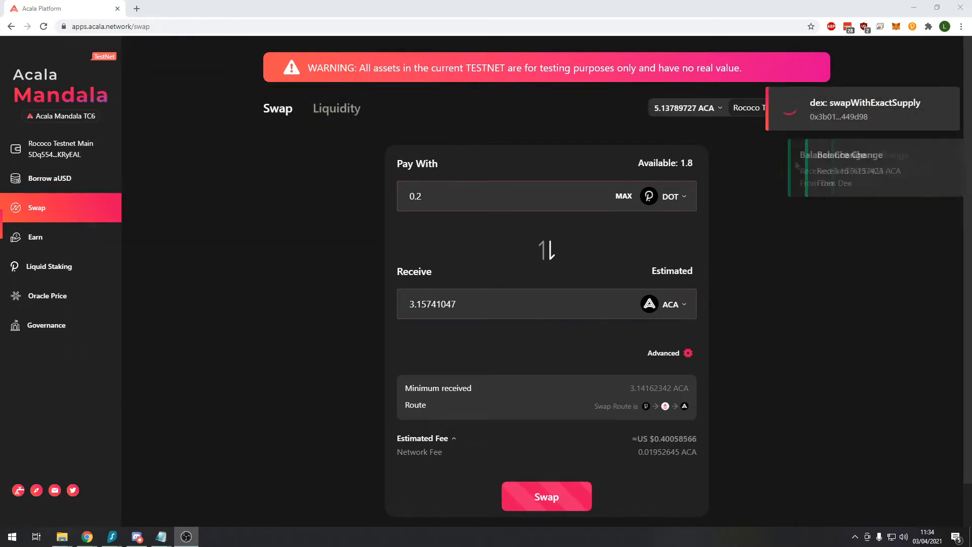
Reset the swap form and list all balances: 5.13789727 ACA, 2 aUSD, 1.8 DOT, 0.2 XBTC
{"action": "left_click", "coordinate": [546, 496]}
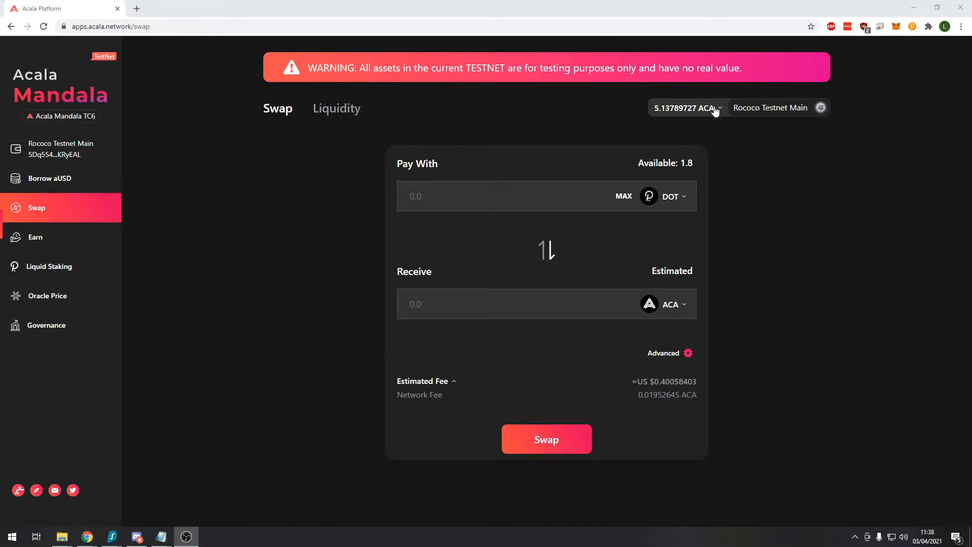
{"action": "left_click", "coordinate": [687, 107]}
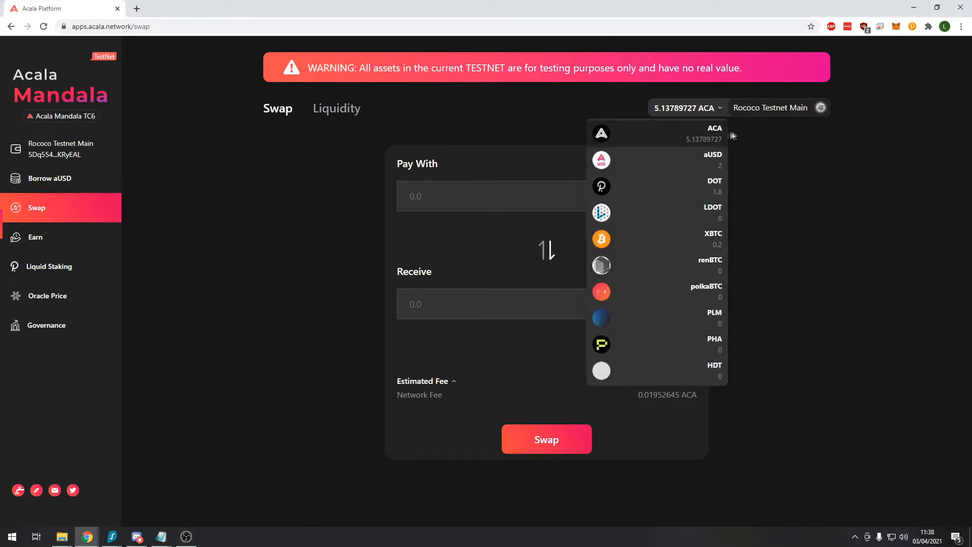
{"action": "mouse_move", "coordinate": [691, 130]}
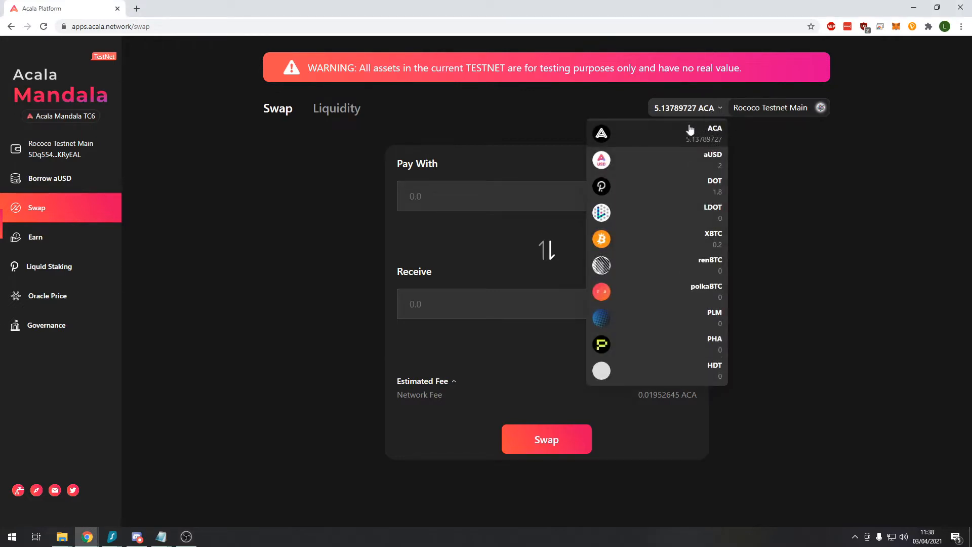
{"action": "mouse_move", "coordinate": [720, 197]}
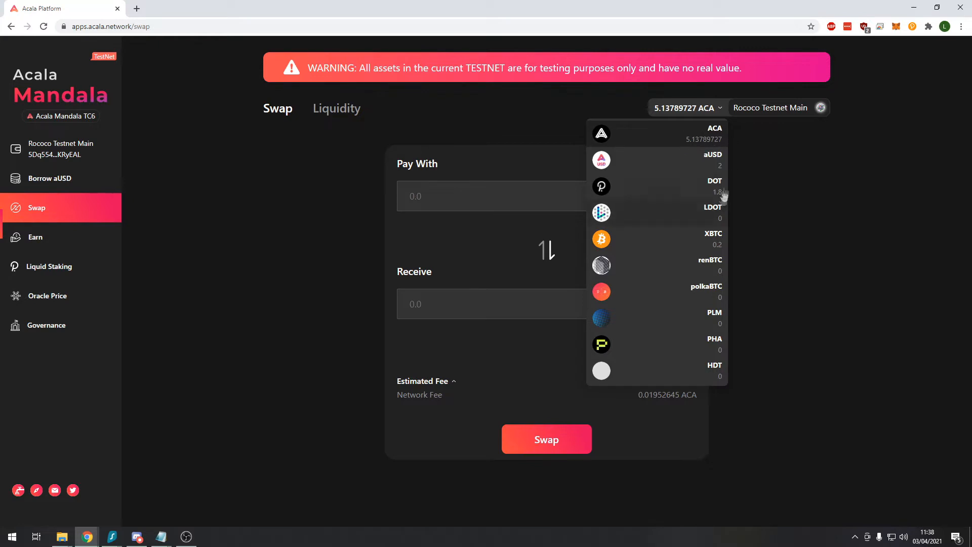
{"action": "mouse_move", "coordinate": [703, 198]}
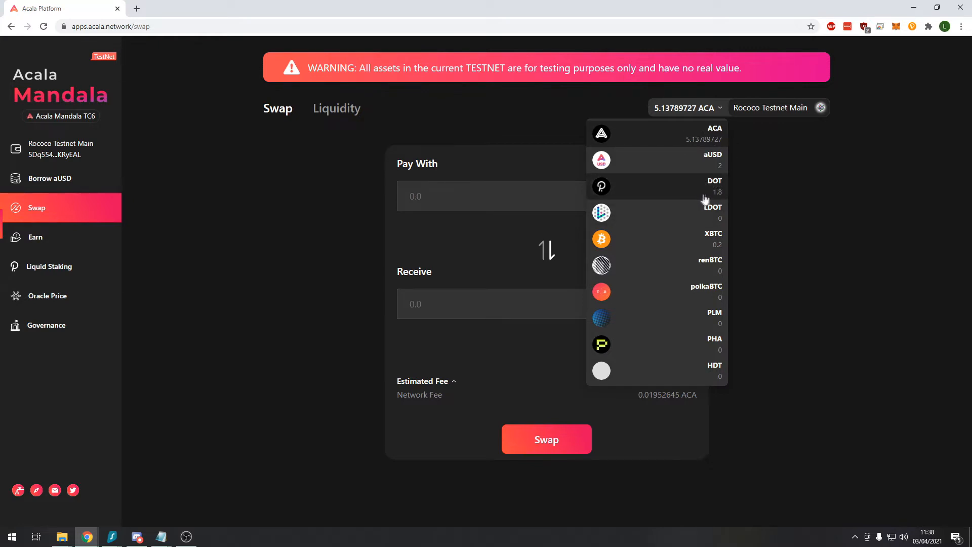
{"action": "mouse_move", "coordinate": [702, 196]}
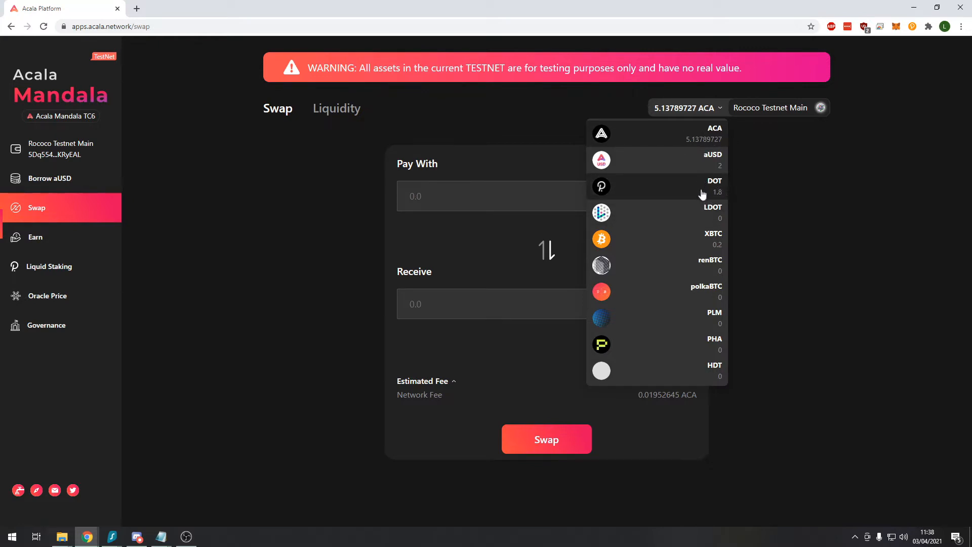
Open Borrow aUSD and review the My Loans overview and loan steps
{"action": "left_click", "coordinate": [48, 177]}
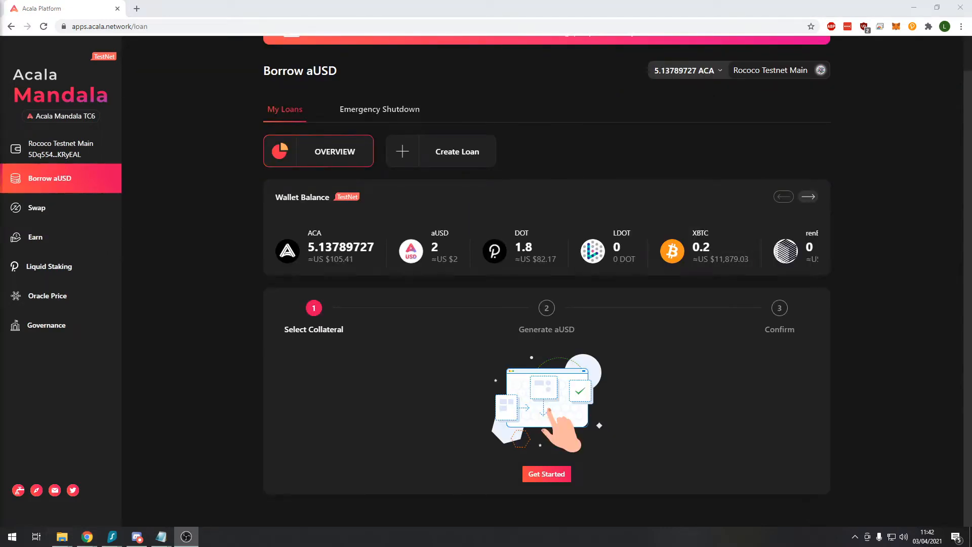
{"action": "mouse_move", "coordinate": [250, 267]}
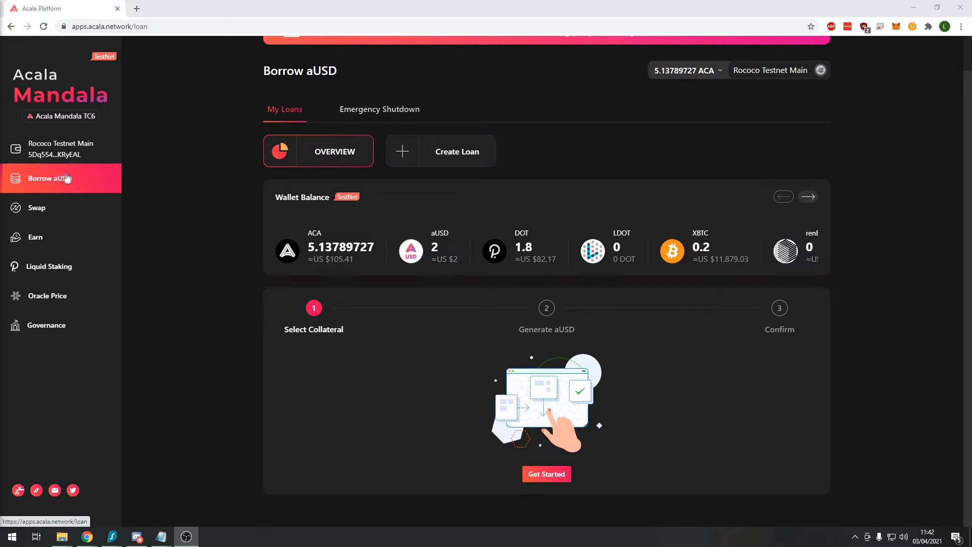
{"action": "mouse_move", "coordinate": [205, 201]}
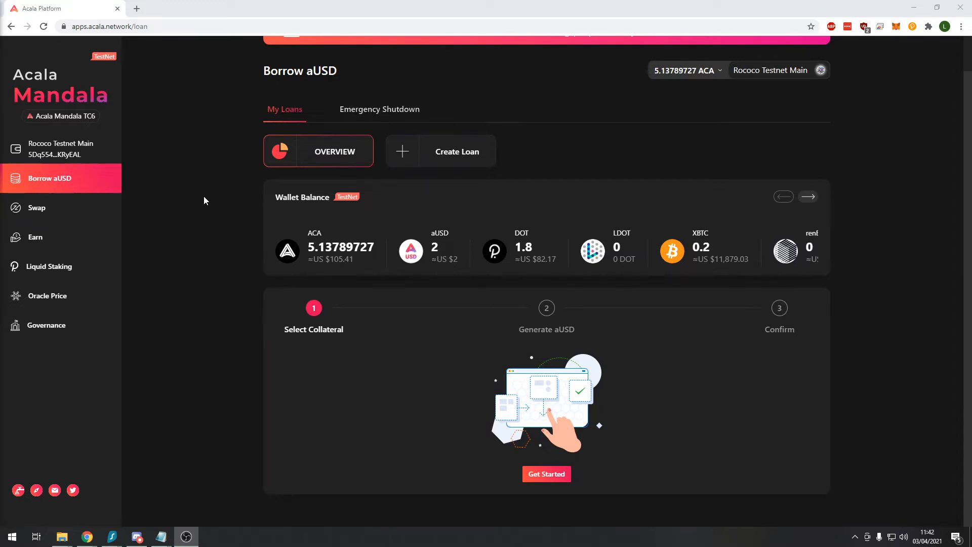
{"action": "mouse_move", "coordinate": [172, 221]}
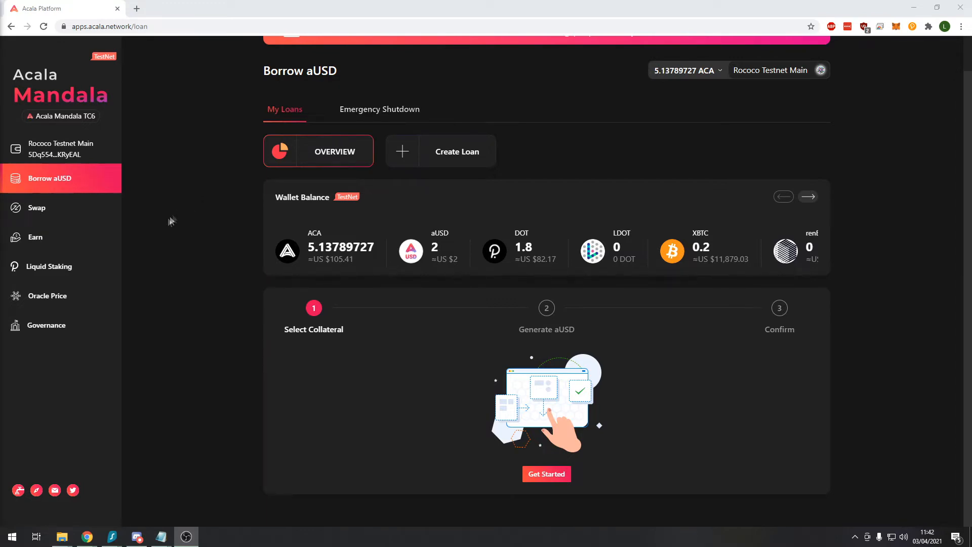
{"action": "mouse_move", "coordinate": [195, 254]}
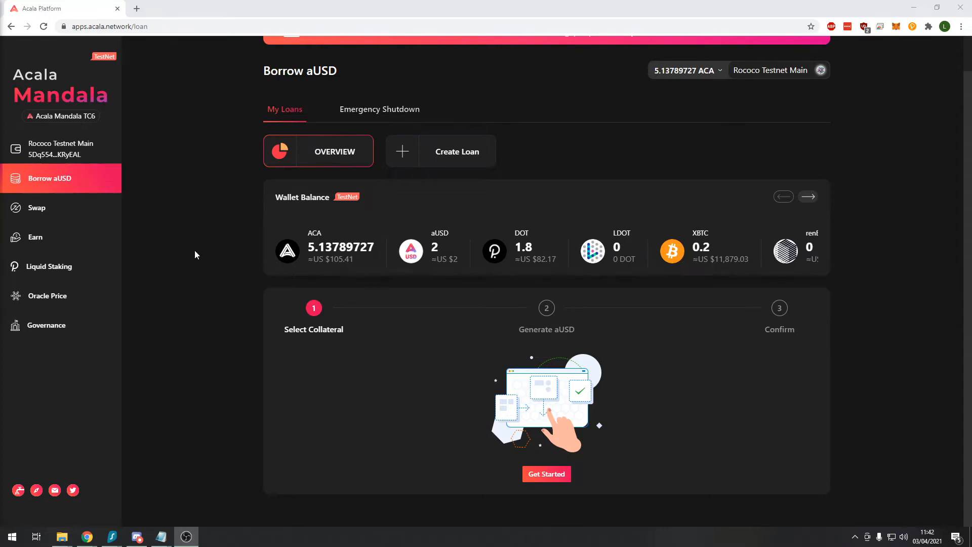
{"action": "mouse_move", "coordinate": [166, 257]}
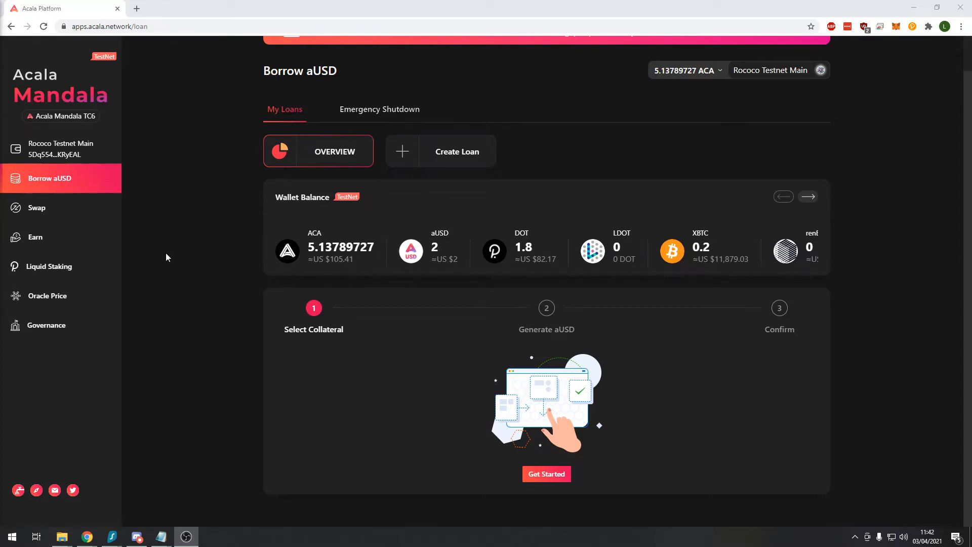
{"action": "scroll", "scroll_direction": "up", "scroll_amount": 3}
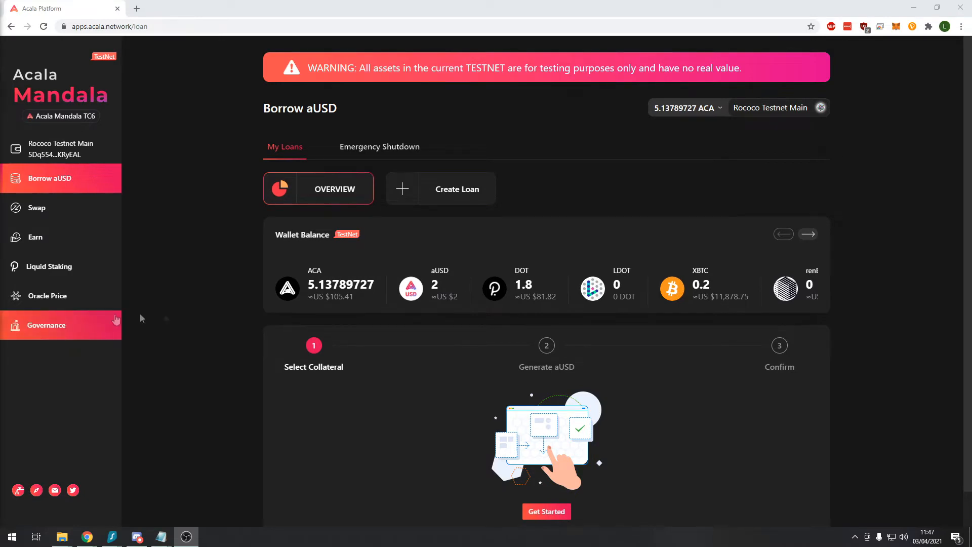
{"action": "mouse_move", "coordinate": [193, 295]}
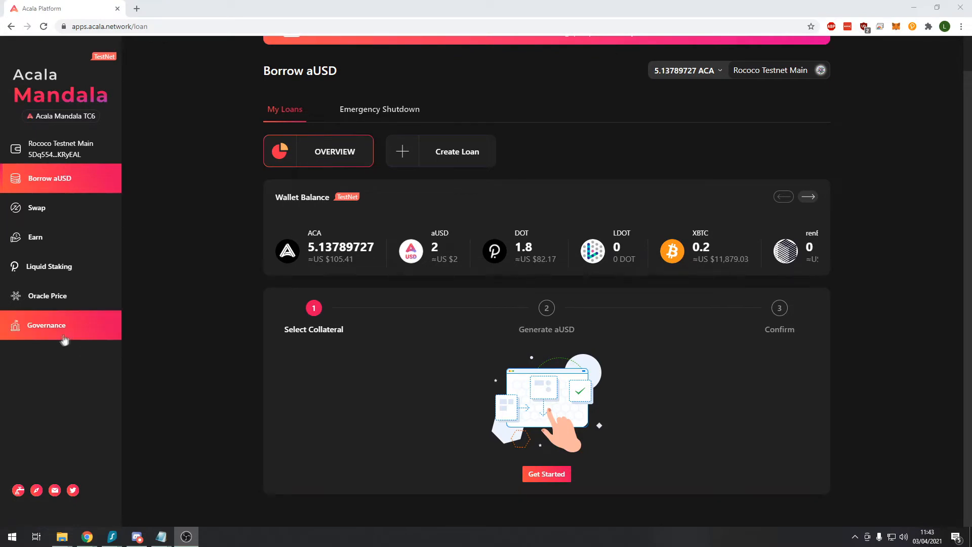
{"action": "mouse_move", "coordinate": [236, 259]}
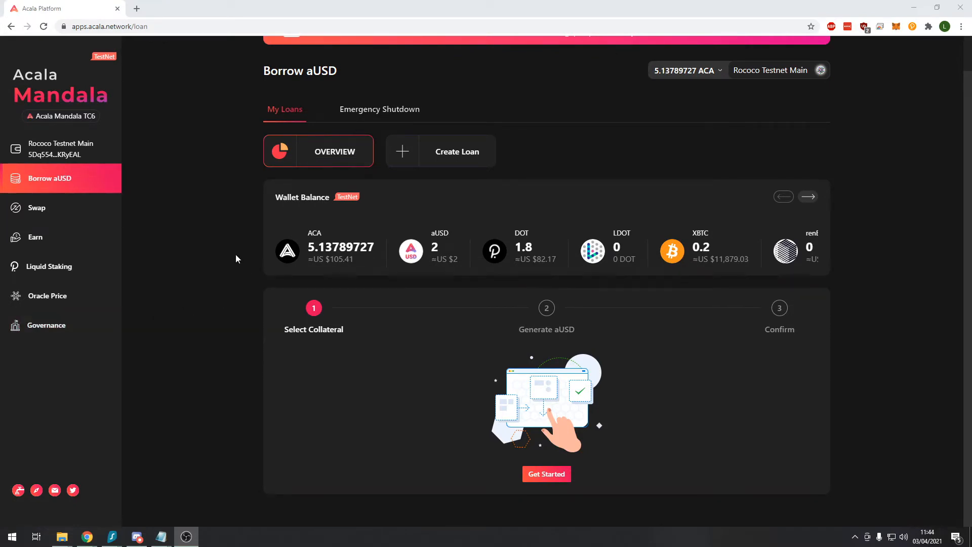
{"action": "mouse_move", "coordinate": [256, 259]}
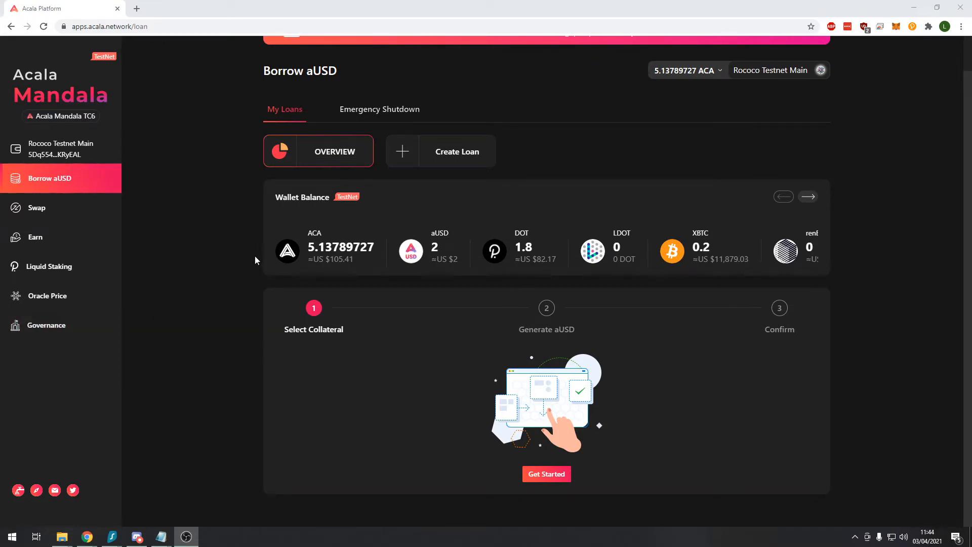
{"action": "mouse_move", "coordinate": [193, 144]}
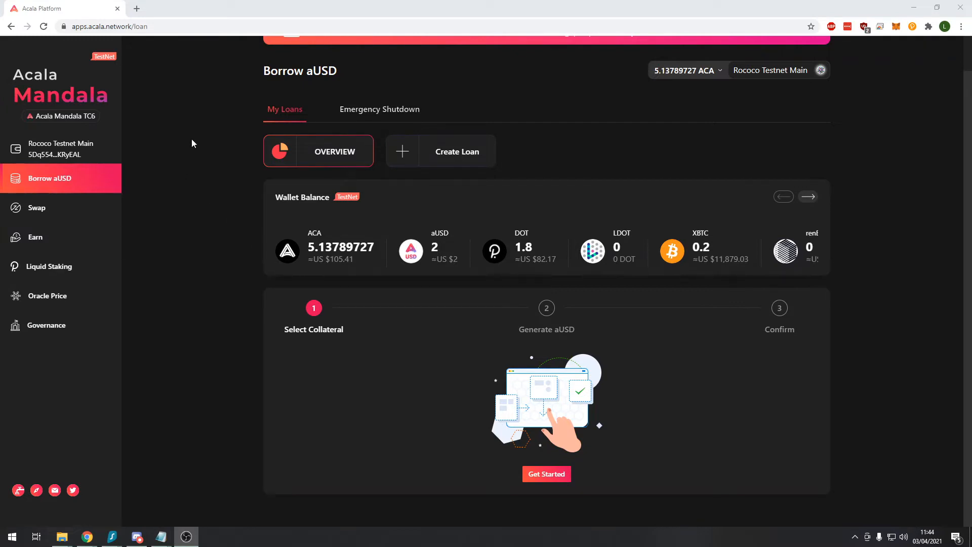
{"action": "mouse_move", "coordinate": [268, 180]}
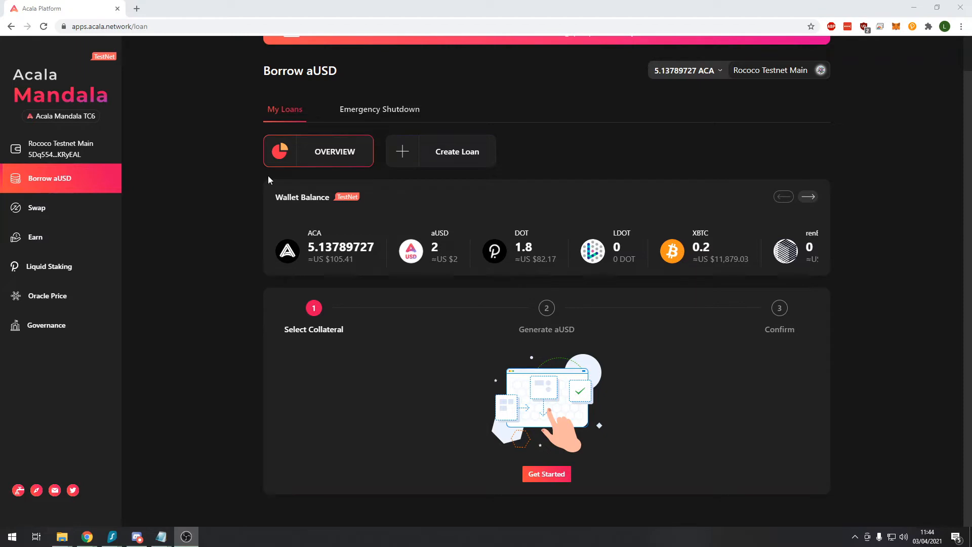
{"action": "mouse_move", "coordinate": [235, 175]}
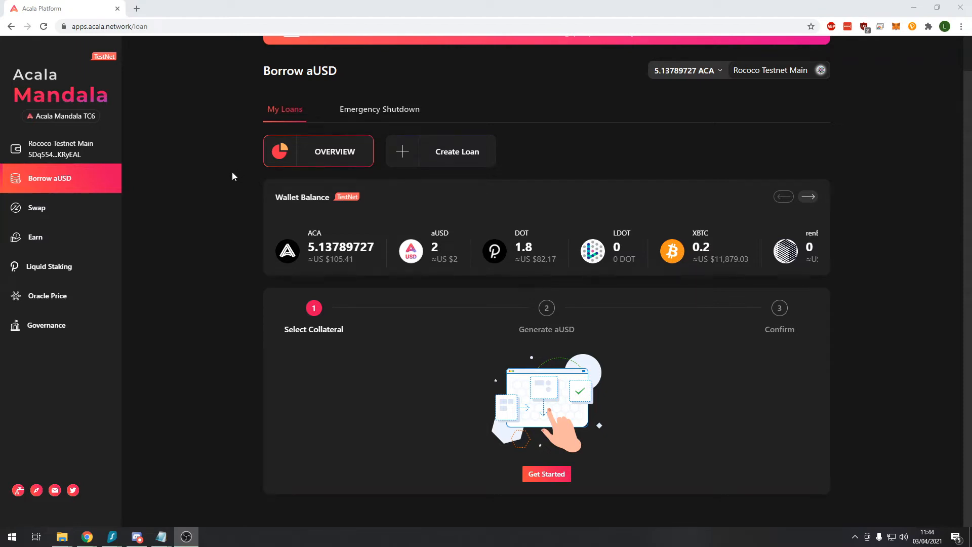
{"action": "mouse_move", "coordinate": [387, 156]}
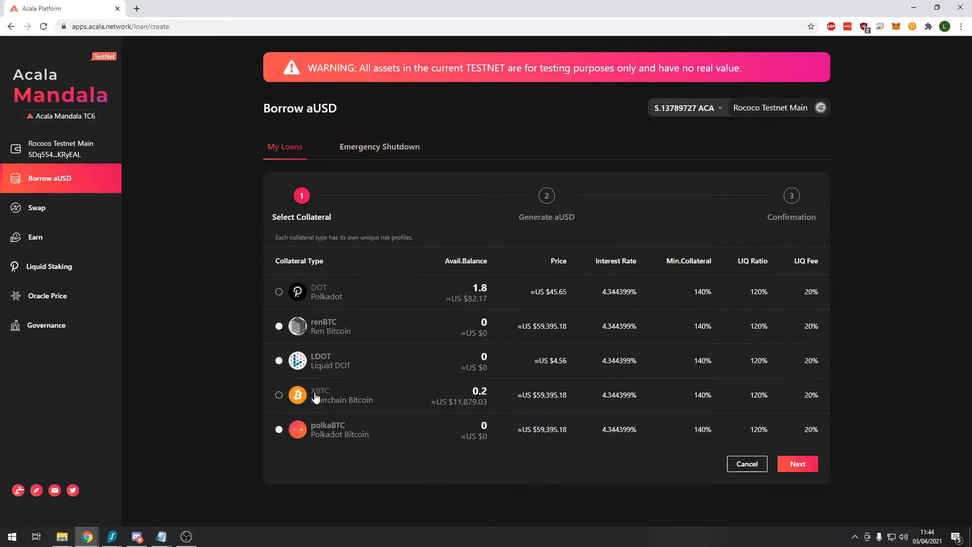
{"action": "mouse_move", "coordinate": [319, 400]}
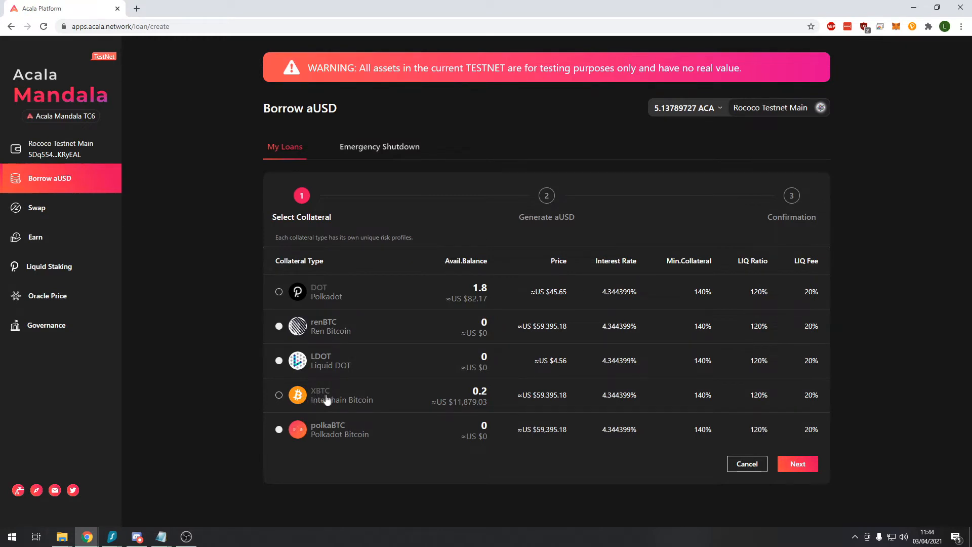
Pick XBTC in the Collateral Type list
{"action": "left_click", "coordinate": [279, 395]}
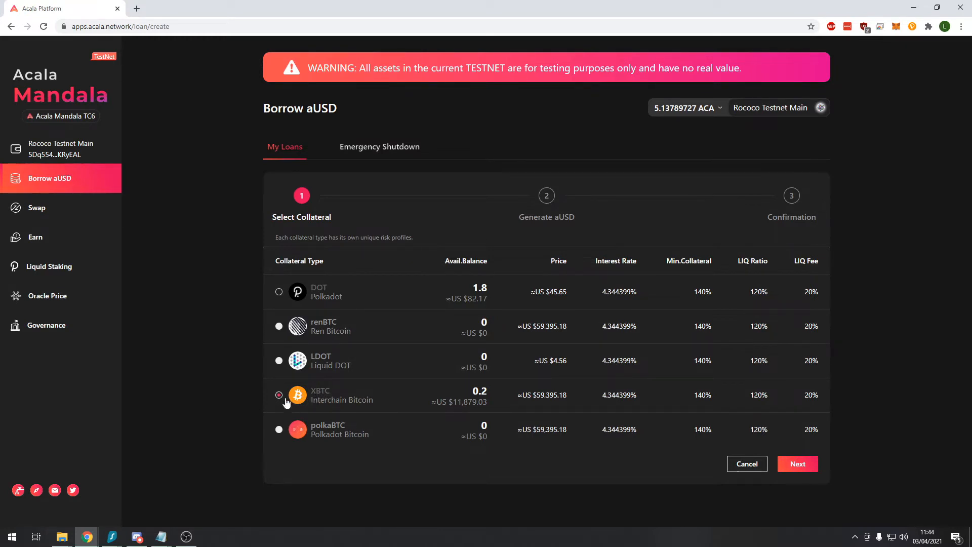
{"action": "mouse_move", "coordinate": [798, 464]}
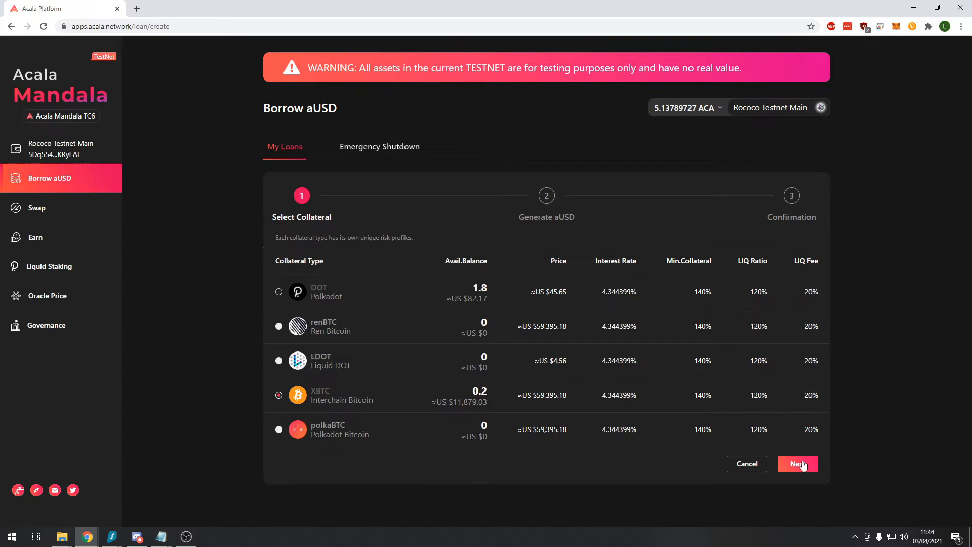
Advance to Generate aUSD and enter 0.05 XBTC collateral and 2121 aUSD to borrow
{"action": "left_click", "coordinate": [797, 464]}
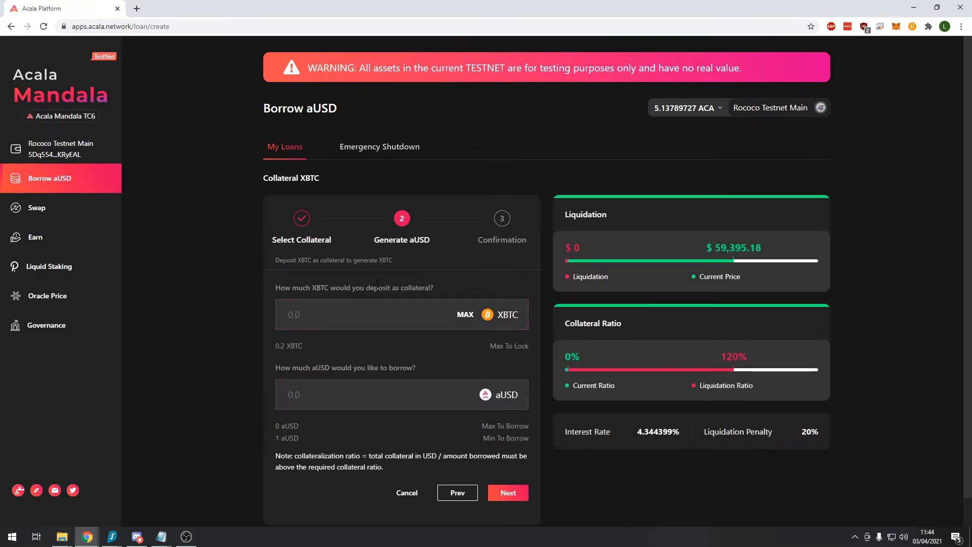
{"action": "double_click", "coordinate": [294, 346]}
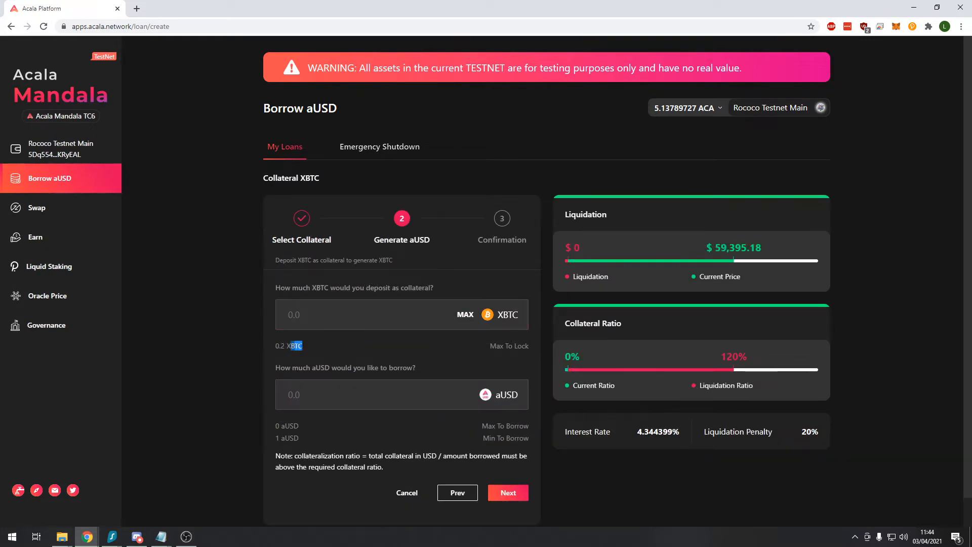
{"action": "left_click", "coordinate": [365, 314]}
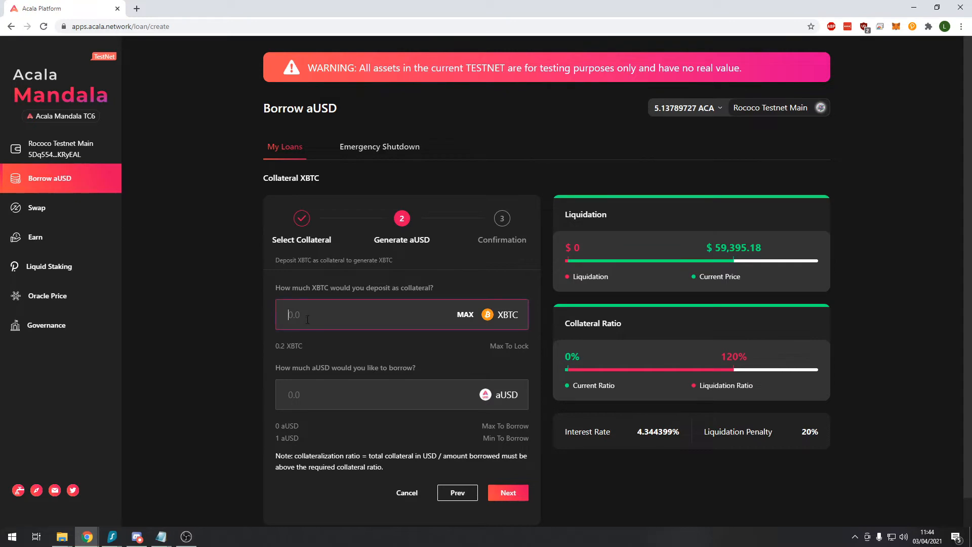
{"action": "type", "text": "0.05"}
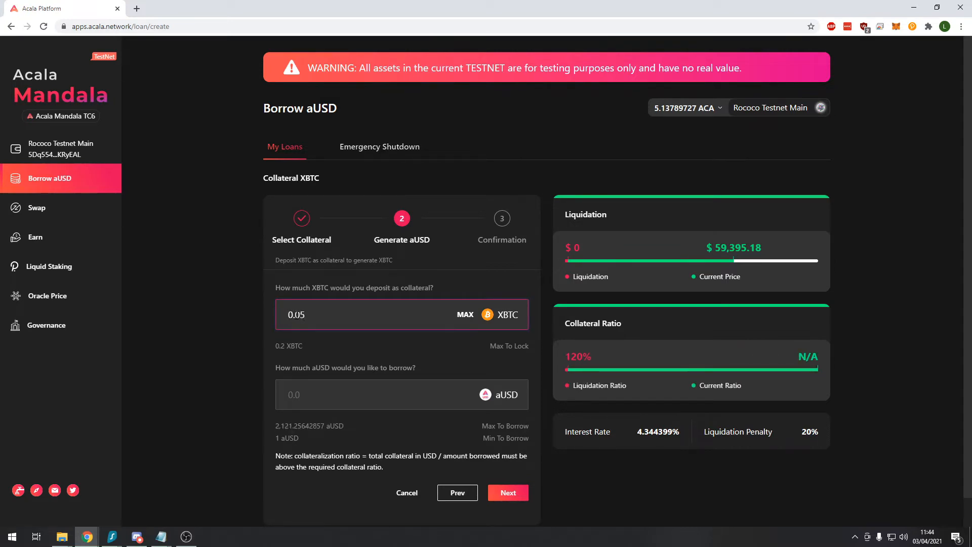
{"action": "mouse_move", "coordinate": [337, 350]}
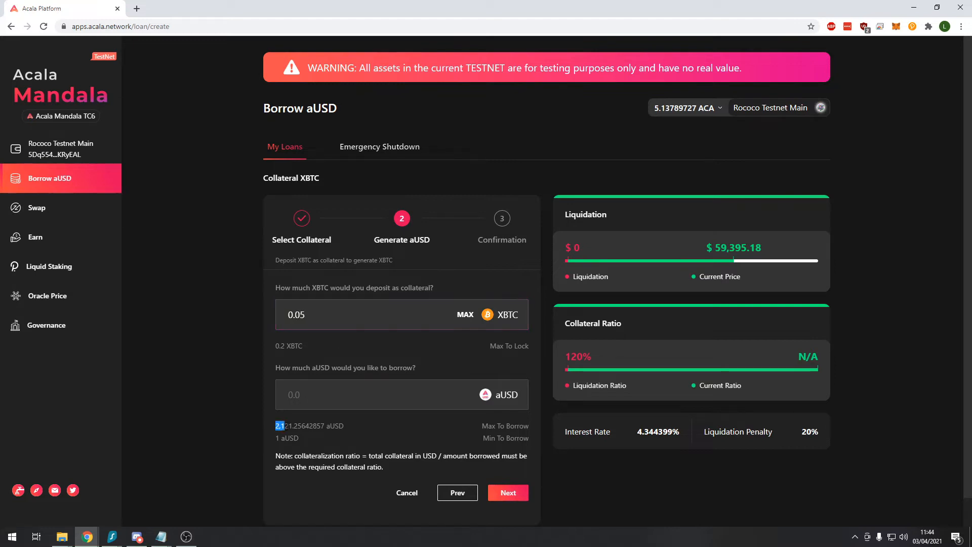
{"action": "double_click", "coordinate": [302, 426]}
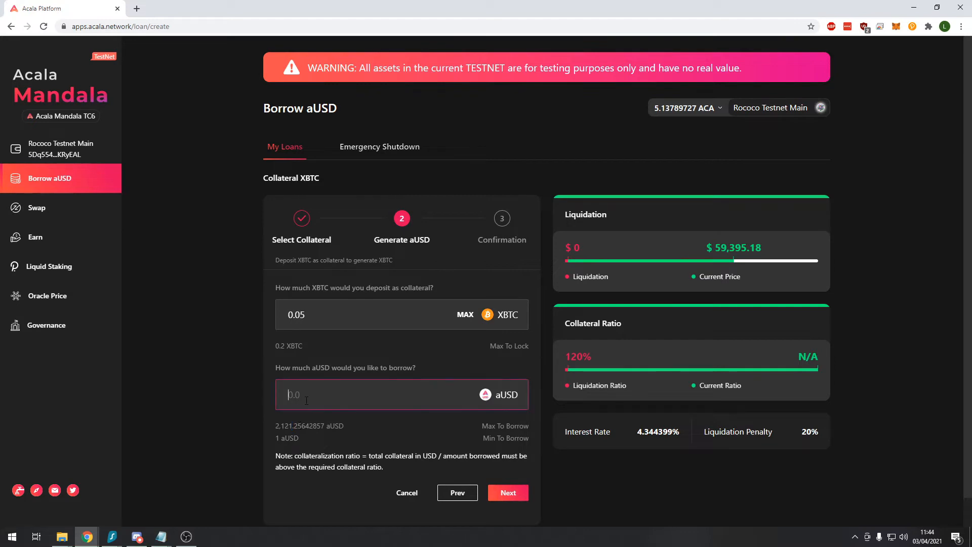
{"action": "type", "text": "1"}
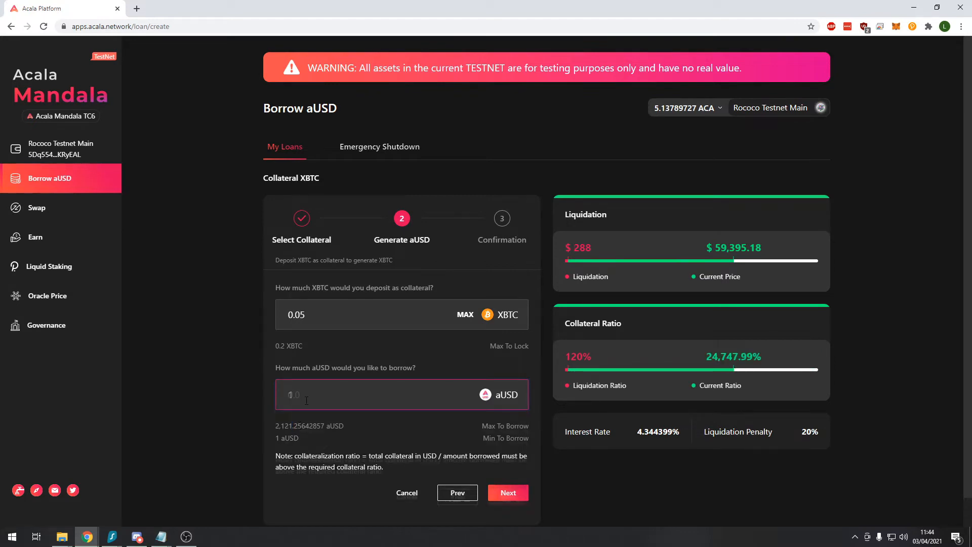
{"action": "type", "text": "2121"}
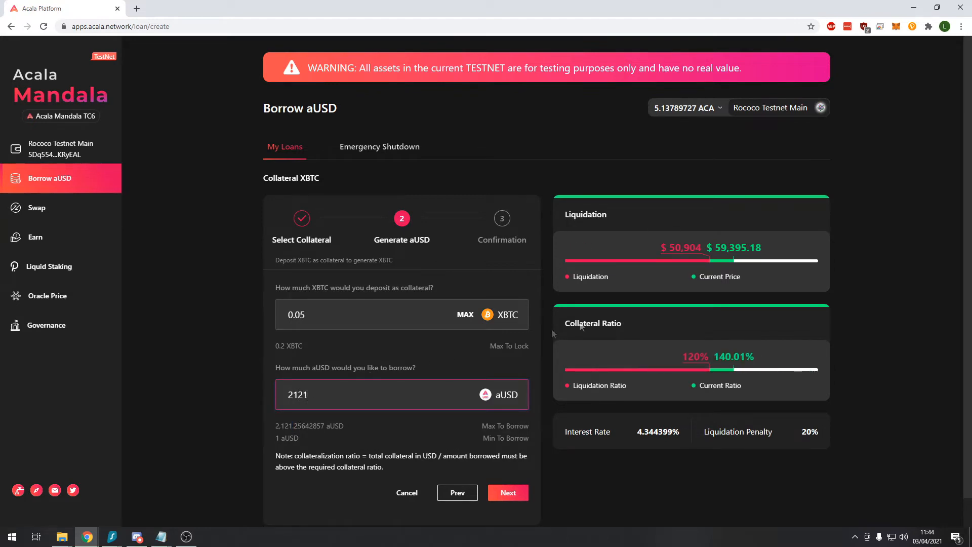
{"action": "mouse_move", "coordinate": [608, 218]}
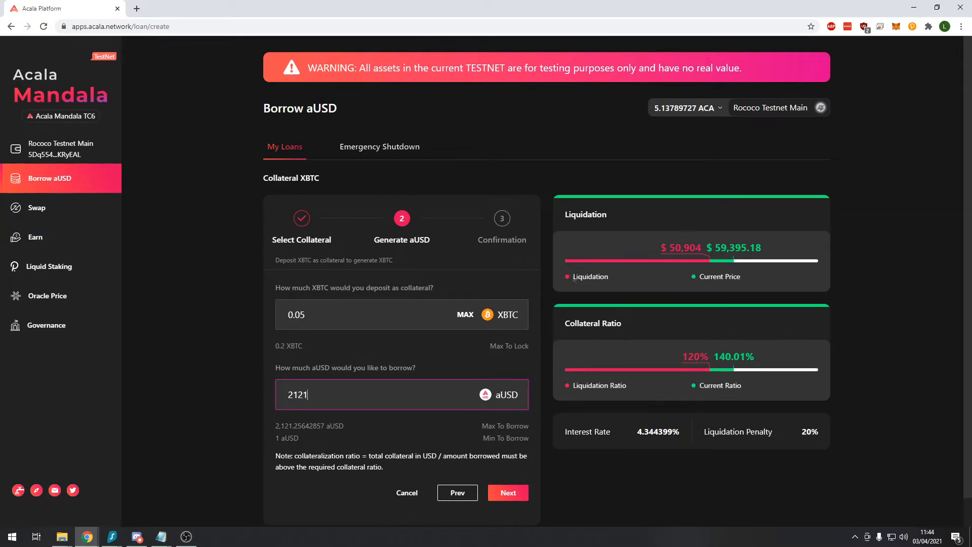
{"action": "mouse_move", "coordinate": [704, 254]}
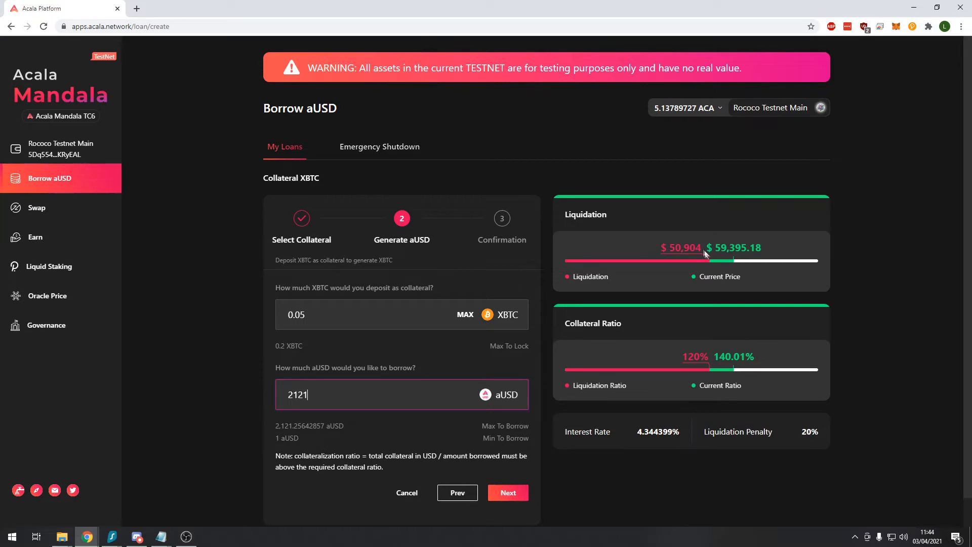
{"action": "mouse_move", "coordinate": [657, 247]}
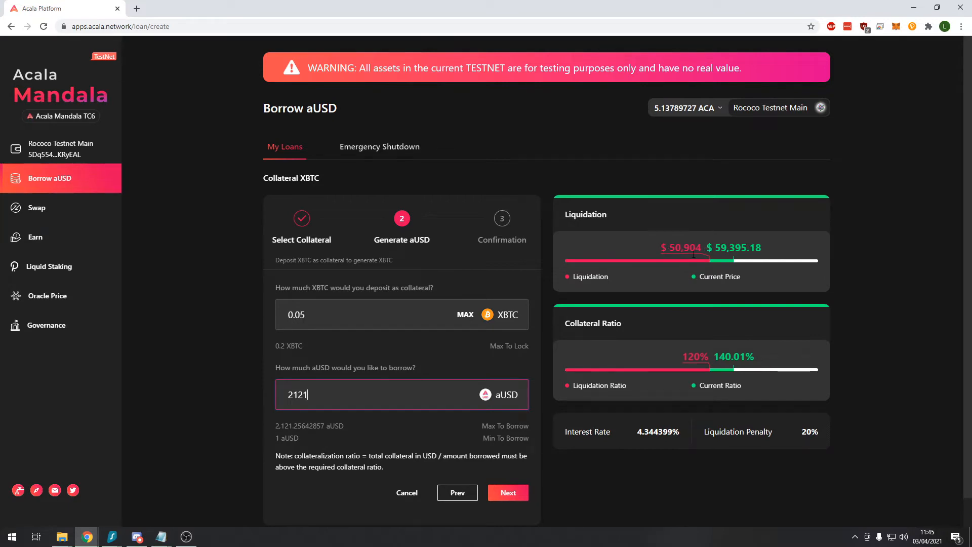
{"action": "mouse_move", "coordinate": [732, 262]}
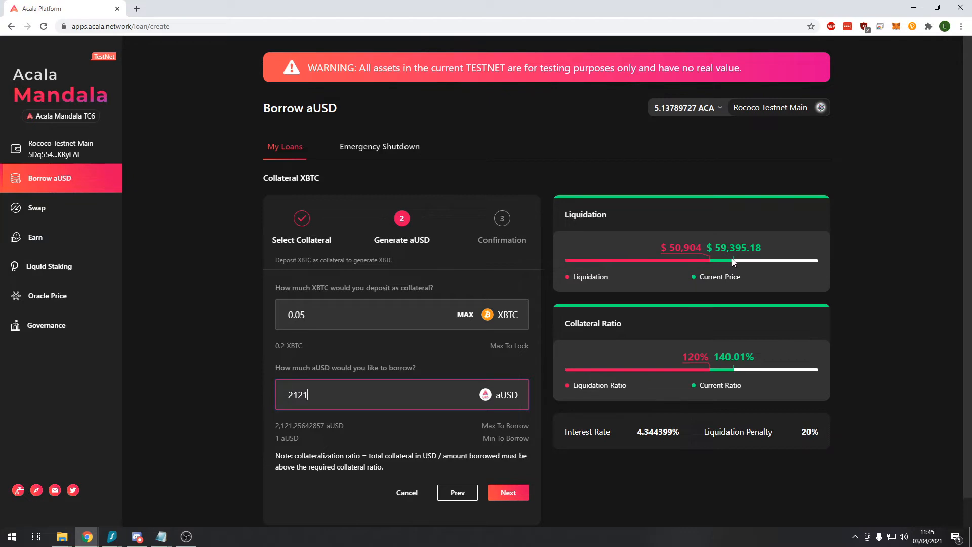
{"action": "mouse_move", "coordinate": [704, 257]}
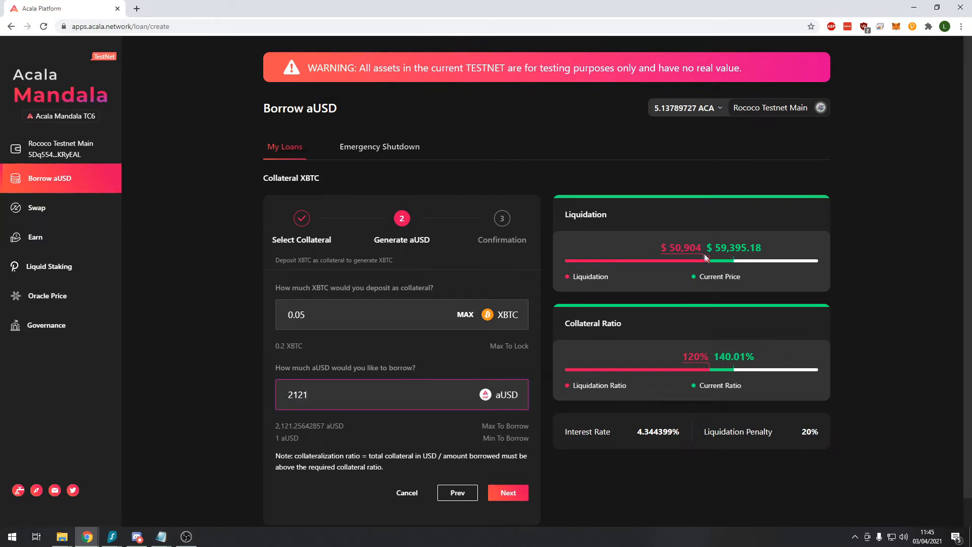
{"action": "mouse_move", "coordinate": [546, 270]}
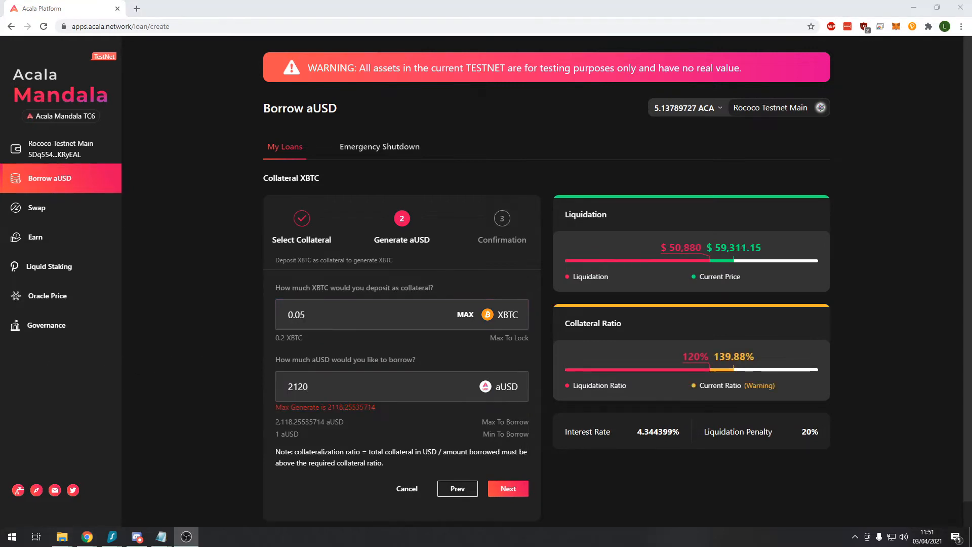
{"action": "mouse_move", "coordinate": [245, 326]}
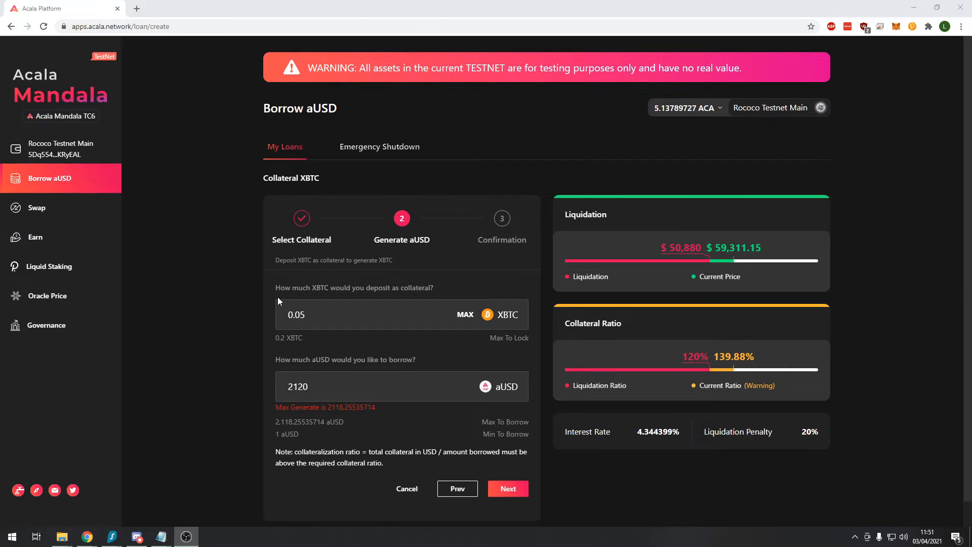
{"action": "mouse_move", "coordinate": [581, 271]}
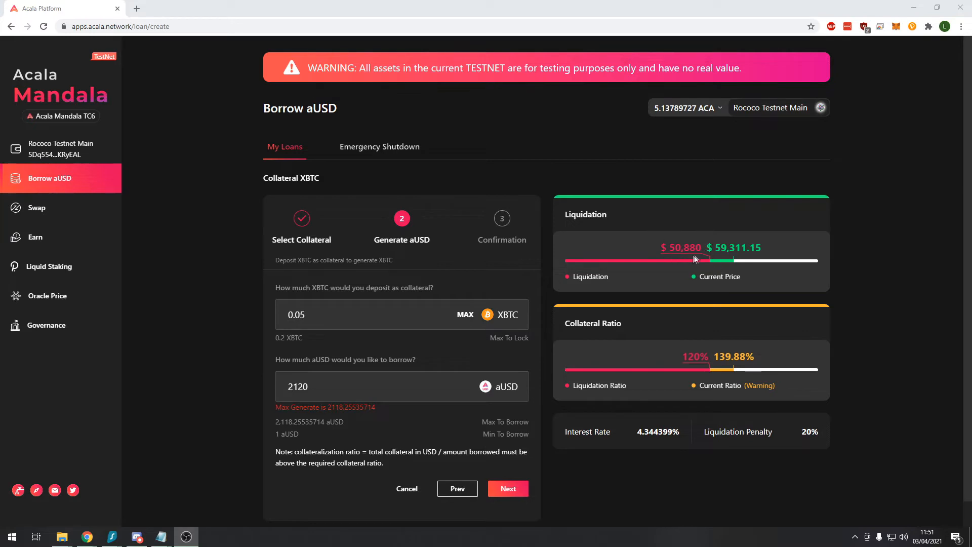
{"action": "mouse_move", "coordinate": [585, 256]}
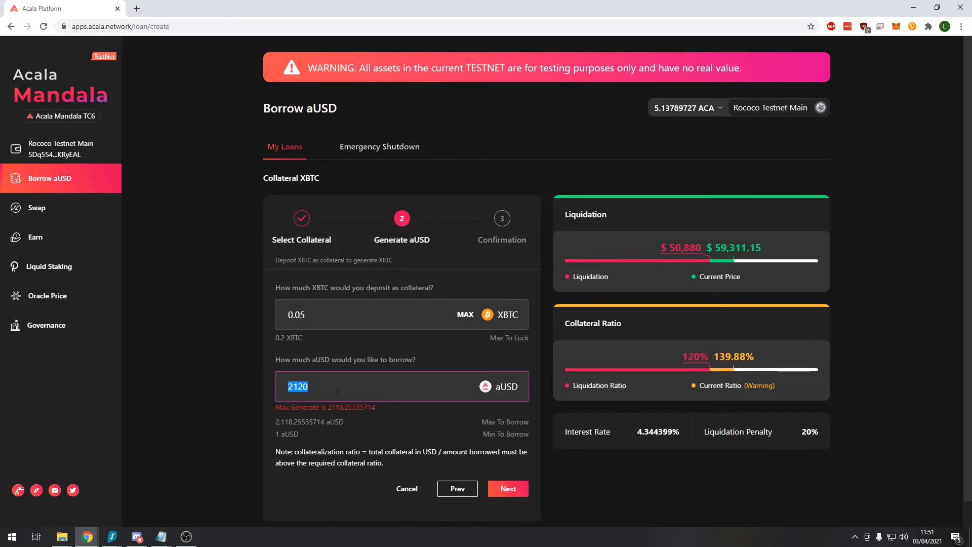
Enter 1000 aUSD to borrow against 0.05 XBTC collateral
{"action": "type", "text": "1000"}
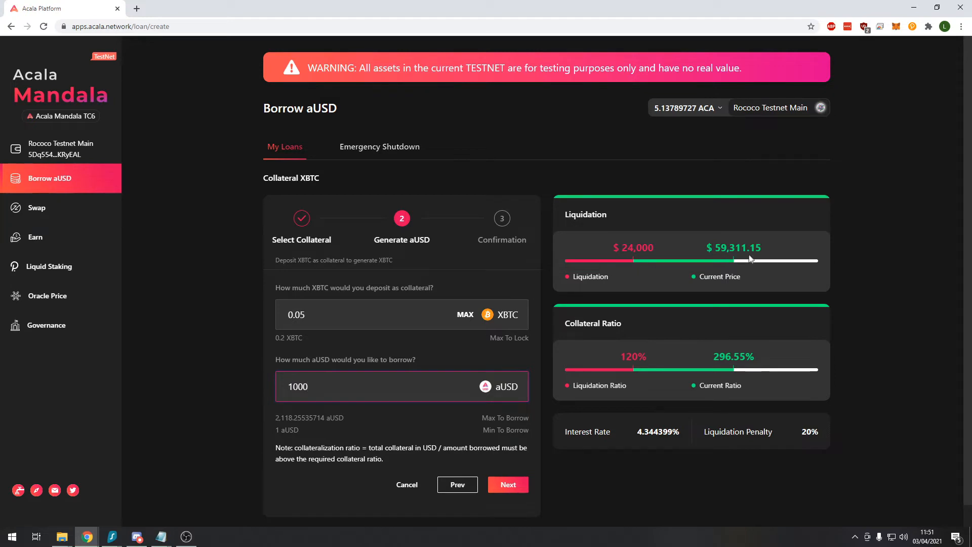
{"action": "mouse_move", "coordinate": [632, 263]}
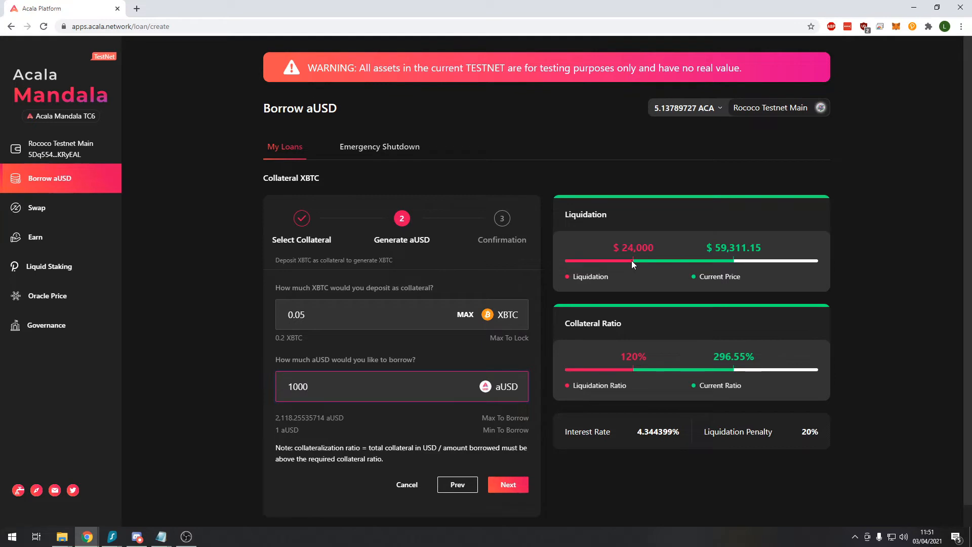
{"action": "left_click", "coordinate": [358, 314]}
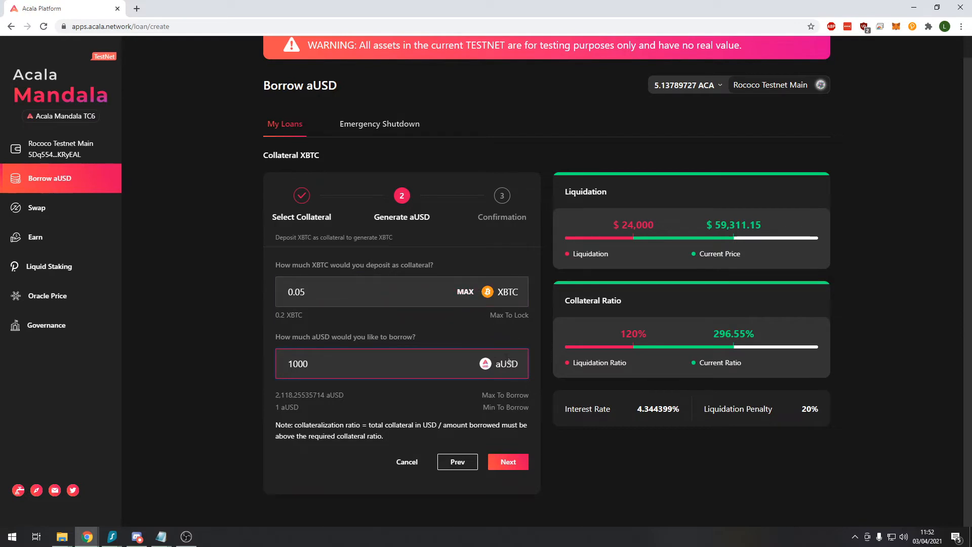
{"action": "mouse_move", "coordinate": [163, 301]}
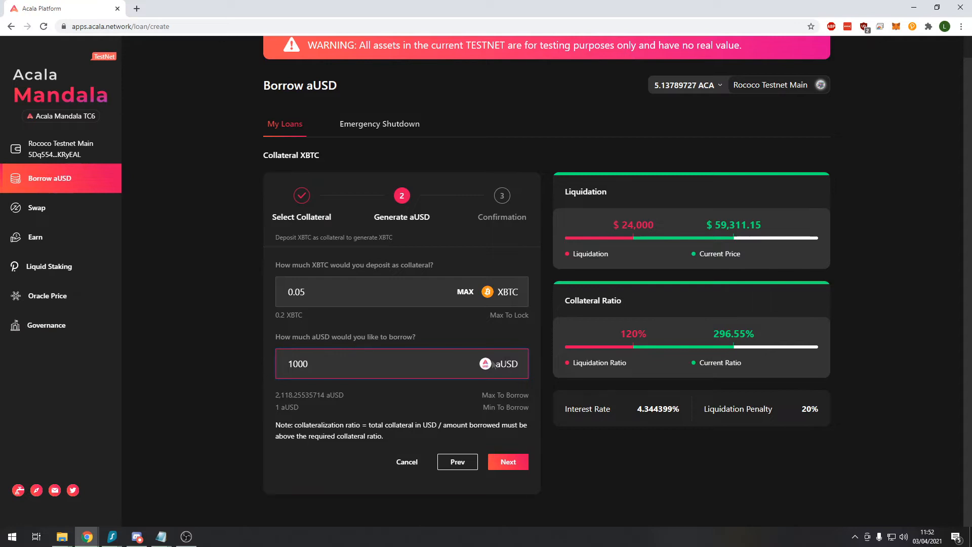
{"action": "mouse_move", "coordinate": [607, 471]}
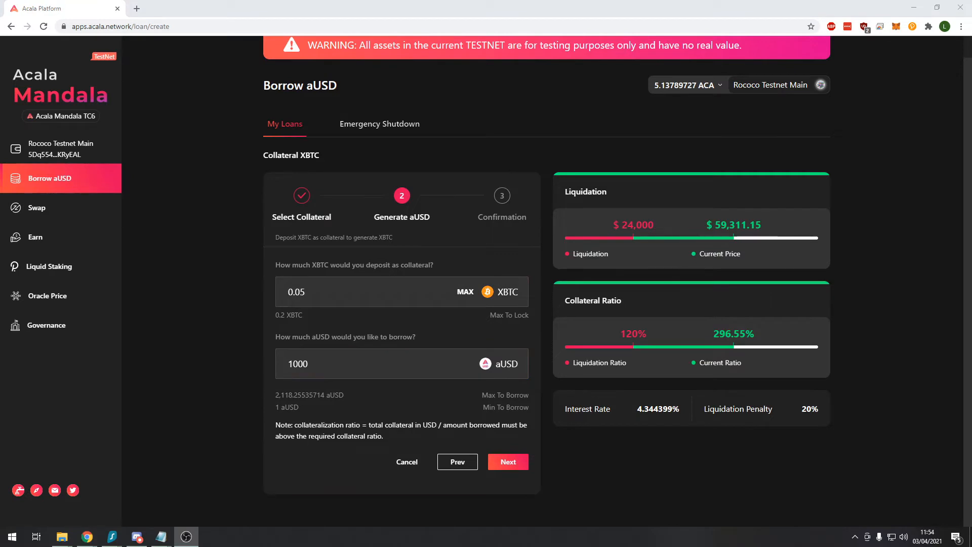
{"action": "mouse_move", "coordinate": [560, 404]}
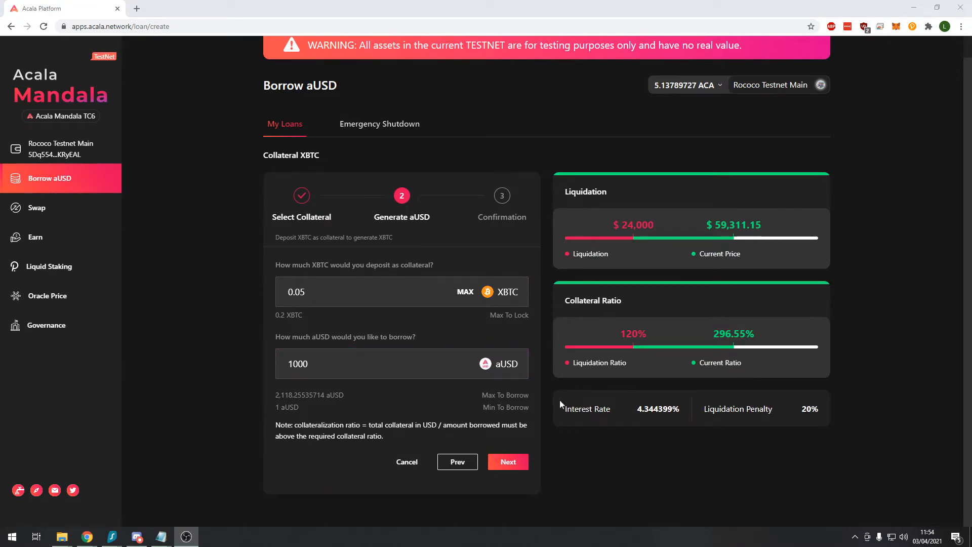
{"action": "mouse_move", "coordinate": [573, 387]}
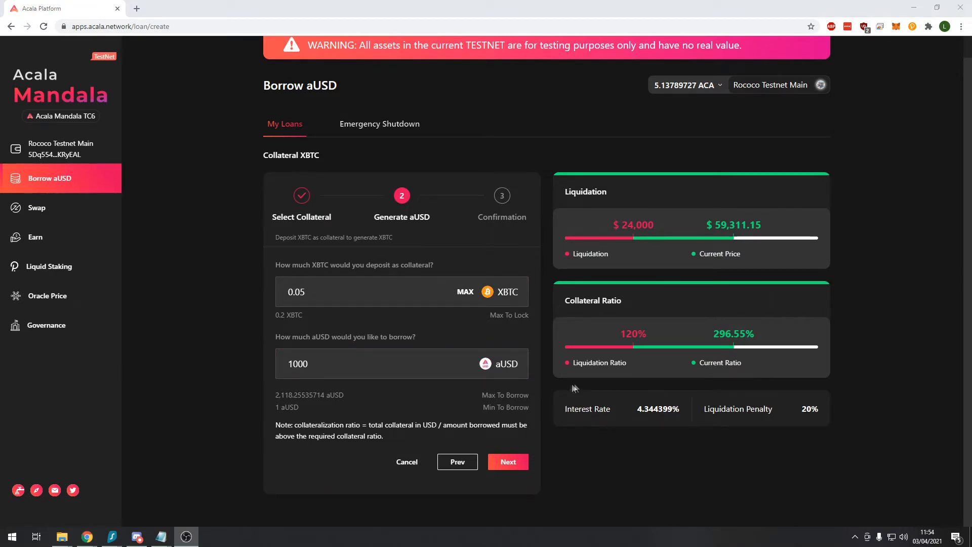
{"action": "mouse_move", "coordinate": [599, 426]}
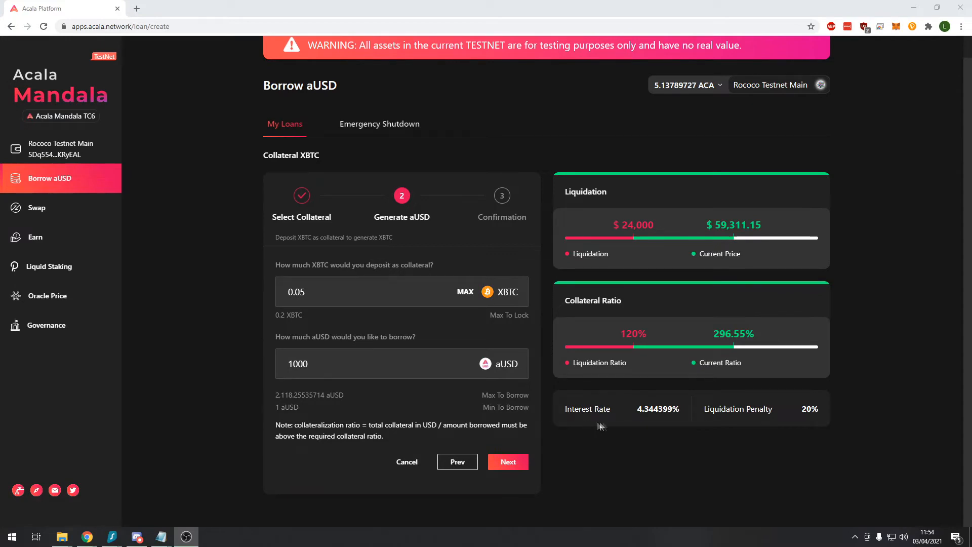
{"action": "mouse_move", "coordinate": [605, 432]}
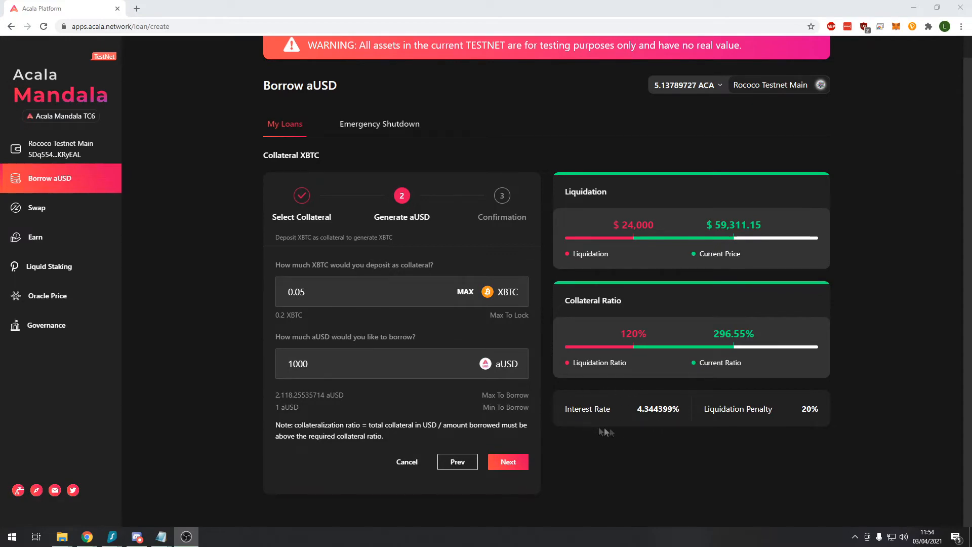
{"action": "mouse_move", "coordinate": [560, 395]}
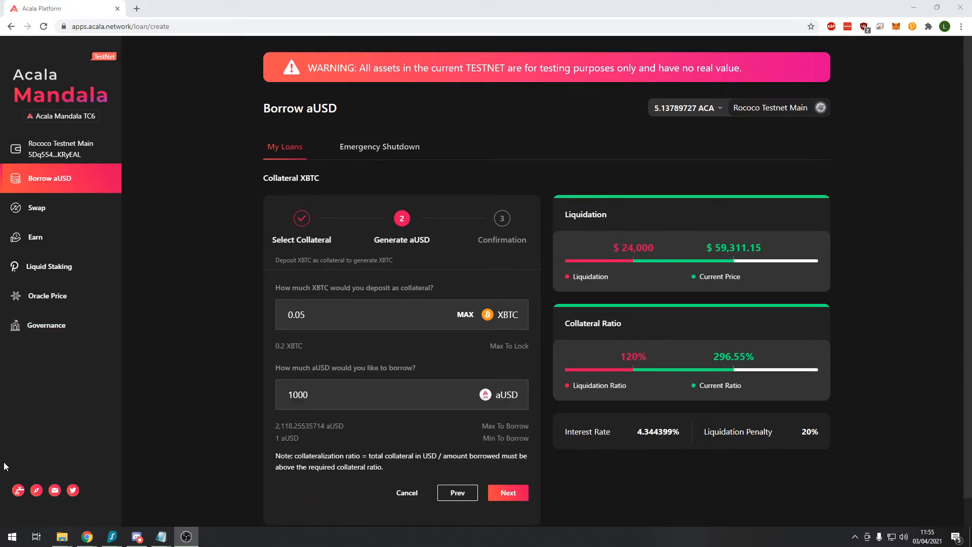
Advance to Confirmation and review the 0.05 XBTC deposit, 1,000 aUSD borrowing and 4.344399% interest
{"action": "left_click", "coordinate": [507, 492]}
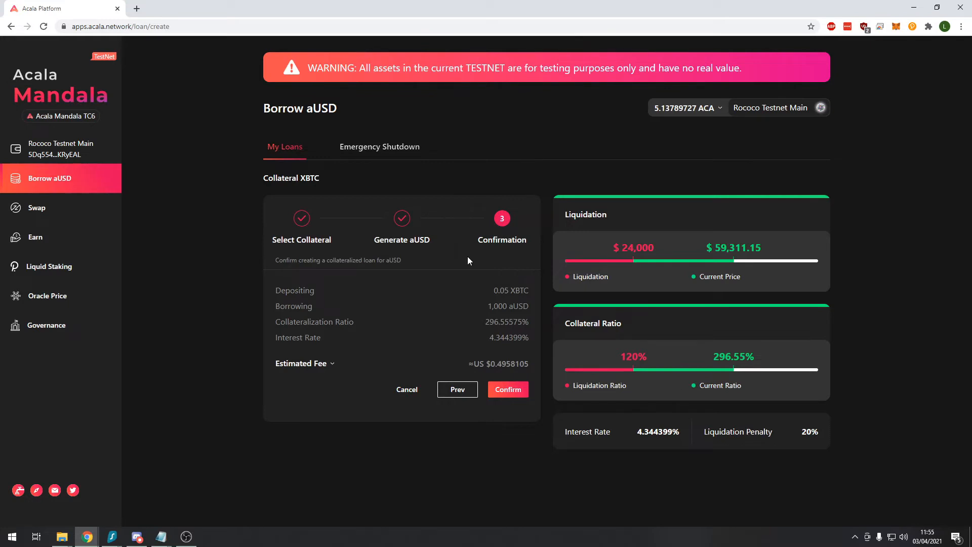
{"action": "mouse_move", "coordinate": [493, 292]}
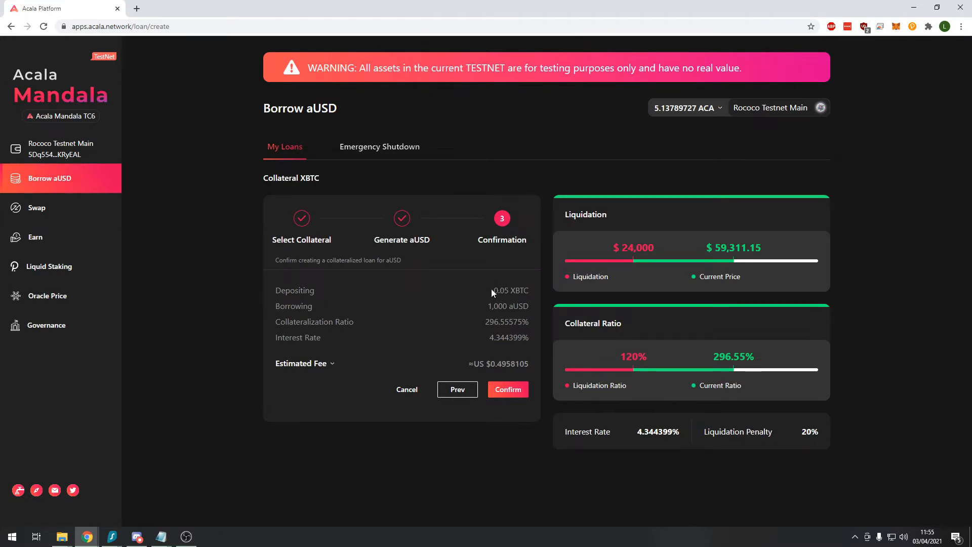
{"action": "double_click", "coordinate": [510, 290]}
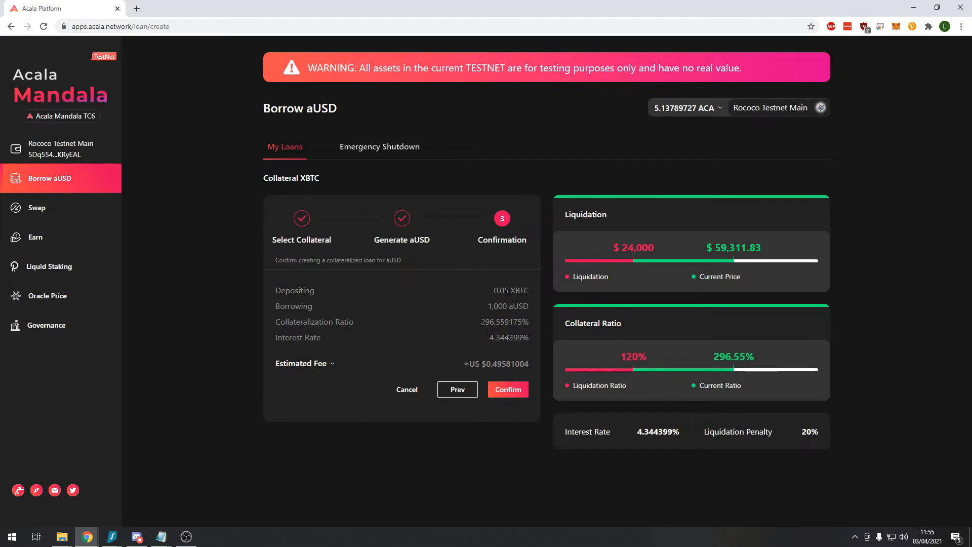
{"action": "double_click", "coordinate": [490, 321]}
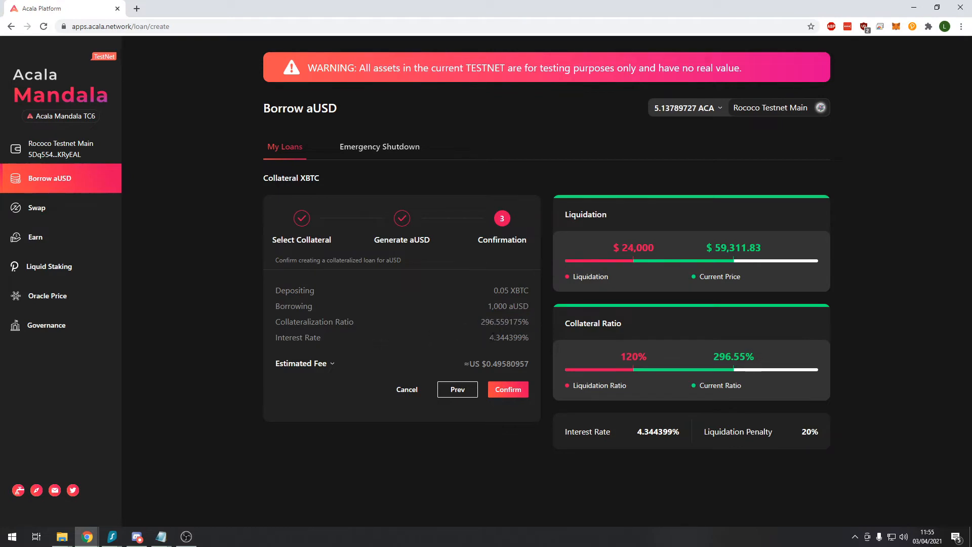
{"action": "double_click", "coordinate": [507, 337]}
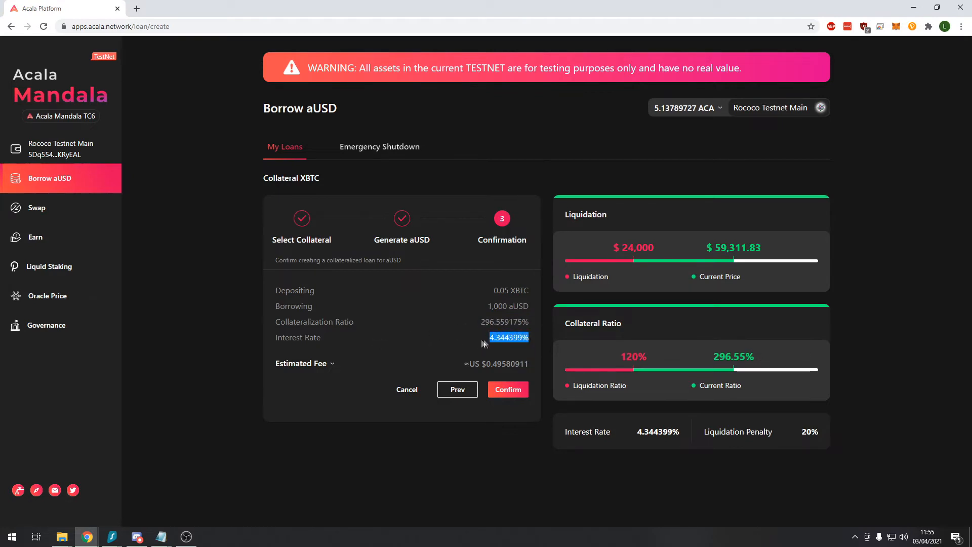
{"action": "mouse_move", "coordinate": [527, 373]}
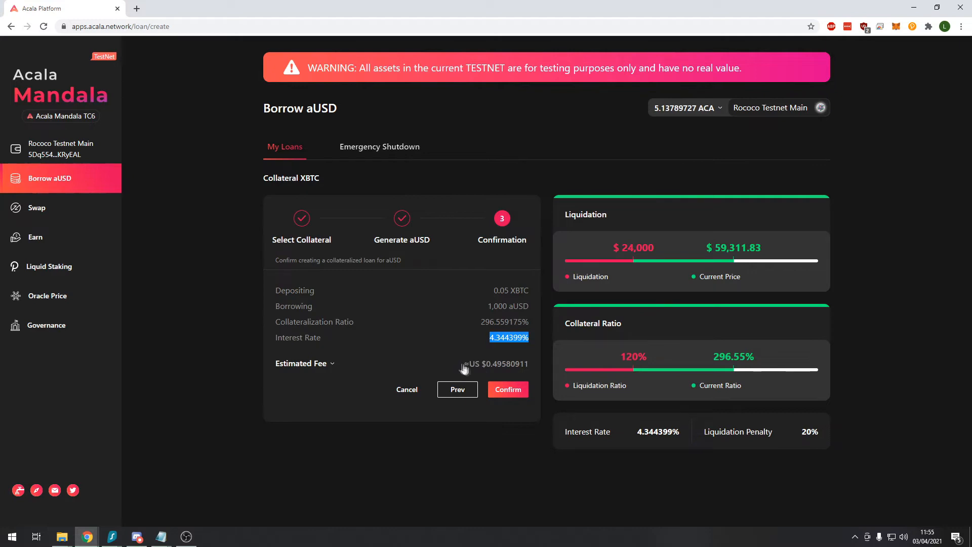
Confirm the 0.05 XBTC / 1,000 aUSD loan and sign it in the polkadot.js extension
{"action": "left_click", "coordinate": [507, 390]}
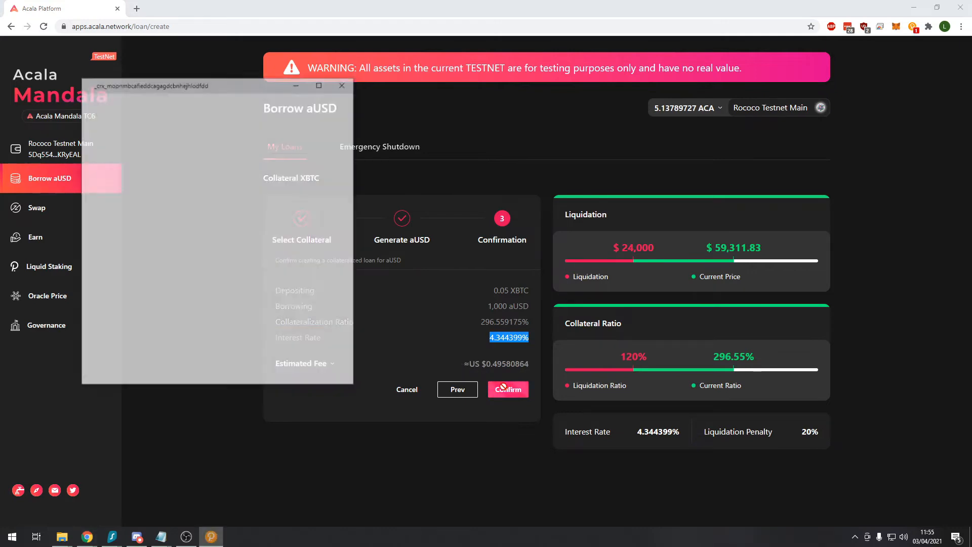
{"action": "left_click", "coordinate": [507, 388]}
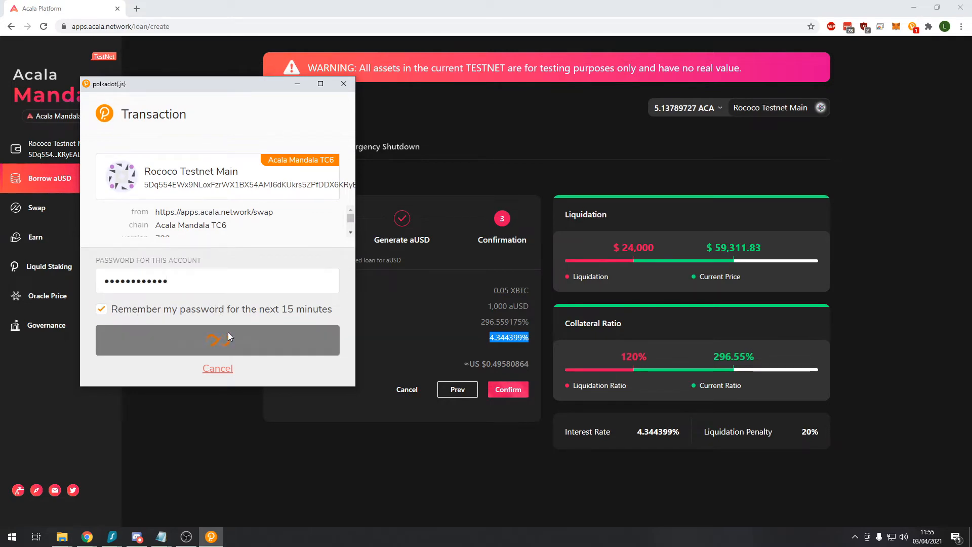
{"action": "left_click", "coordinate": [217, 340]}
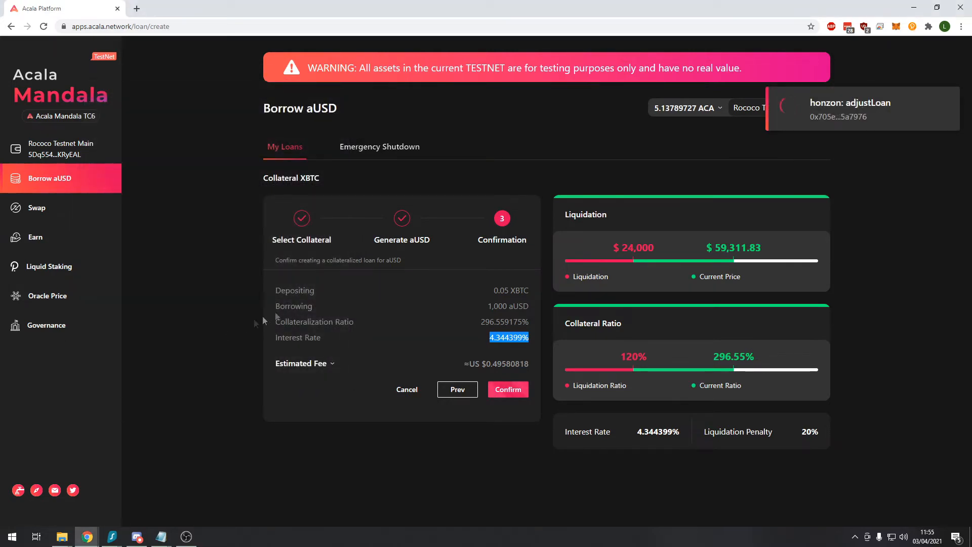
{"action": "mouse_move", "coordinate": [801, 179]}
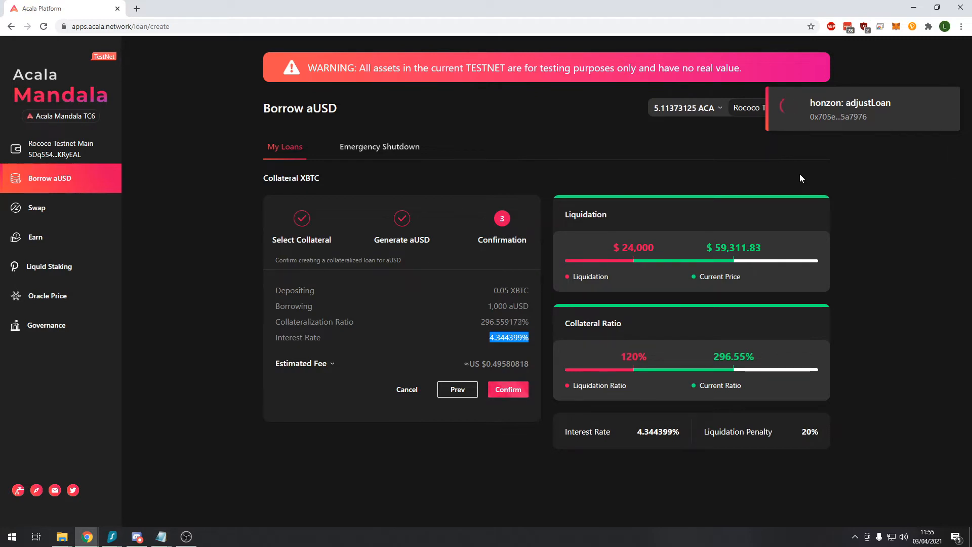
{"action": "left_click", "coordinate": [507, 389]}
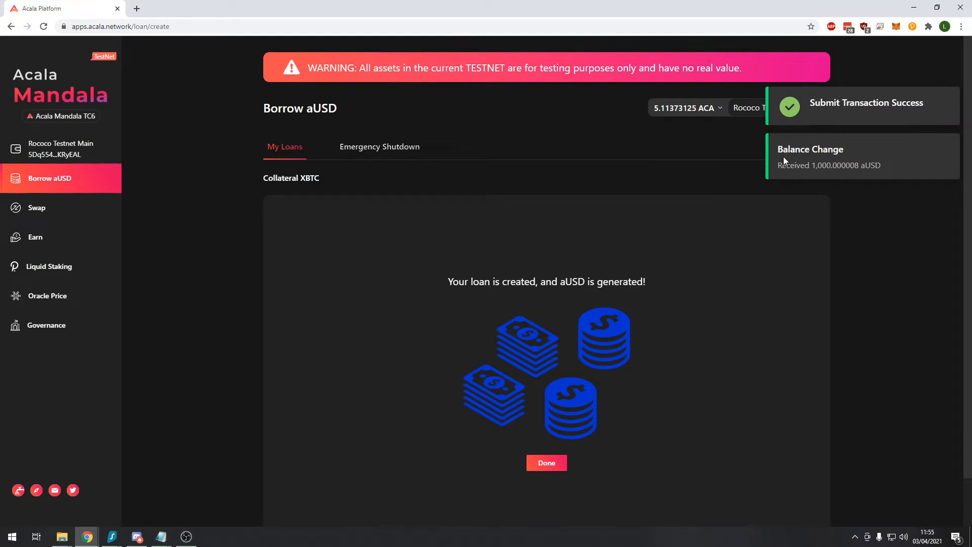
{"action": "mouse_move", "coordinate": [616, 308]}
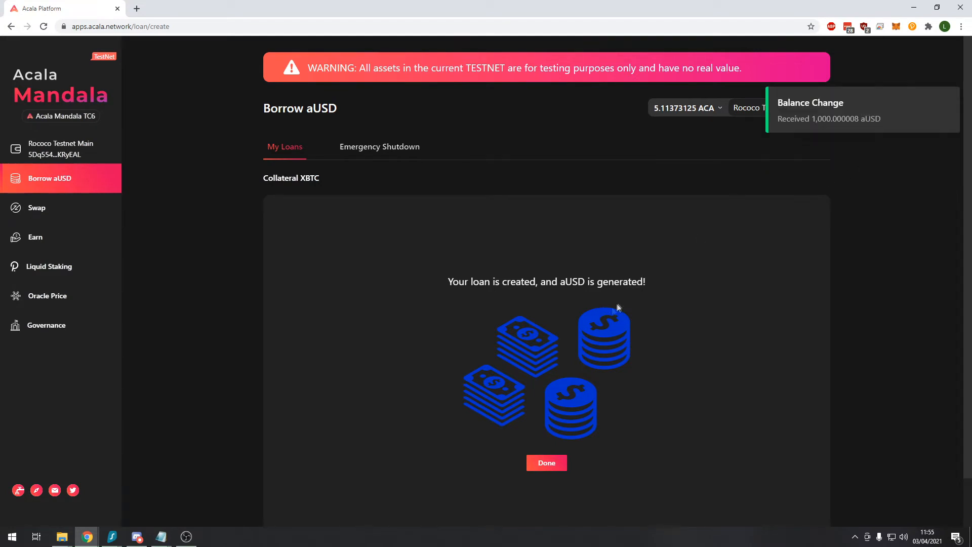
Finish the loan flow and return to the XBTC loan overview at 296.56% ratio
{"action": "left_click", "coordinate": [546, 462]}
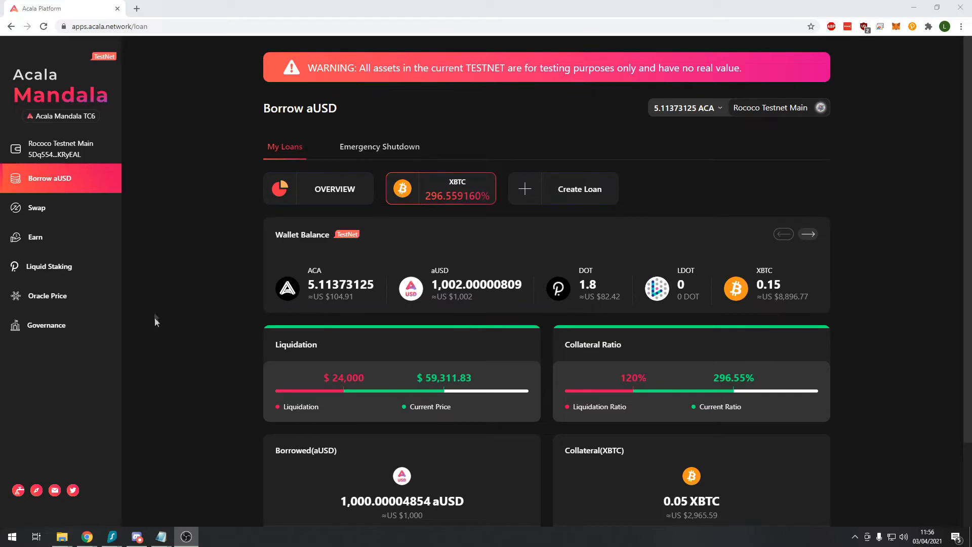
{"action": "mouse_move", "coordinate": [57, 185]}
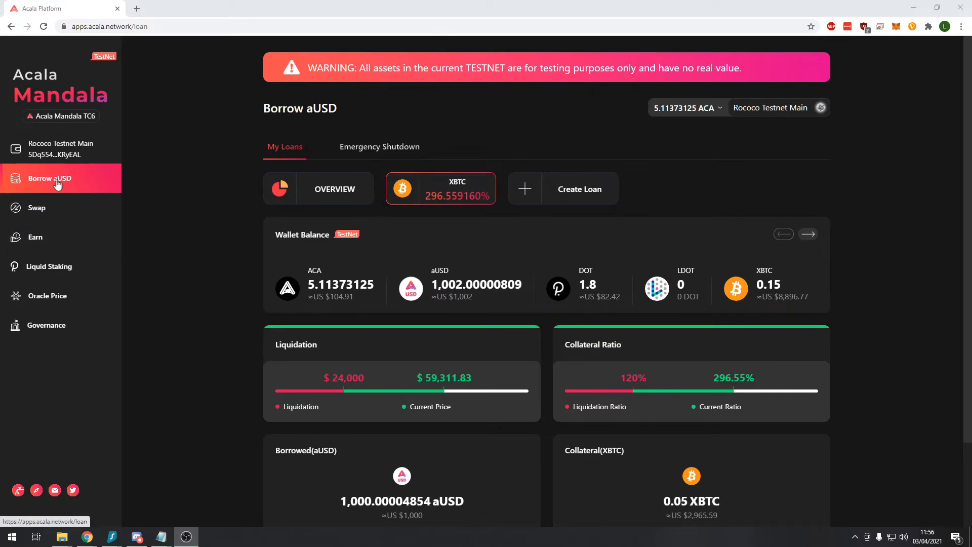
{"action": "mouse_move", "coordinate": [304, 190]}
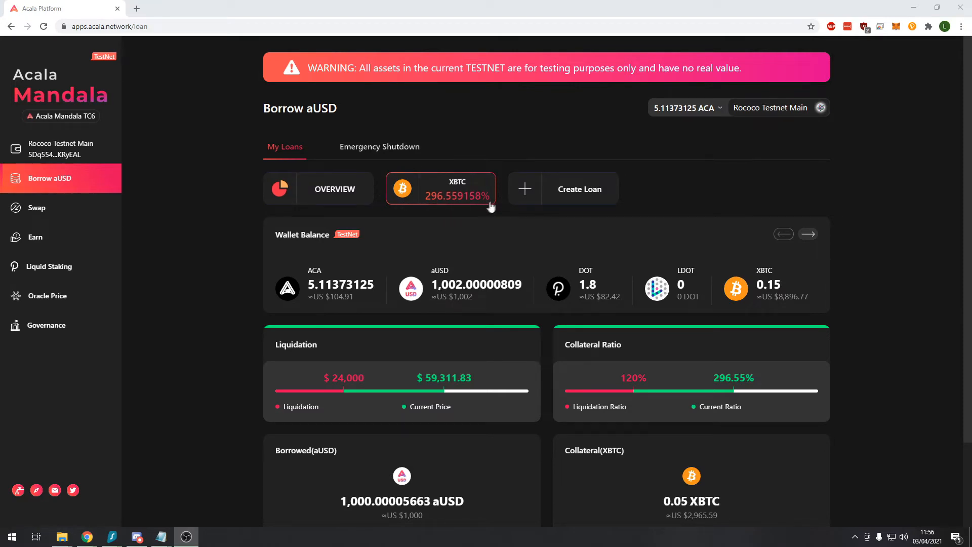
{"action": "mouse_move", "coordinate": [557, 169]}
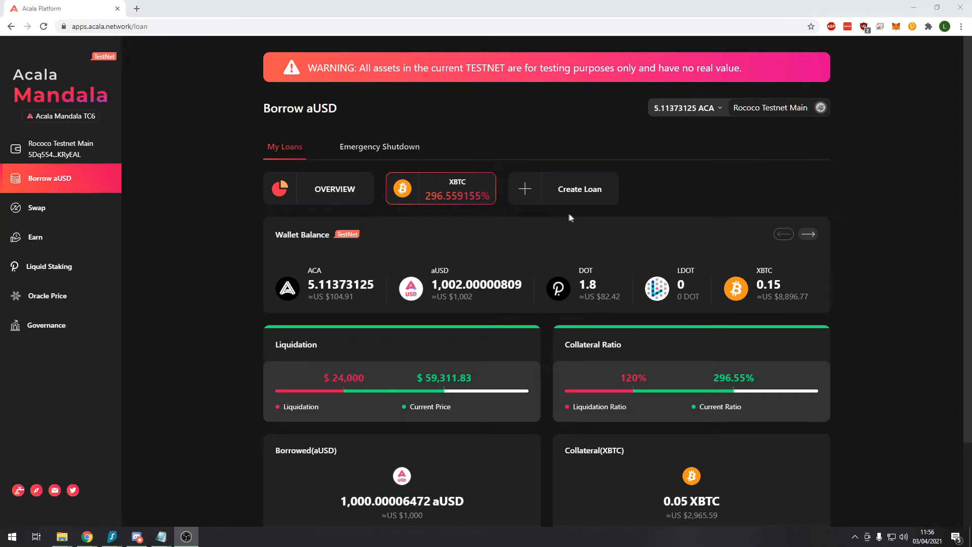
{"action": "mouse_move", "coordinate": [499, 194]}
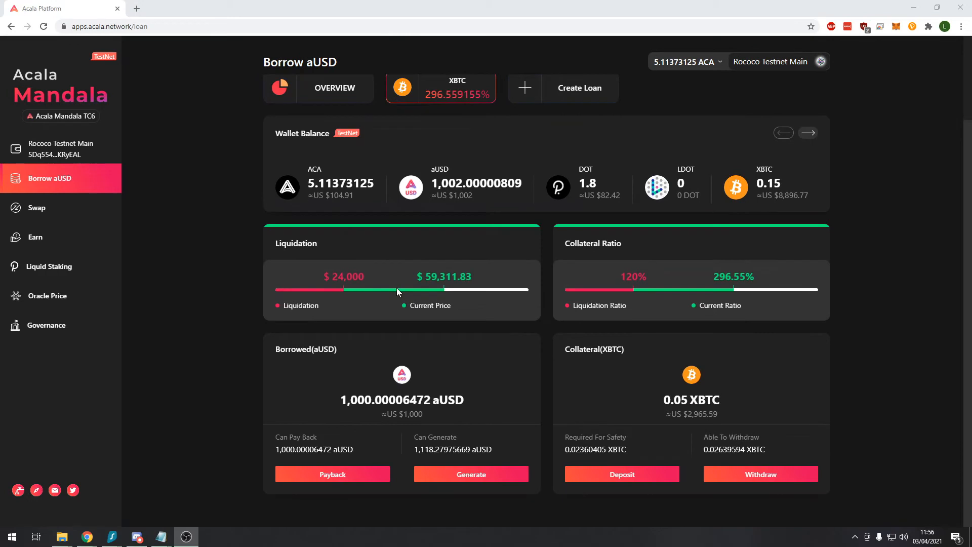
{"action": "mouse_move", "coordinate": [343, 295]}
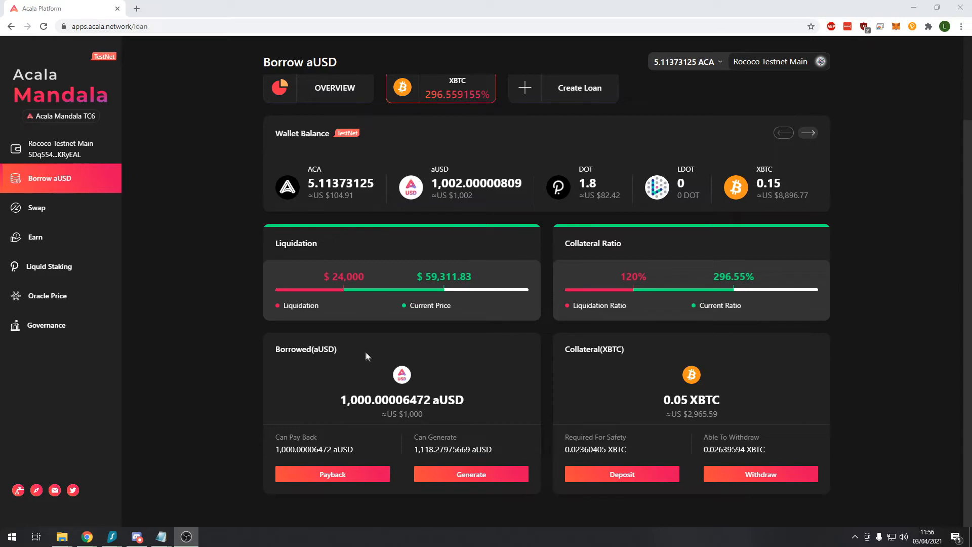
{"action": "mouse_move", "coordinate": [612, 333]}
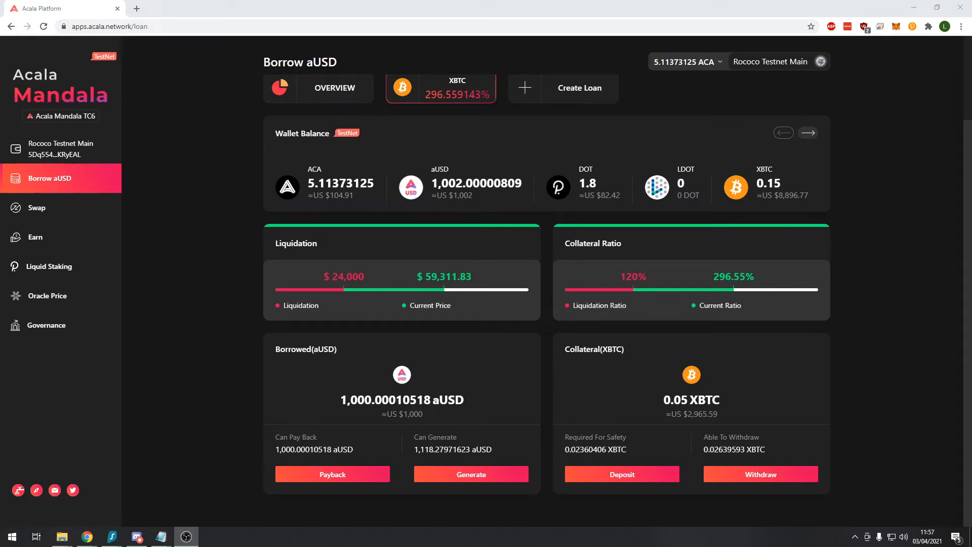
{"action": "mouse_move", "coordinate": [198, 385]}
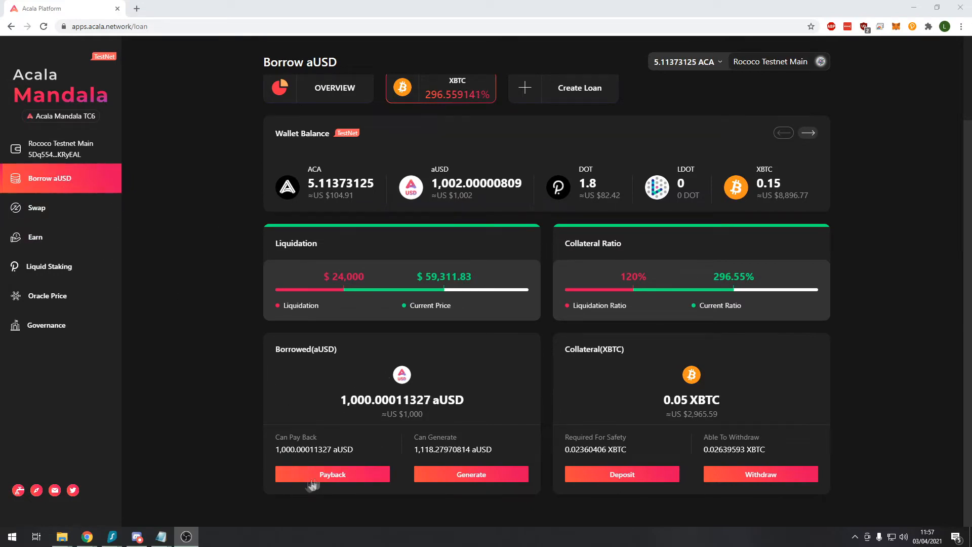
Pay back the full aUSD debt using MAX, sign the repayment, and close the form
{"action": "left_click", "coordinate": [332, 474]}
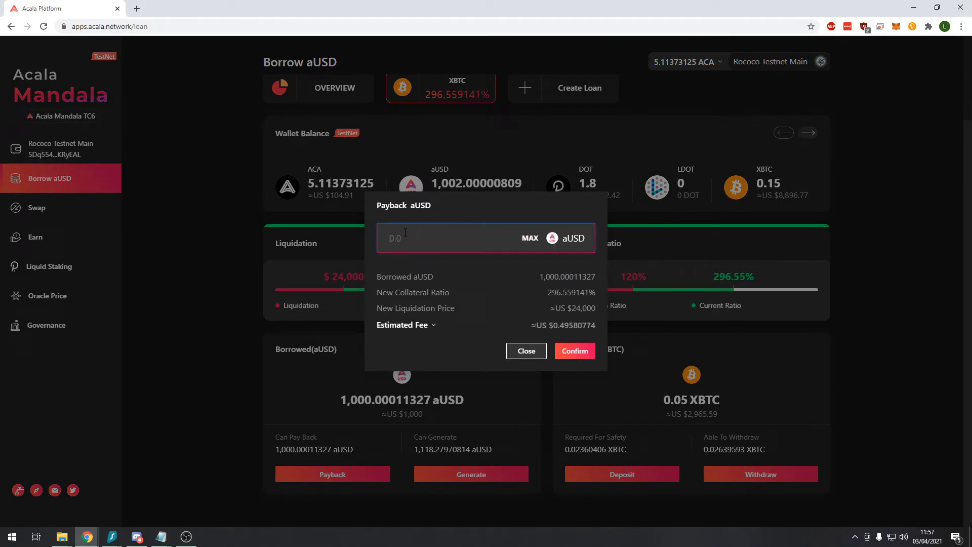
{"action": "mouse_move", "coordinate": [434, 238]}
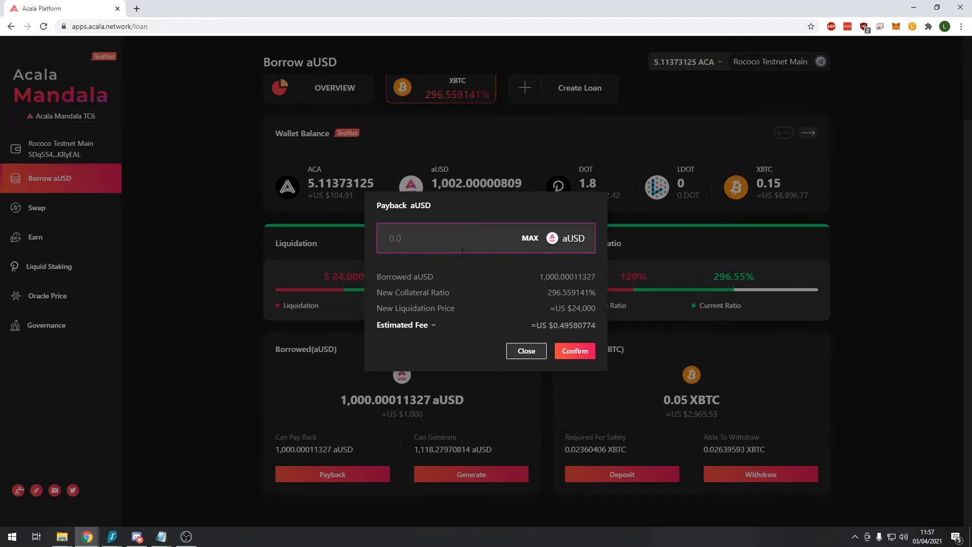
{"action": "left_click", "coordinate": [529, 238]}
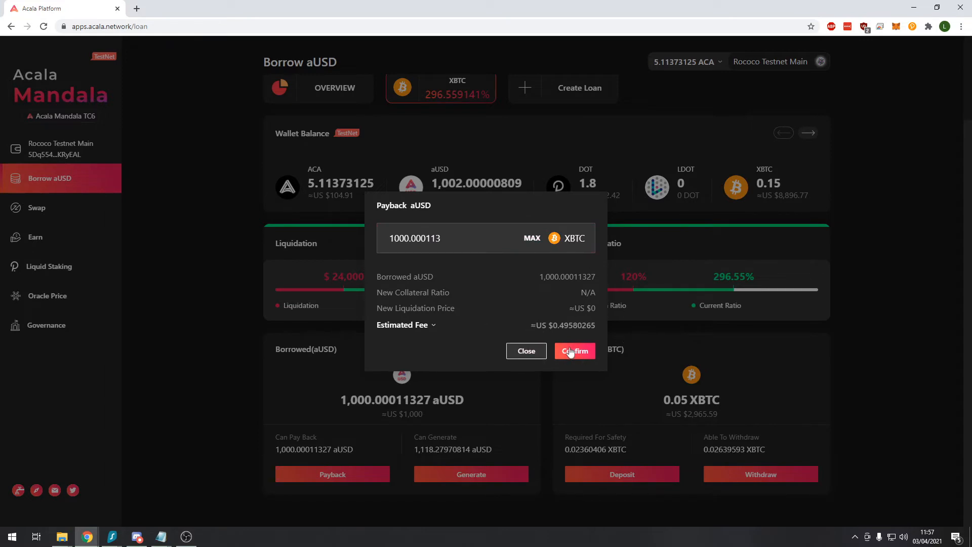
{"action": "left_click", "coordinate": [574, 351]}
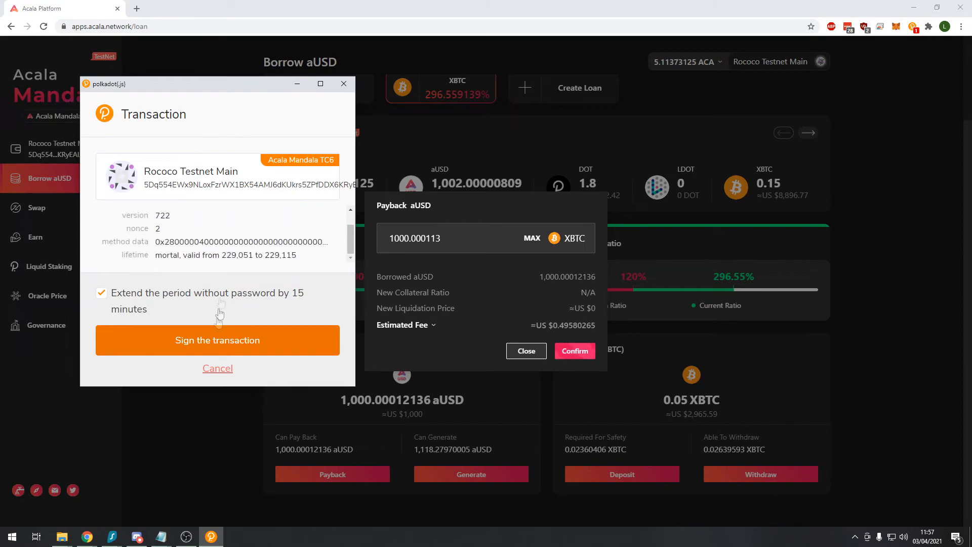
{"action": "left_click", "coordinate": [217, 340]}
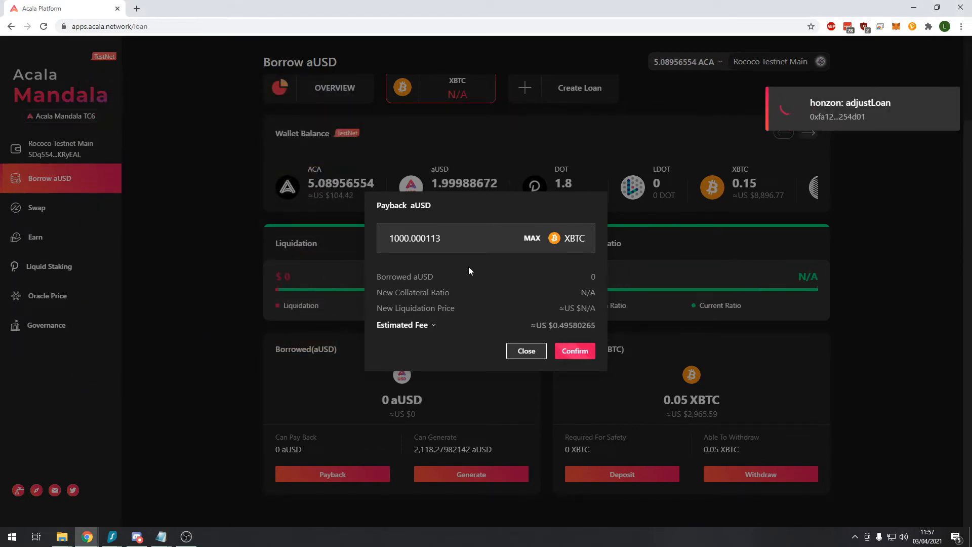
{"action": "left_click", "coordinate": [574, 351]}
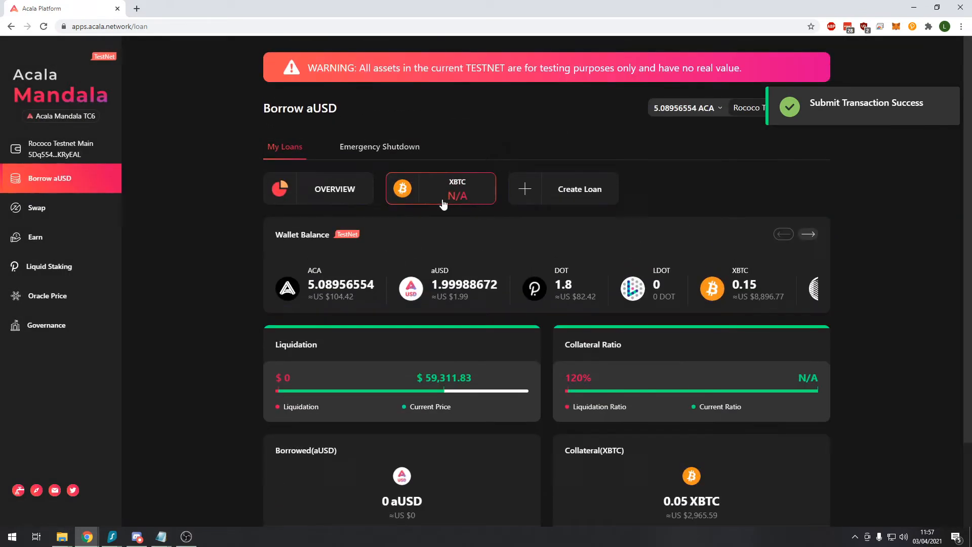
{"action": "mouse_move", "coordinate": [451, 153]}
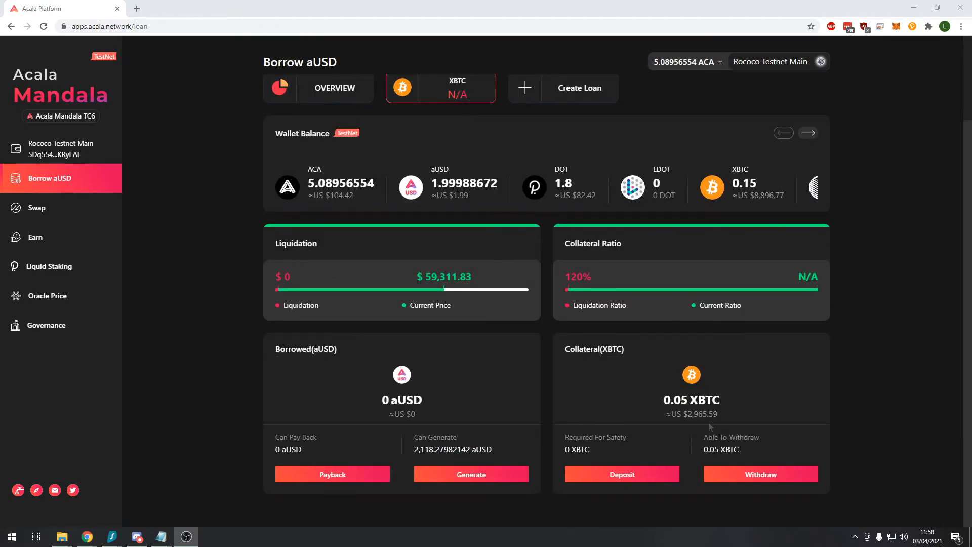
Withdraw the maximum 0.05 XBTC collateral, sign the transaction, and dismiss the form
{"action": "left_click", "coordinate": [759, 474]}
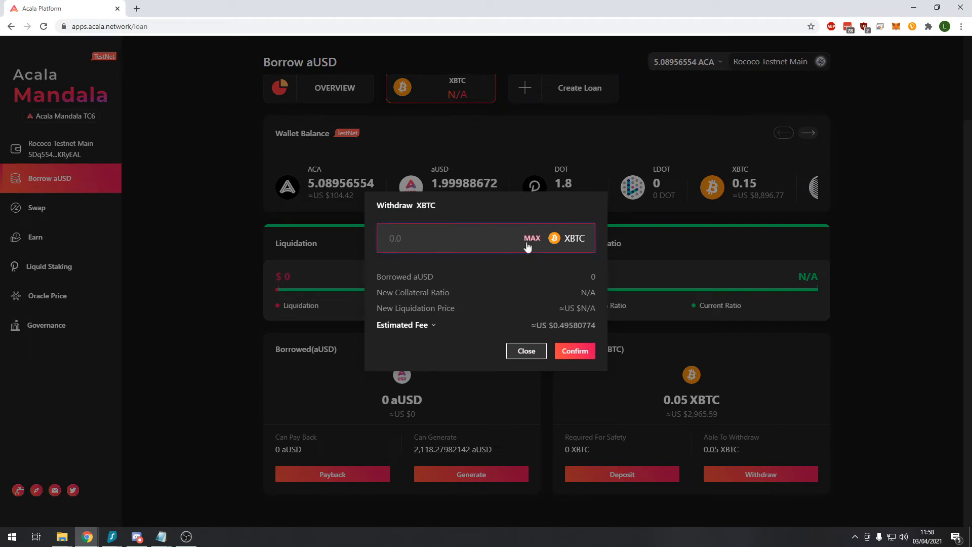
{"action": "left_click", "coordinate": [531, 238]}
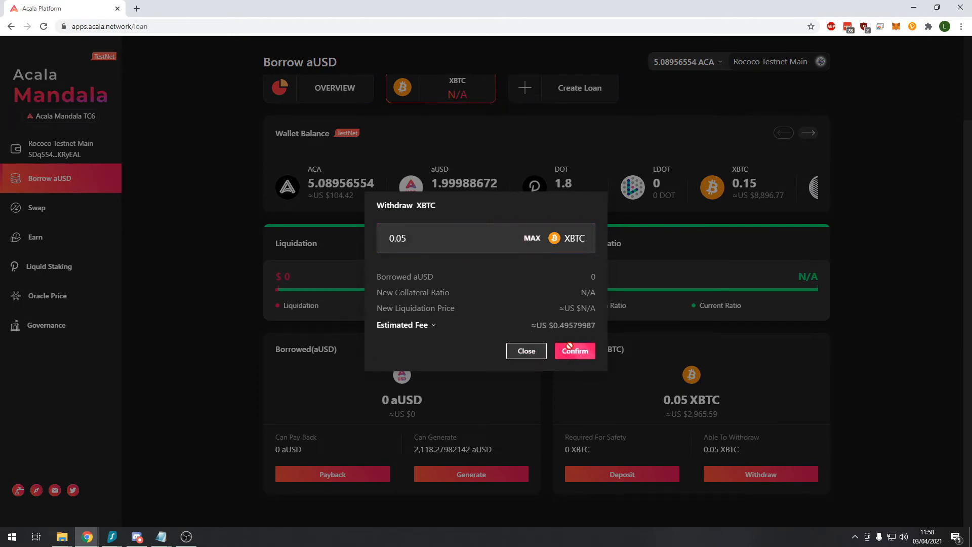
{"action": "left_click", "coordinate": [573, 351]}
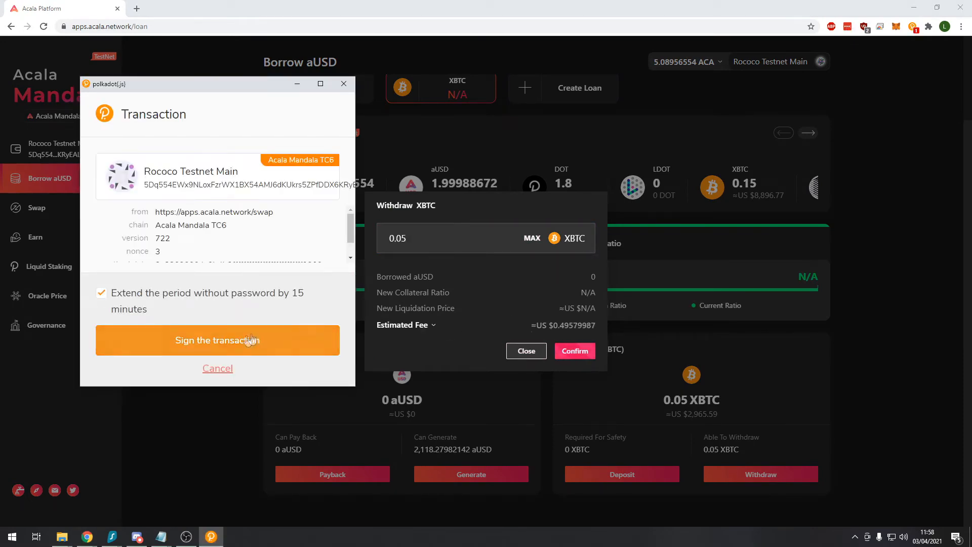
{"action": "left_click", "coordinate": [217, 339]}
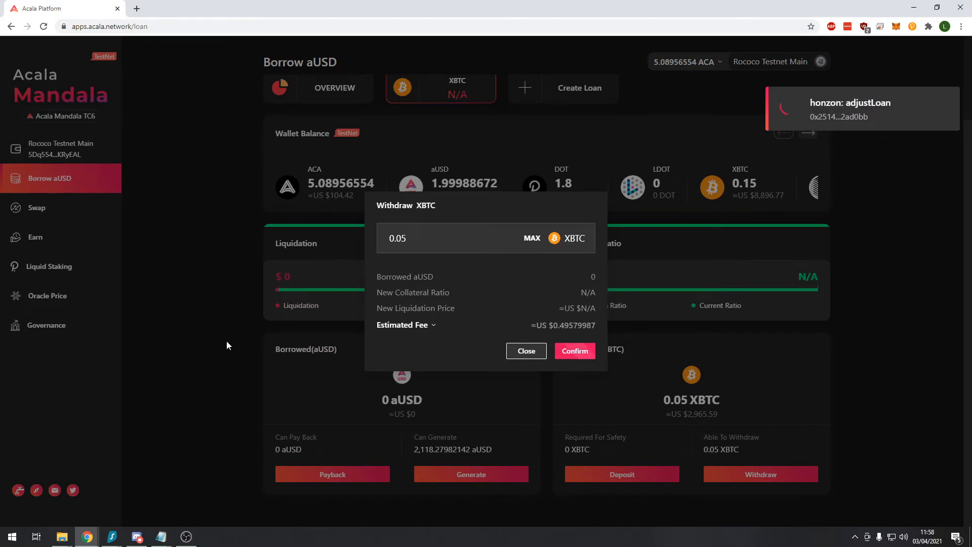
{"action": "left_click", "coordinate": [574, 350]}
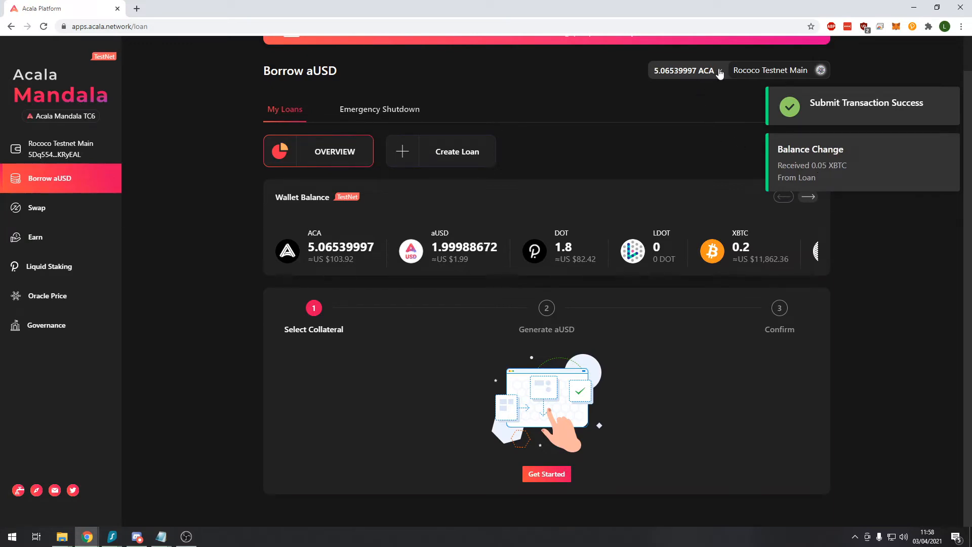
{"action": "left_click", "coordinate": [687, 70]}
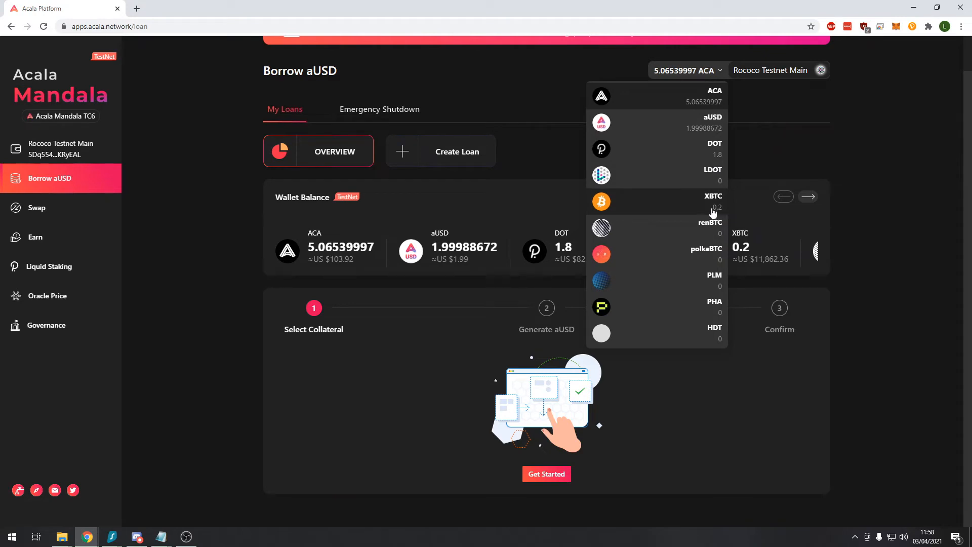
{"action": "mouse_move", "coordinate": [48, 296]}
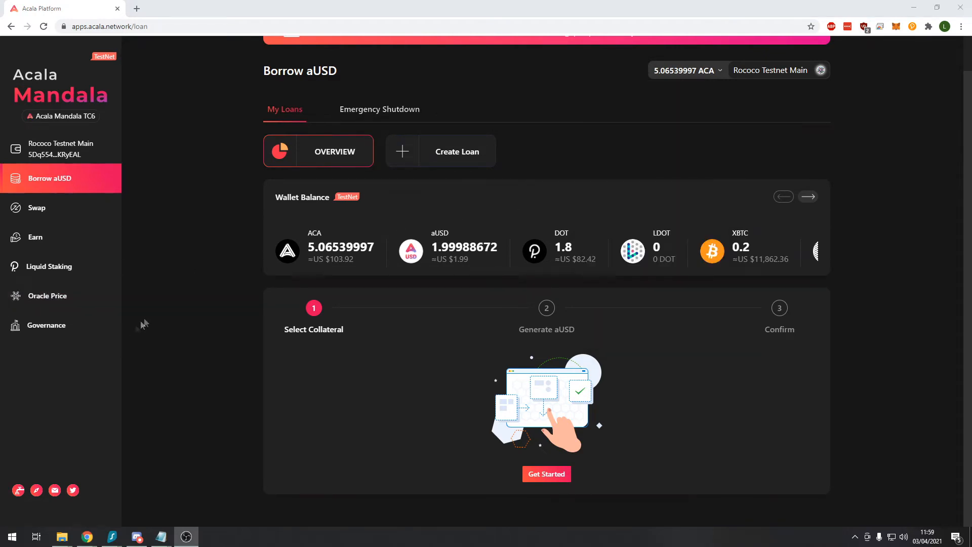
{"action": "mouse_move", "coordinate": [188, 289]}
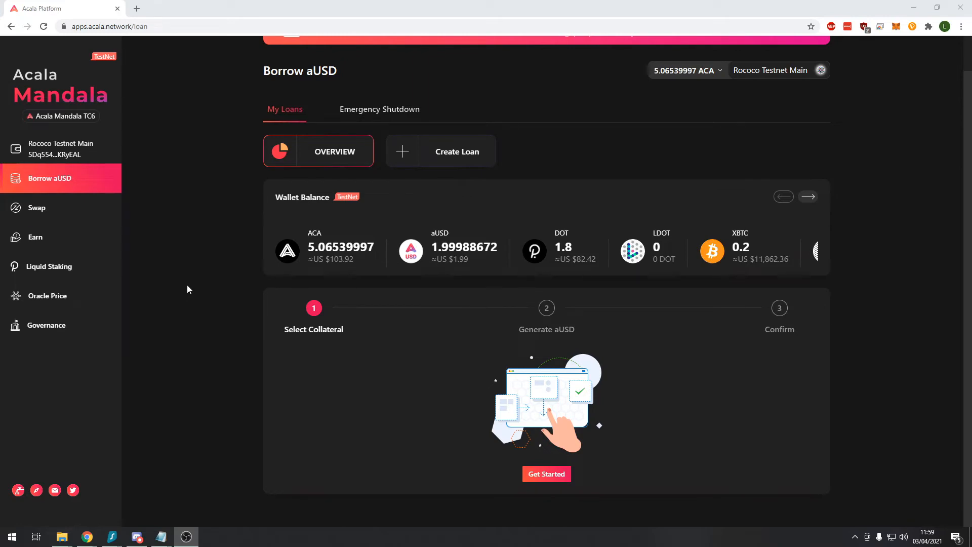
{"action": "mouse_move", "coordinate": [199, 258]}
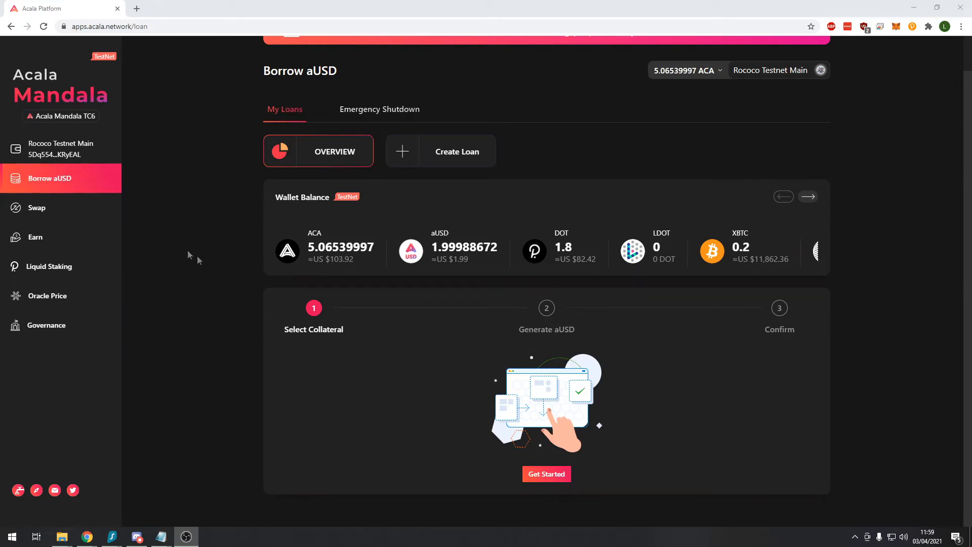
{"action": "mouse_move", "coordinate": [113, 184]}
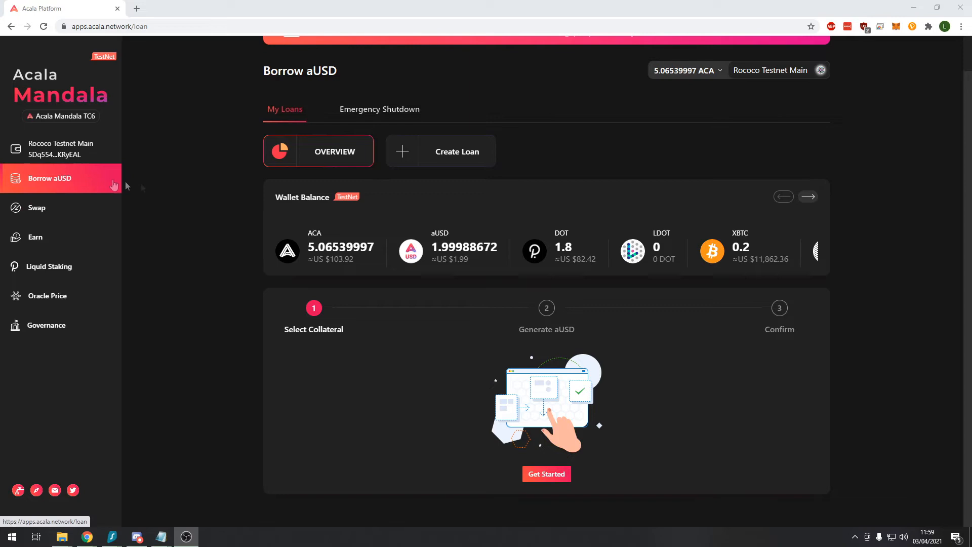
{"action": "mouse_move", "coordinate": [390, 167]}
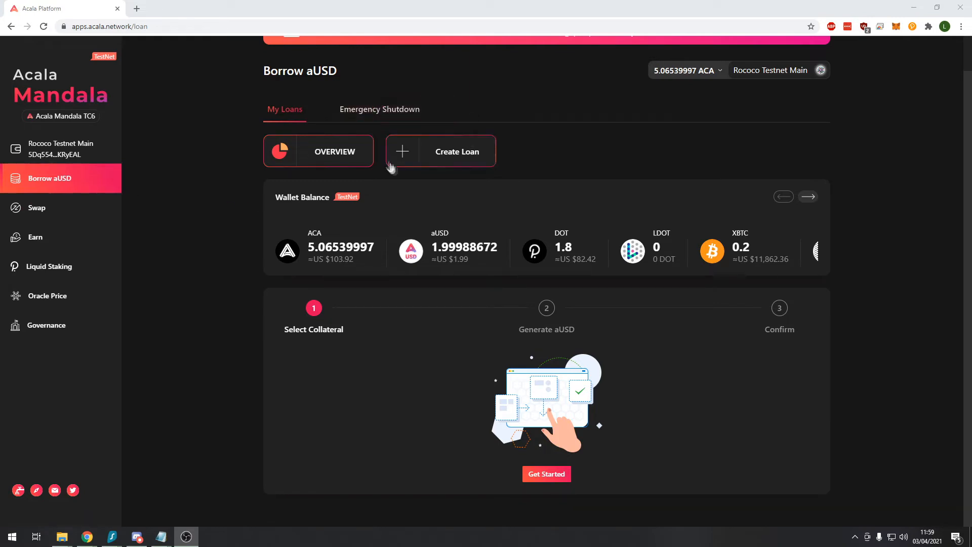
{"action": "mouse_move", "coordinate": [502, 186]}
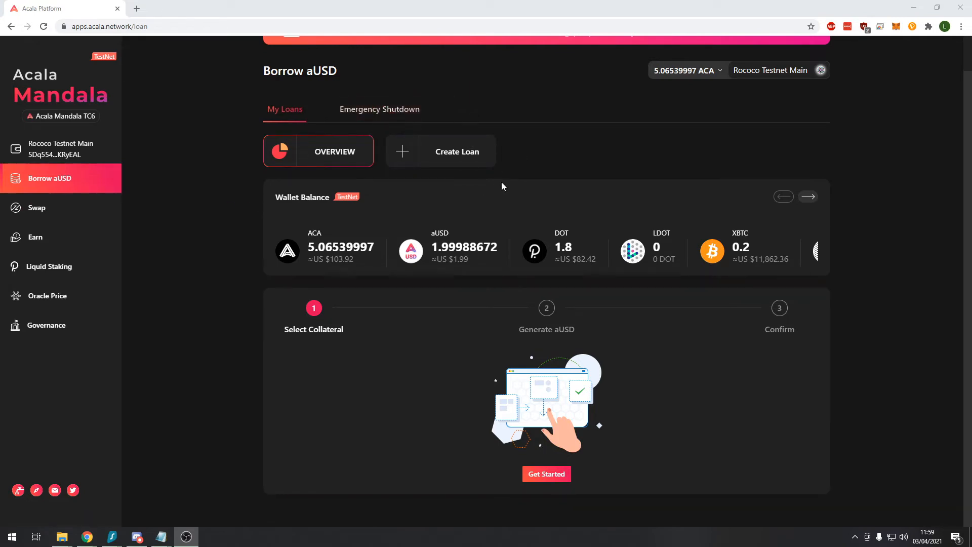
{"action": "mouse_move", "coordinate": [624, 222]}
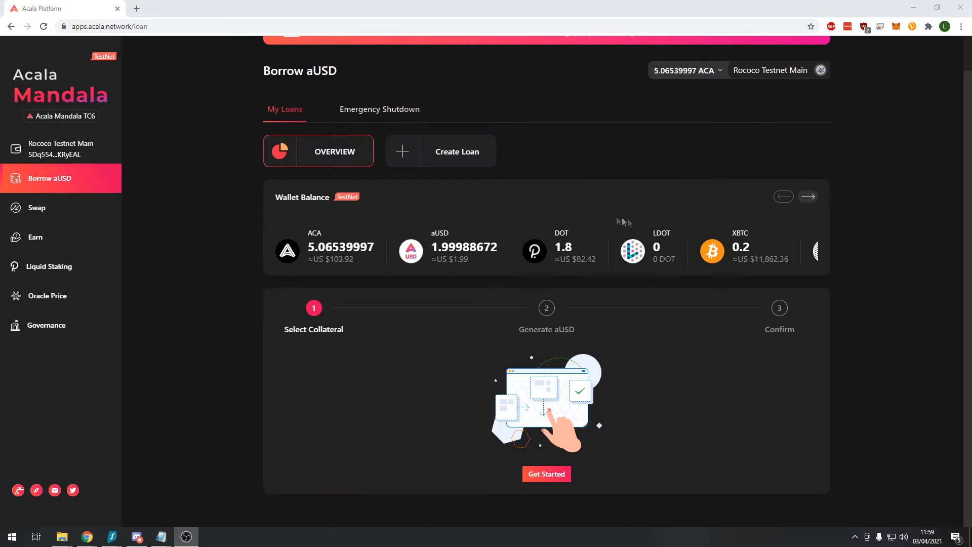
{"action": "mouse_move", "coordinate": [270, 272]}
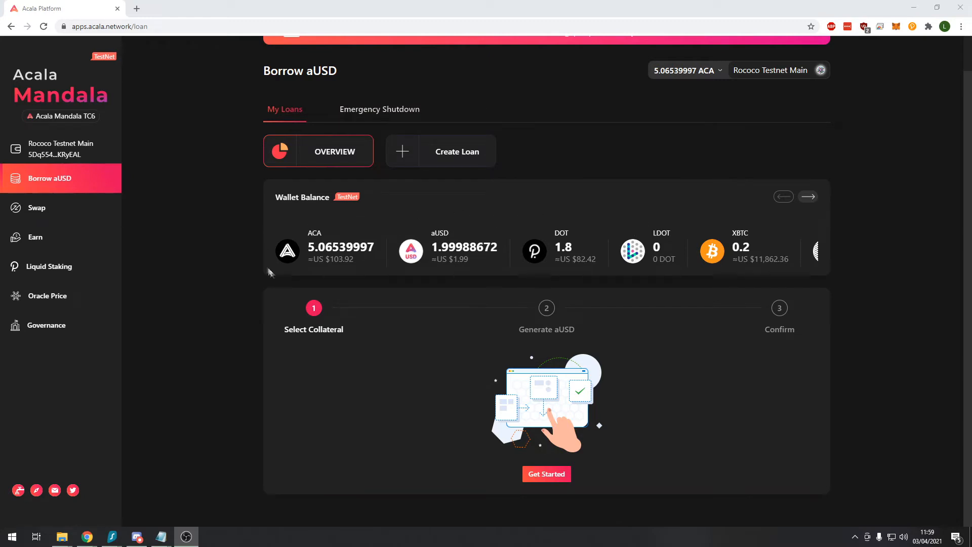
{"action": "mouse_move", "coordinate": [831, 279]}
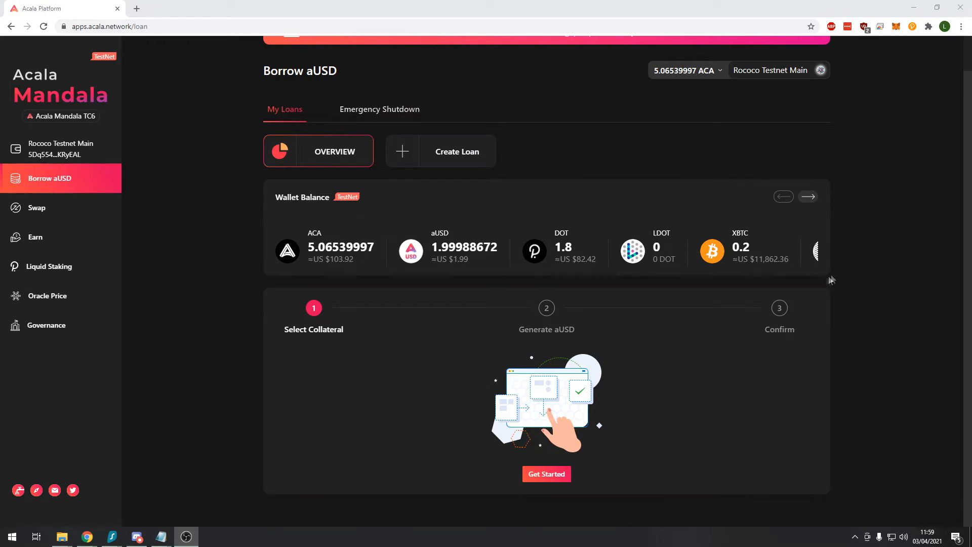
{"action": "mouse_move", "coordinate": [257, 176]}
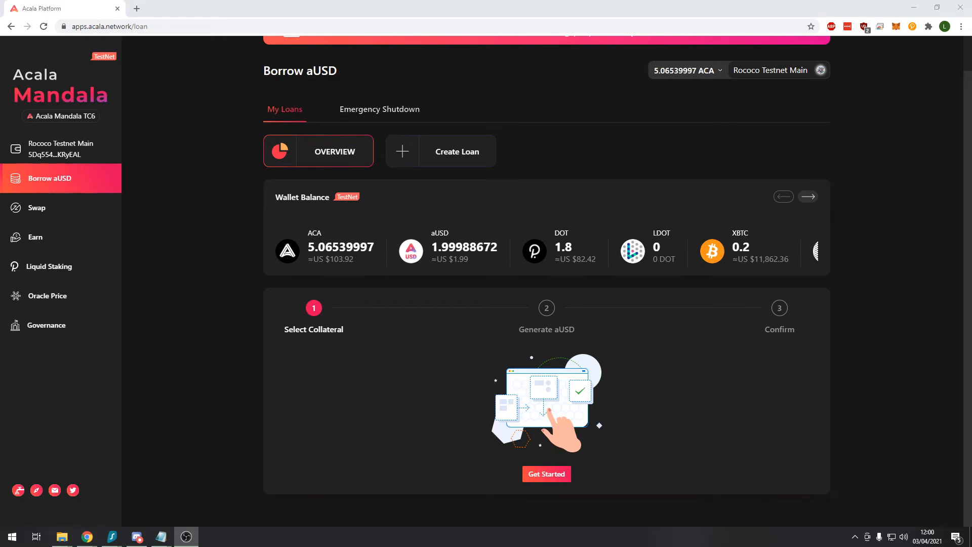
Open Earn to list the LDOT-aUSD, ACA-aUSD and DOT-aUSD staking pools
{"action": "left_click", "coordinate": [35, 237]}
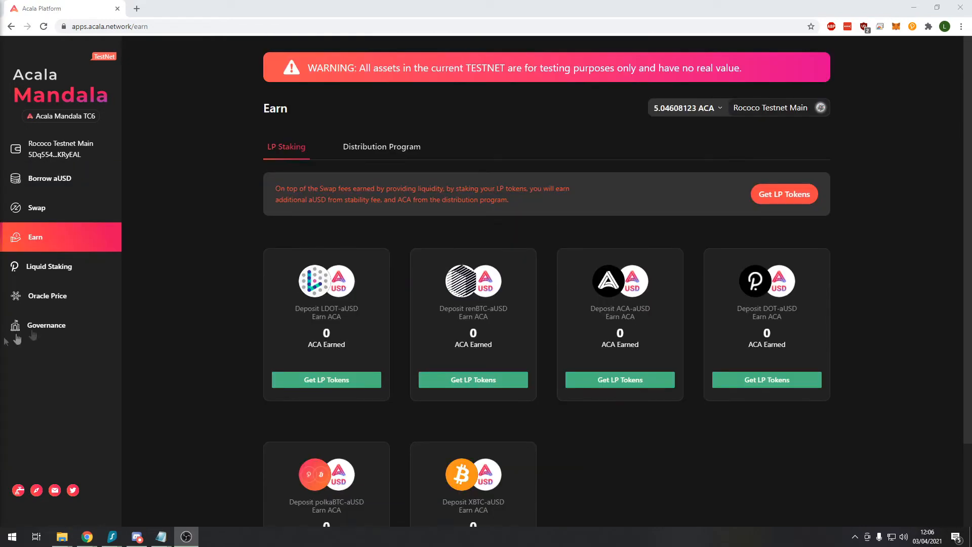
{"action": "mouse_move", "coordinate": [177, 259]}
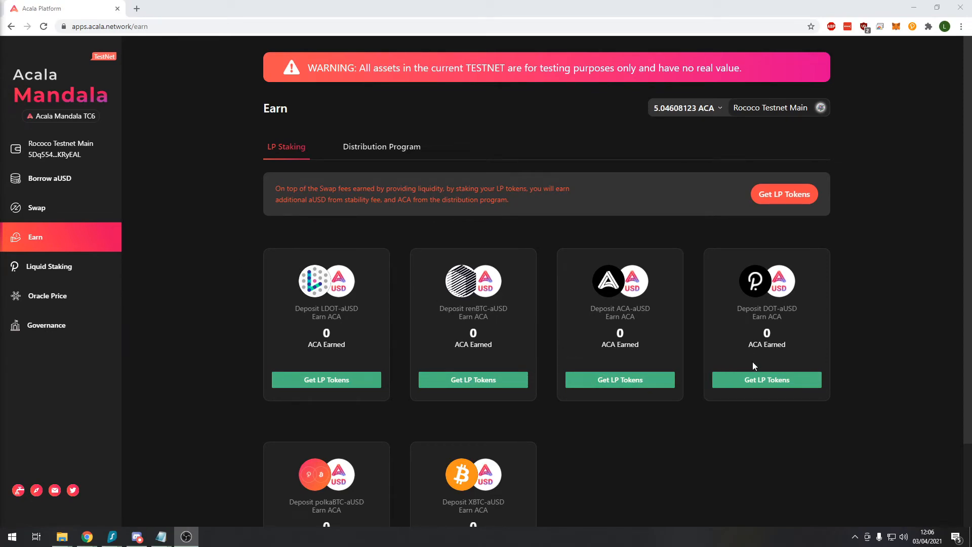
{"action": "mouse_move", "coordinate": [732, 357]}
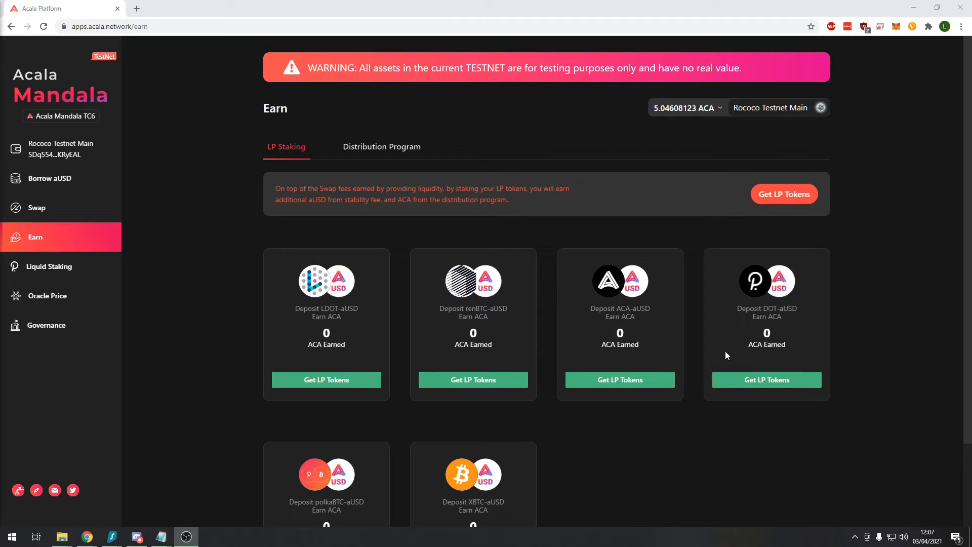
{"action": "mouse_move", "coordinate": [260, 371]}
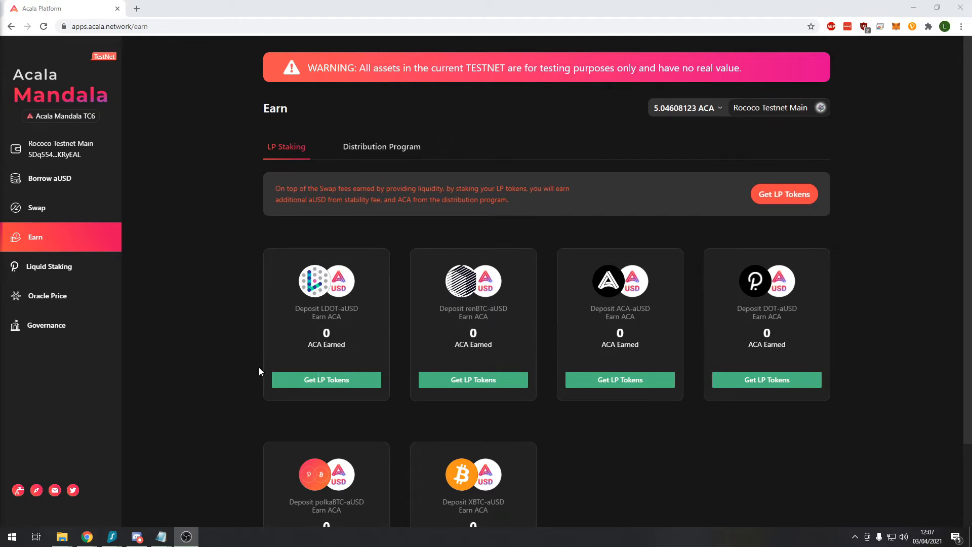
{"action": "mouse_move", "coordinate": [260, 370]}
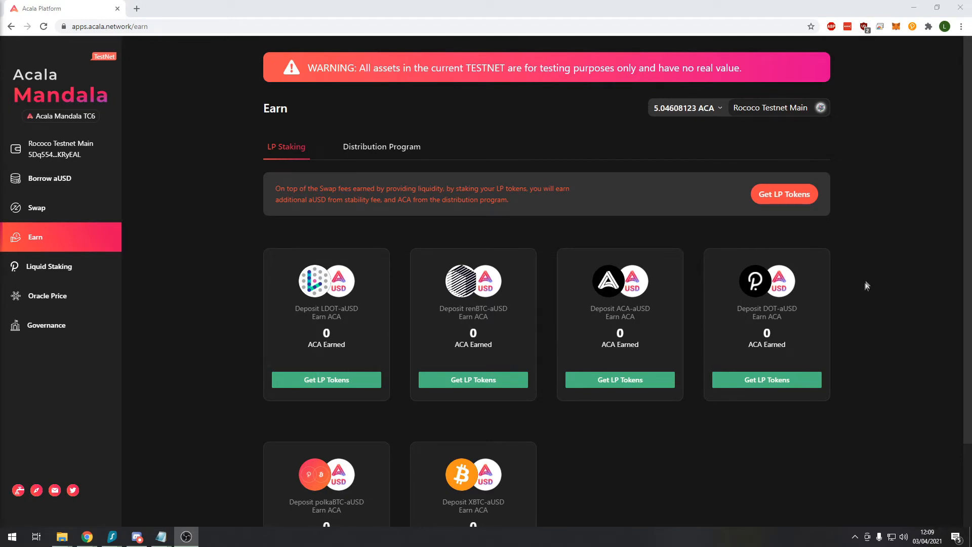
{"action": "mouse_move", "coordinate": [719, 260]}
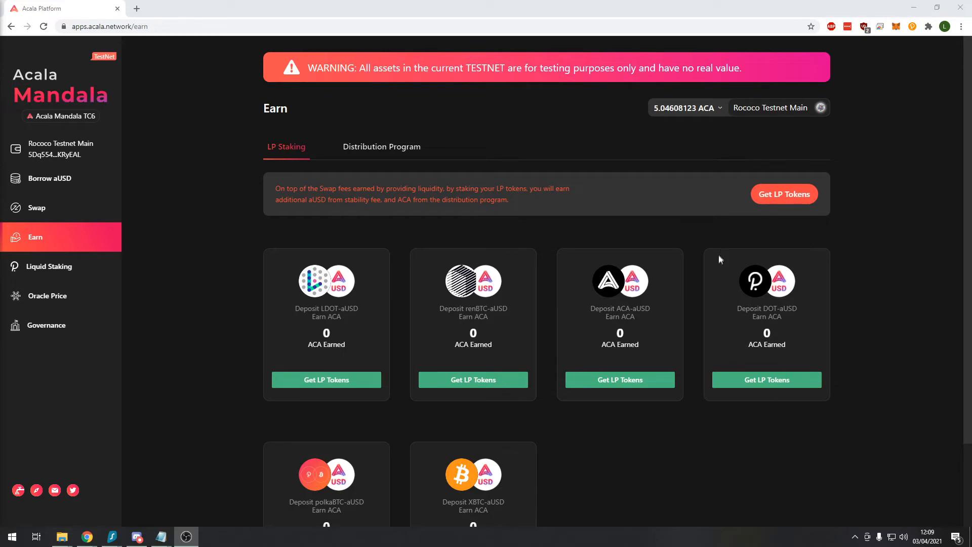
{"action": "mouse_move", "coordinate": [809, 255]}
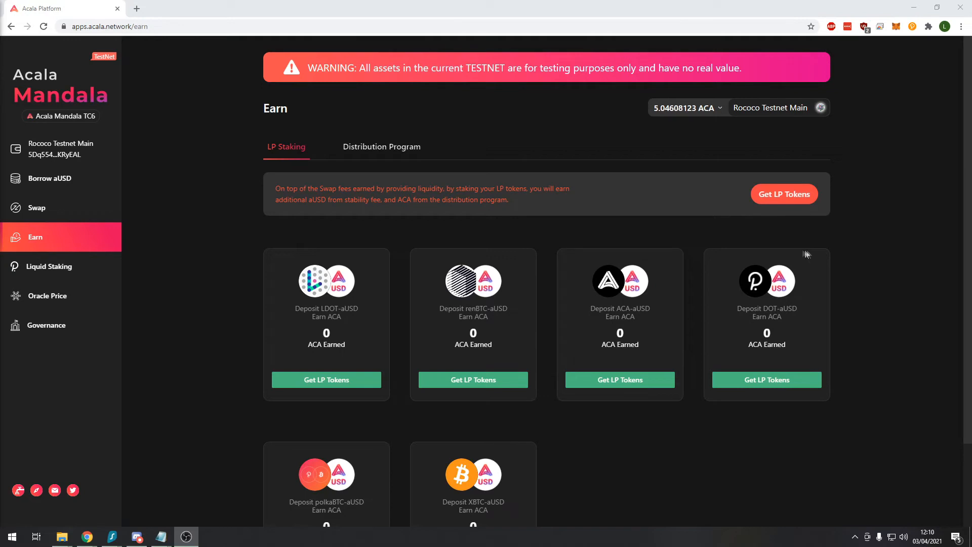
{"action": "mouse_move", "coordinate": [738, 249]}
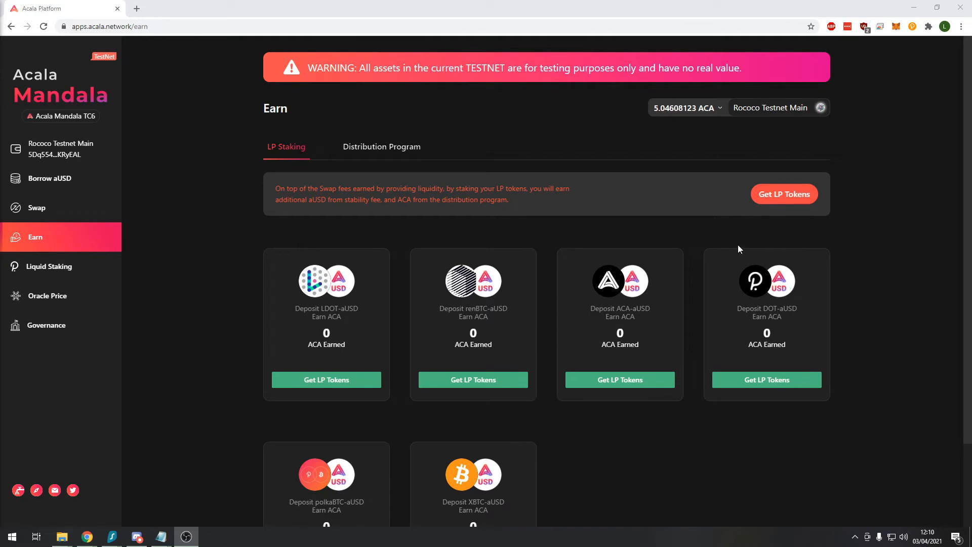
{"action": "mouse_move", "coordinate": [721, 245]}
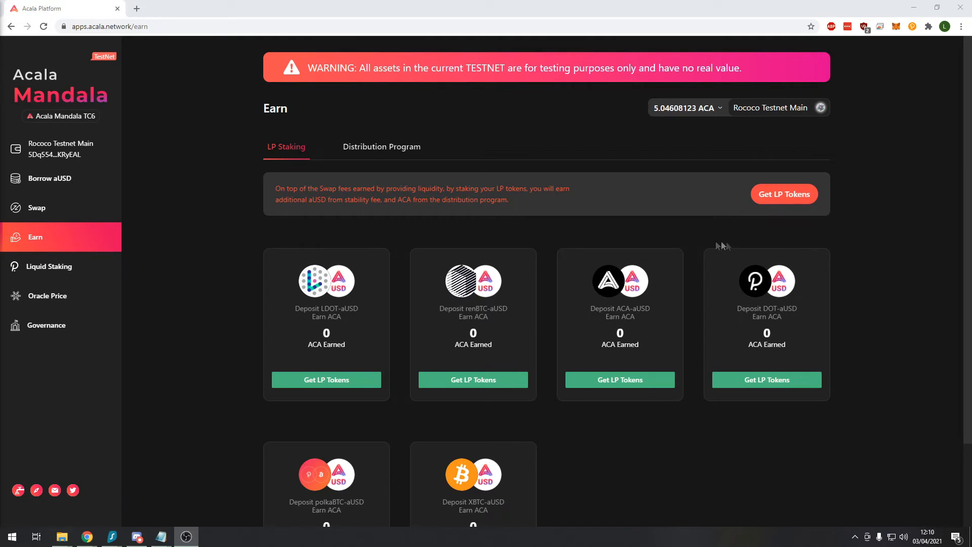
{"action": "mouse_move", "coordinate": [689, 340]}
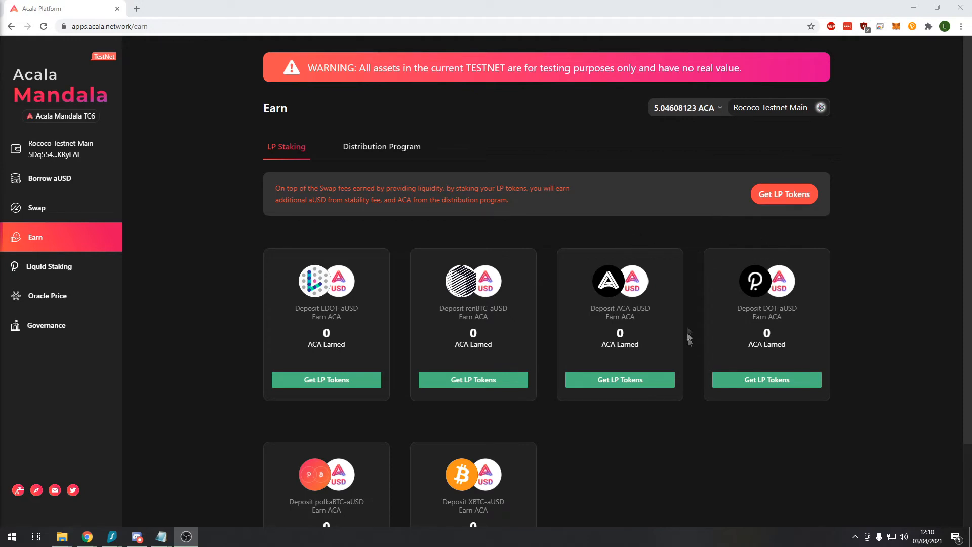
{"action": "mouse_move", "coordinate": [47, 296]}
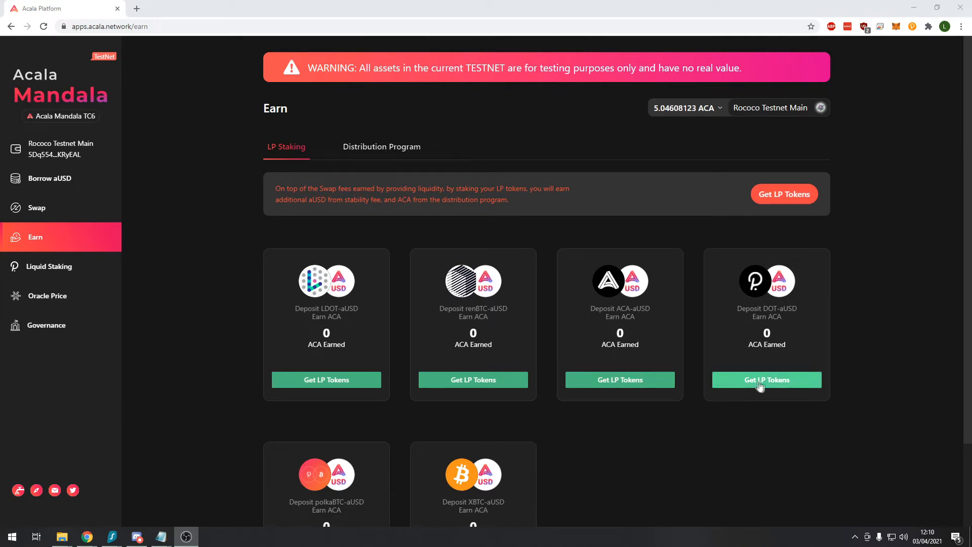
On Add Liquidity, choose DOT as token 1 and enter 1.8 DOT (584.46644058 aUSD)
{"action": "left_click", "coordinate": [765, 379]}
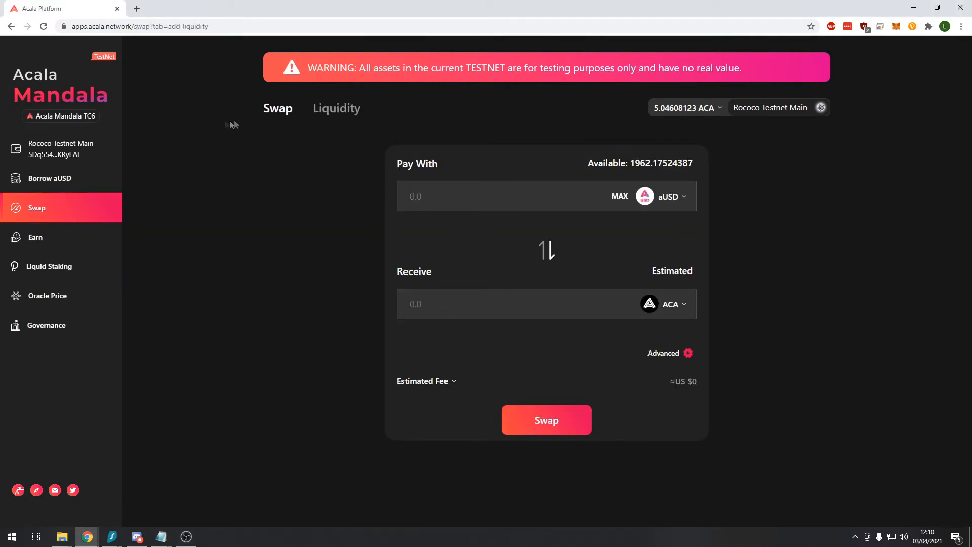
{"action": "mouse_move", "coordinate": [241, 194]}
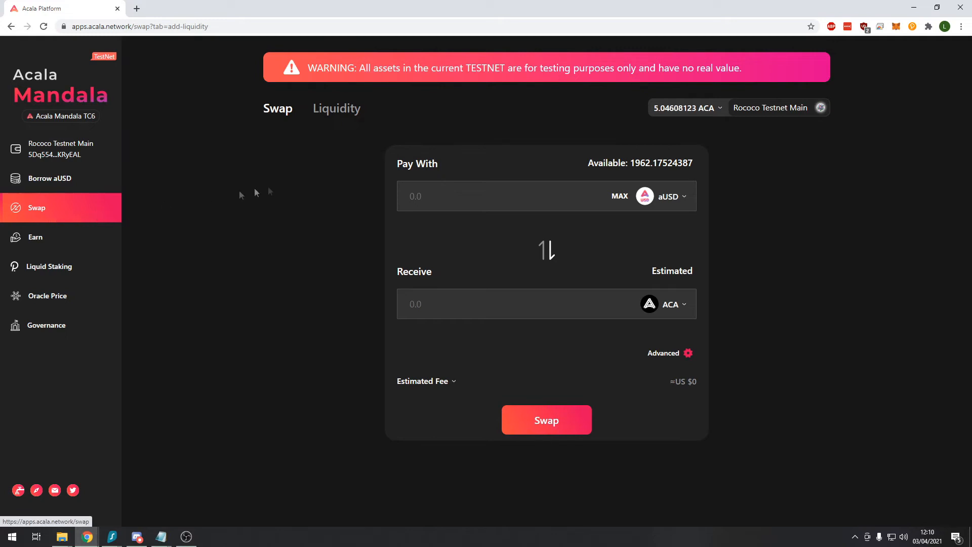
{"action": "mouse_move", "coordinate": [337, 108]}
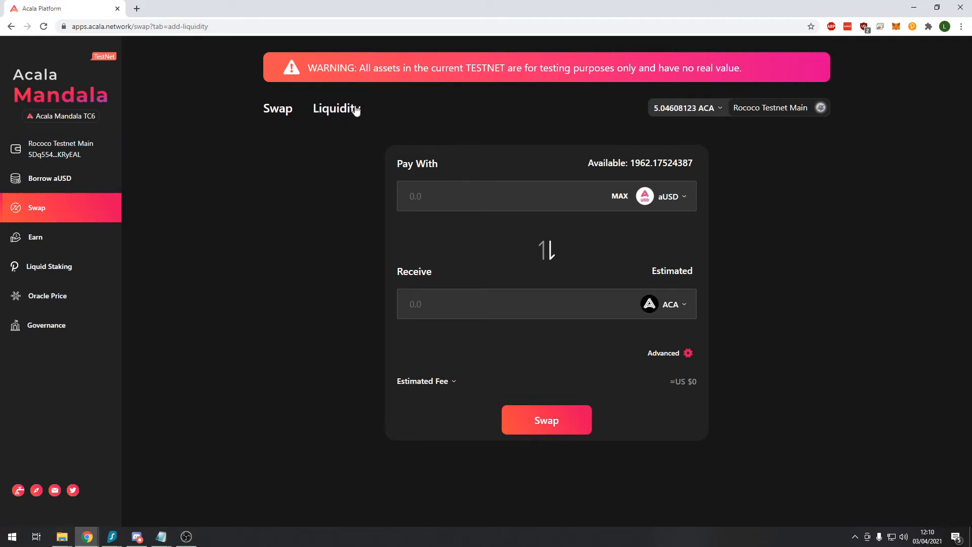
{"action": "left_click", "coordinate": [337, 109]}
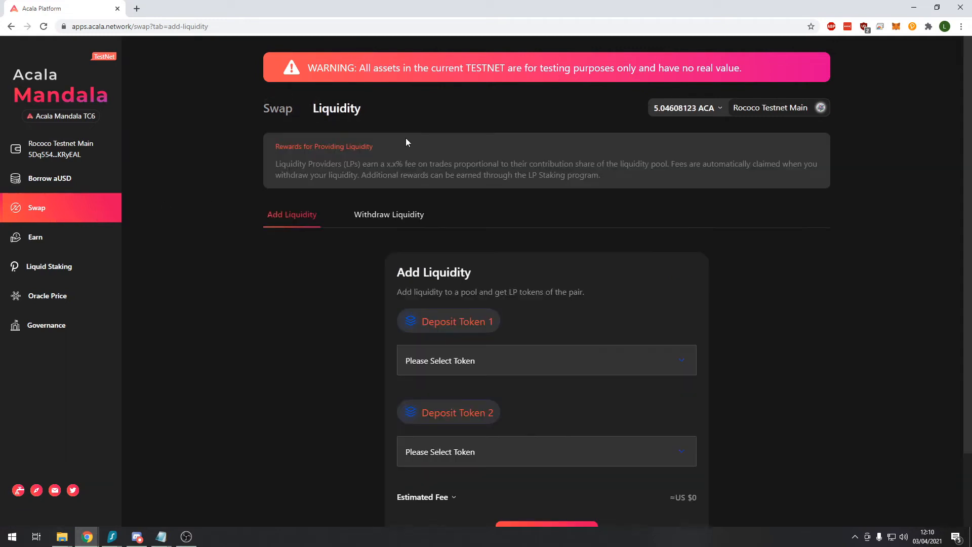
{"action": "scroll", "scroll_direction": "down", "scroll_amount": 3}
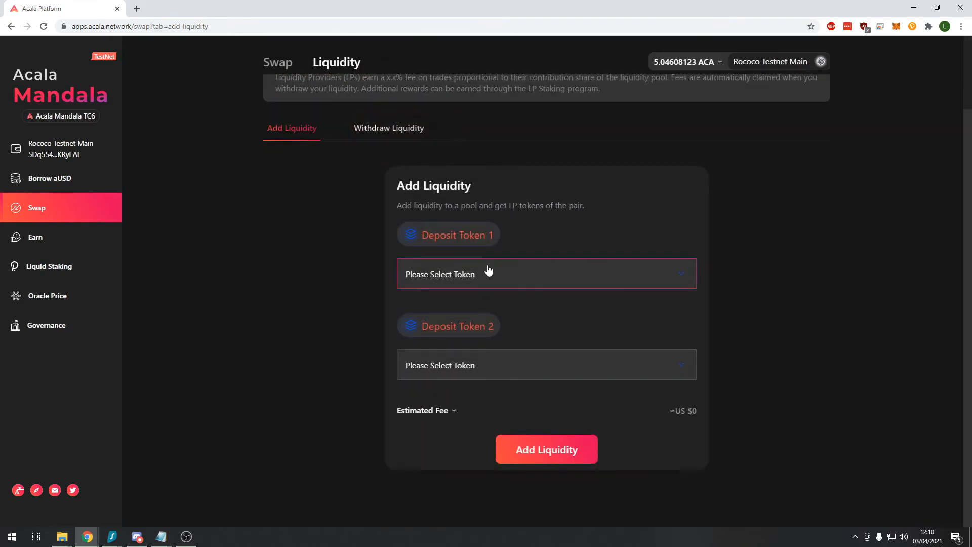
{"action": "left_click", "coordinate": [545, 273]}
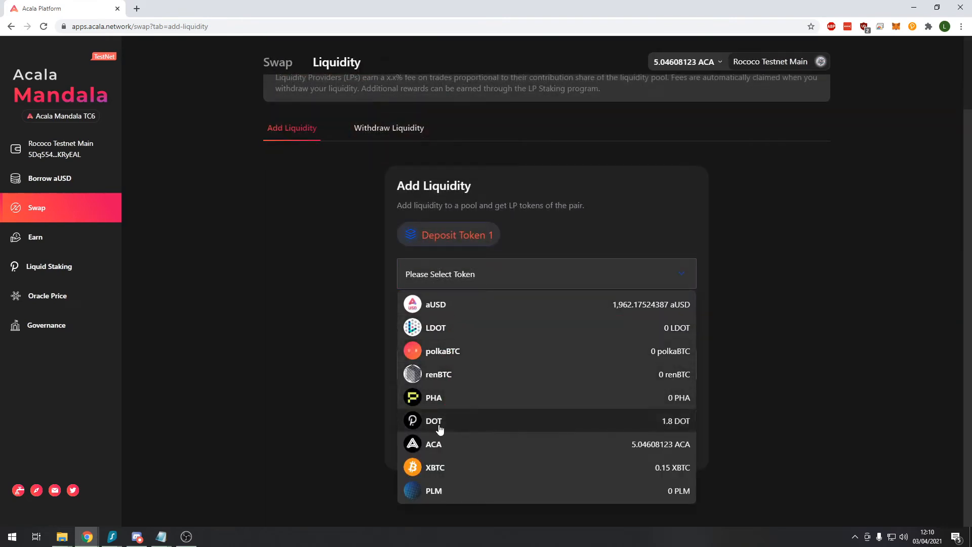
{"action": "left_click", "coordinate": [433, 420]}
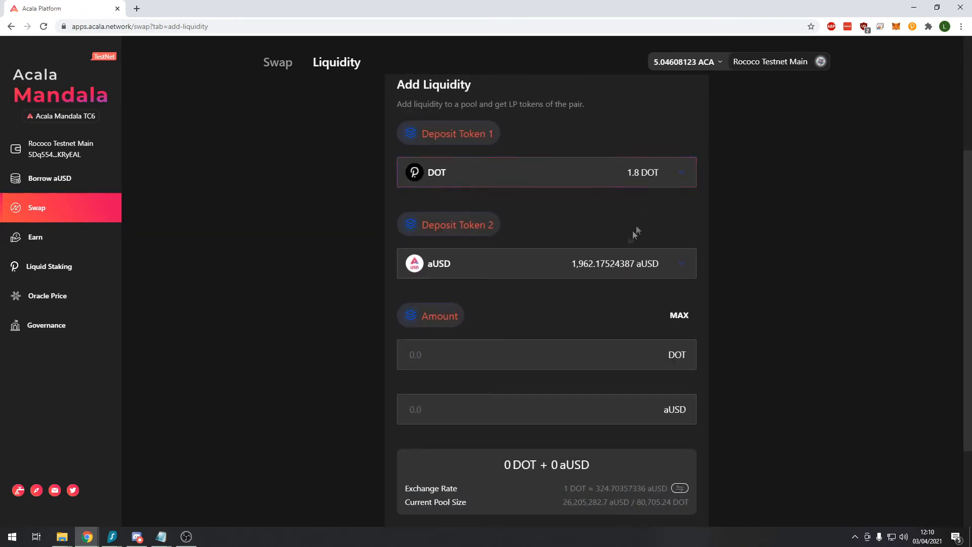
{"action": "left_click", "coordinate": [492, 354]}
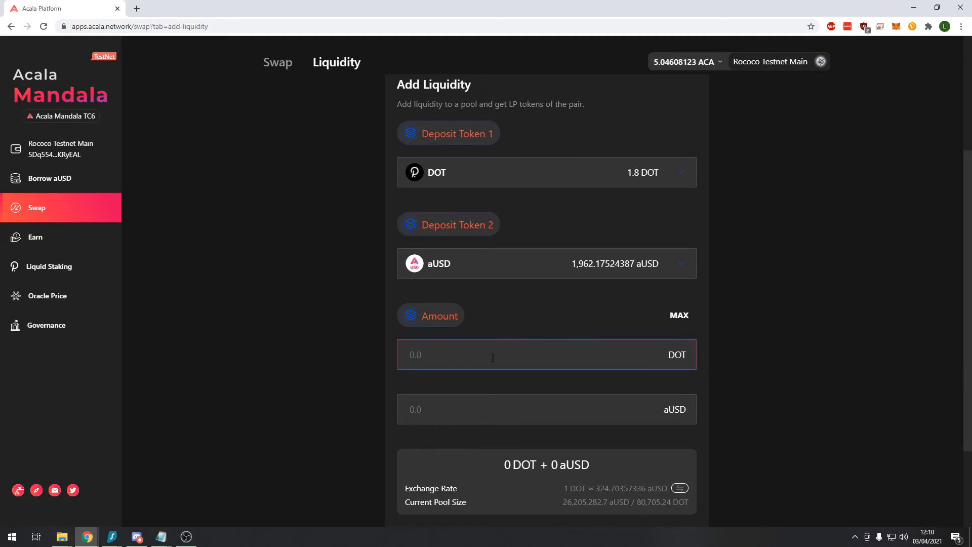
{"action": "type", "text": "1"}
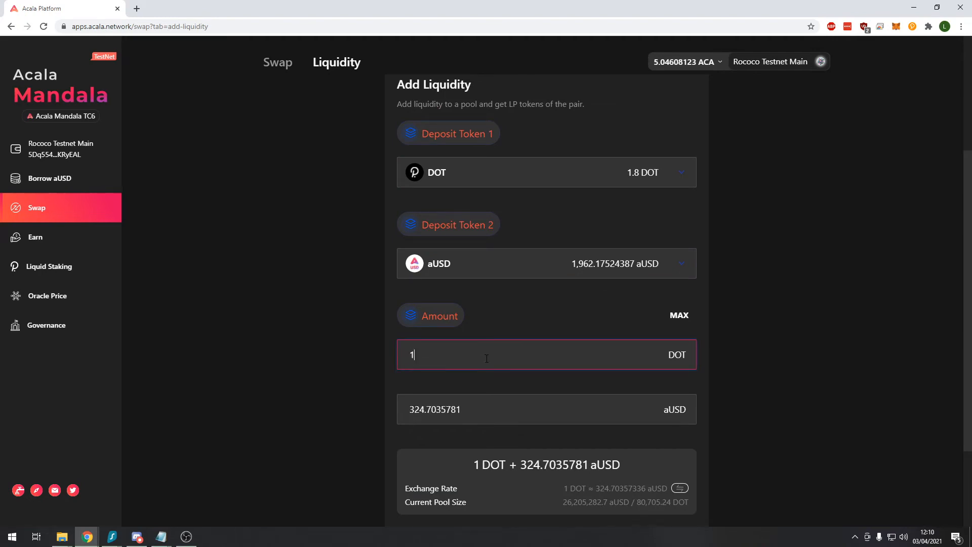
{"action": "type", "text": ".8"}
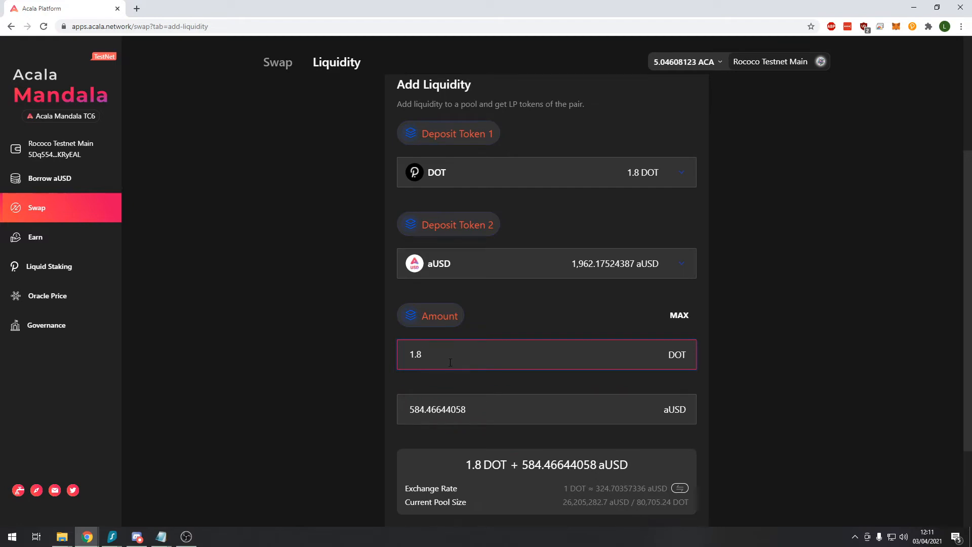
{"action": "scroll", "scroll_direction": "down", "scroll_amount": 3}
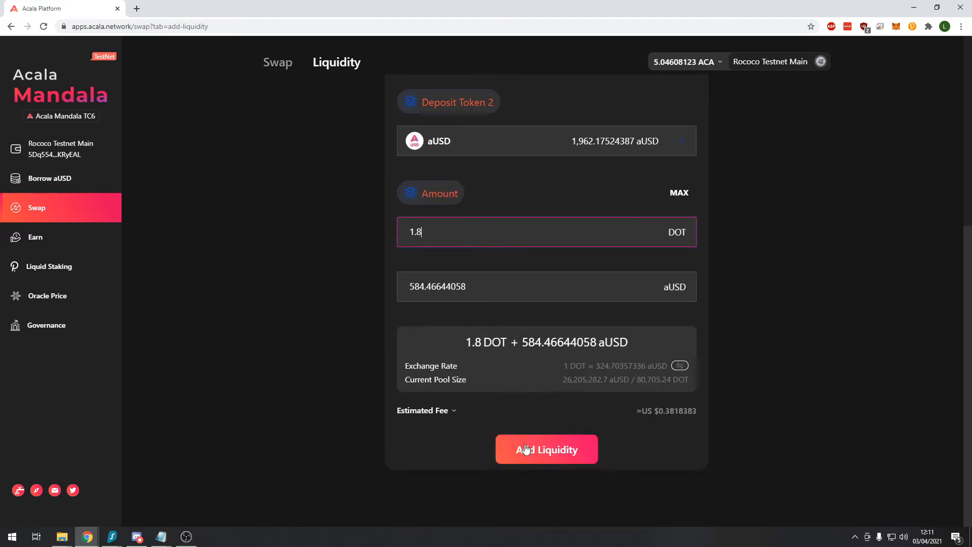
Submit the 1.8 DOT plus 584.47 aUSD deposit and sign it in polkadot.js
{"action": "left_click", "coordinate": [546, 449]}
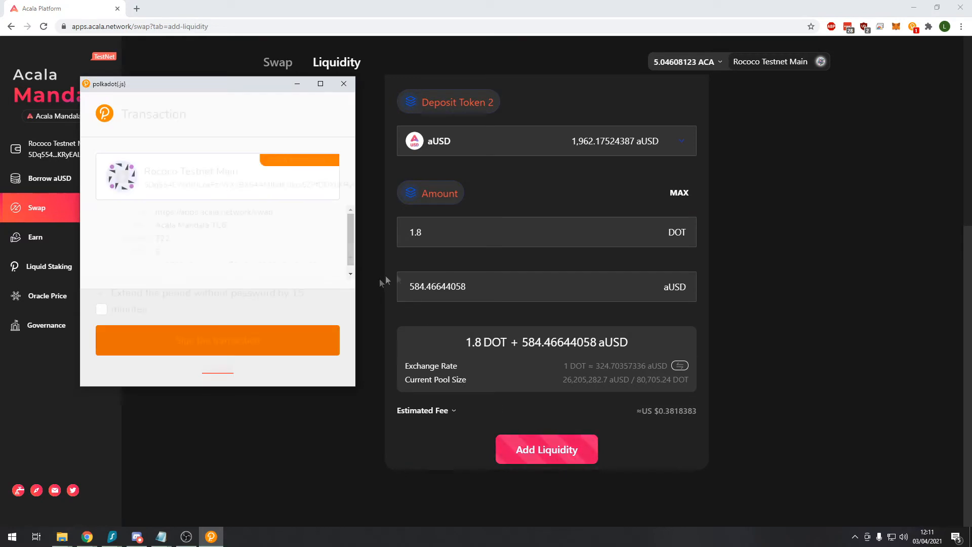
{"action": "left_click", "coordinate": [217, 340]}
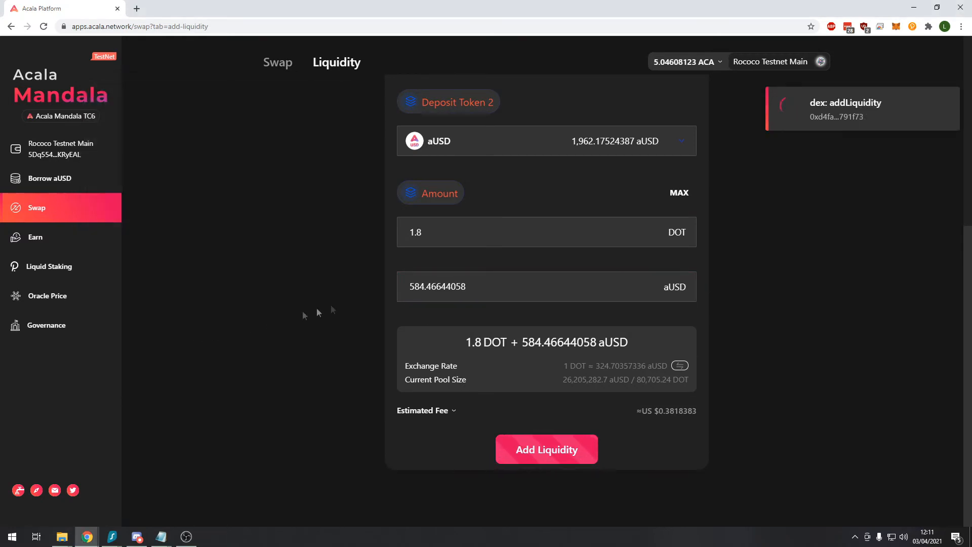
{"action": "scroll", "scroll_direction": "up", "scroll_amount": 3}
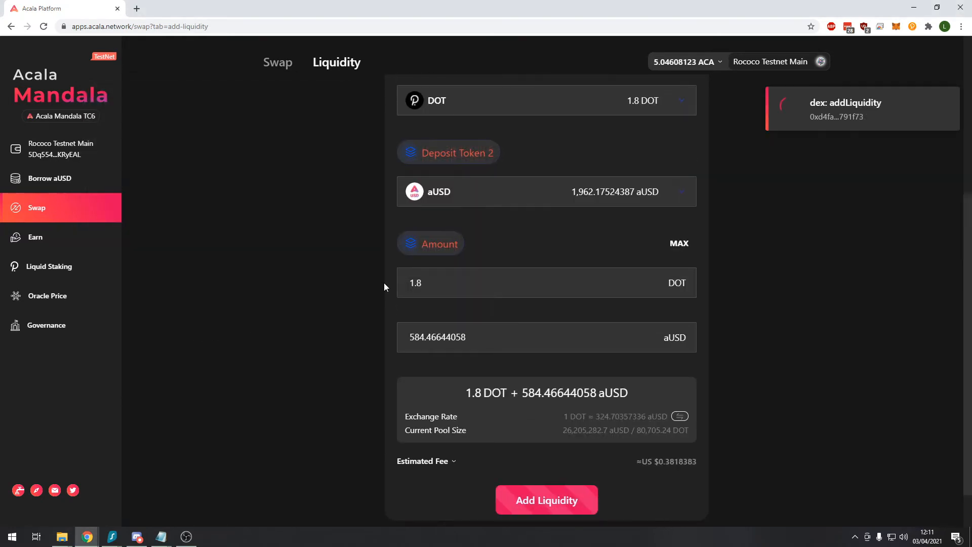
{"action": "scroll", "scroll_direction": "up", "scroll_amount": 3}
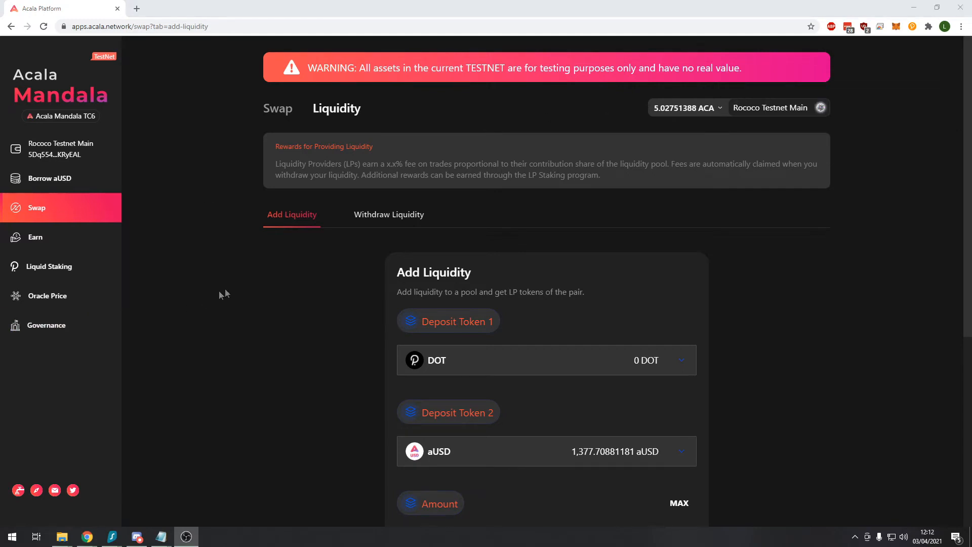
{"action": "mouse_move", "coordinate": [276, 148]}
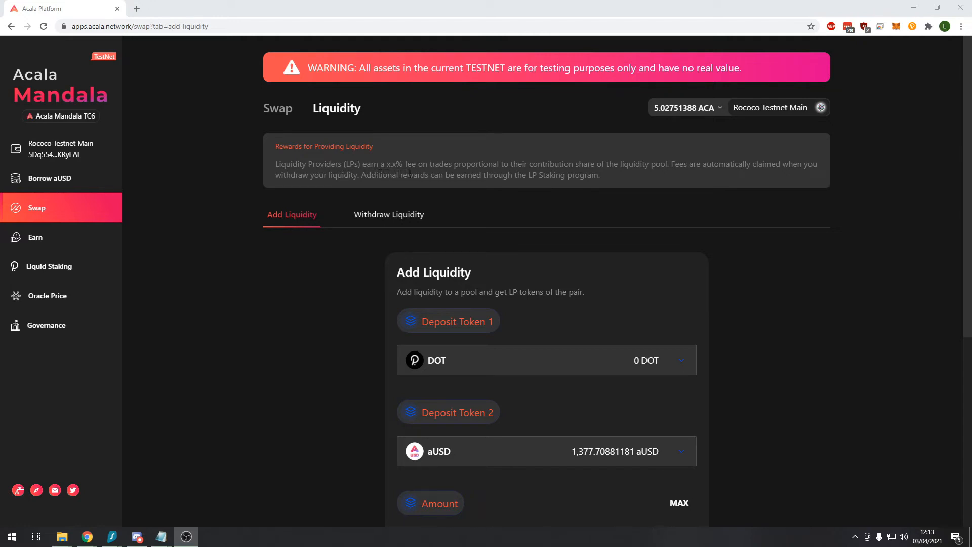
{"action": "mouse_move", "coordinate": [571, 185]}
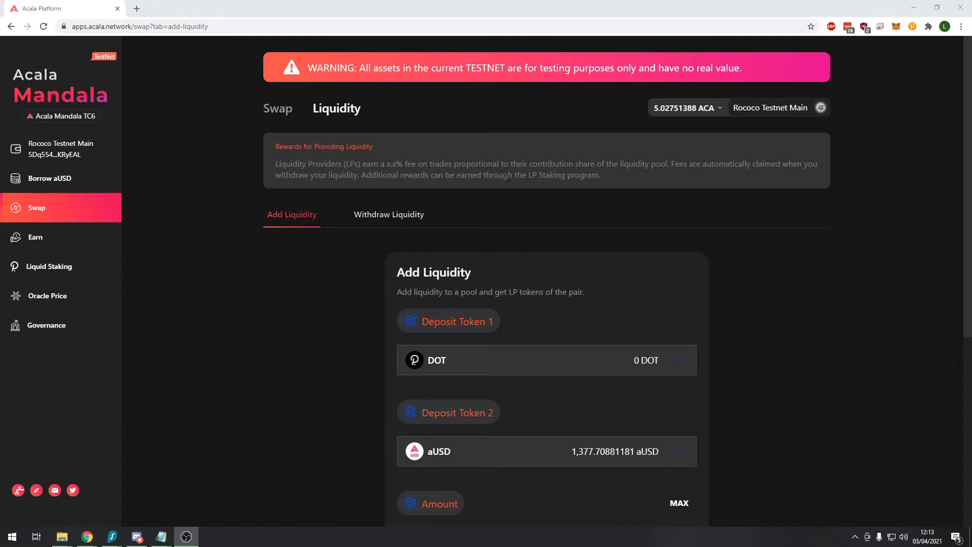
{"action": "double_click", "coordinate": [393, 175]}
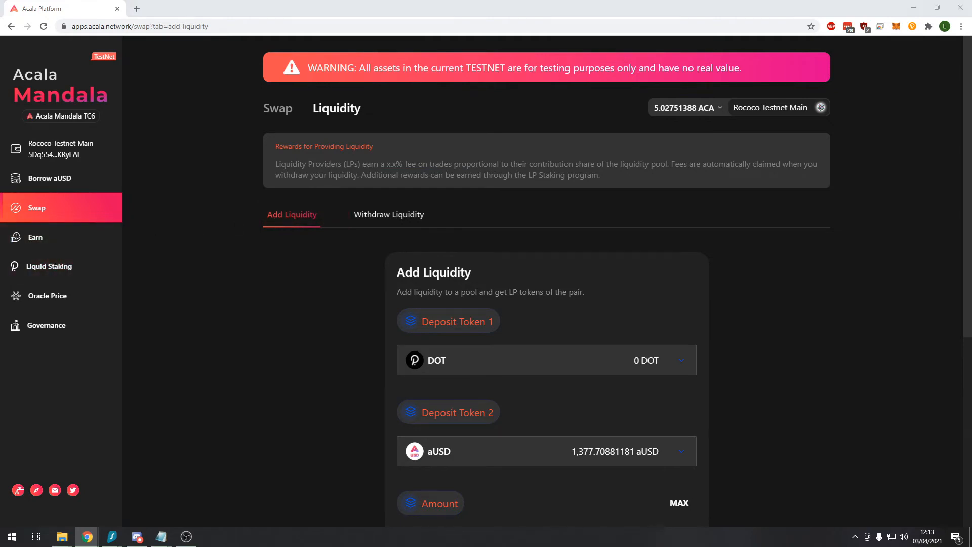
Return to Earn and open Manage on the DOT-aUSD pool card
{"action": "left_click", "coordinate": [35, 237]}
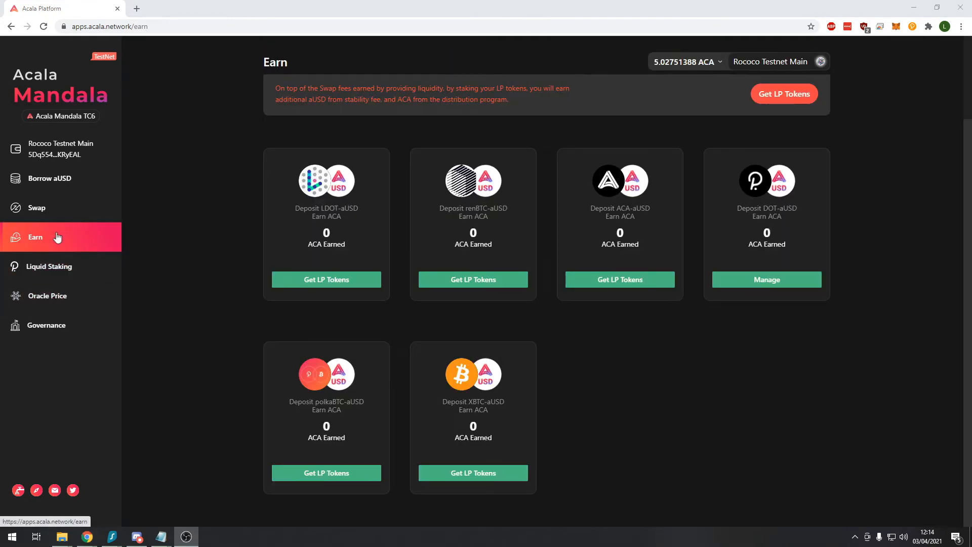
{"action": "mouse_move", "coordinate": [766, 271]}
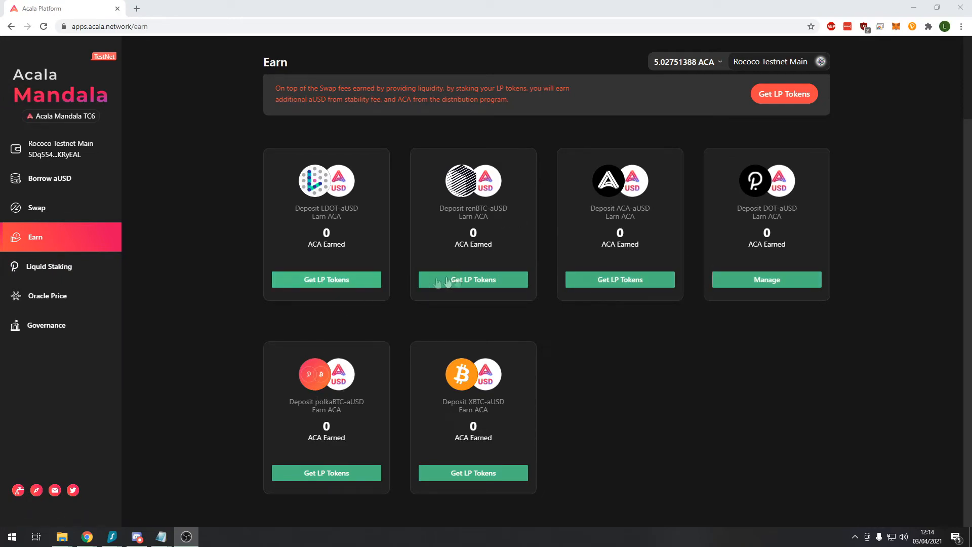
{"action": "mouse_move", "coordinate": [803, 147]}
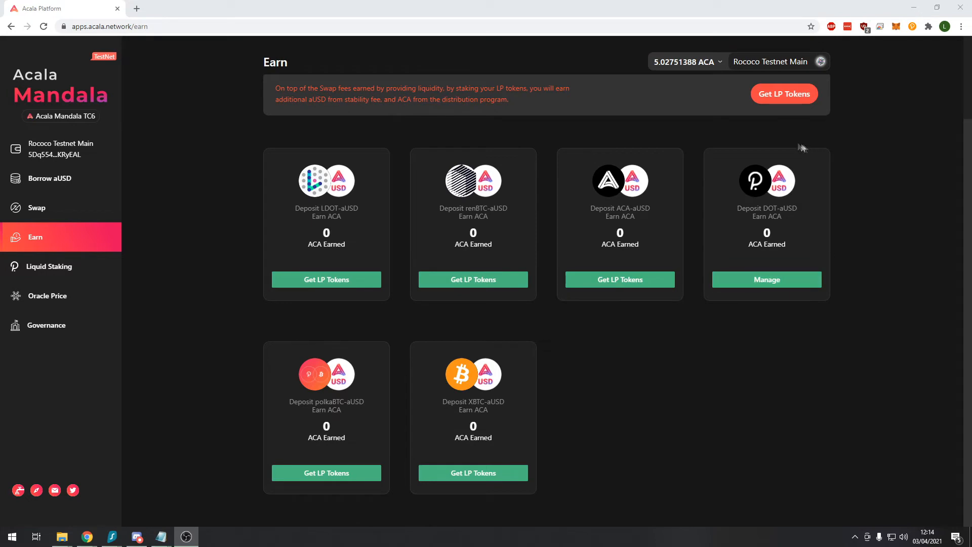
{"action": "mouse_move", "coordinate": [801, 218]}
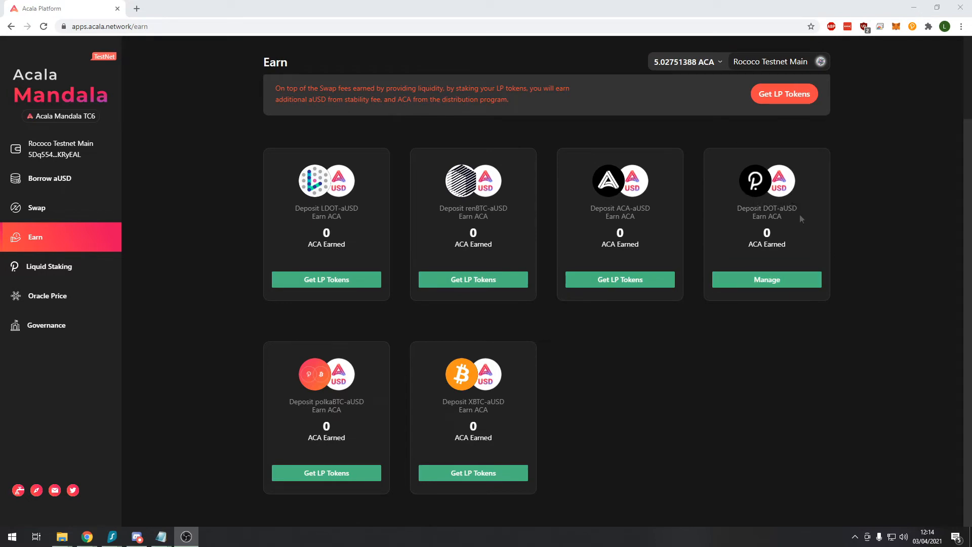
{"action": "mouse_move", "coordinate": [766, 279]}
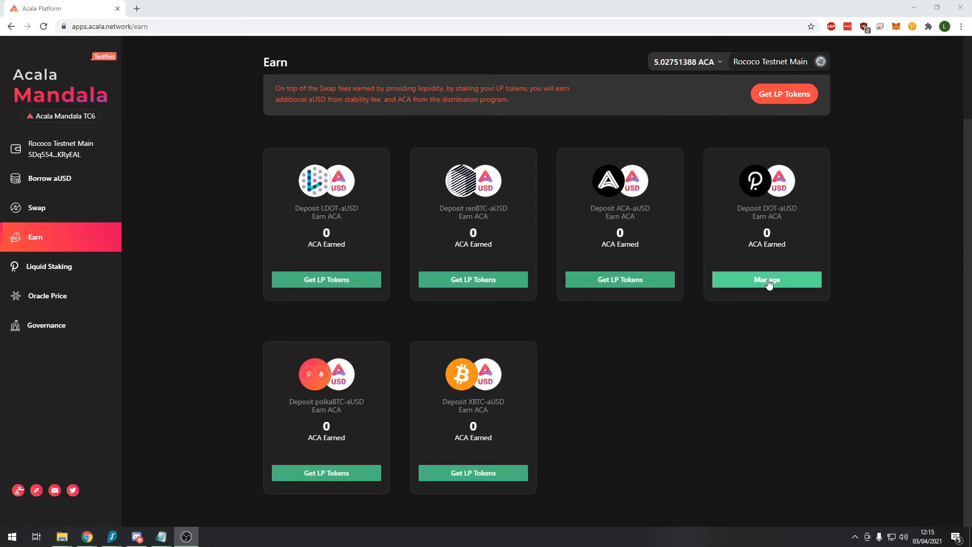
{"action": "left_click", "coordinate": [766, 279]}
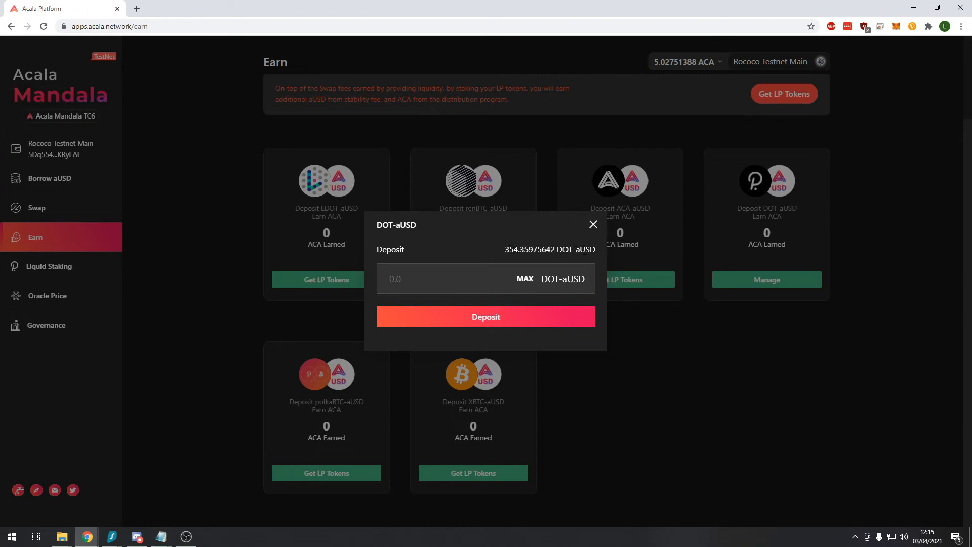
{"action": "mouse_move", "coordinate": [531, 260]}
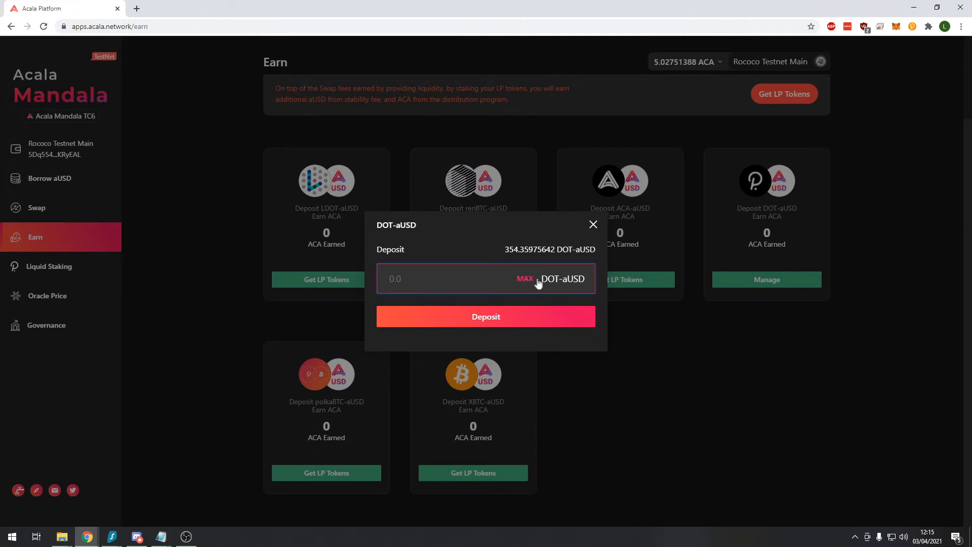
Deposit the full 354.35975642 DOT-aUSD LP balance into staking and sign the transaction
{"action": "left_click", "coordinate": [525, 279]}
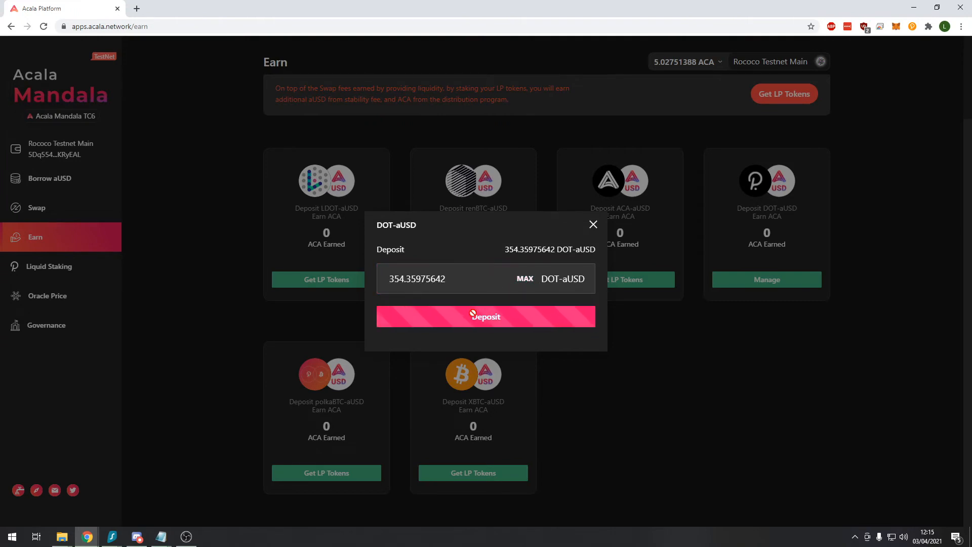
{"action": "left_click", "coordinate": [486, 316]}
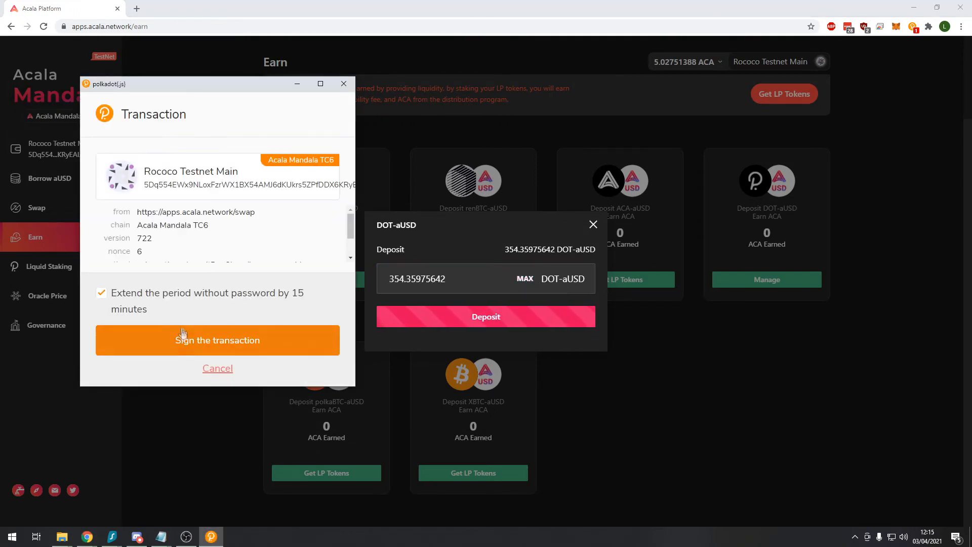
{"action": "left_click", "coordinate": [218, 339]}
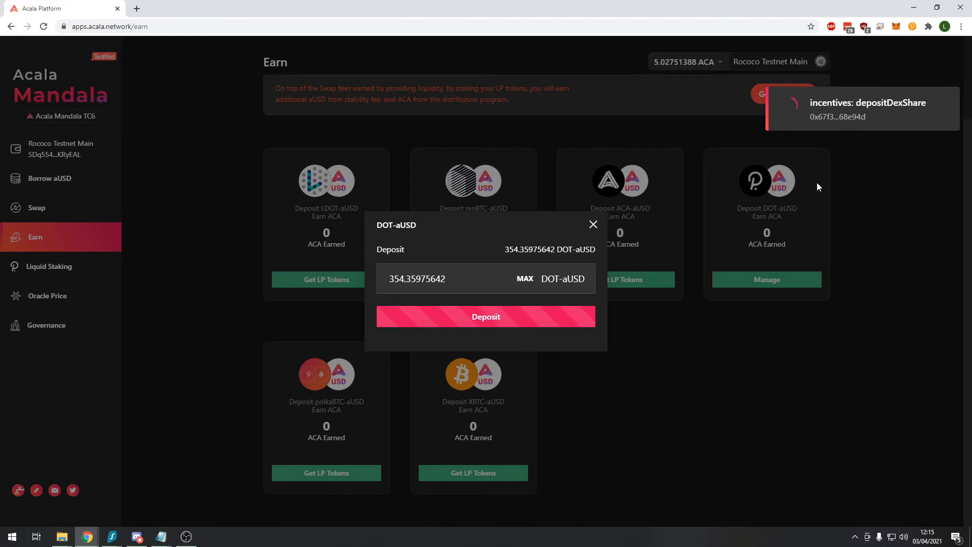
{"action": "left_click", "coordinate": [486, 316]}
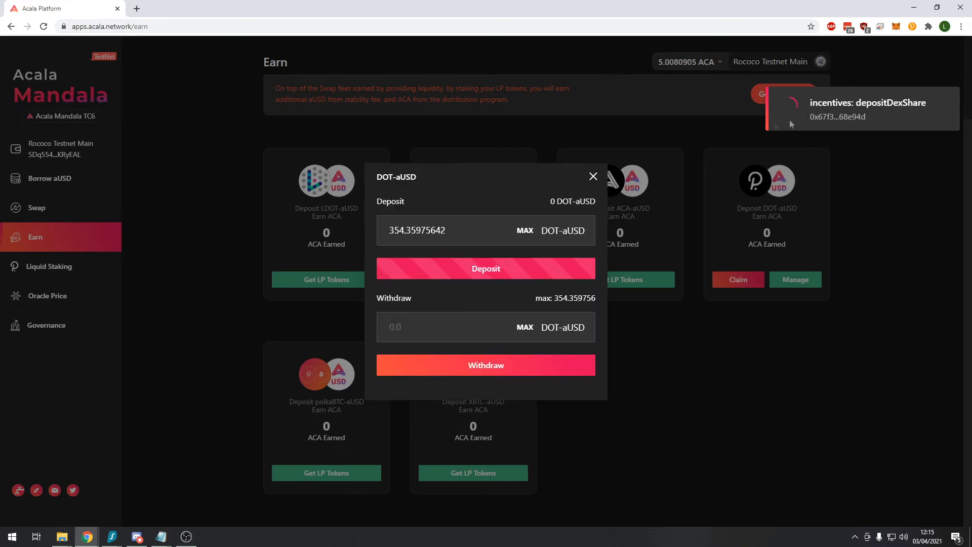
{"action": "left_click", "coordinate": [485, 268]}
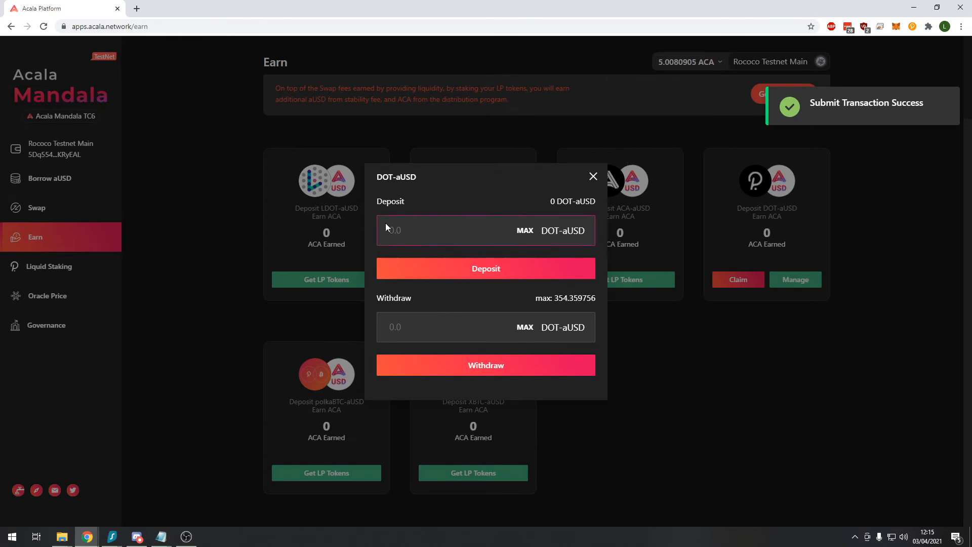
{"action": "left_click", "coordinate": [592, 176]}
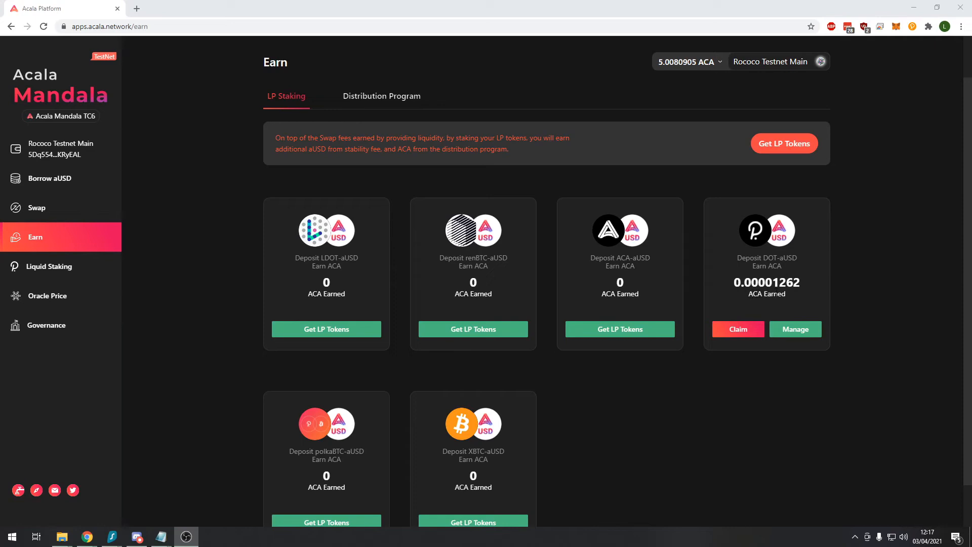
{"action": "mouse_move", "coordinate": [726, 292]}
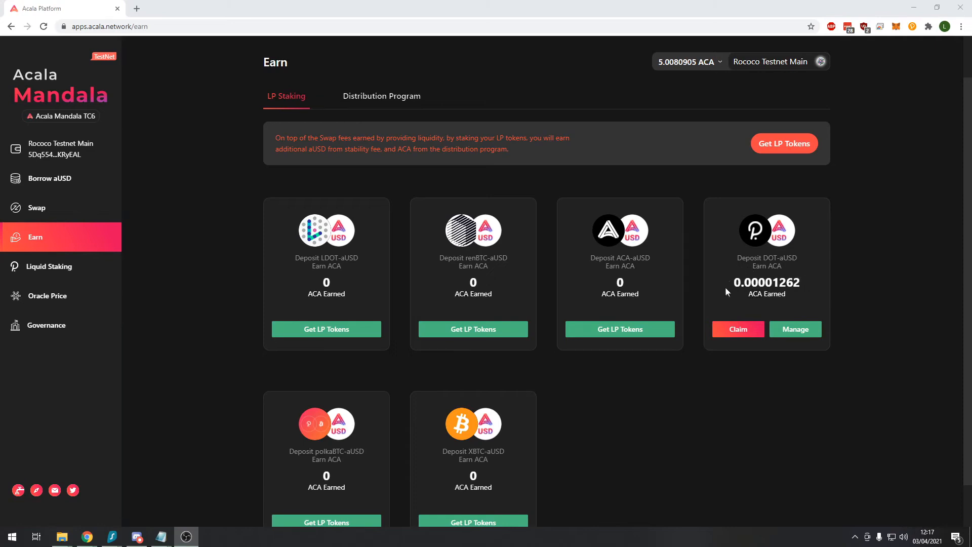
{"action": "mouse_move", "coordinate": [791, 307]}
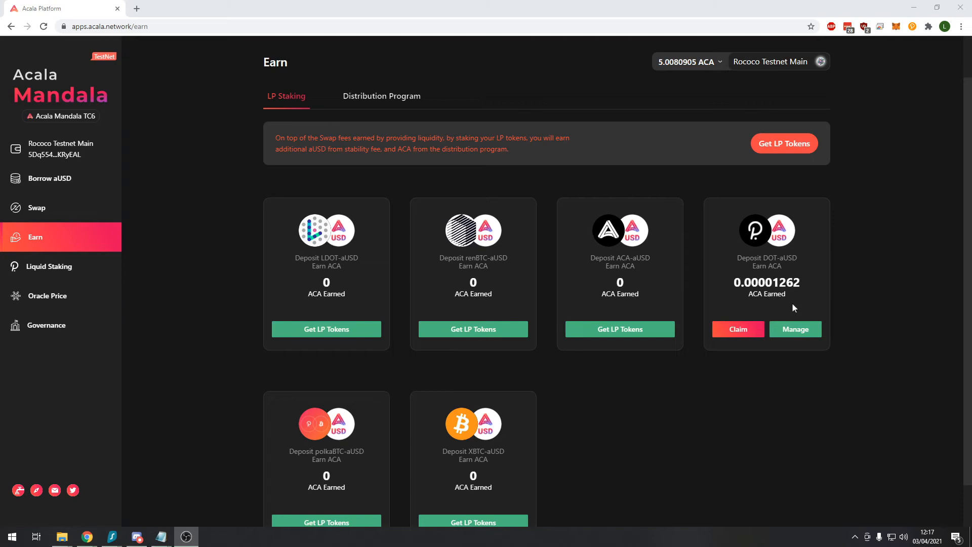
{"action": "mouse_move", "coordinate": [808, 201]}
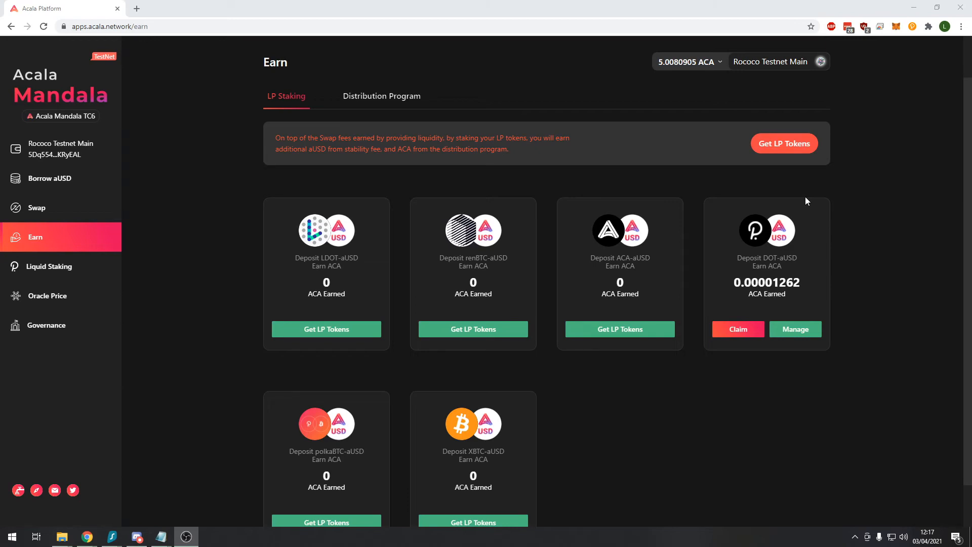
{"action": "mouse_move", "coordinate": [742, 197]}
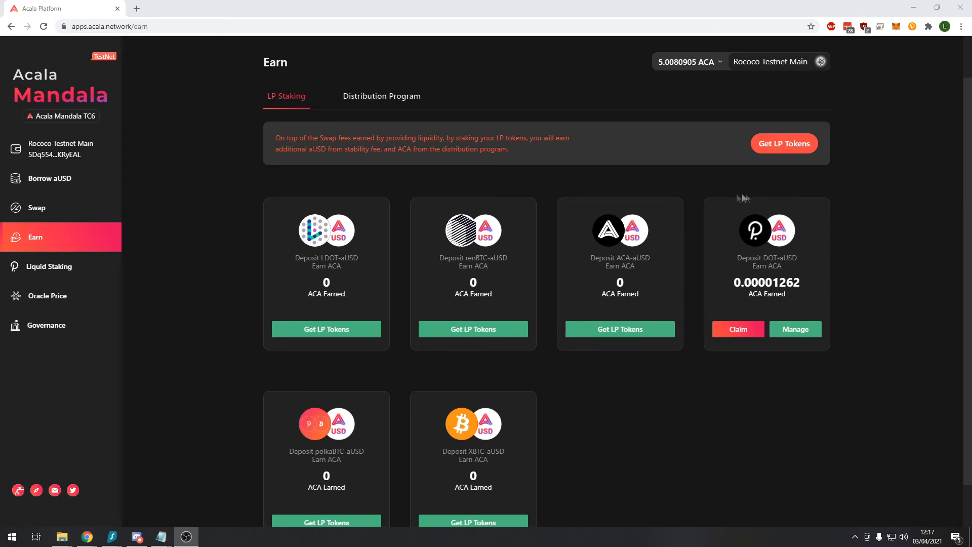
{"action": "mouse_move", "coordinate": [690, 365]}
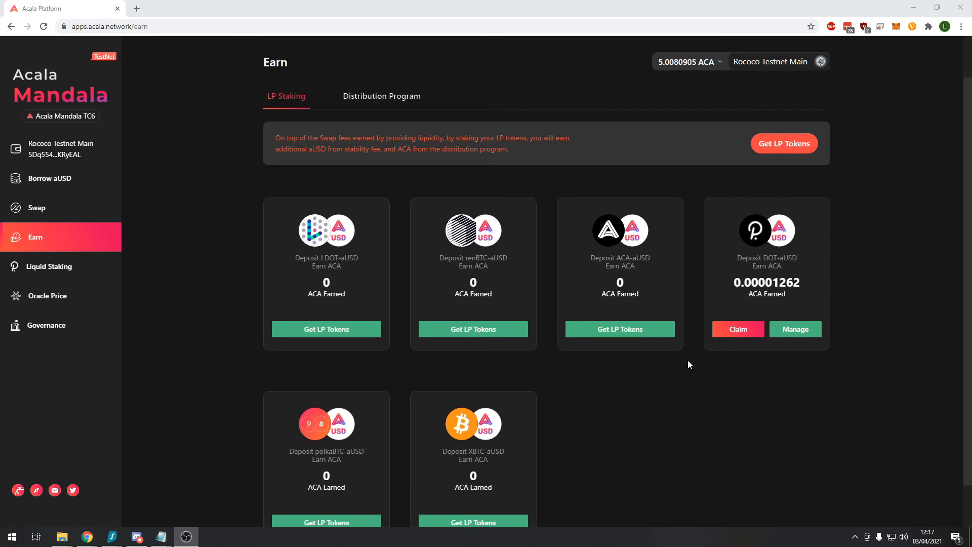
{"action": "mouse_move", "coordinate": [831, 207]}
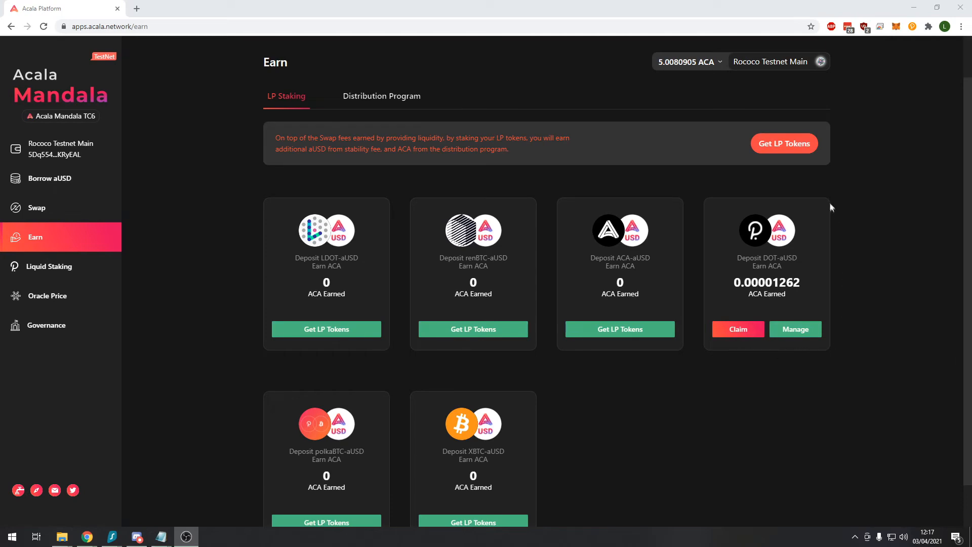
{"action": "mouse_move", "coordinate": [697, 333]}
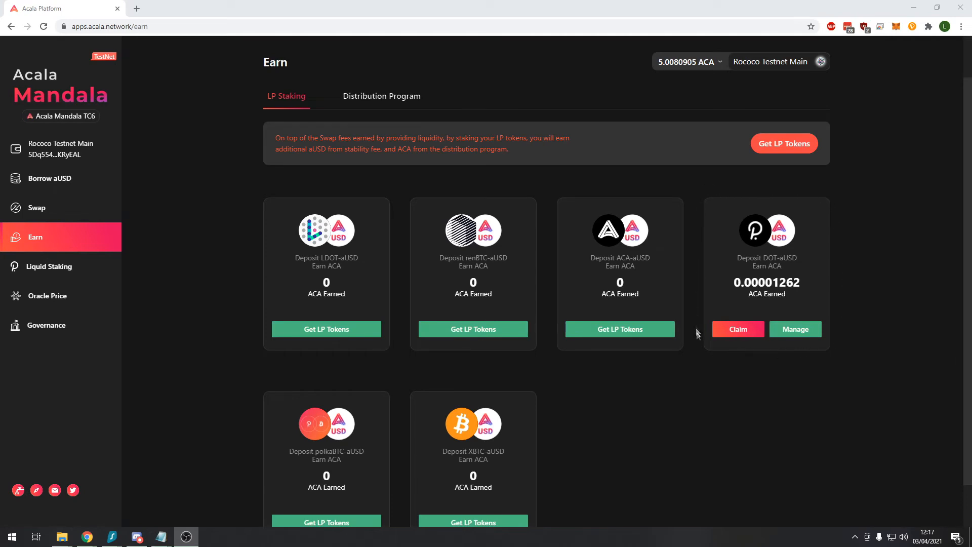
{"action": "mouse_move", "coordinate": [741, 297]}
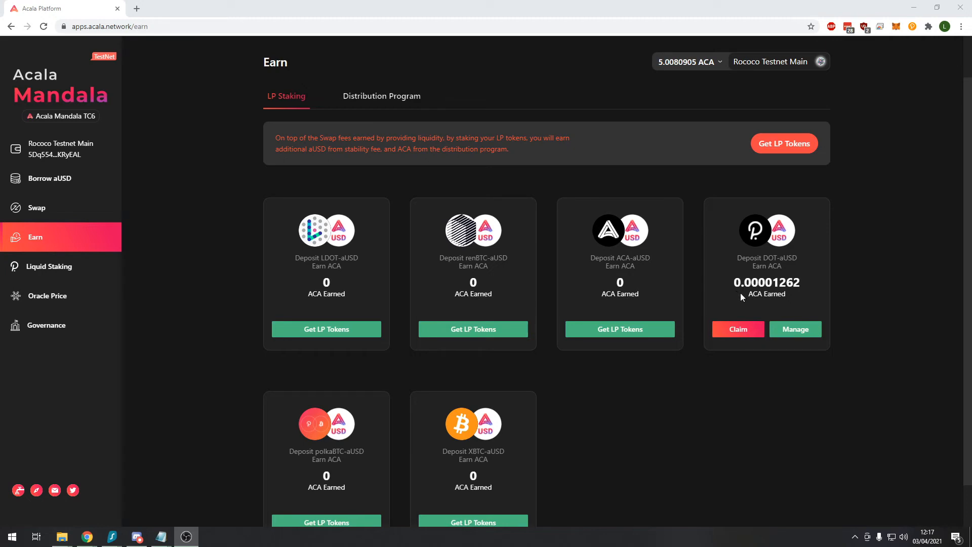
{"action": "mouse_move", "coordinate": [742, 297]}
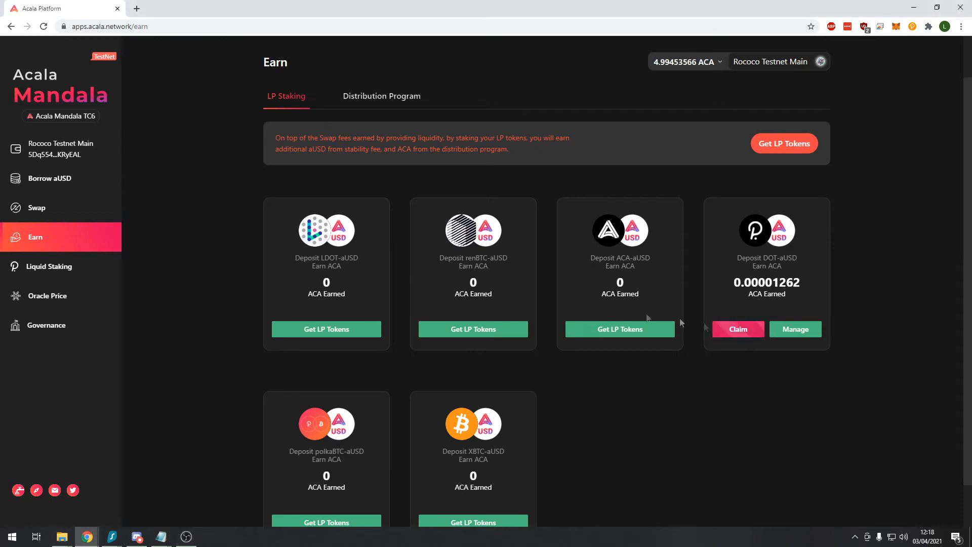
Claim the DOT-aUSD pool's earned ACA and sign the claim, bringing earnings to 0
{"action": "left_click", "coordinate": [737, 329]}
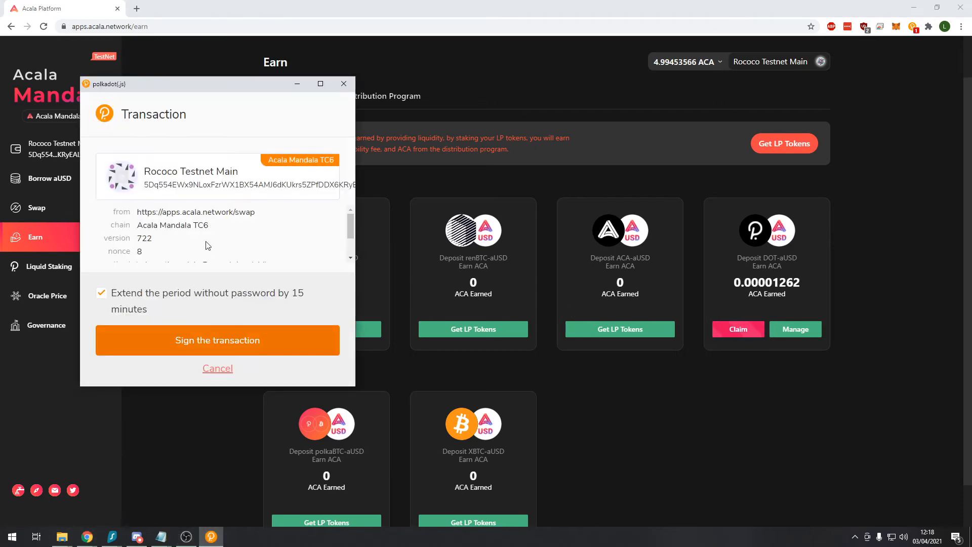
{"action": "mouse_move", "coordinate": [235, 246]}
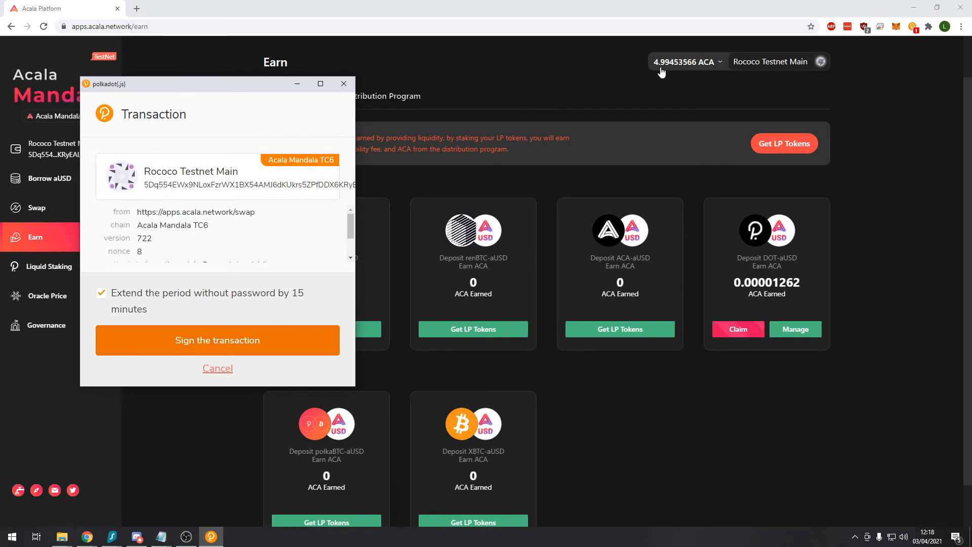
{"action": "mouse_move", "coordinate": [696, 73]}
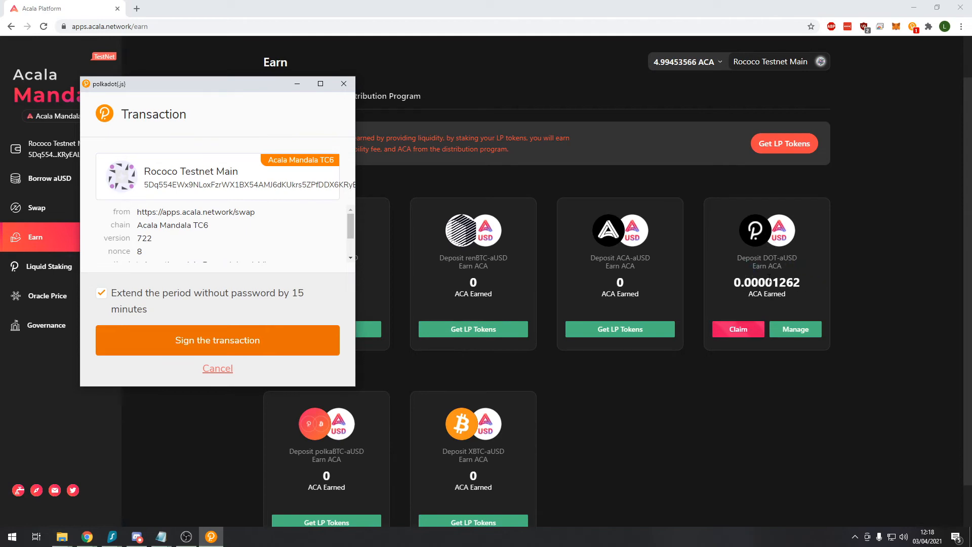
{"action": "mouse_move", "coordinate": [240, 325]}
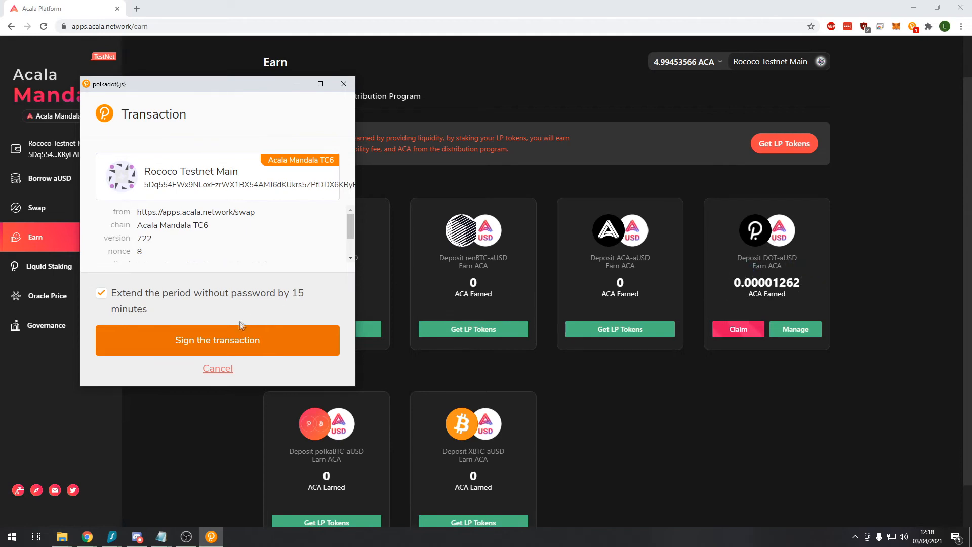
{"action": "left_click", "coordinate": [217, 340]}
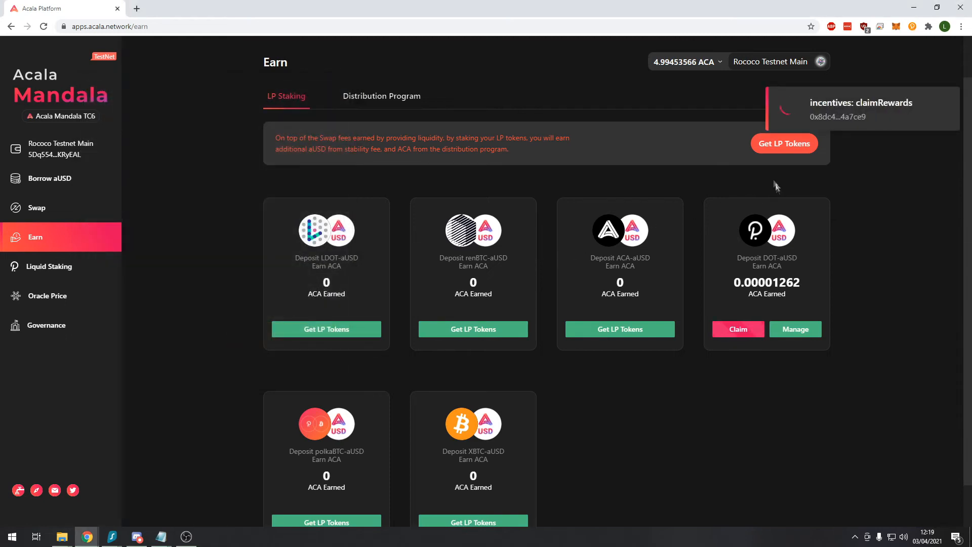
{"action": "mouse_move", "coordinate": [661, 73]}
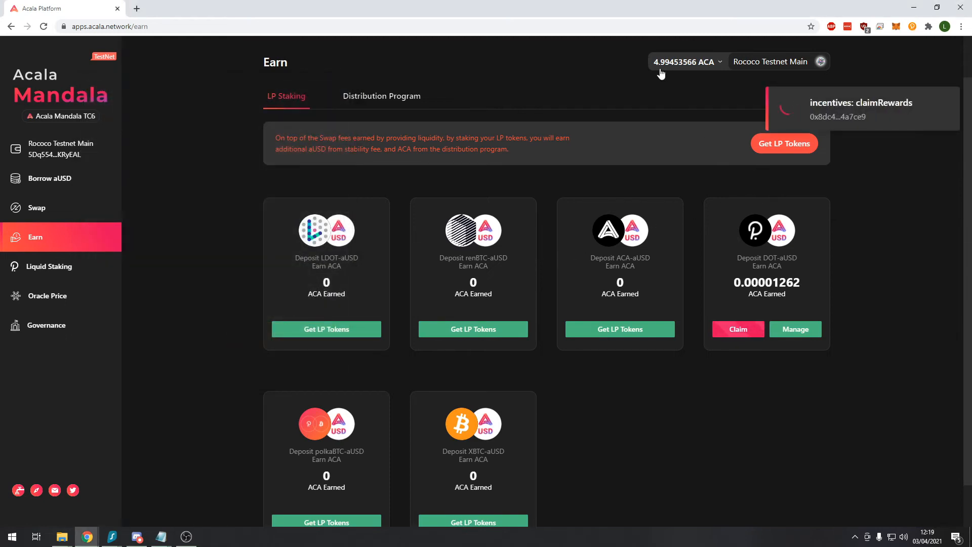
{"action": "mouse_move", "coordinate": [695, 75]}
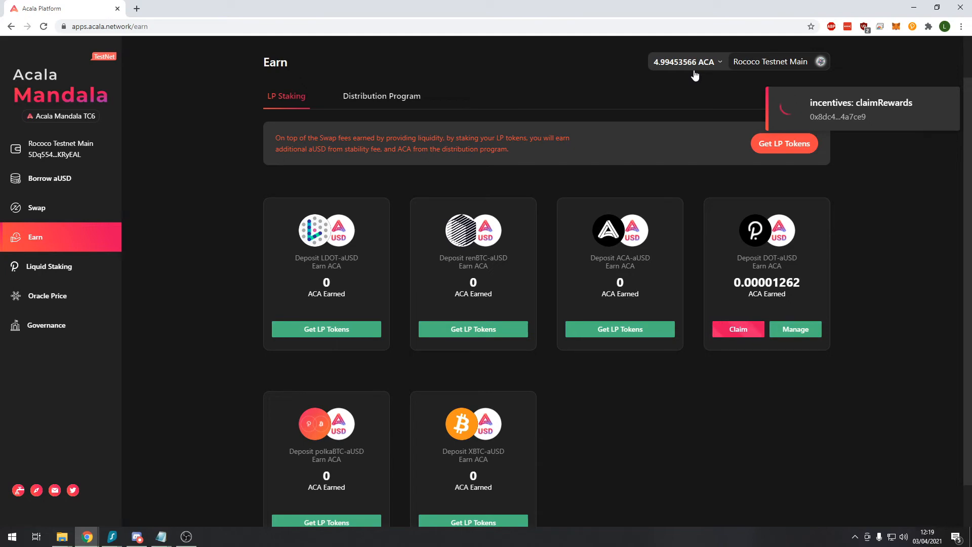
{"action": "left_click", "coordinate": [738, 329]}
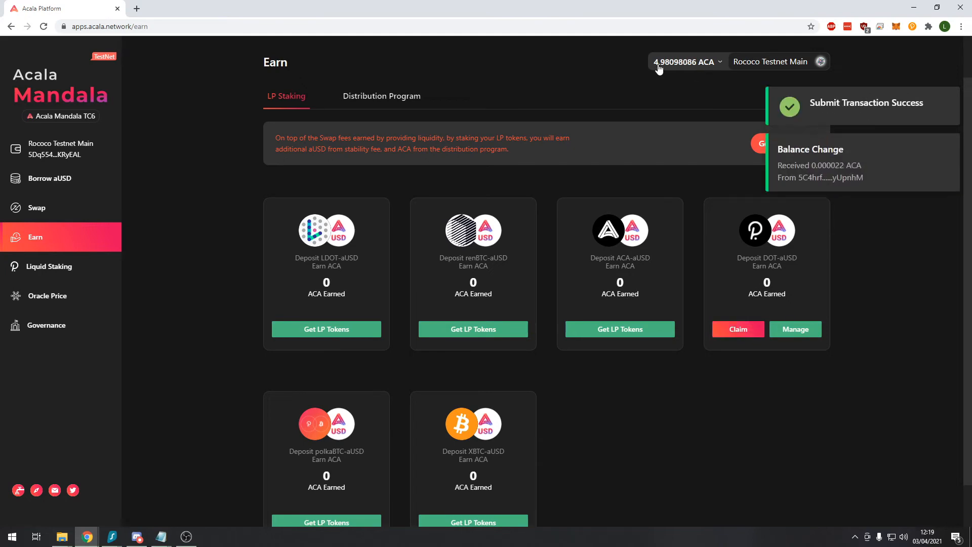
{"action": "mouse_move", "coordinate": [789, 289]}
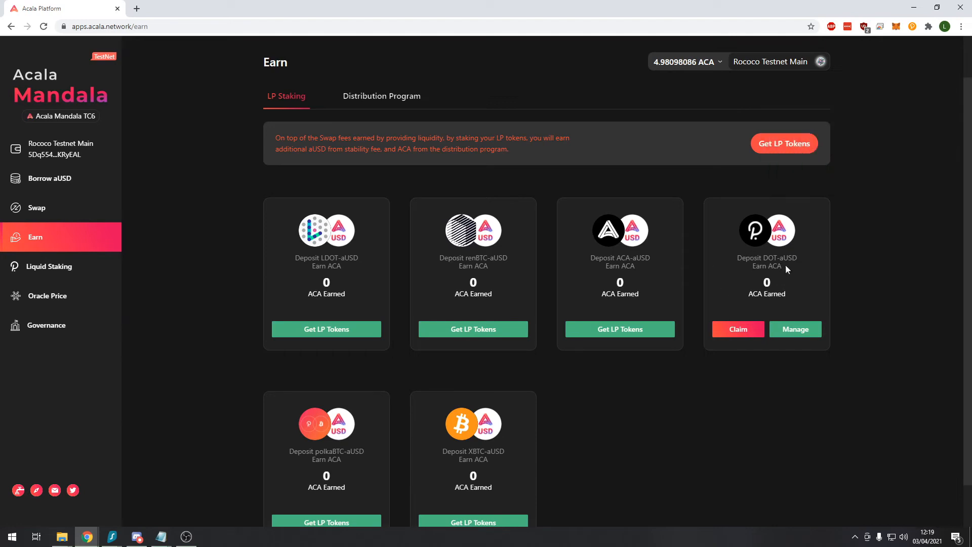
{"action": "mouse_move", "coordinate": [743, 248]}
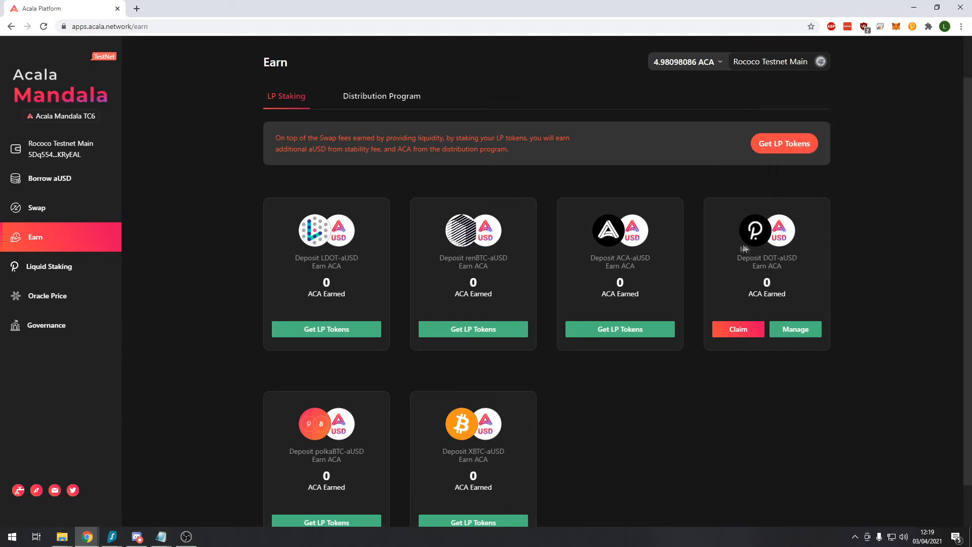
{"action": "mouse_move", "coordinate": [803, 304]}
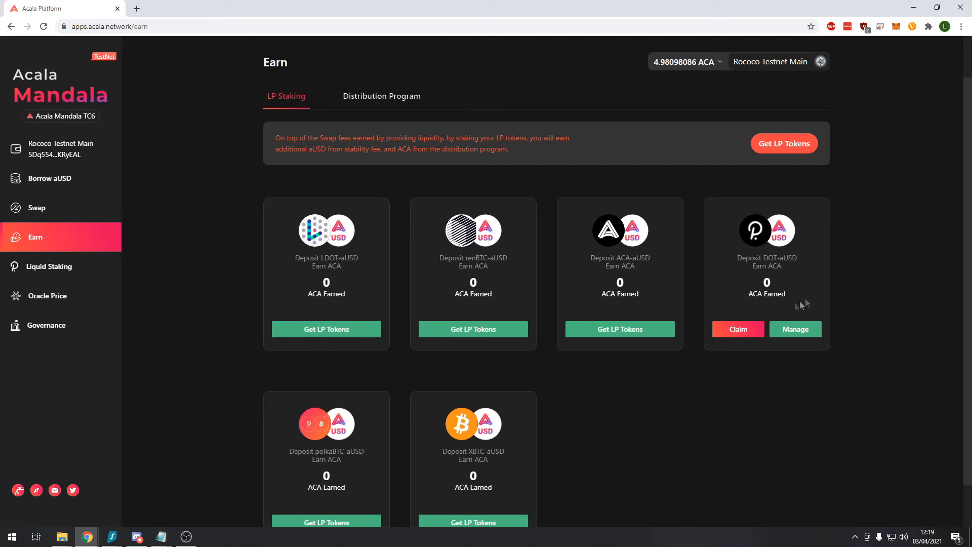
{"action": "mouse_move", "coordinate": [680, 206]}
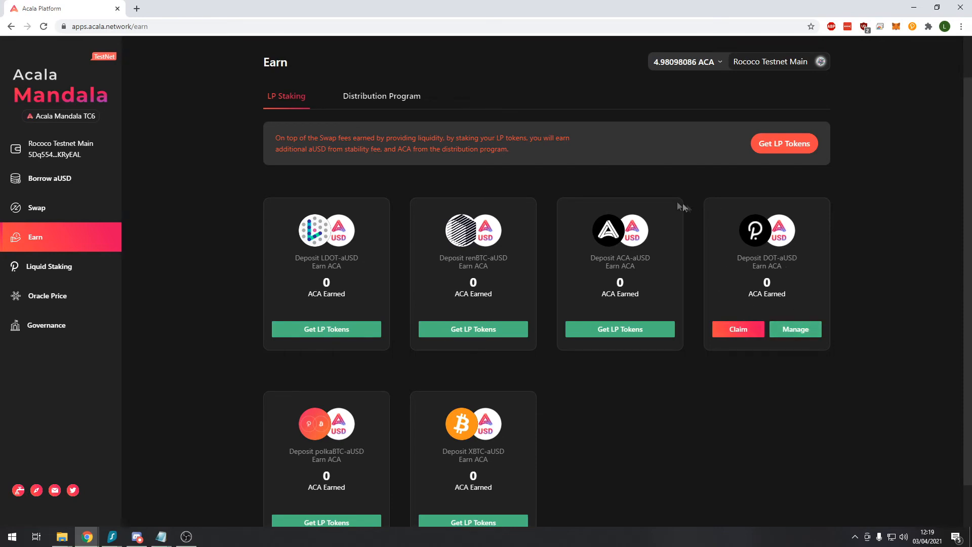
{"action": "mouse_move", "coordinate": [737, 273]}
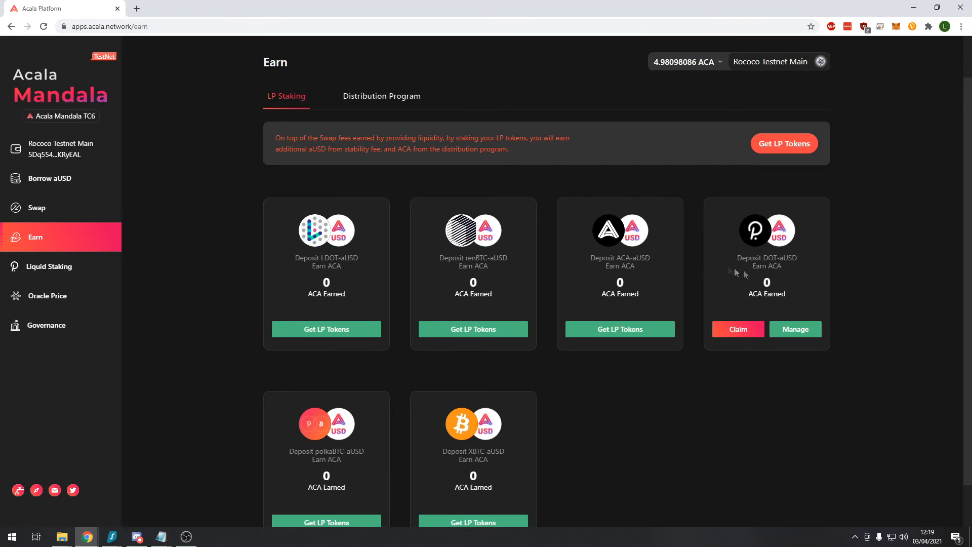
{"action": "mouse_move", "coordinate": [635, 318]}
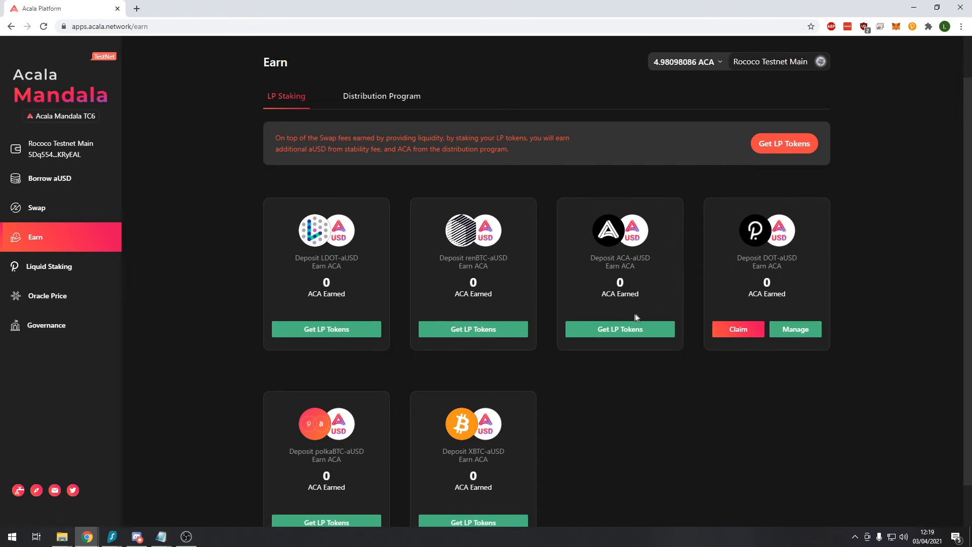
{"action": "mouse_move", "coordinate": [735, 191]}
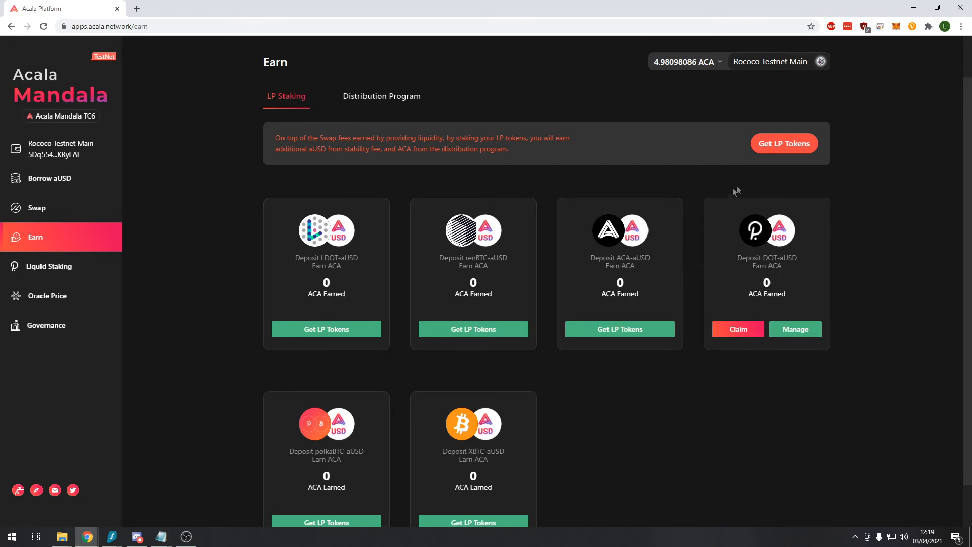
{"action": "mouse_move", "coordinate": [525, 216]}
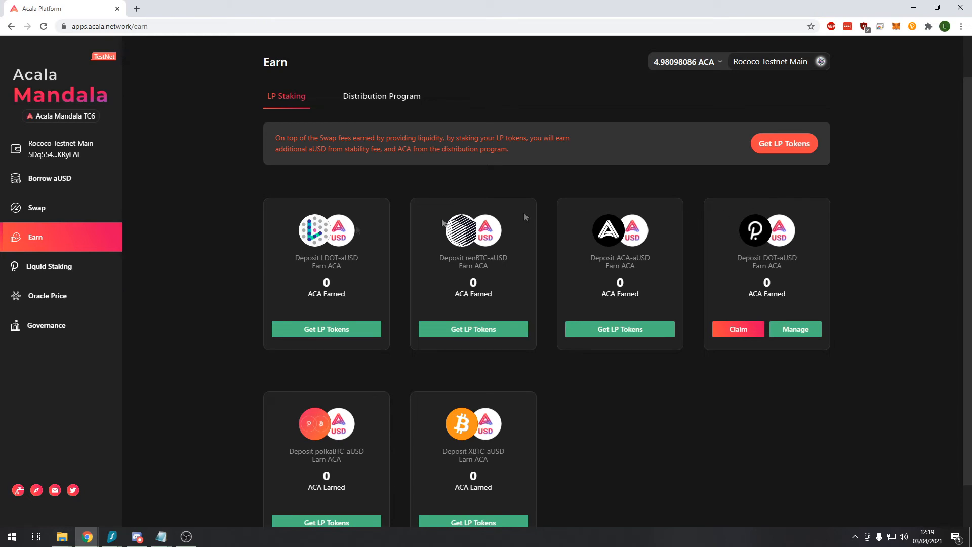
{"action": "left_click", "coordinate": [49, 266]}
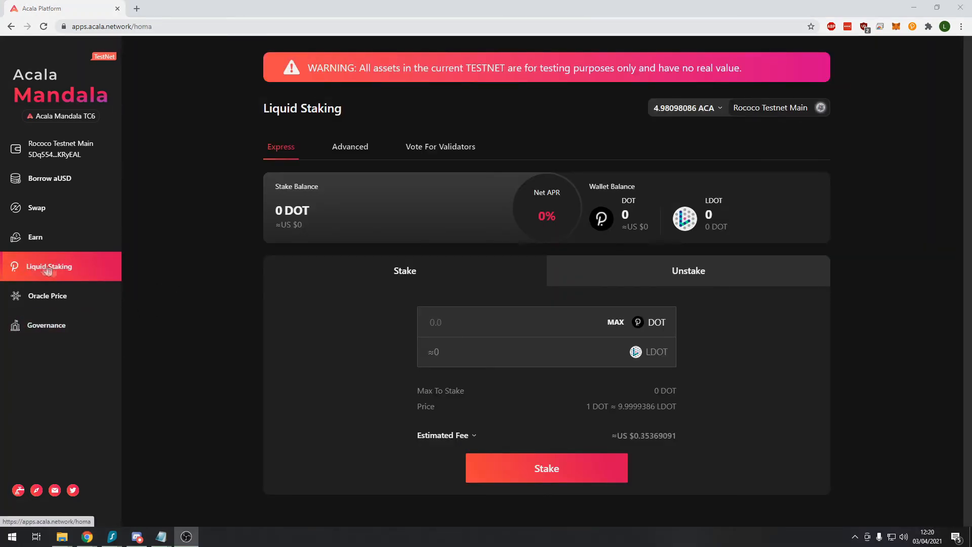
{"action": "mouse_move", "coordinate": [316, 198]}
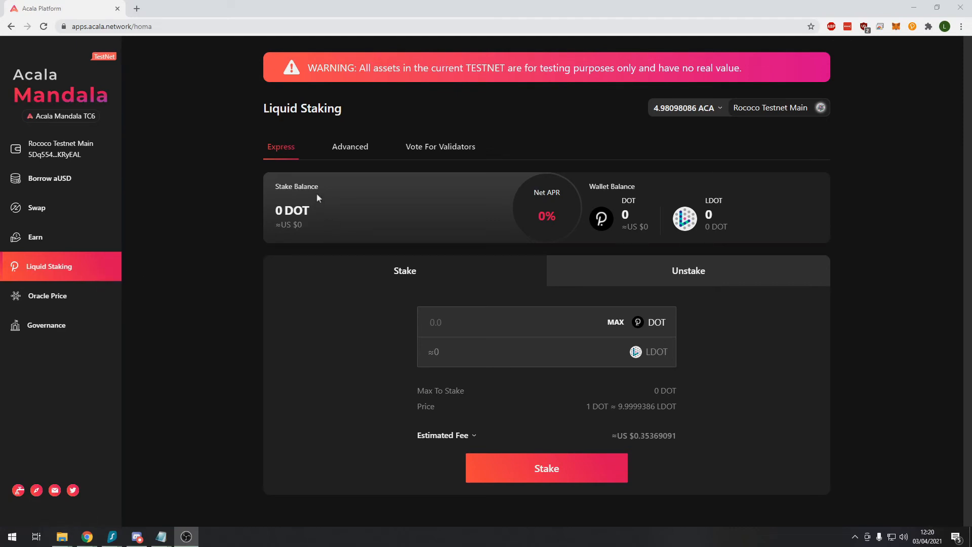
{"action": "mouse_move", "coordinate": [271, 212]}
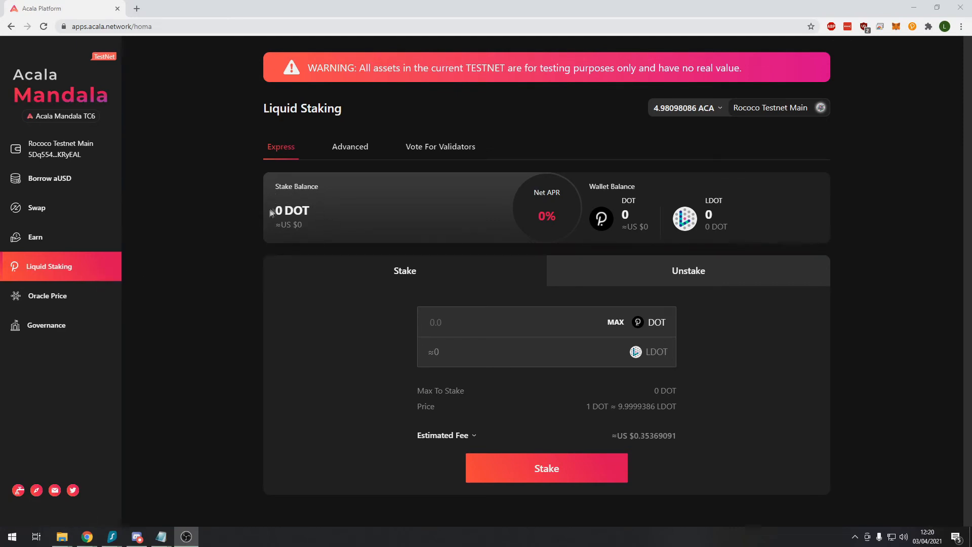
Swap 500 aUSD for about 1.53829683 DOT and approve the swap
{"action": "left_click", "coordinate": [36, 208]}
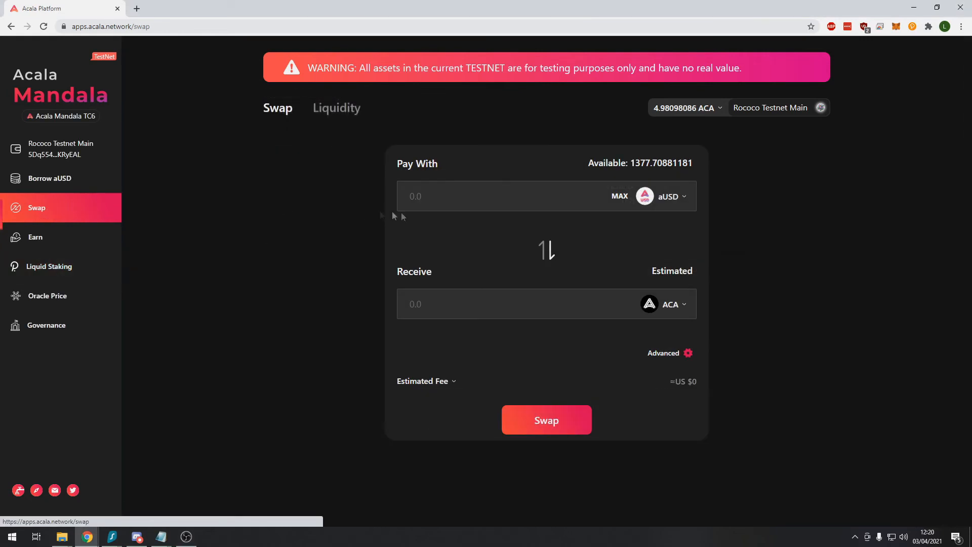
{"action": "left_click", "coordinate": [671, 304]}
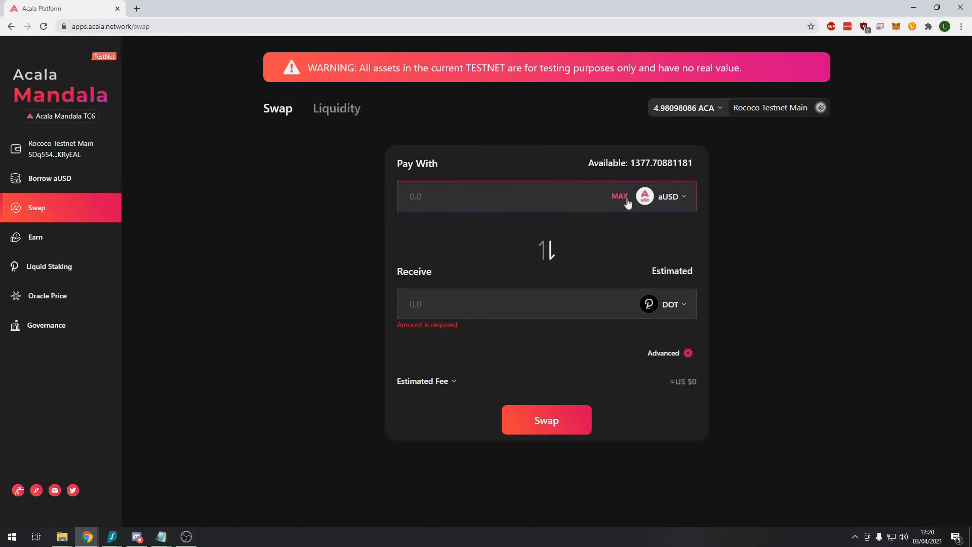
{"action": "type", "text": "5"}
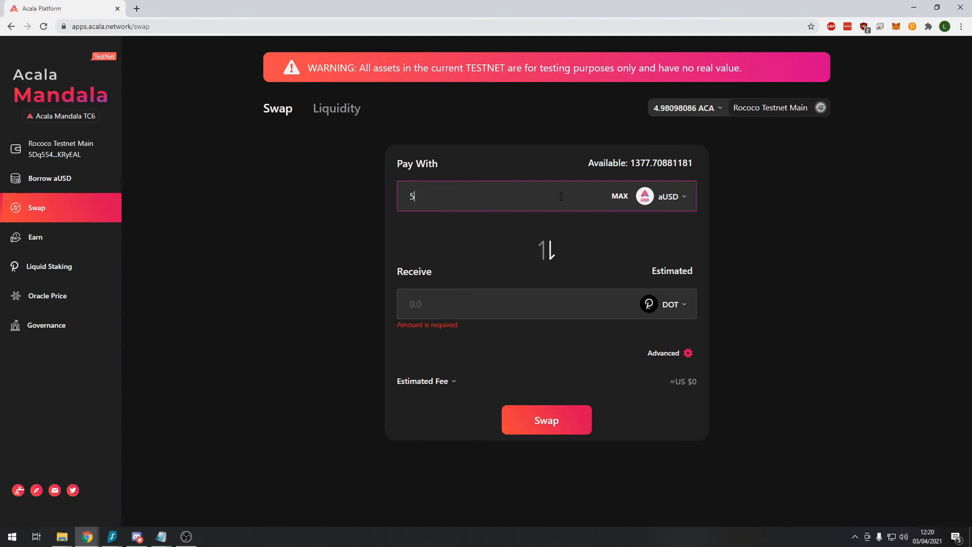
{"action": "type", "text": "00"}
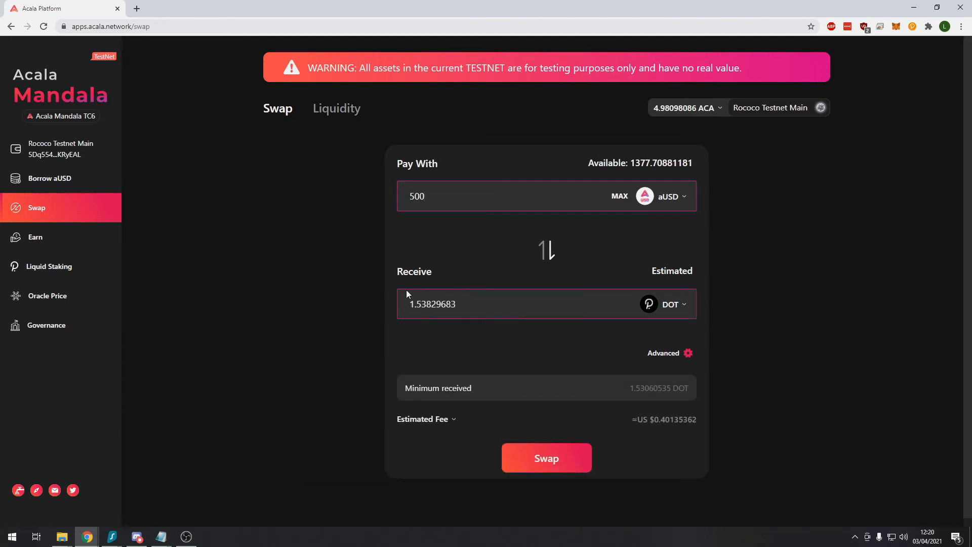
{"action": "left_click", "coordinate": [496, 196]}
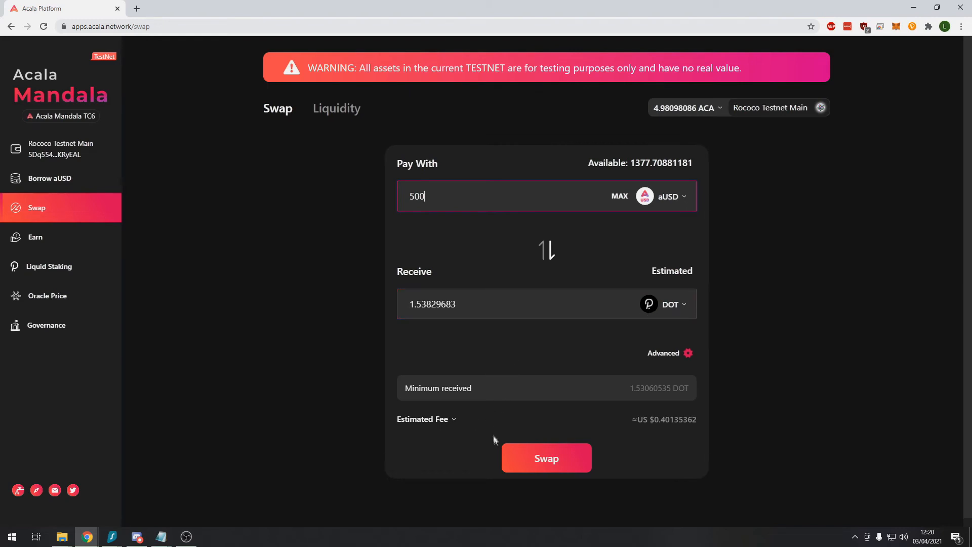
{"action": "left_click", "coordinate": [546, 457]}
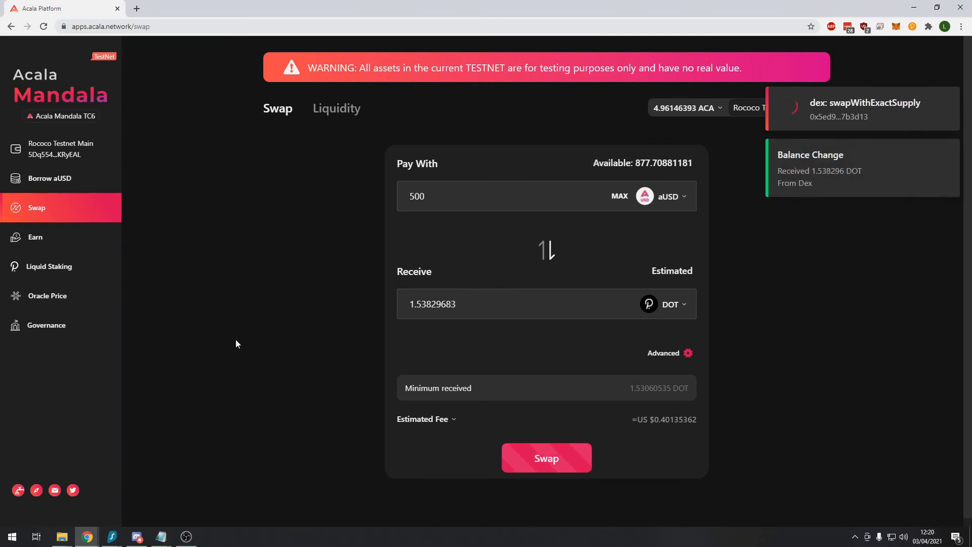
{"action": "left_click", "coordinate": [546, 457]}
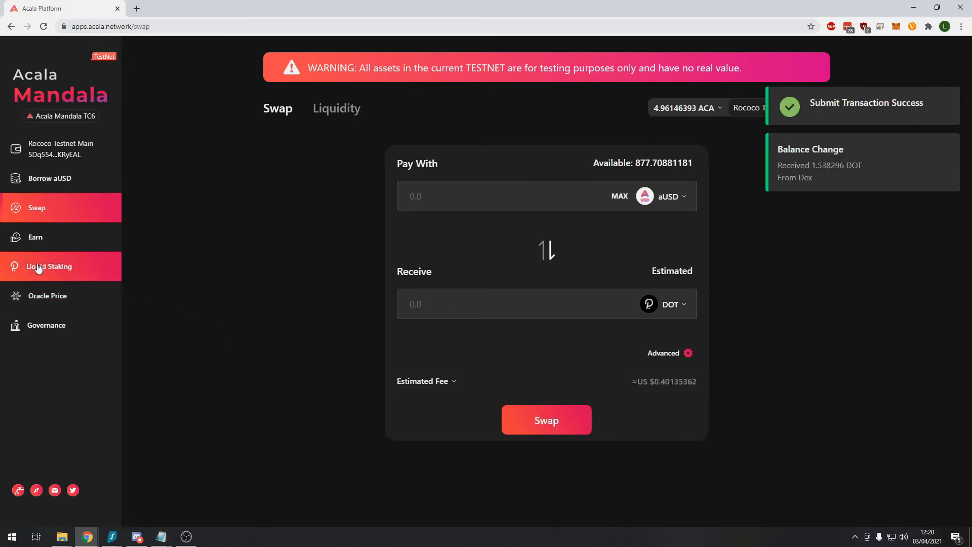
{"action": "left_click", "coordinate": [49, 265]}
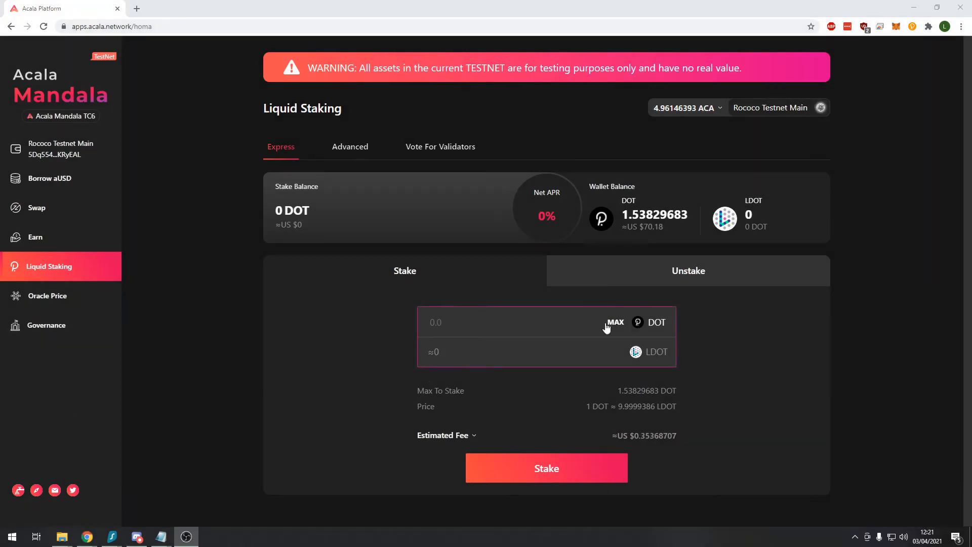
{"action": "mouse_move", "coordinate": [348, 279]}
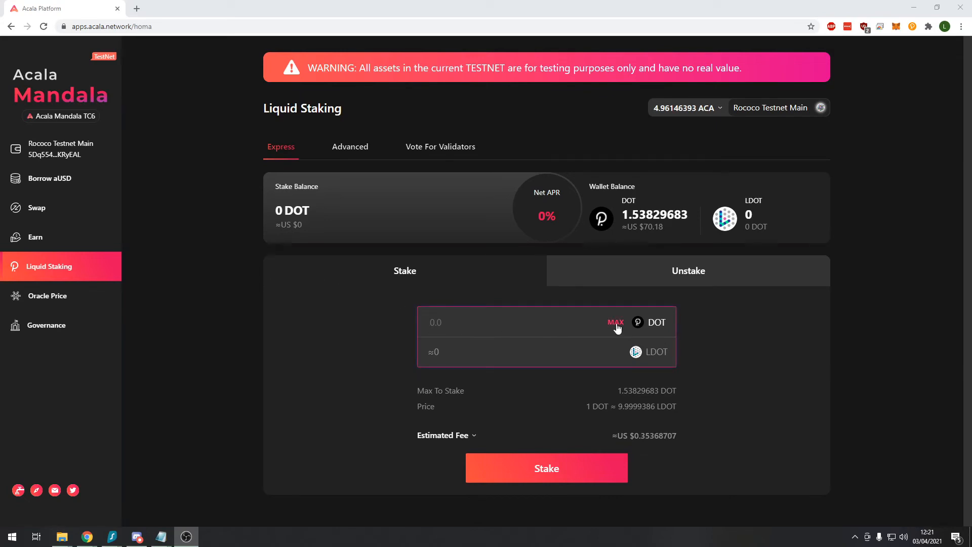
Stake all 1.53829683 DOT through Express liquid staking for 15.38287391 LDOT
{"action": "left_click", "coordinate": [615, 322]}
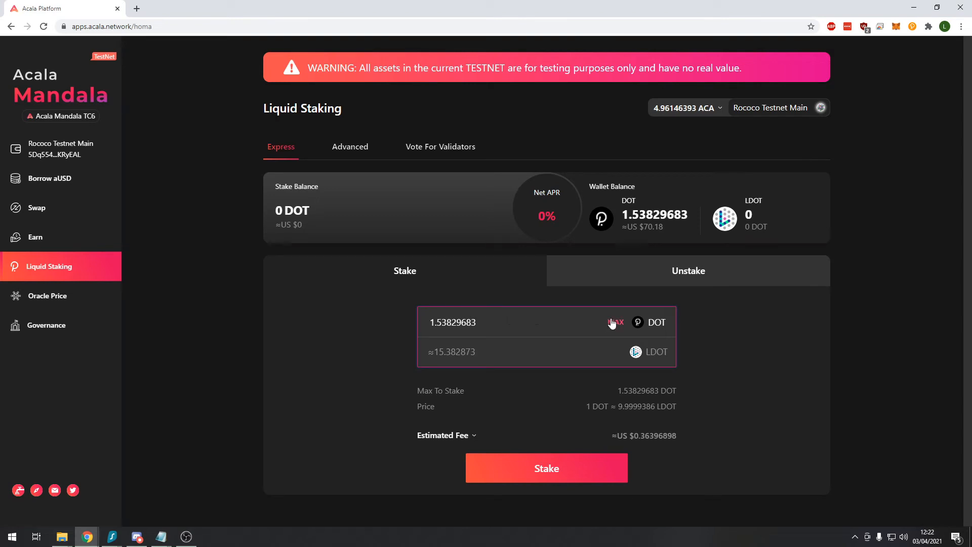
{"action": "mouse_move", "coordinate": [440, 348]}
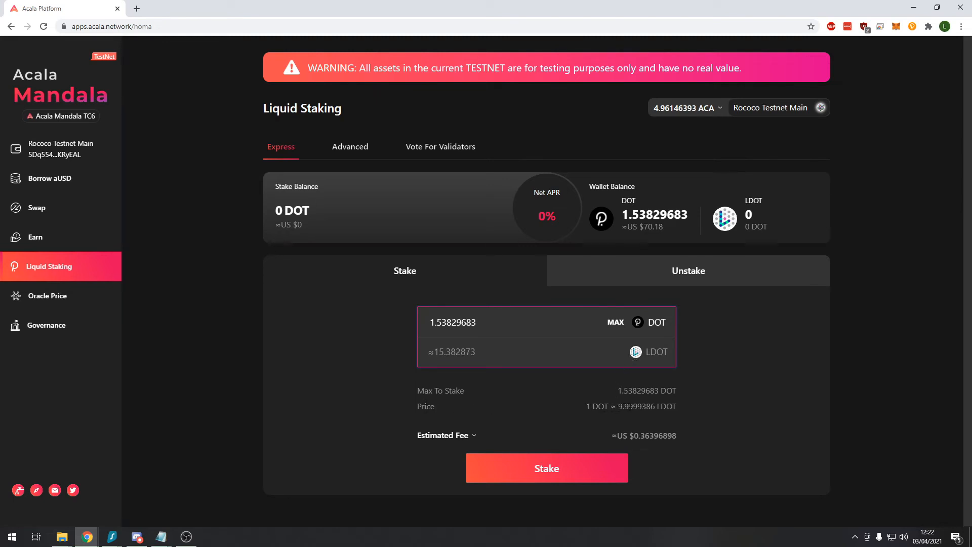
{"action": "mouse_move", "coordinate": [519, 461]}
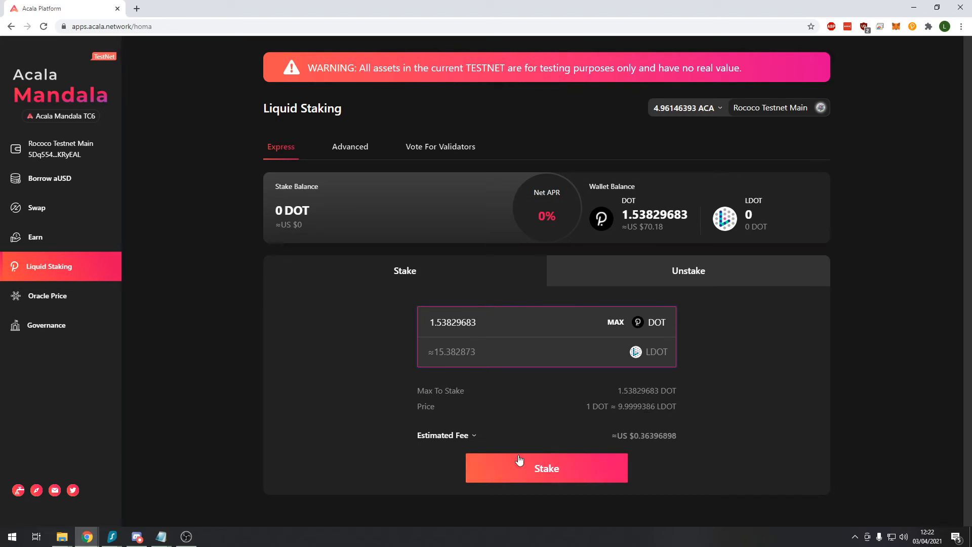
{"action": "left_click", "coordinate": [546, 467]}
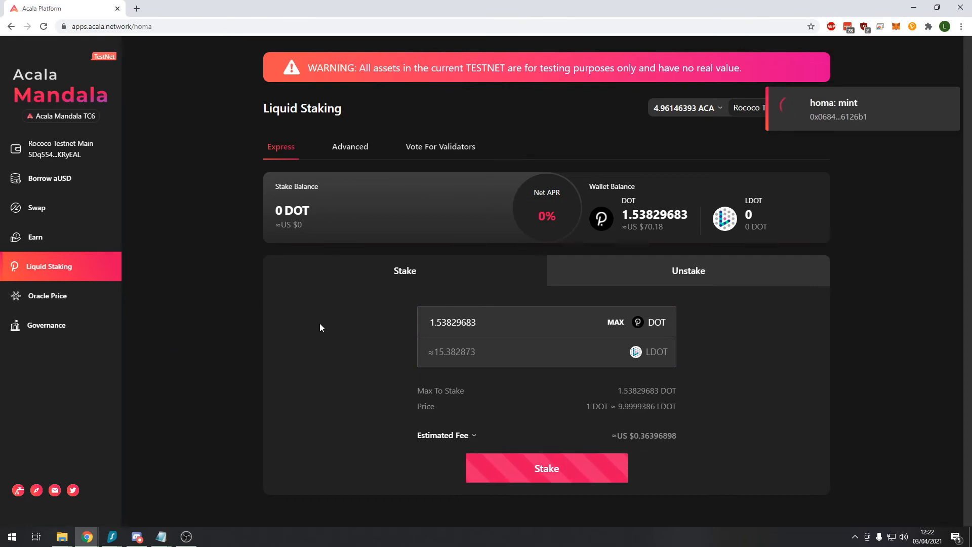
{"action": "mouse_move", "coordinate": [837, 73]}
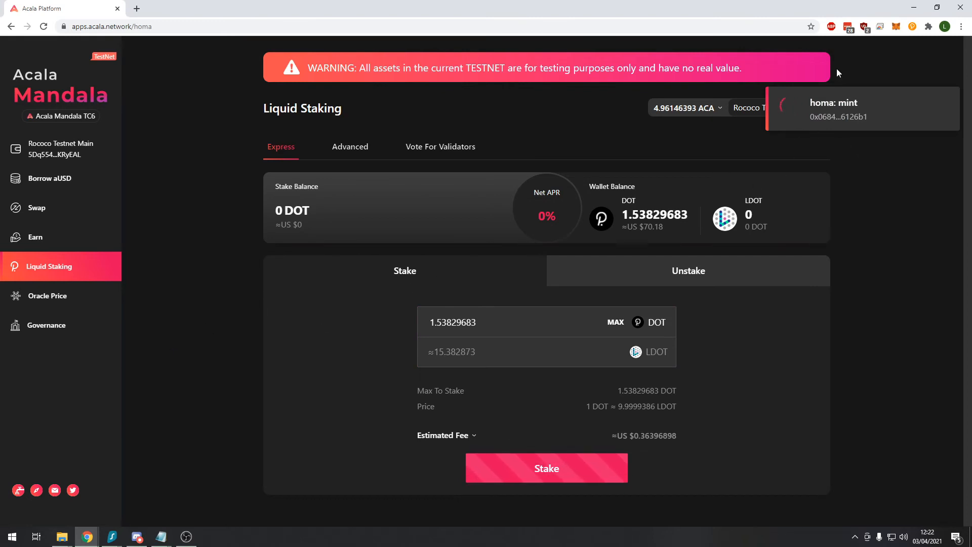
{"action": "mouse_move", "coordinate": [796, 58]}
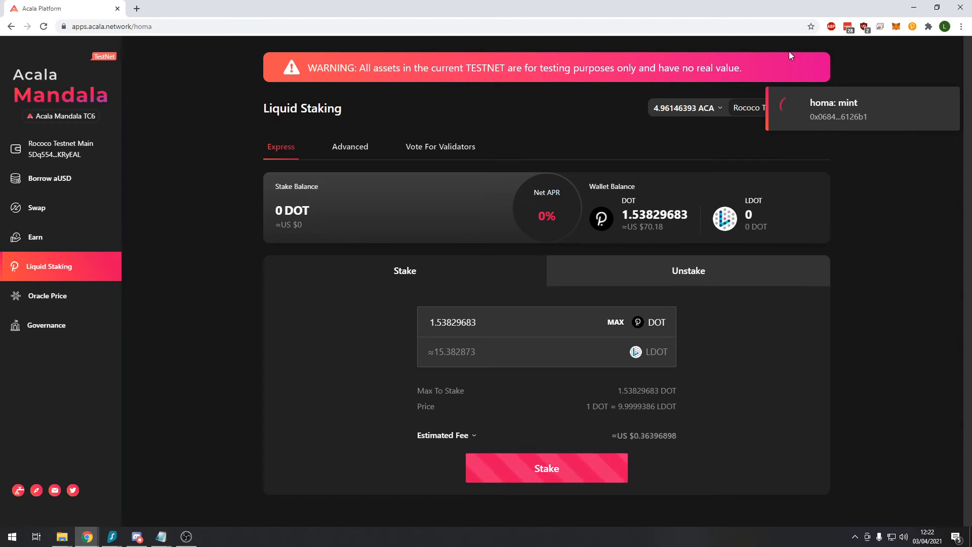
{"action": "left_click", "coordinate": [546, 468]}
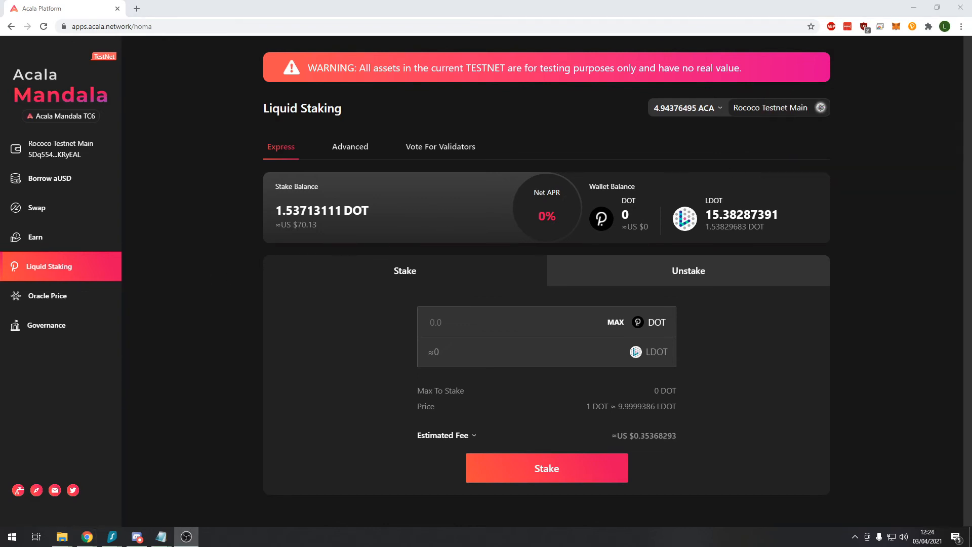
{"action": "mouse_move", "coordinate": [379, 253]}
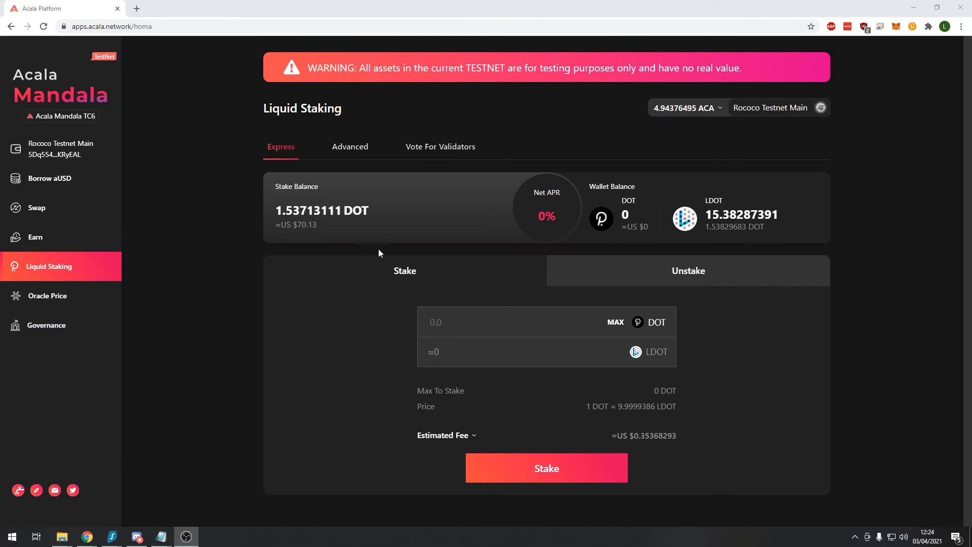
{"action": "mouse_move", "coordinate": [275, 176]}
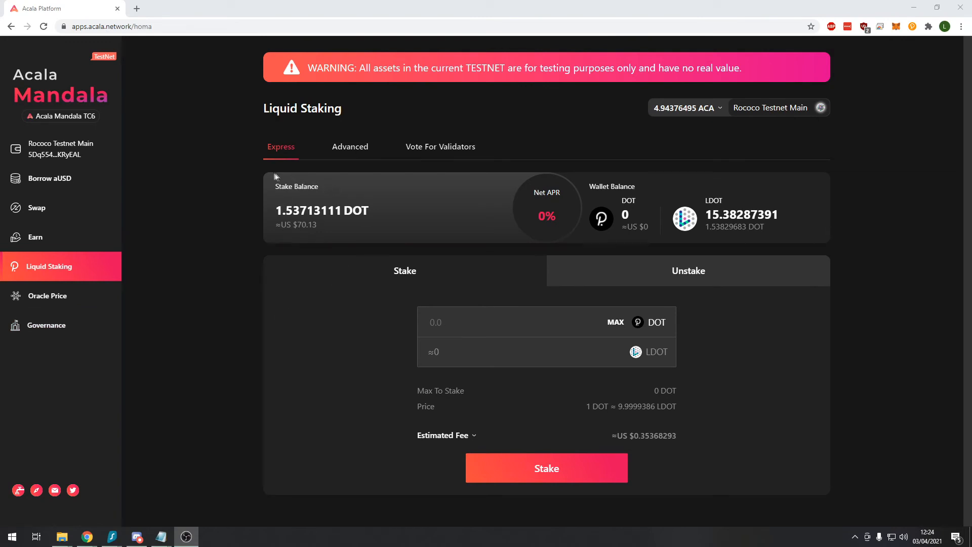
{"action": "mouse_move", "coordinate": [602, 218]}
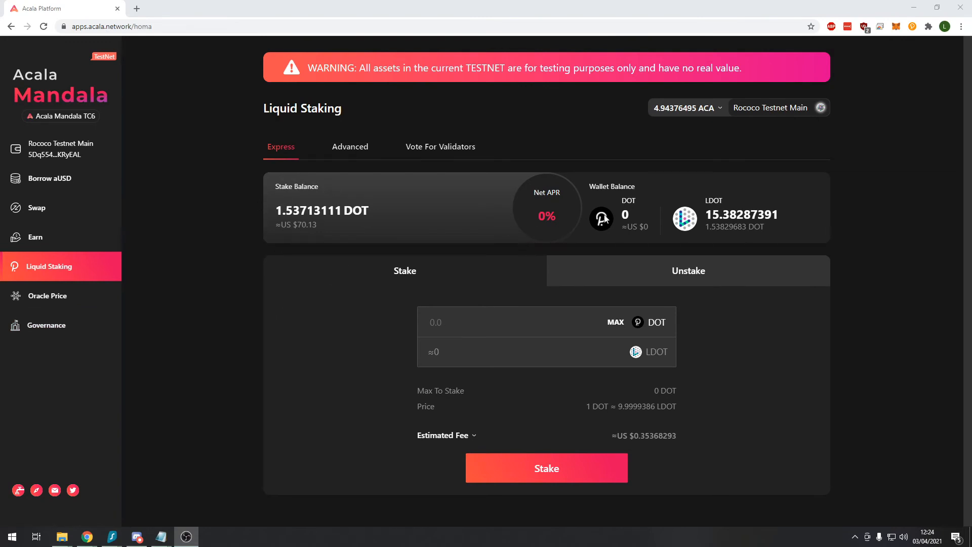
{"action": "mouse_move", "coordinate": [508, 238]}
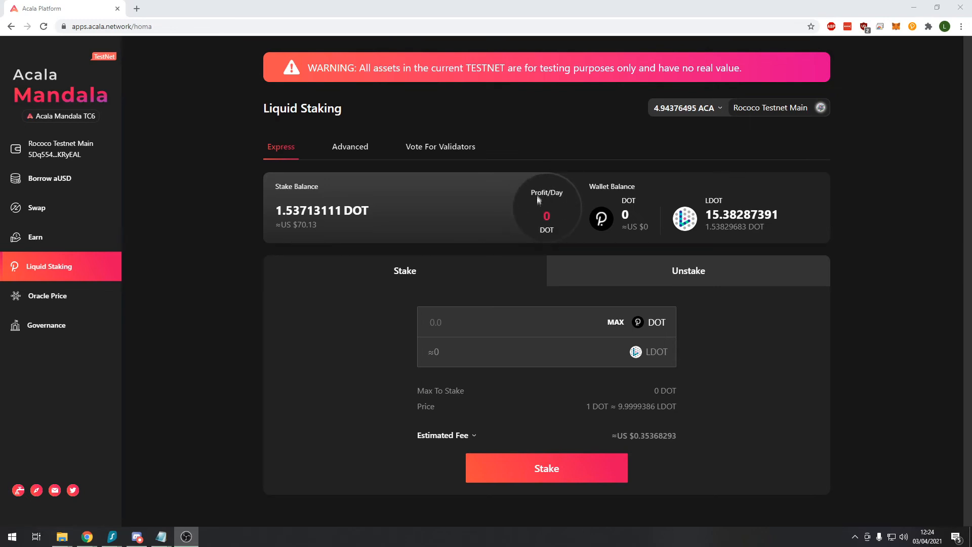
{"action": "mouse_move", "coordinate": [536, 183]}
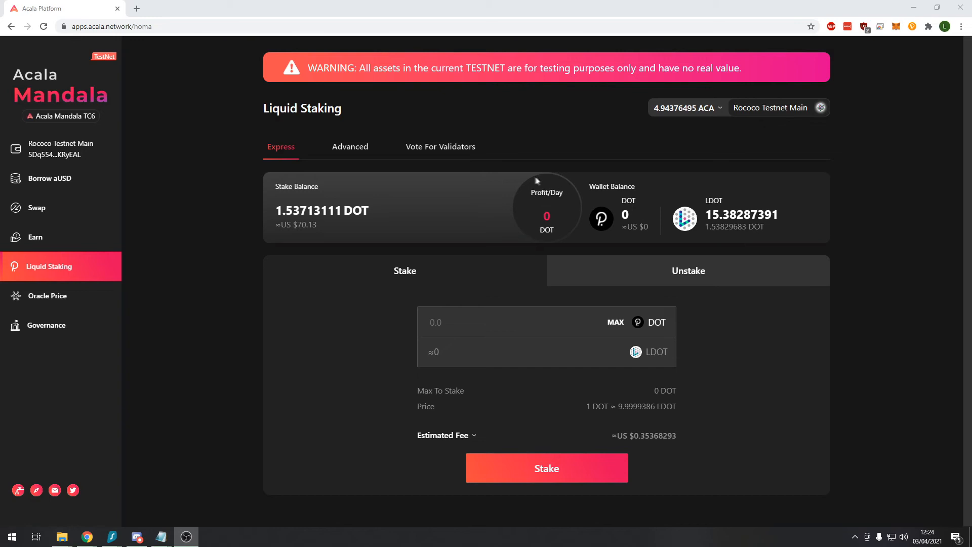
{"action": "left_click", "coordinate": [350, 146]}
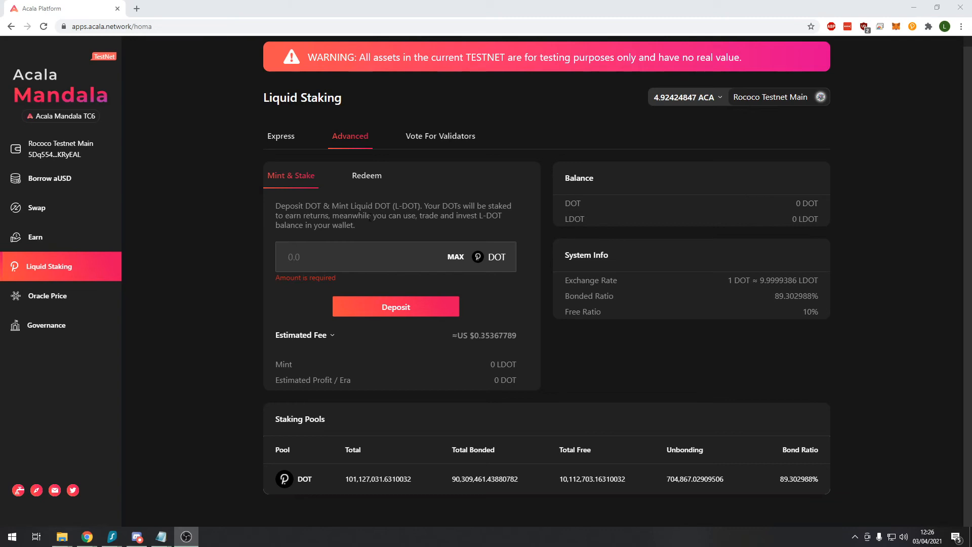
{"action": "mouse_move", "coordinate": [210, 232]}
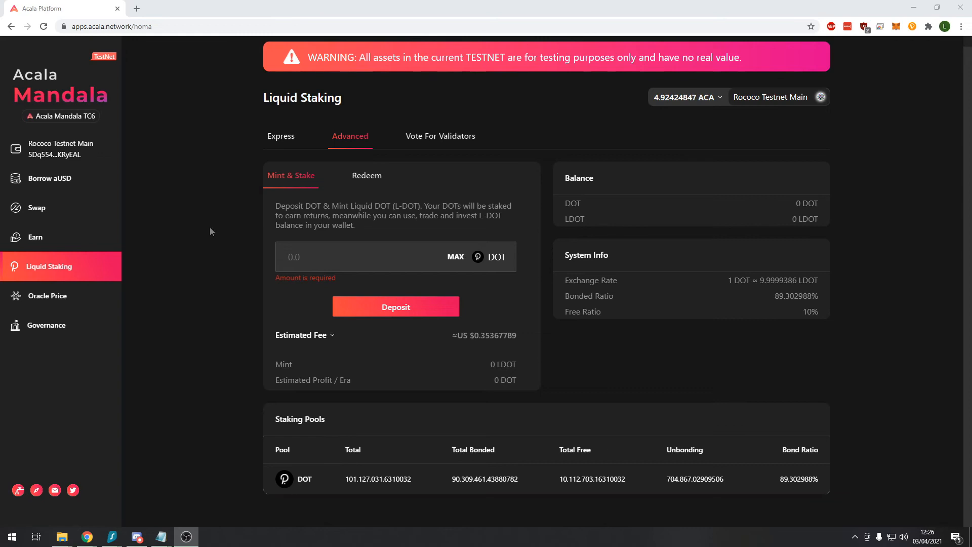
Move from the Advanced mint-and-stake view to the Oracle Price page
{"action": "left_click", "coordinate": [47, 295]}
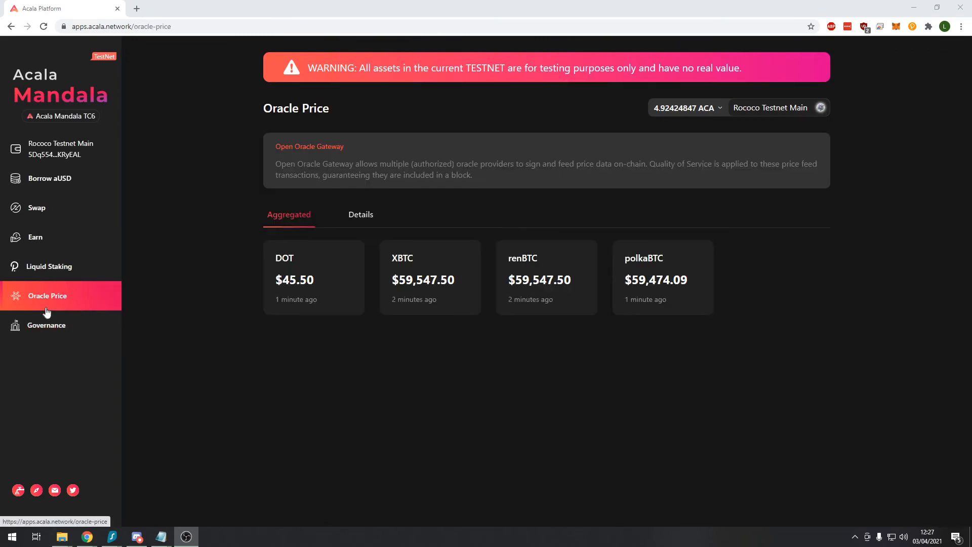
{"action": "mouse_move", "coordinate": [276, 255]}
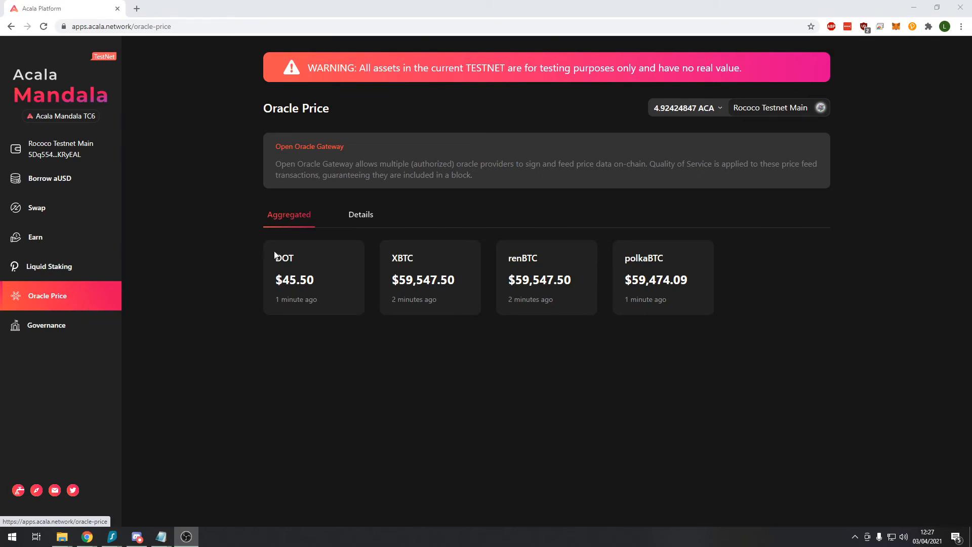
{"action": "mouse_move", "coordinate": [227, 242]}
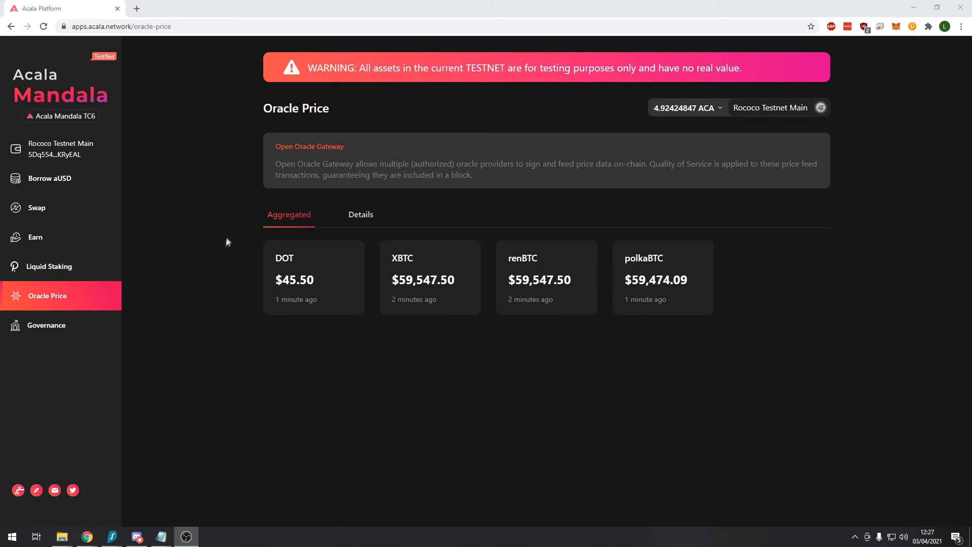
{"action": "mouse_move", "coordinate": [734, 277]}
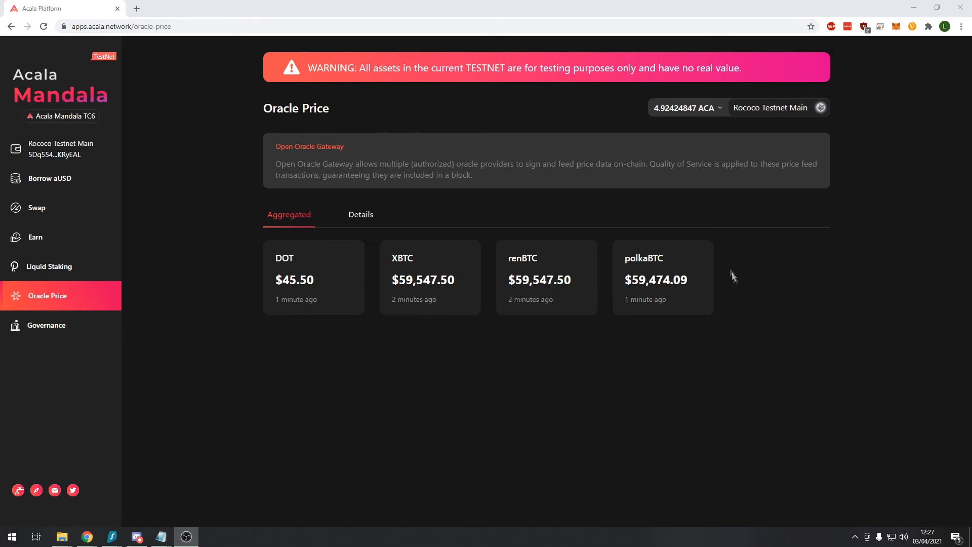
{"action": "mouse_move", "coordinate": [260, 270]}
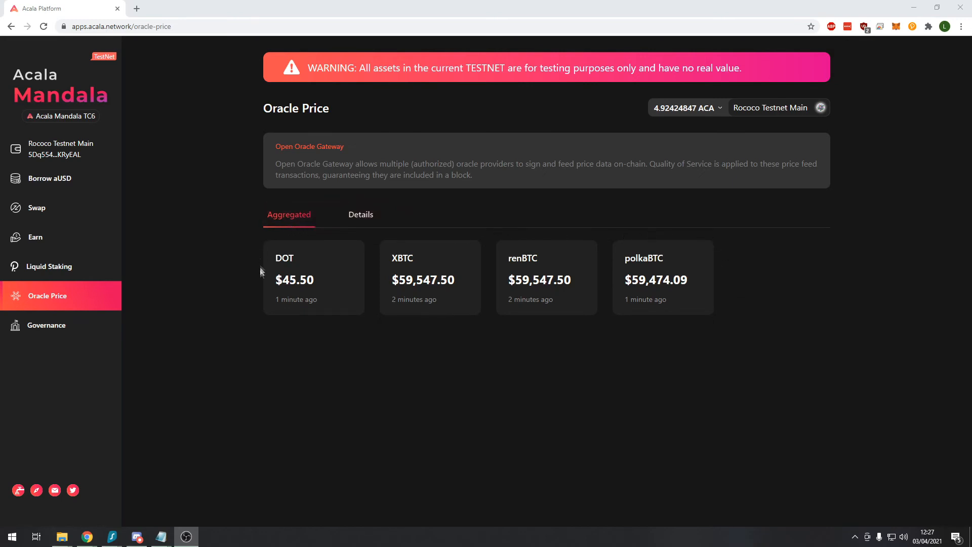
Show per-source oracle price details, then go to the Governance overview
{"action": "left_click", "coordinate": [359, 214]}
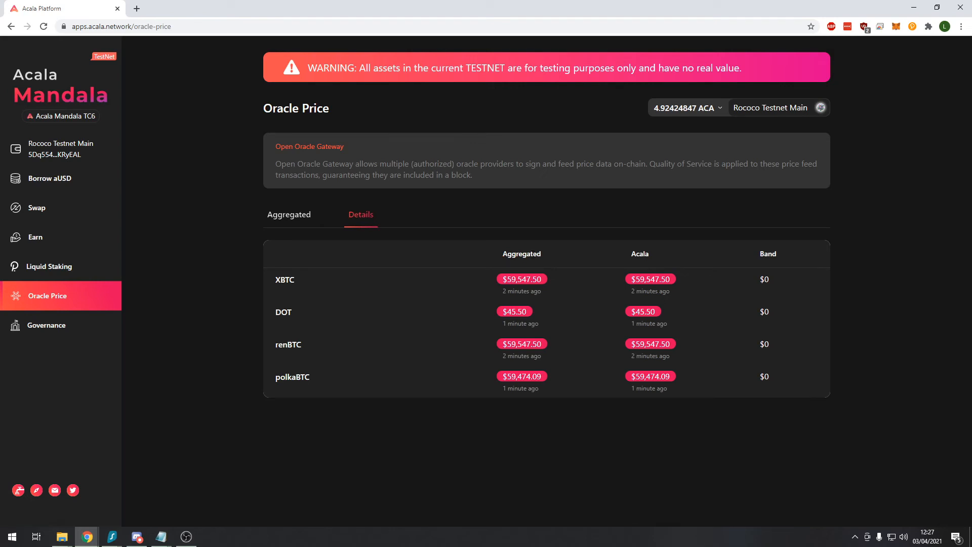
{"action": "mouse_move", "coordinate": [674, 265]}
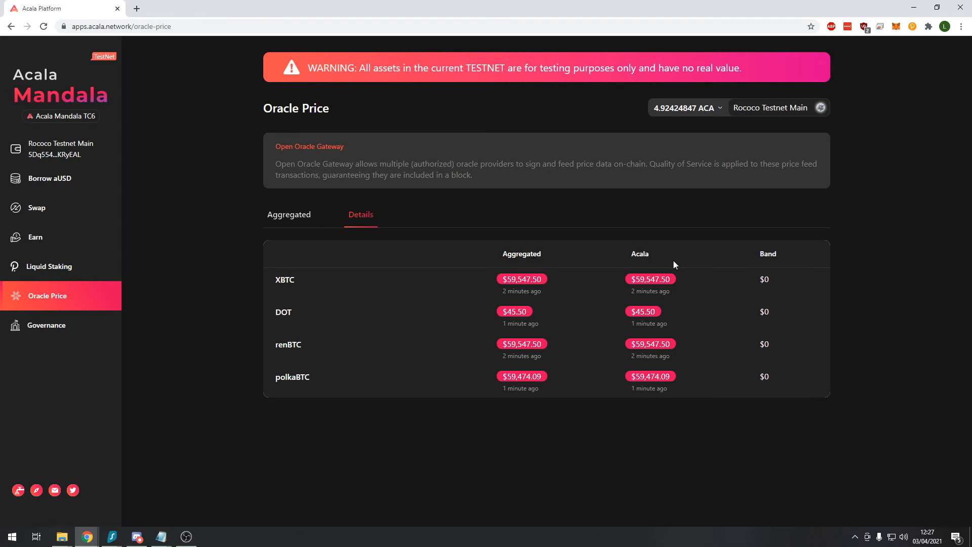
{"action": "left_click", "coordinate": [46, 325]}
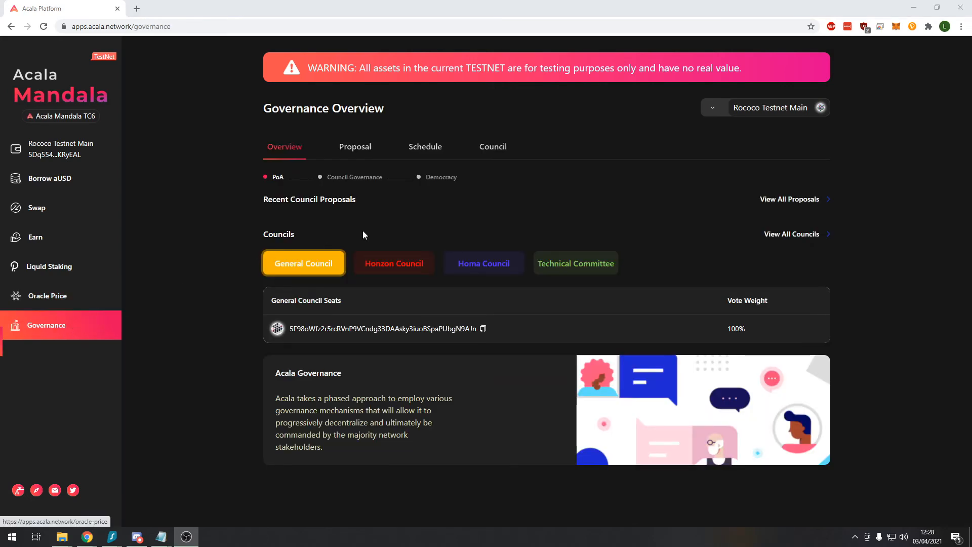
{"action": "mouse_move", "coordinate": [380, 172]}
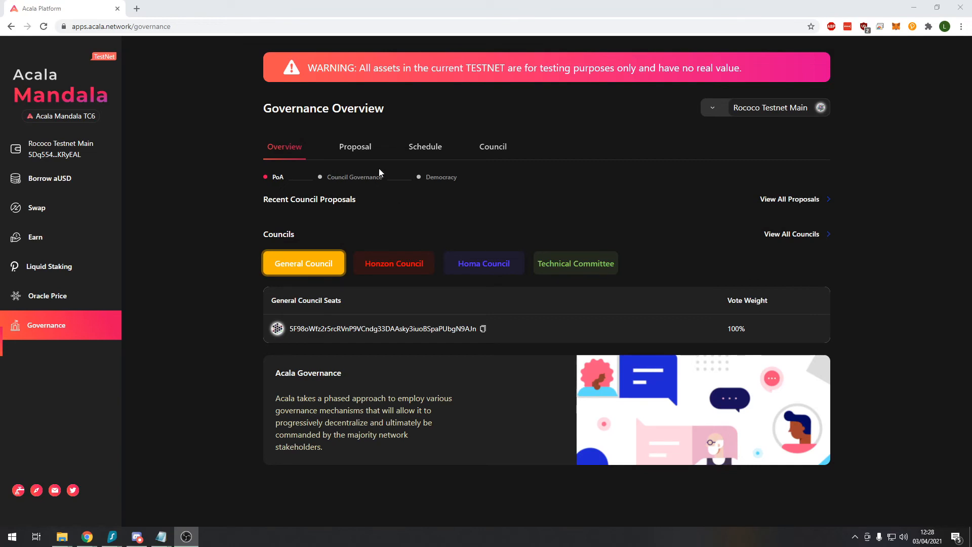
{"action": "mouse_move", "coordinate": [709, 121]}
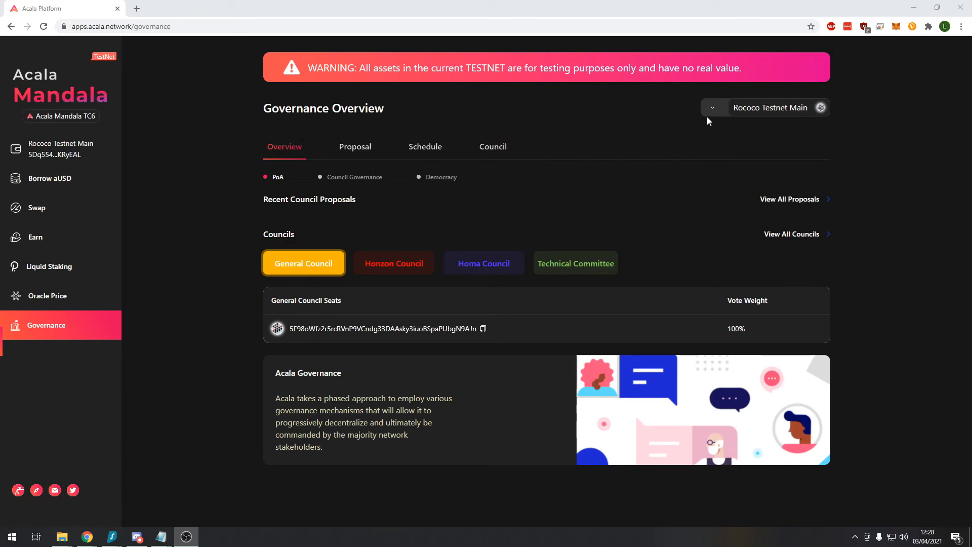
{"action": "mouse_move", "coordinate": [673, 130]}
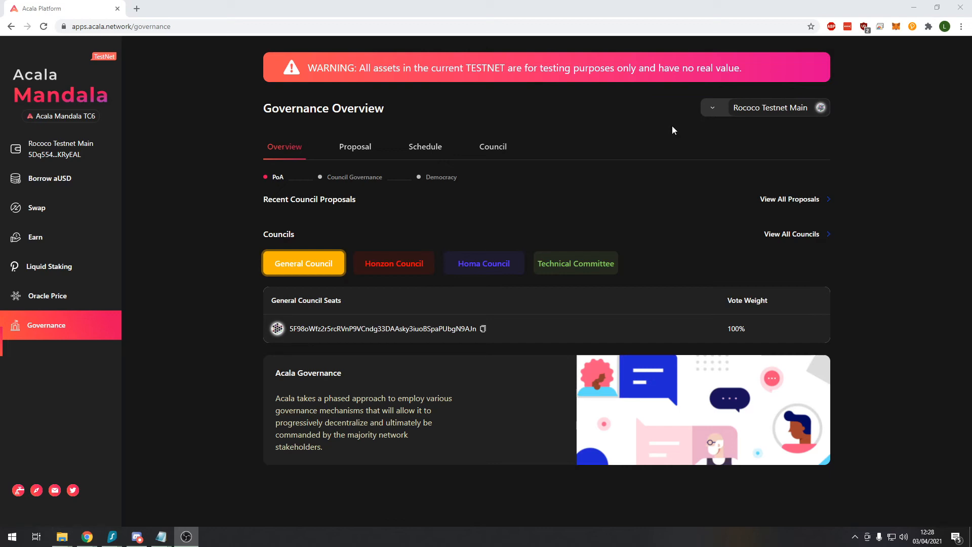
{"action": "mouse_move", "coordinate": [229, 153]}
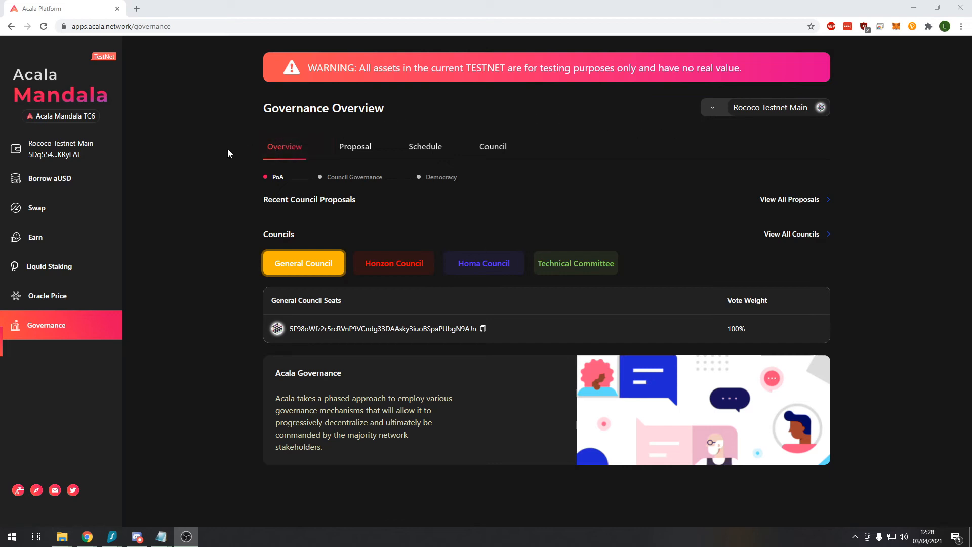
{"action": "mouse_move", "coordinate": [221, 141]}
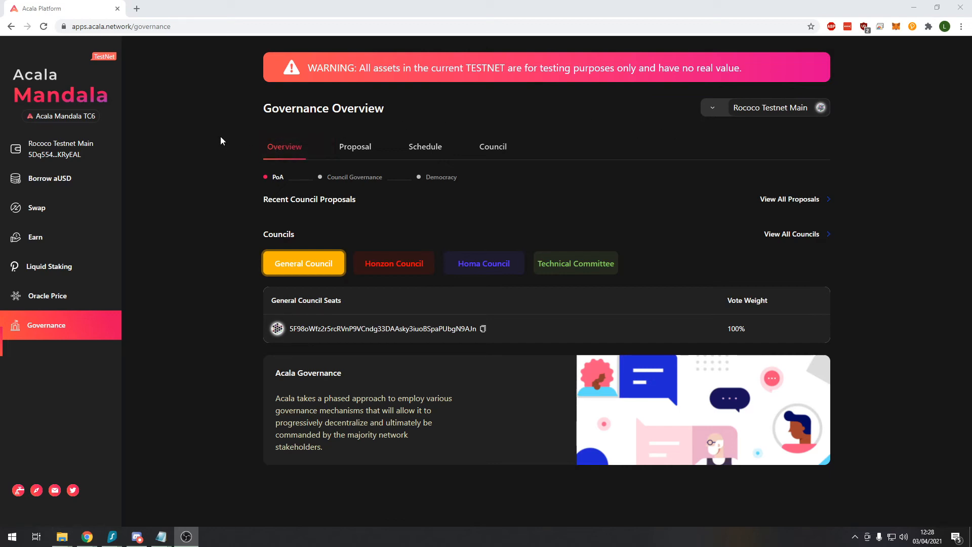
{"action": "mouse_move", "coordinate": [211, 143]}
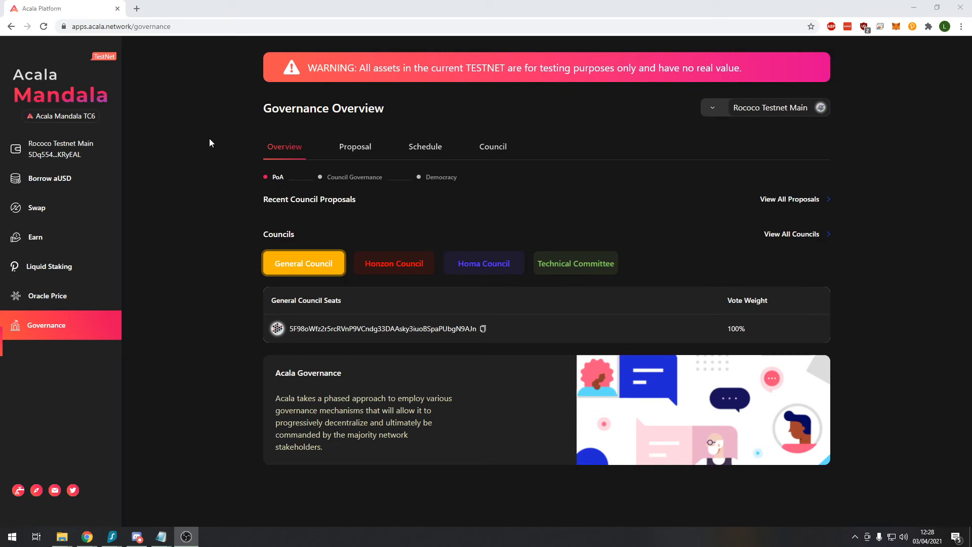
{"action": "mouse_move", "coordinate": [314, 229]}
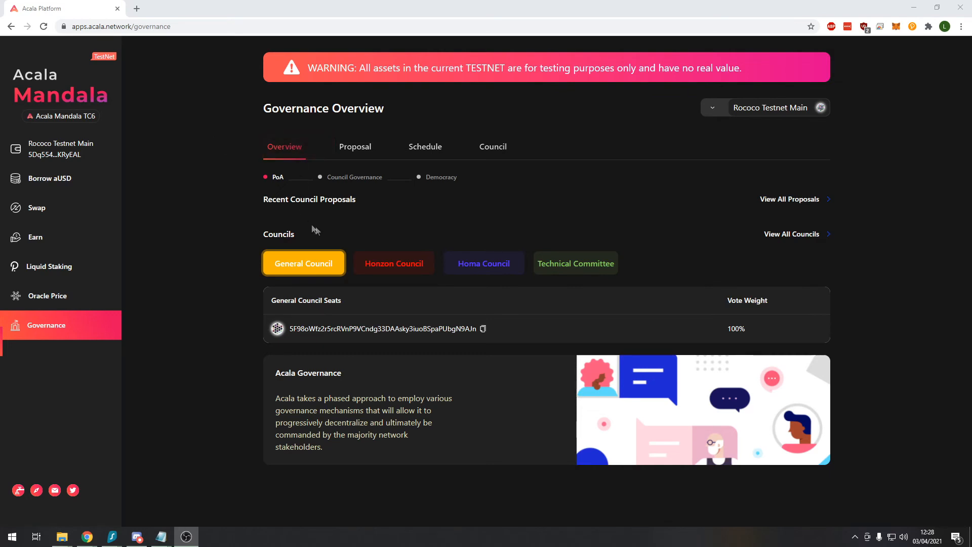
{"action": "left_click", "coordinate": [392, 263]}
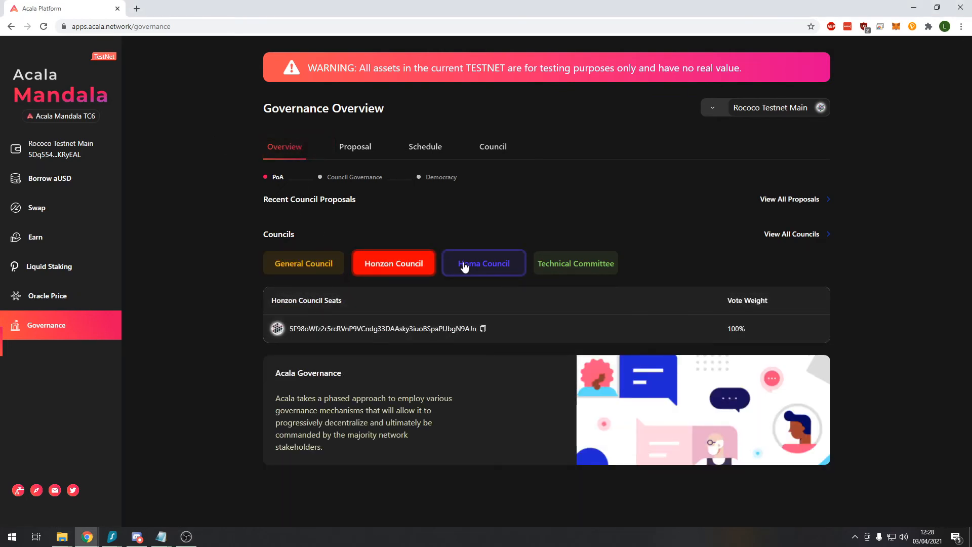
{"action": "left_click", "coordinate": [575, 263]}
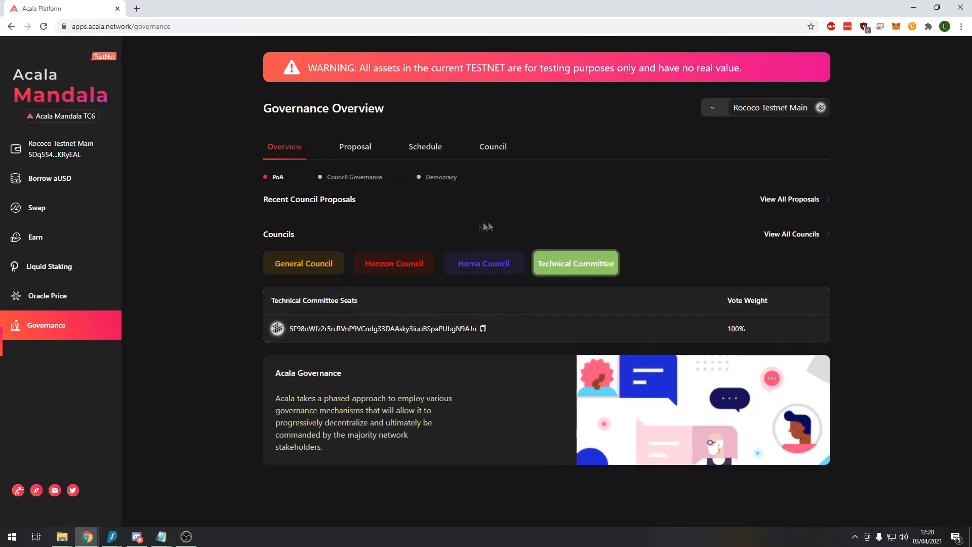
{"action": "left_click", "coordinate": [393, 263]}
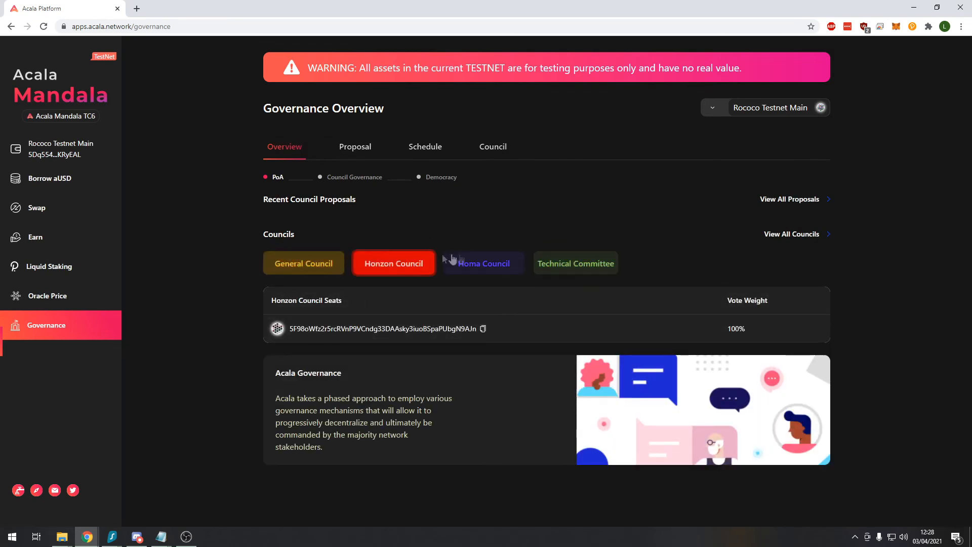
{"action": "left_click", "coordinate": [574, 263]}
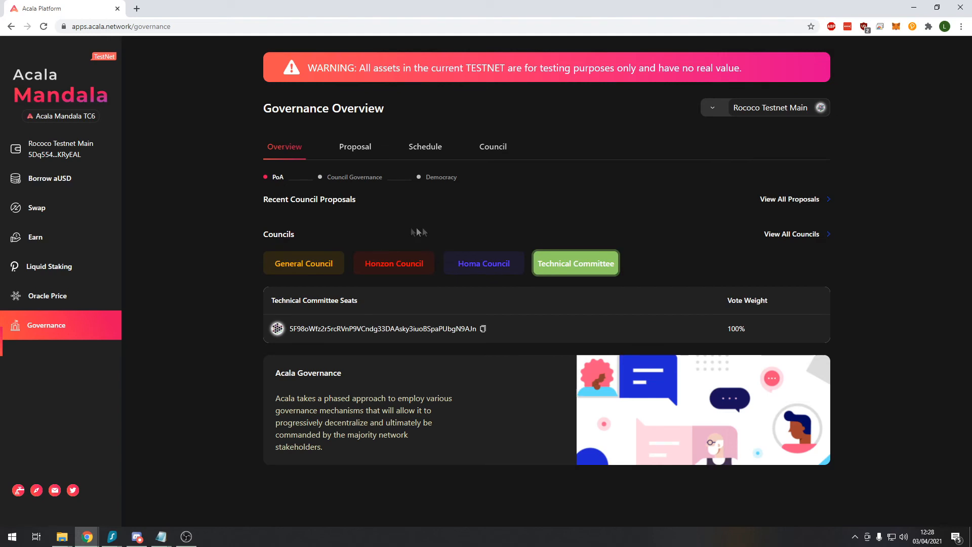
{"action": "left_click", "coordinate": [303, 262]}
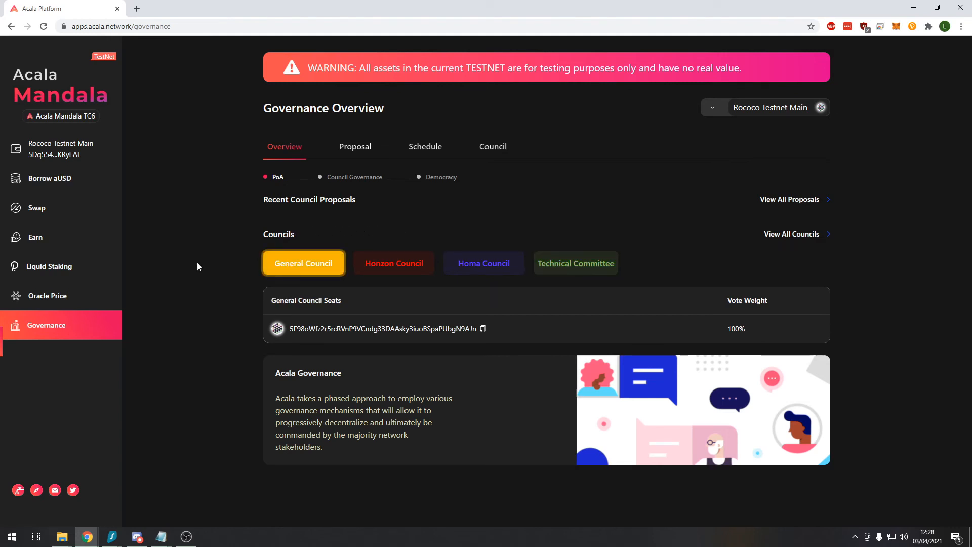
{"action": "mouse_move", "coordinate": [212, 257]}
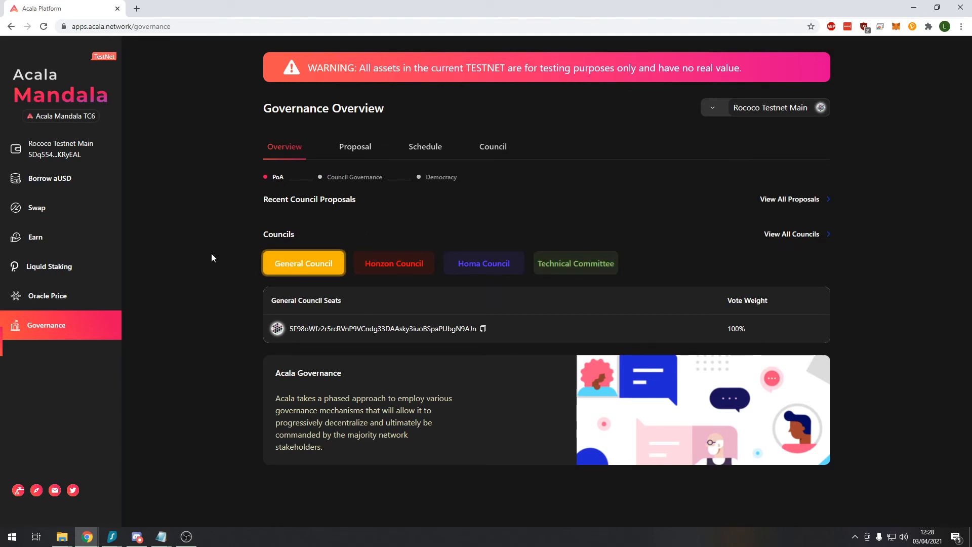
{"action": "mouse_move", "coordinate": [366, 271]}
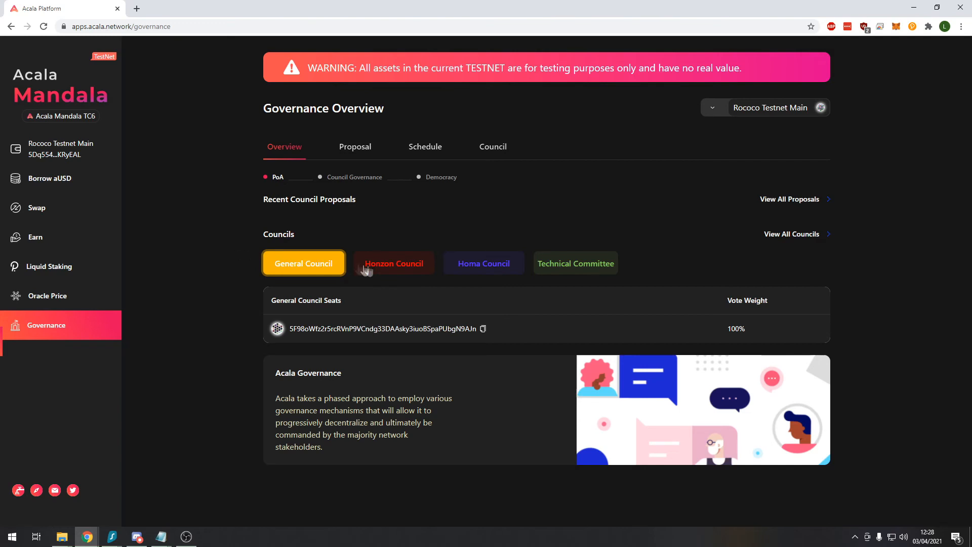
{"action": "mouse_move", "coordinate": [655, 261]}
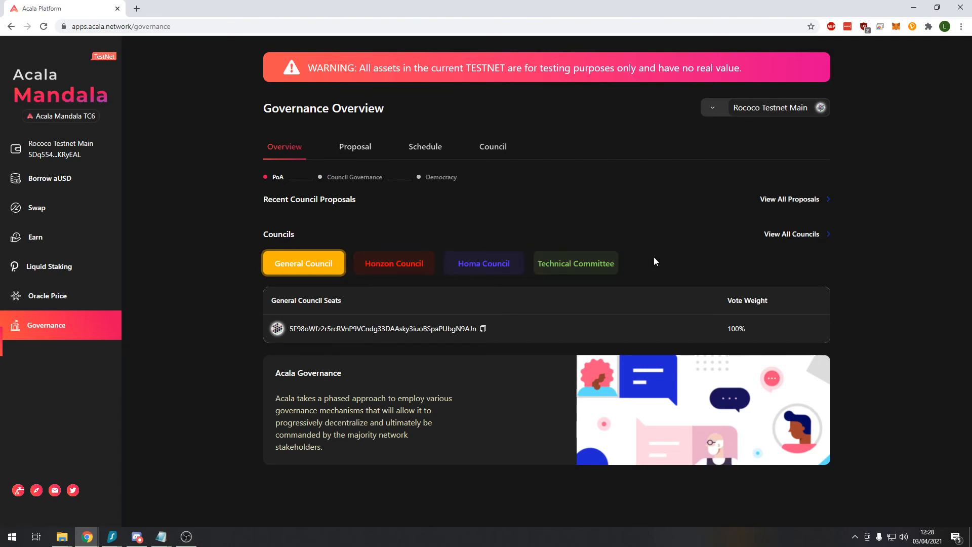
{"action": "mouse_move", "coordinate": [100, 325]}
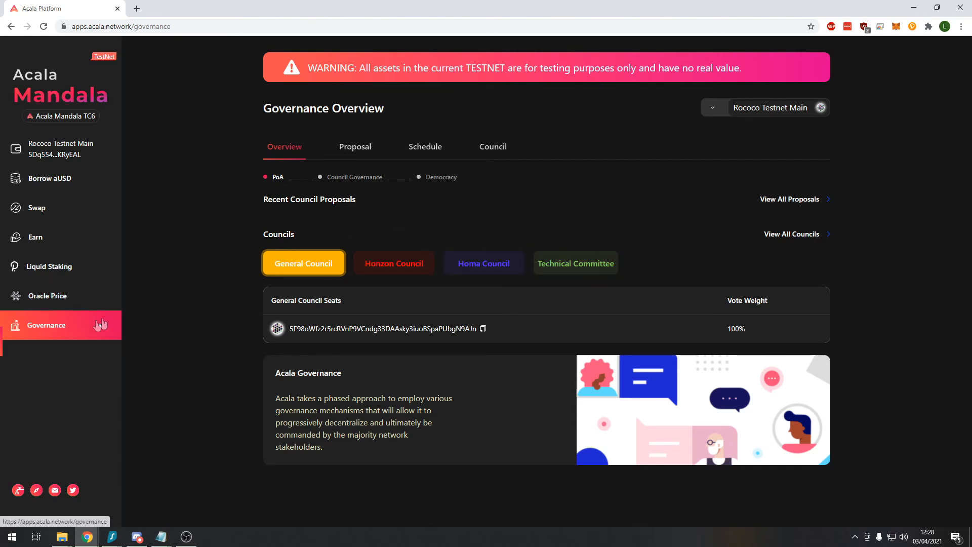
{"action": "mouse_move", "coordinate": [232, 268]}
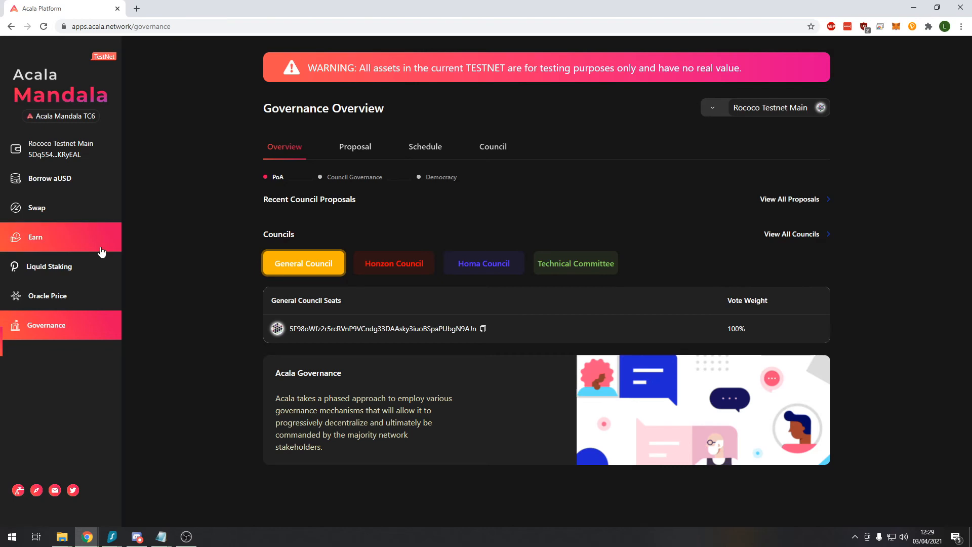
{"action": "mouse_move", "coordinate": [251, 217]}
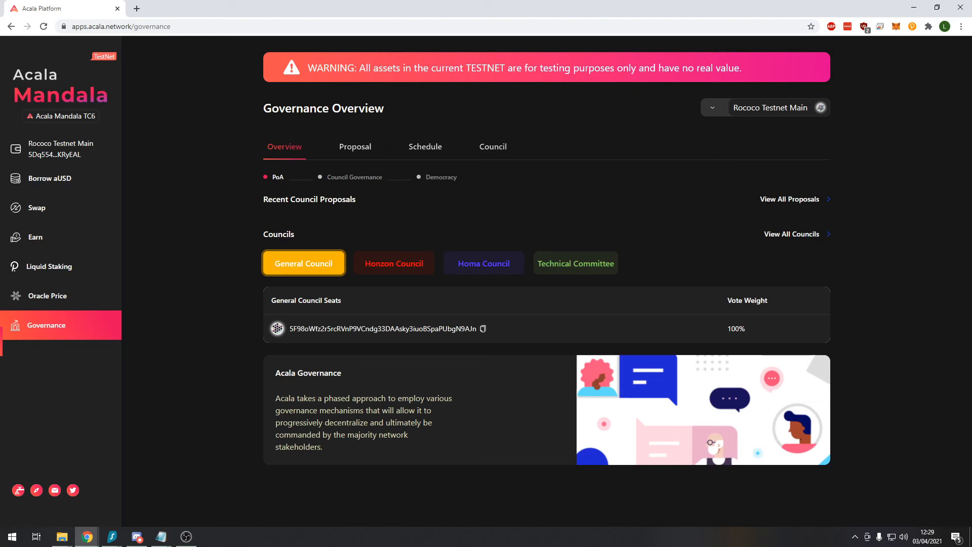
Browse the wallet's token balances and show the Acala Old Friend collectible
{"action": "left_click", "coordinate": [61, 149]}
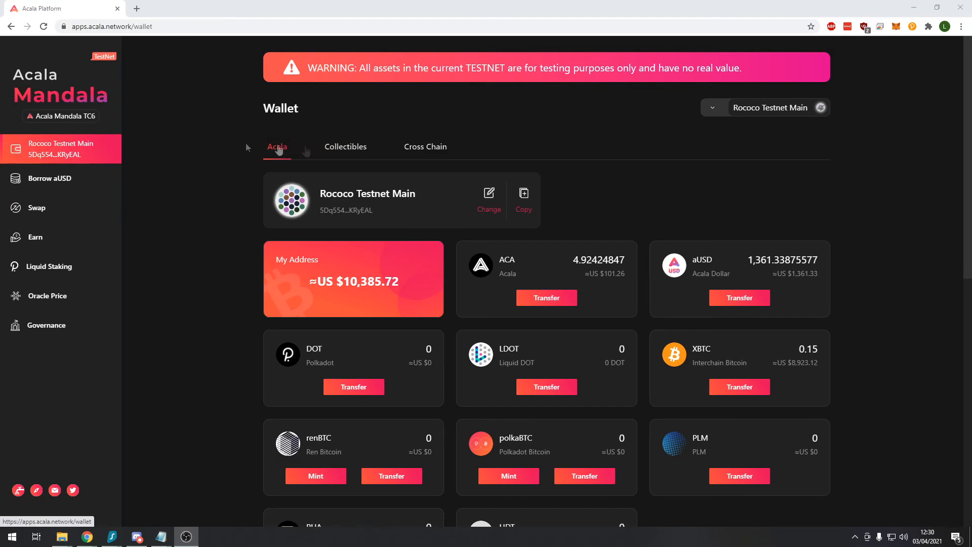
{"action": "scroll", "scroll_direction": "down", "scroll_amount": 3}
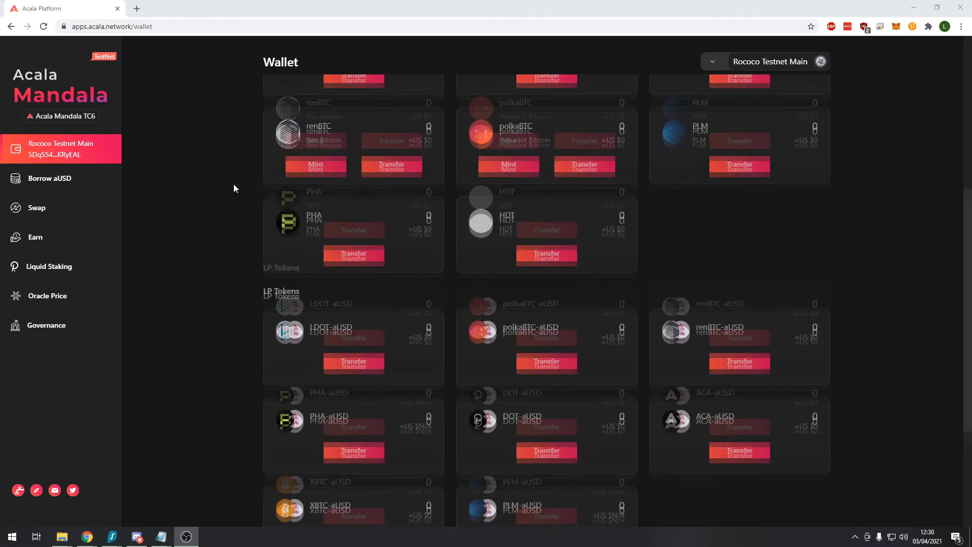
{"action": "scroll", "scroll_direction": "down", "scroll_amount": 3}
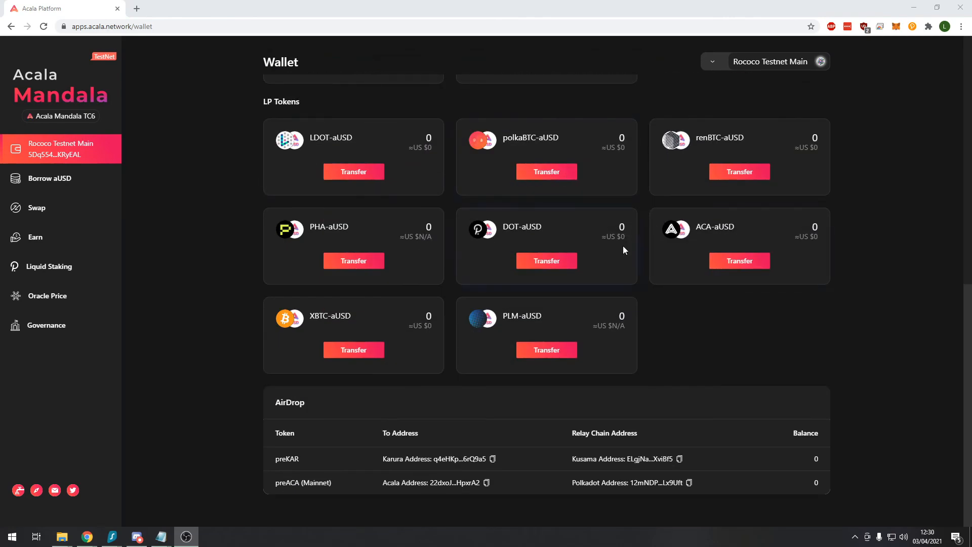
{"action": "scroll", "scroll_direction": "up", "scroll_amount": 3}
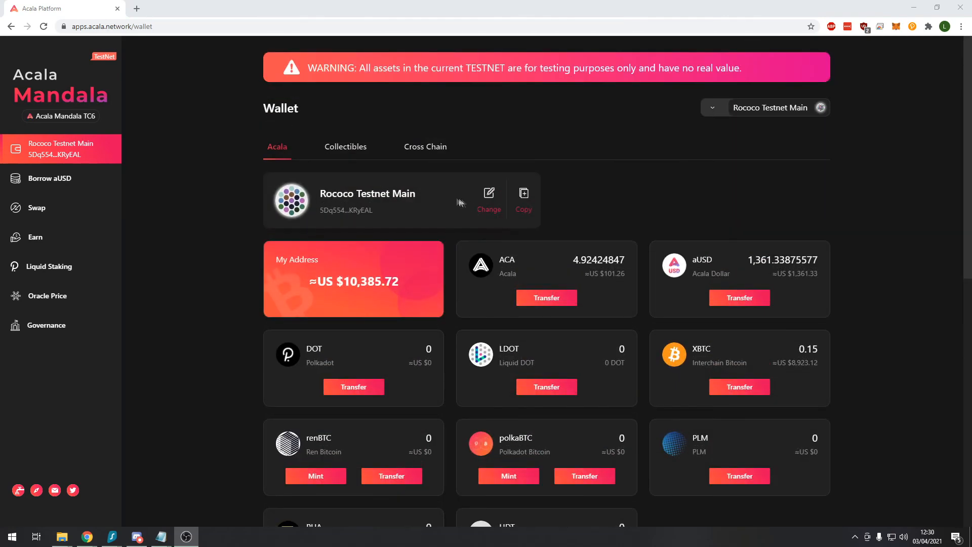
{"action": "left_click", "coordinate": [345, 146]}
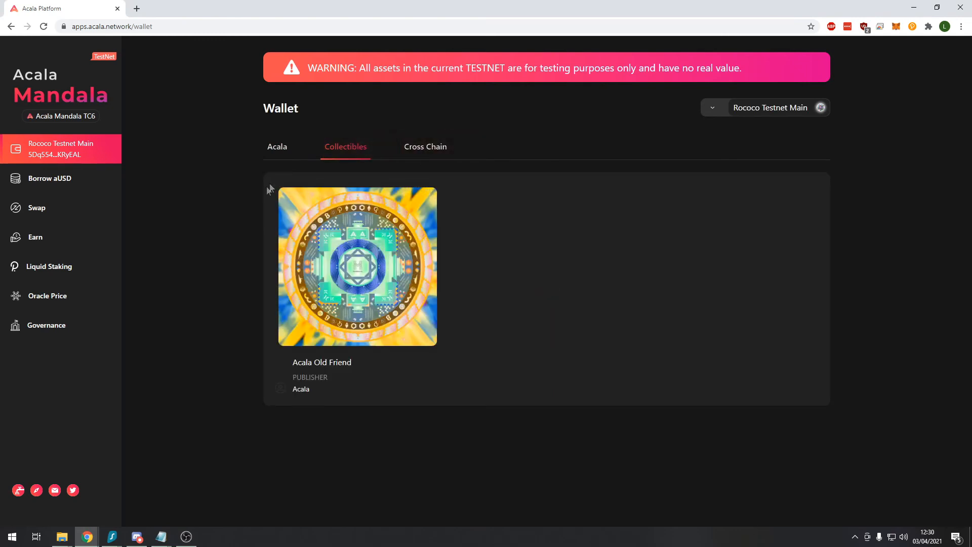
{"action": "mouse_move", "coordinate": [426, 146]}
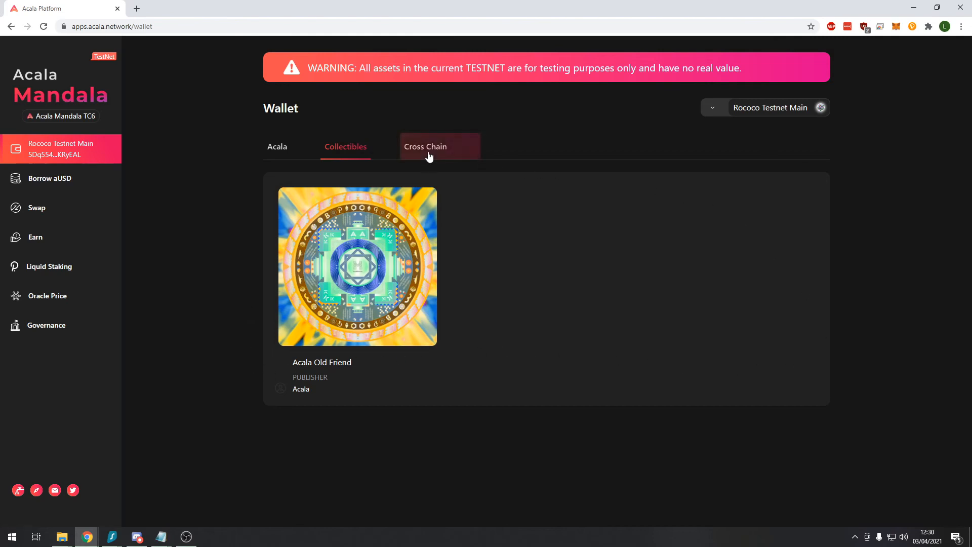
Enter 1 polkaBTC in the Cross Chain bridge Mint form, about US $59,457.30
{"action": "left_click", "coordinate": [425, 146]}
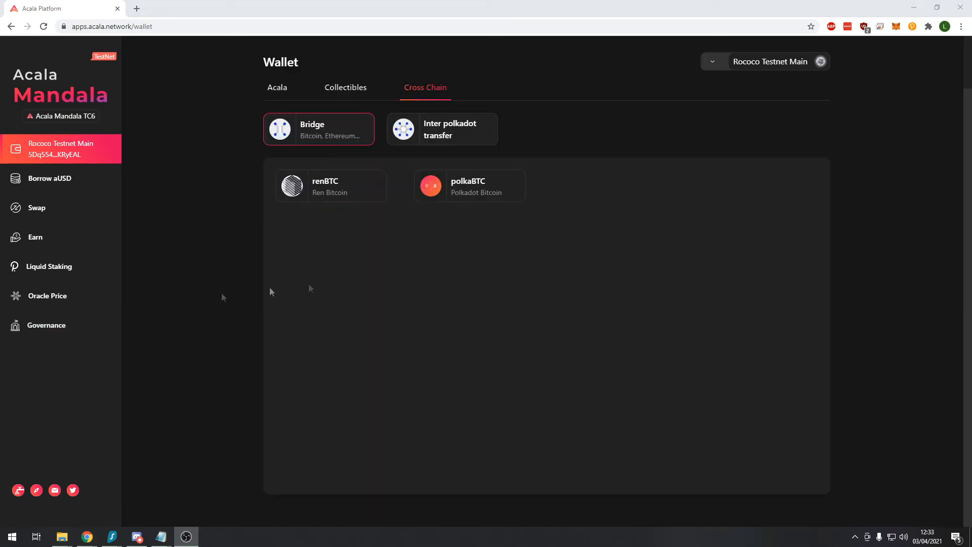
{"action": "mouse_move", "coordinate": [469, 186]}
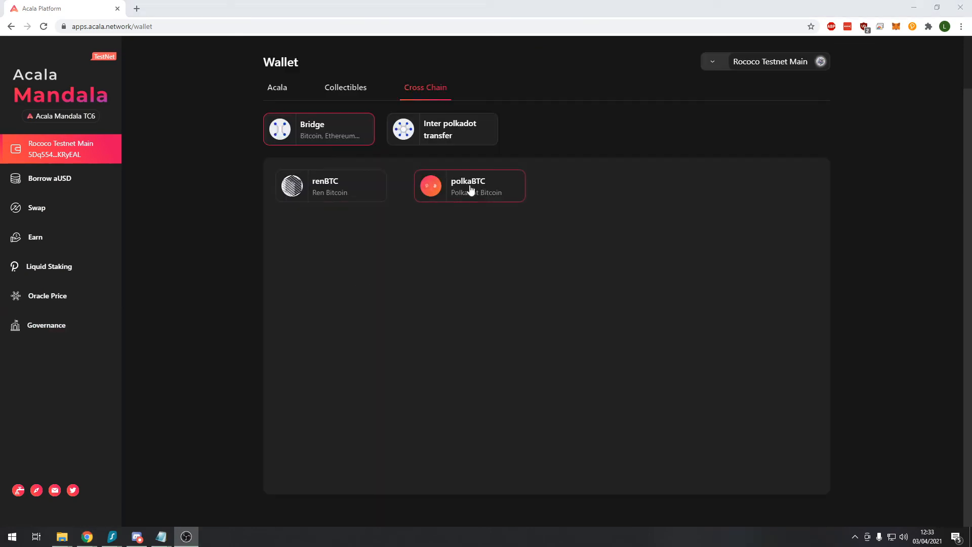
{"action": "mouse_move", "coordinate": [475, 191]}
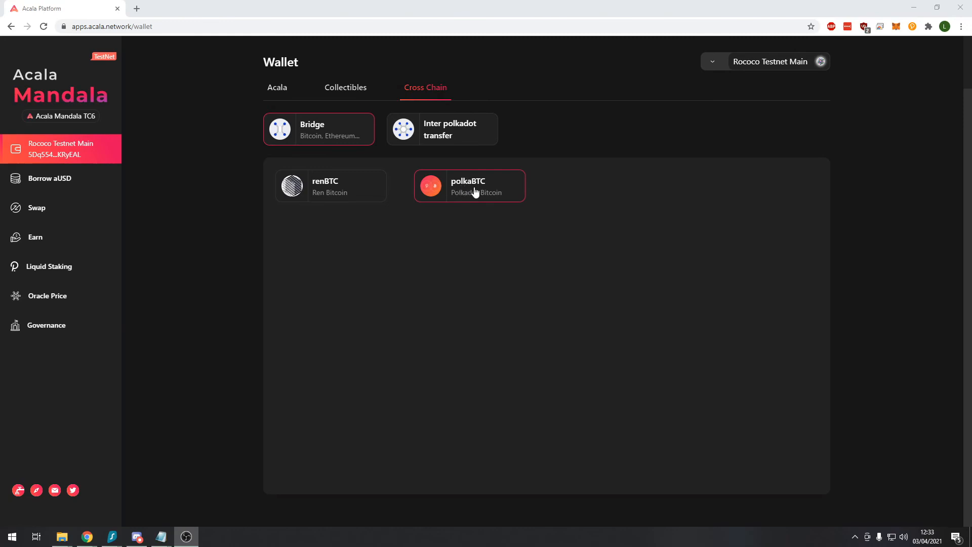
{"action": "mouse_move", "coordinate": [483, 193]}
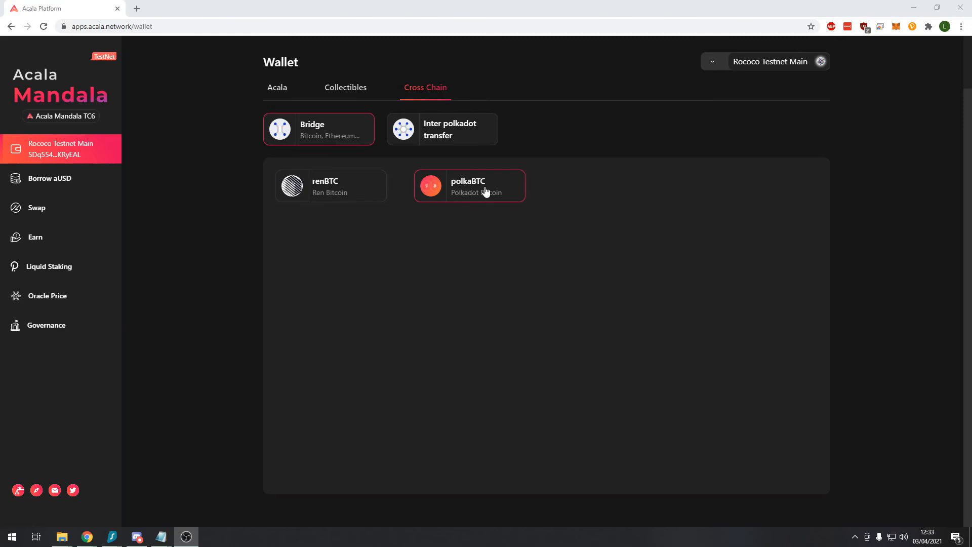
{"action": "mouse_move", "coordinate": [453, 190]}
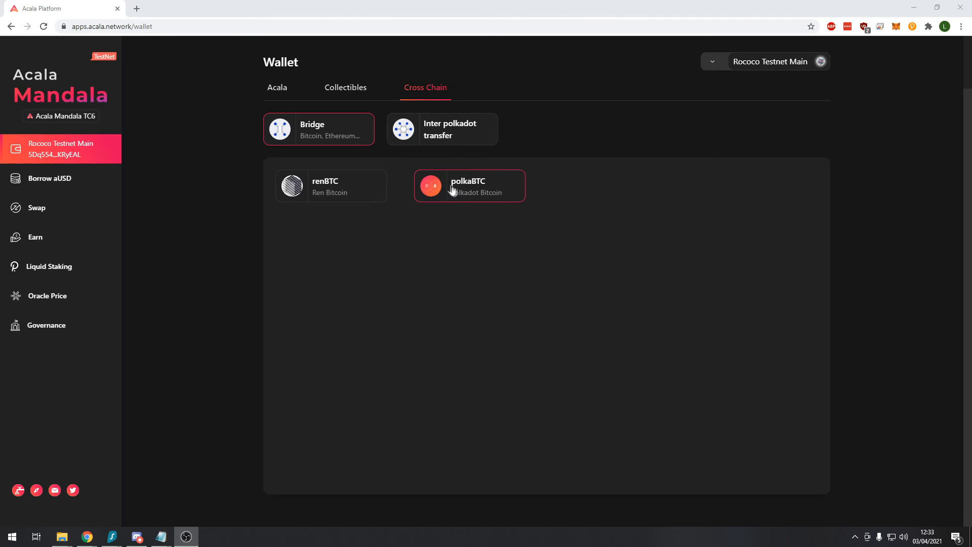
{"action": "left_click", "coordinate": [468, 185]}
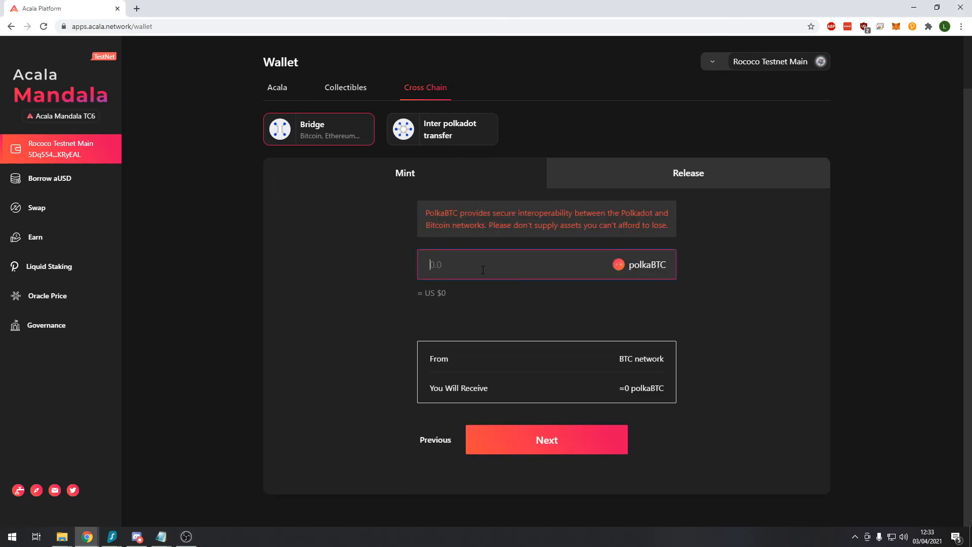
{"action": "type", "text": "1"}
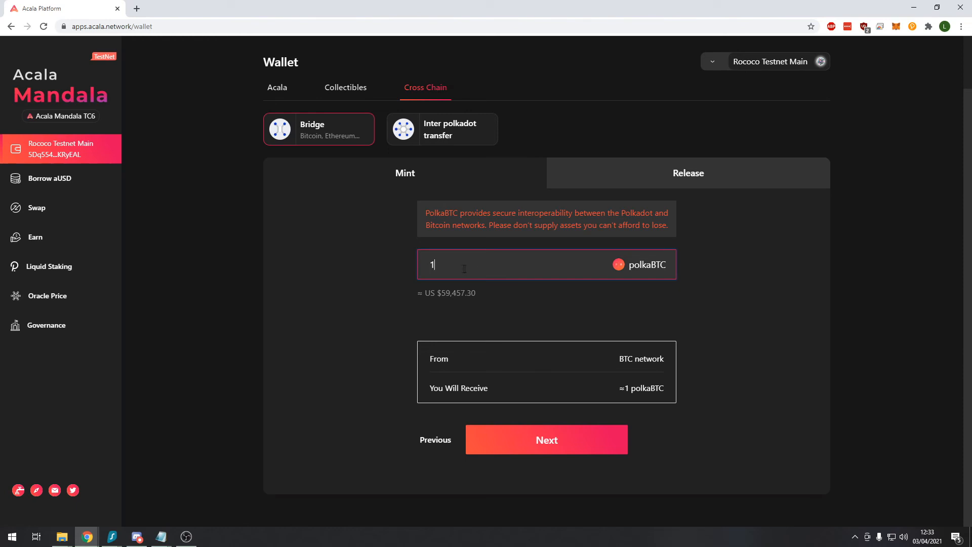
{"action": "mouse_move", "coordinate": [660, 299]}
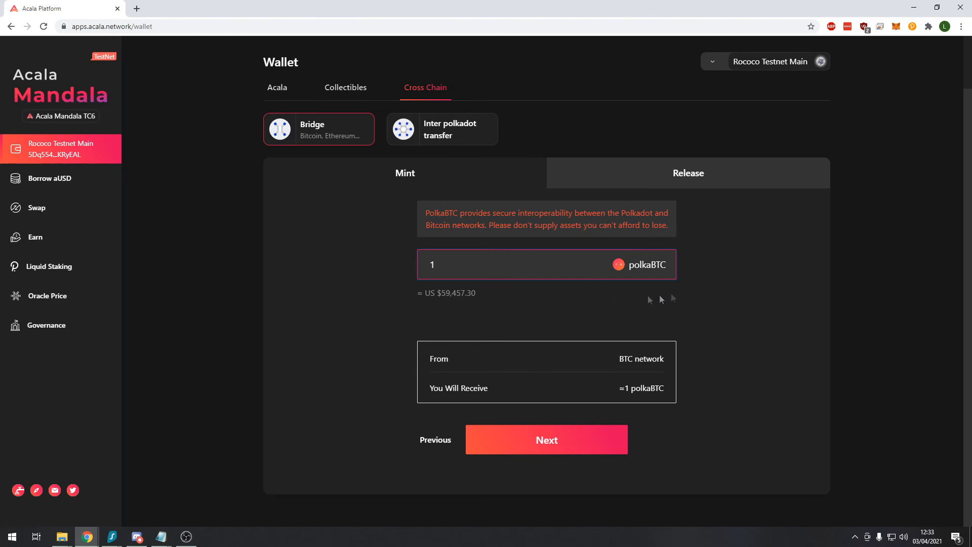
{"action": "mouse_move", "coordinate": [657, 249]}
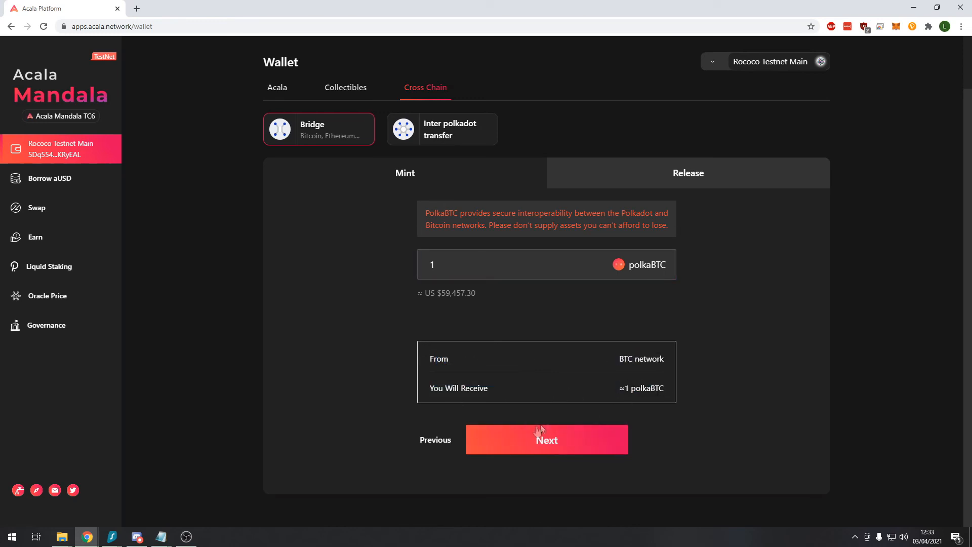
{"action": "left_click", "coordinate": [545, 439]}
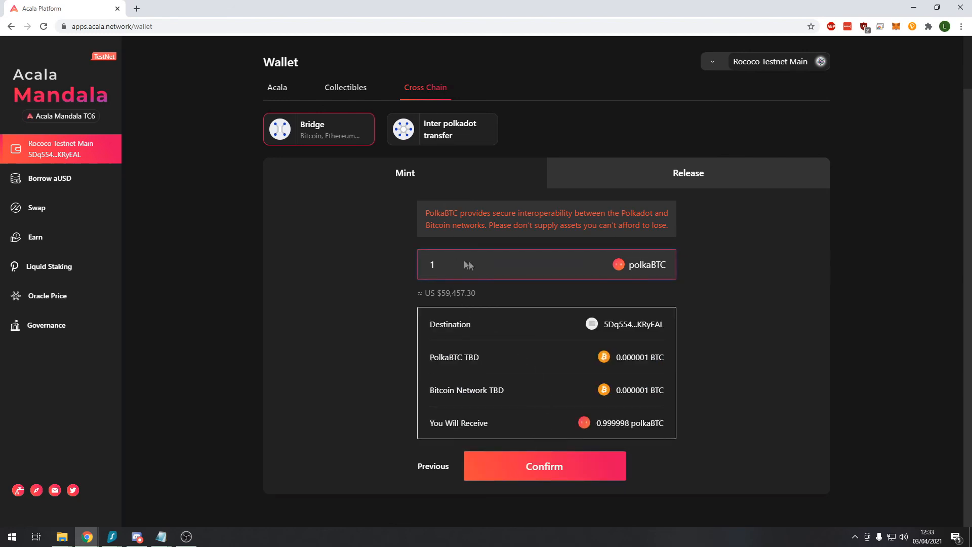
{"action": "double_click", "coordinate": [450, 323]}
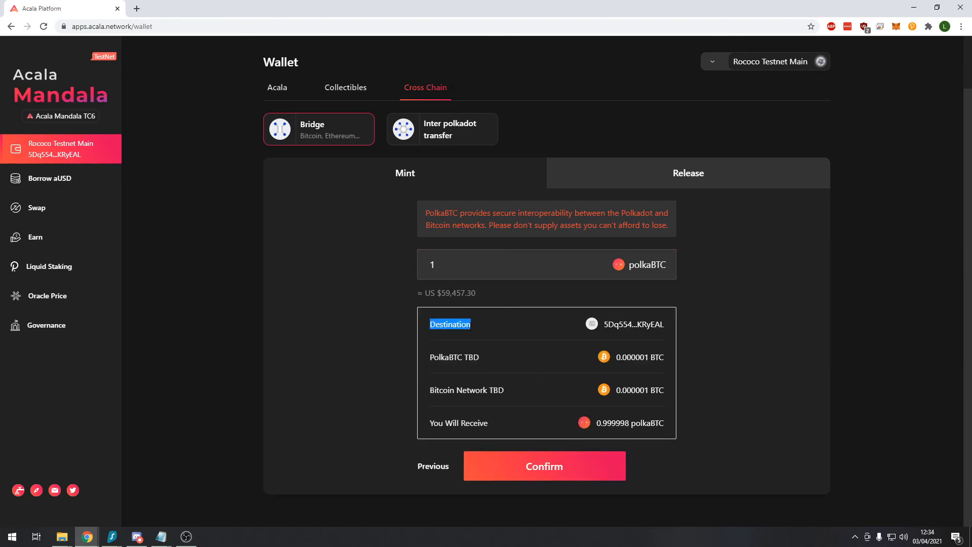
{"action": "mouse_move", "coordinate": [682, 333]}
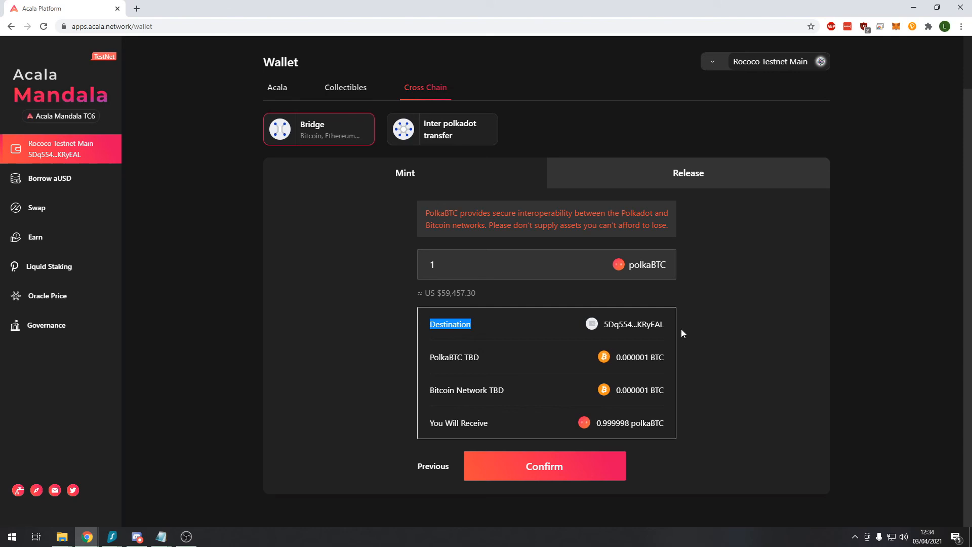
{"action": "mouse_move", "coordinate": [595, 323]}
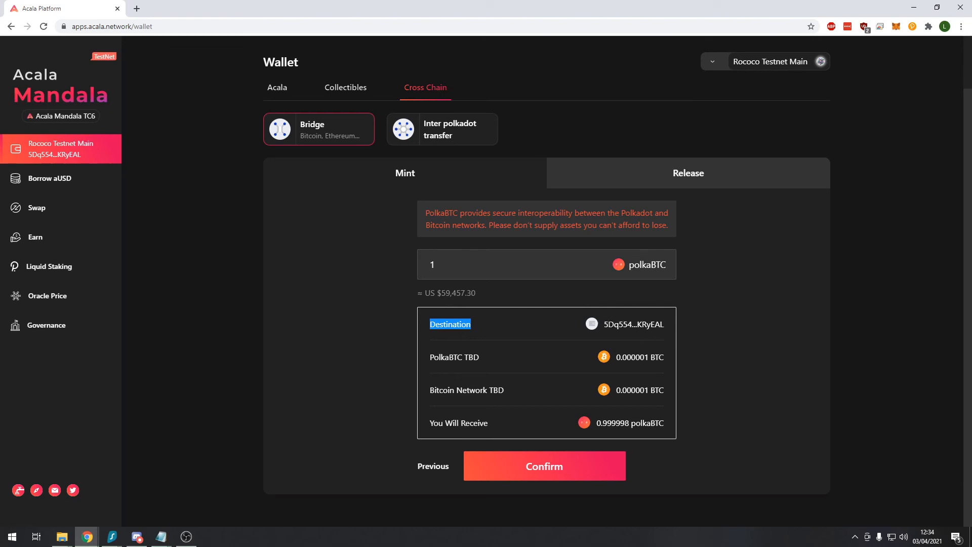
{"action": "mouse_move", "coordinate": [183, 171]}
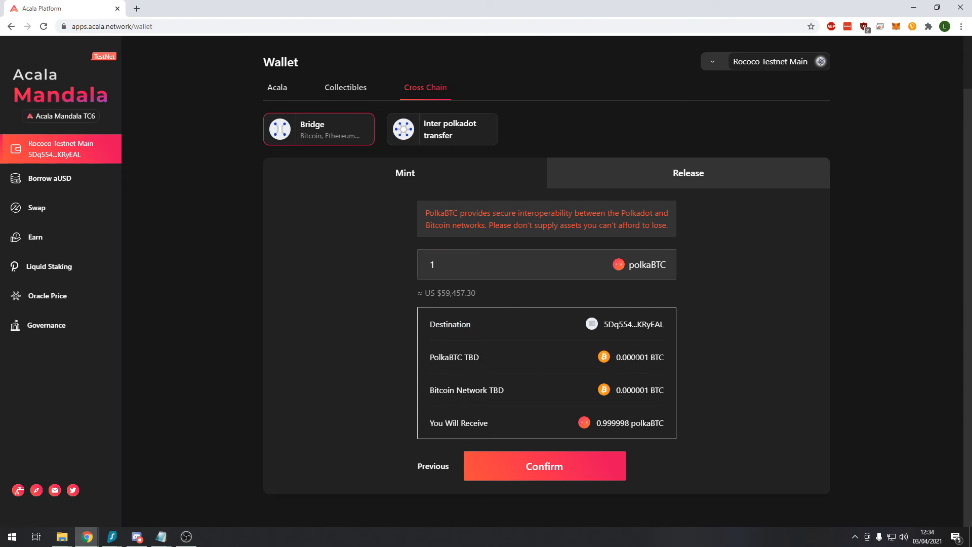
{"action": "mouse_move", "coordinate": [643, 372]}
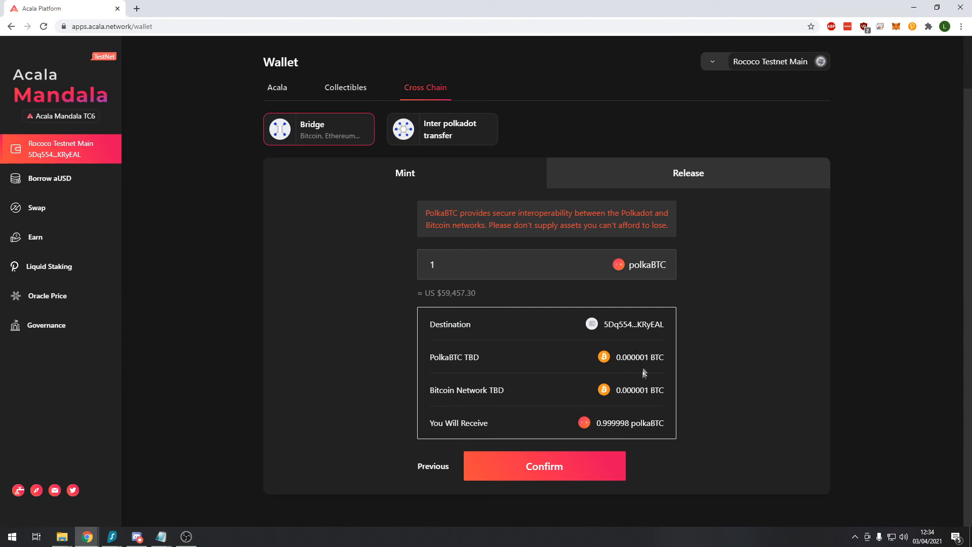
{"action": "mouse_move", "coordinate": [542, 419]}
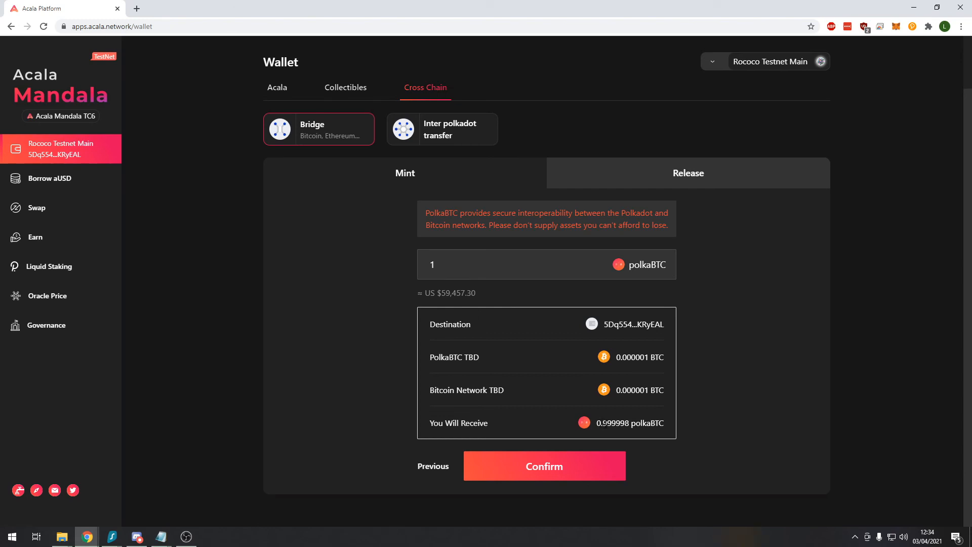
{"action": "mouse_move", "coordinate": [536, 450]}
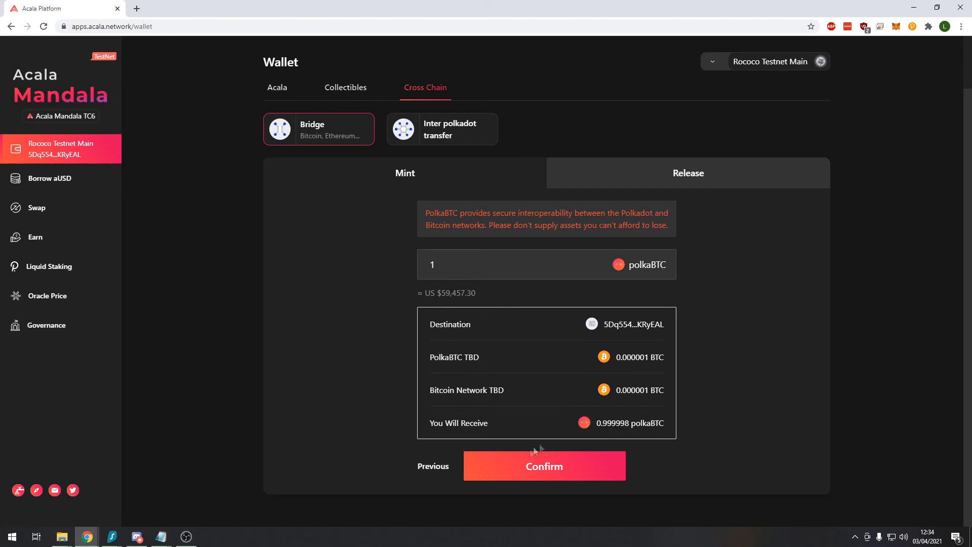
{"action": "mouse_move", "coordinate": [593, 427]}
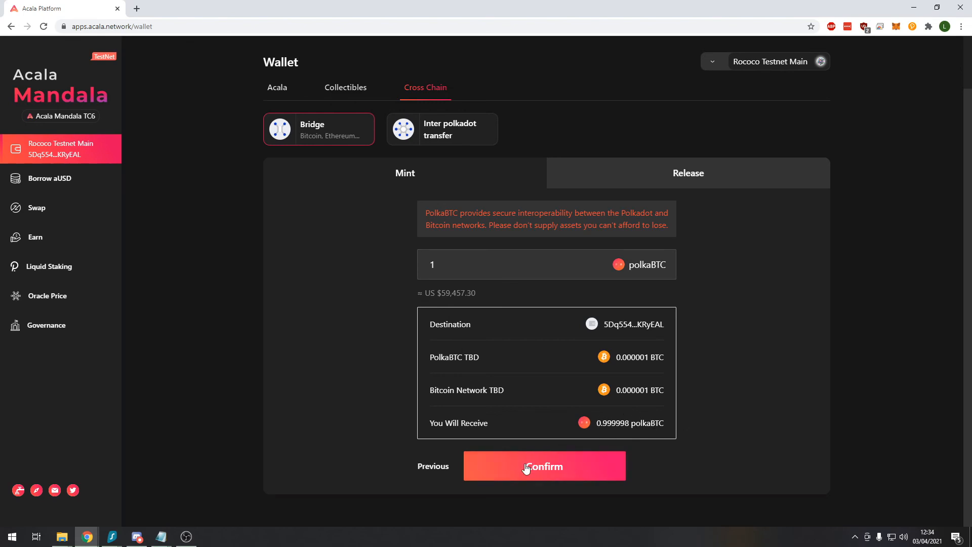
Confirm the 1 polkaBTC mint to bring up the Deposit polkaBTC dialog
{"action": "left_click", "coordinate": [543, 465]}
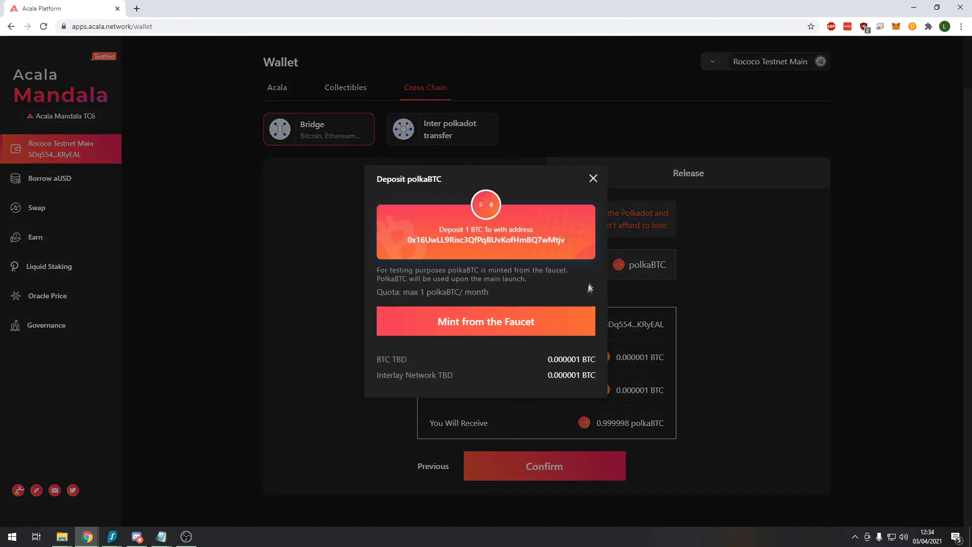
{"action": "mouse_move", "coordinate": [367, 248]}
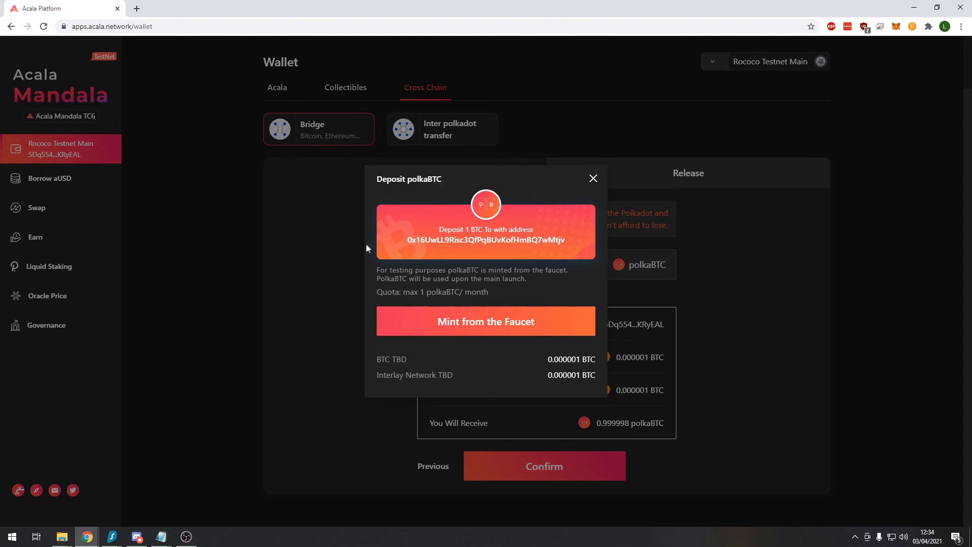
{"action": "mouse_move", "coordinate": [381, 218]}
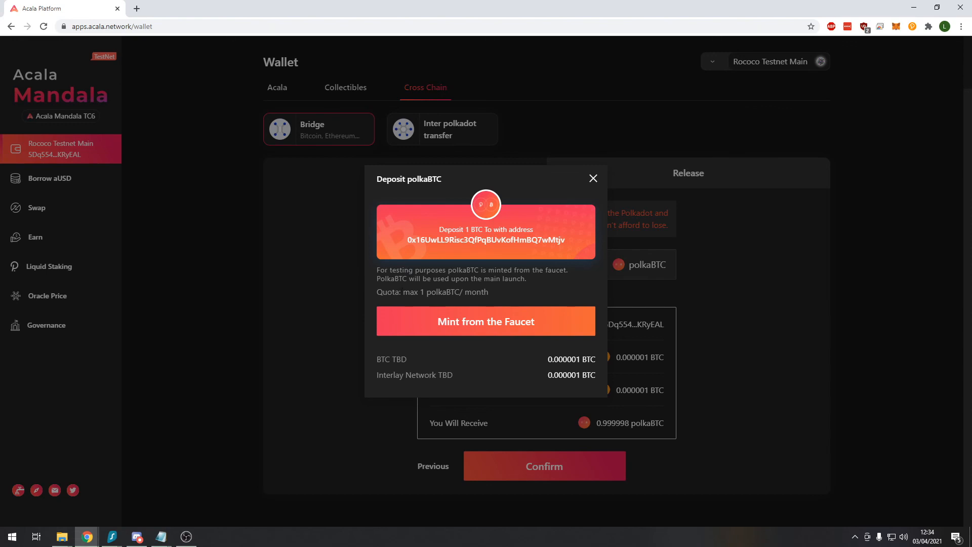
{"action": "mouse_move", "coordinate": [563, 278]}
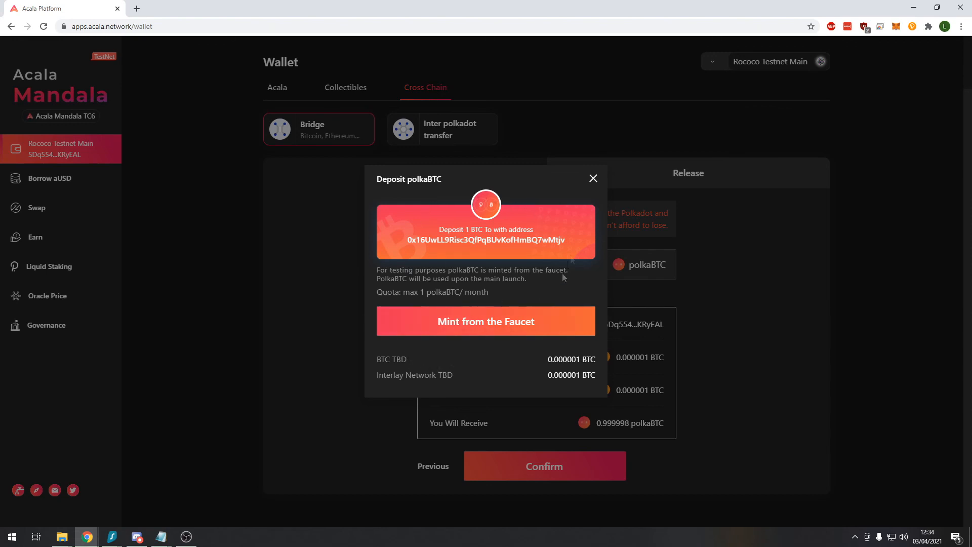
{"action": "mouse_move", "coordinate": [582, 197]}
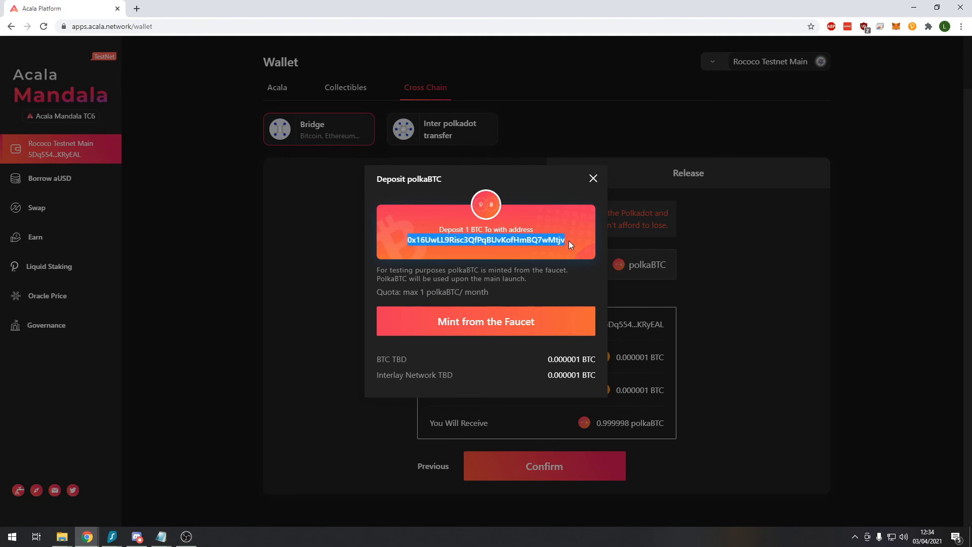
{"action": "mouse_move", "coordinate": [600, 241]}
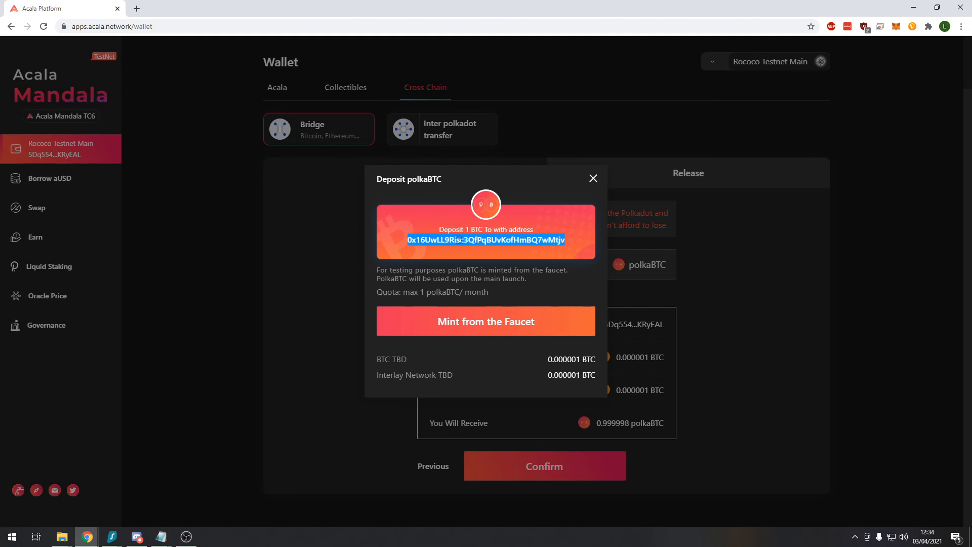
{"action": "mouse_move", "coordinate": [572, 241]}
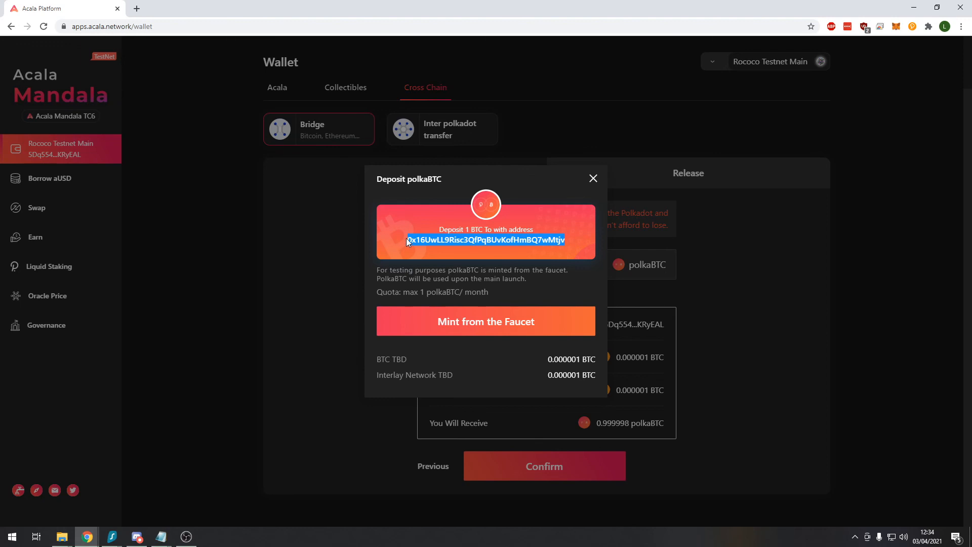
{"action": "mouse_move", "coordinate": [179, 180]}
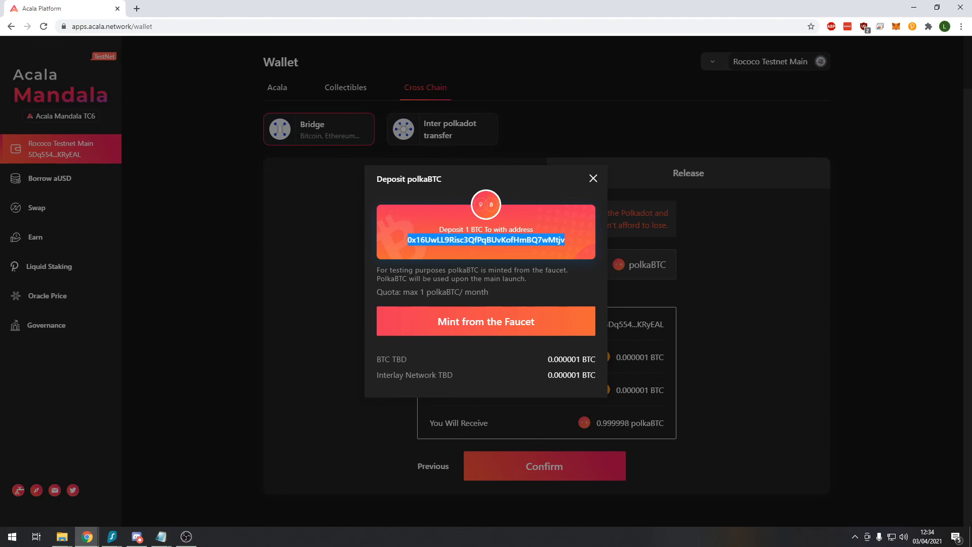
{"action": "mouse_move", "coordinate": [423, 194]}
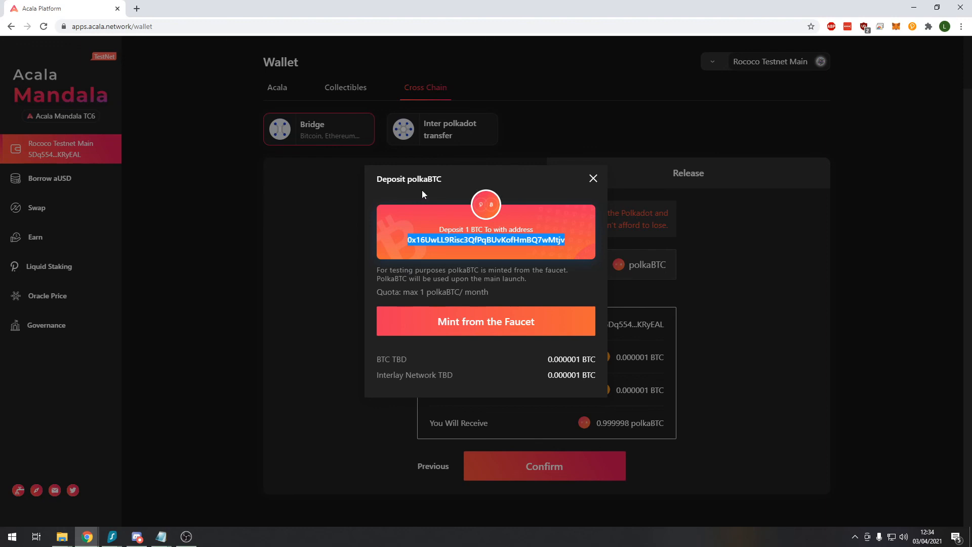
{"action": "mouse_move", "coordinate": [593, 178]}
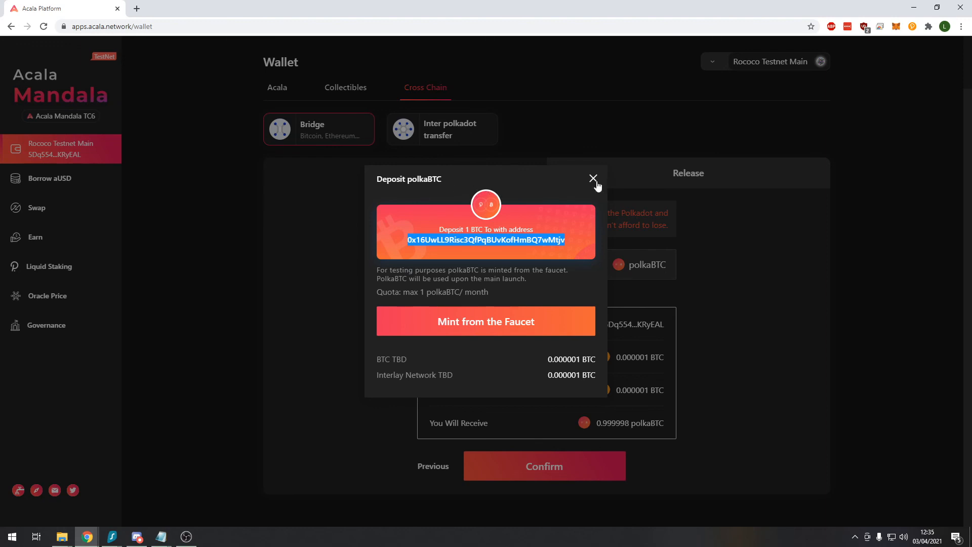
{"action": "mouse_move", "coordinate": [545, 209]}
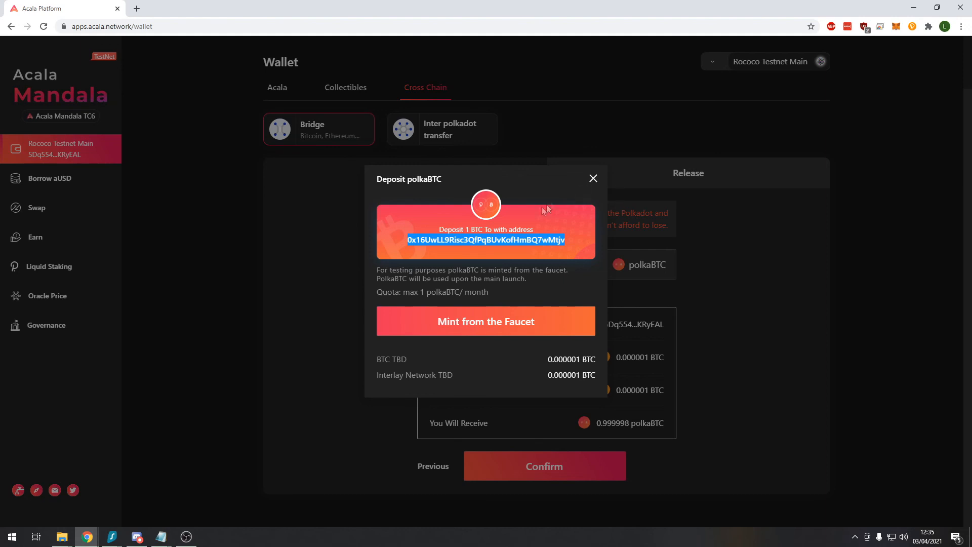
{"action": "mouse_move", "coordinate": [403, 250]}
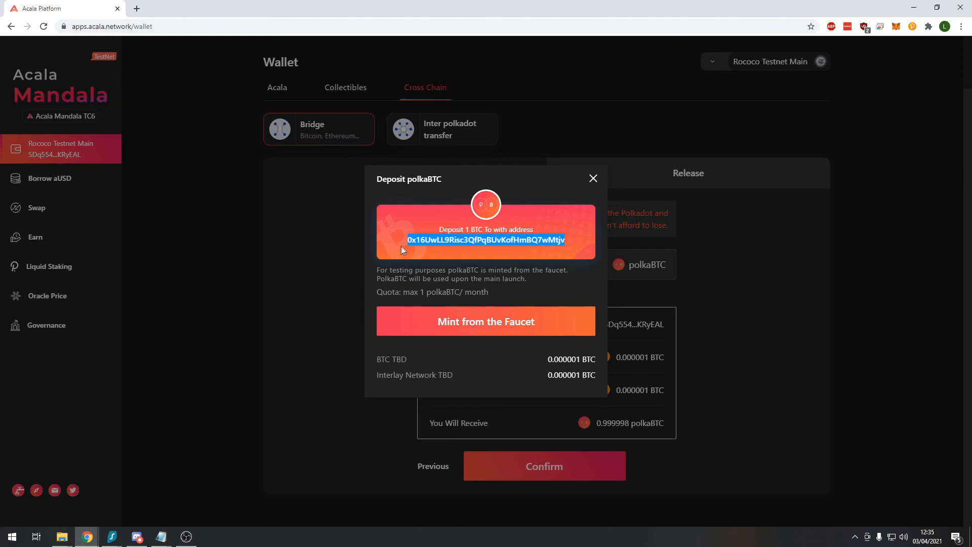
{"action": "mouse_move", "coordinate": [352, 206]}
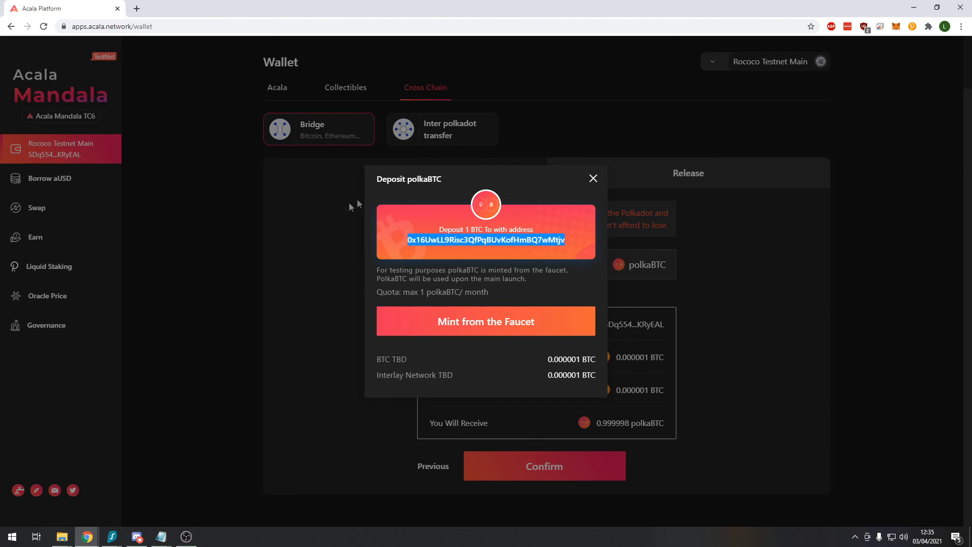
{"action": "mouse_move", "coordinate": [449, 305]}
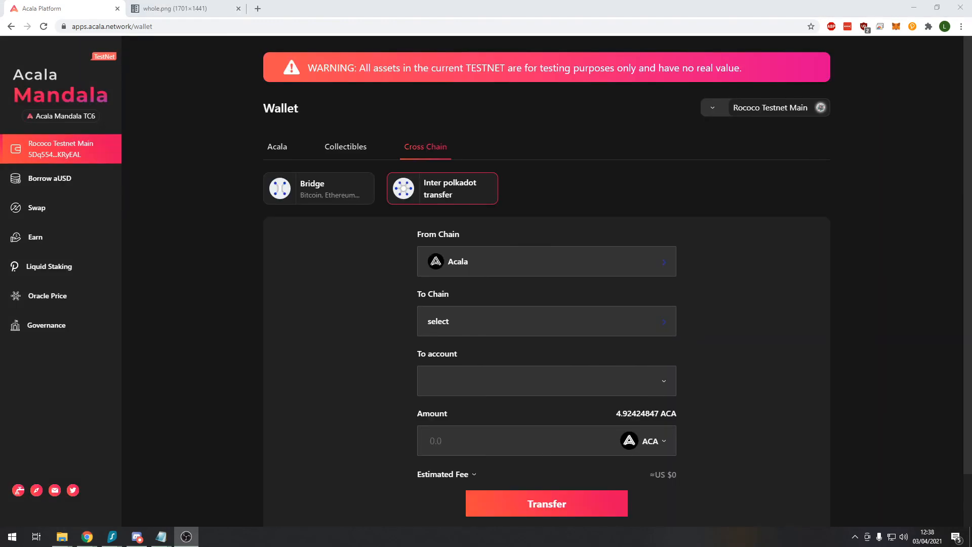
{"action": "mouse_move", "coordinate": [427, 168]}
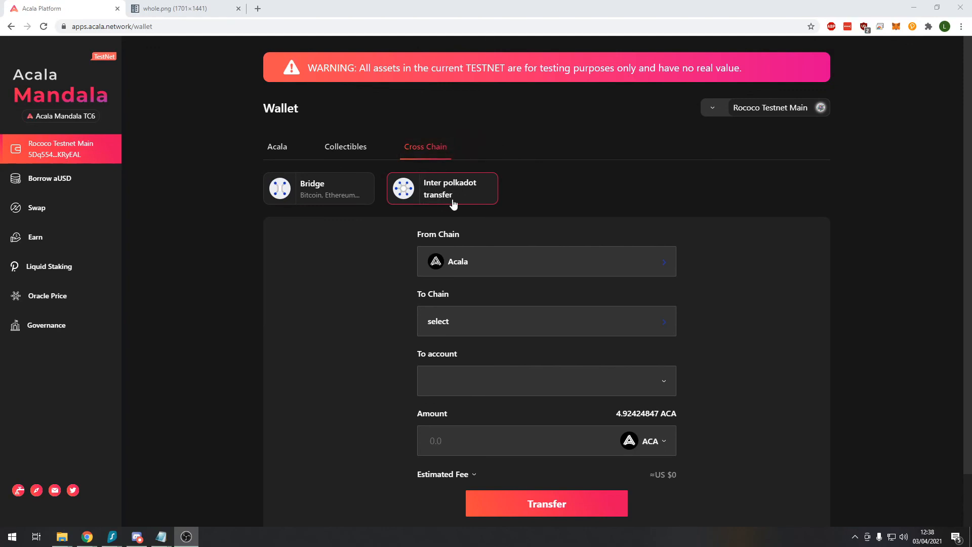
{"action": "mouse_move", "coordinate": [459, 225]}
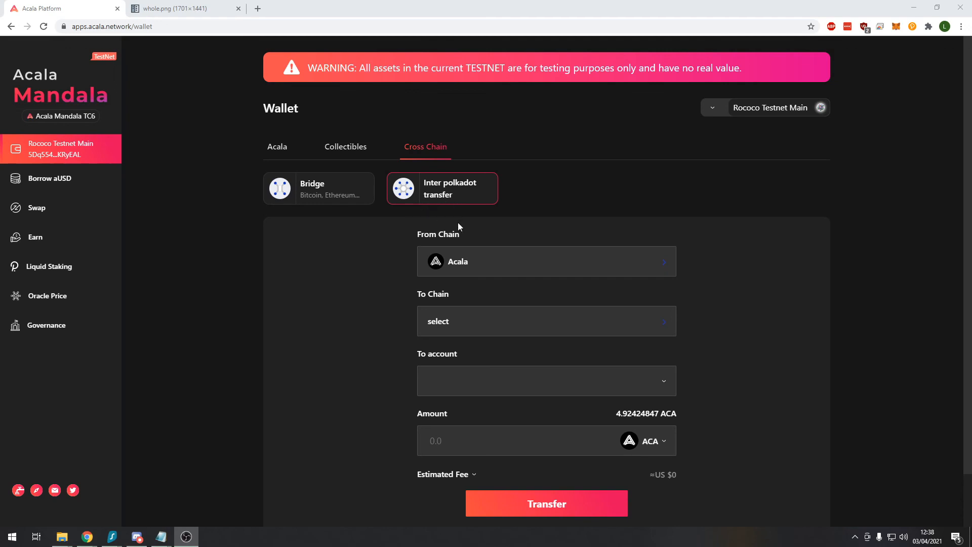
{"action": "mouse_move", "coordinate": [461, 239]}
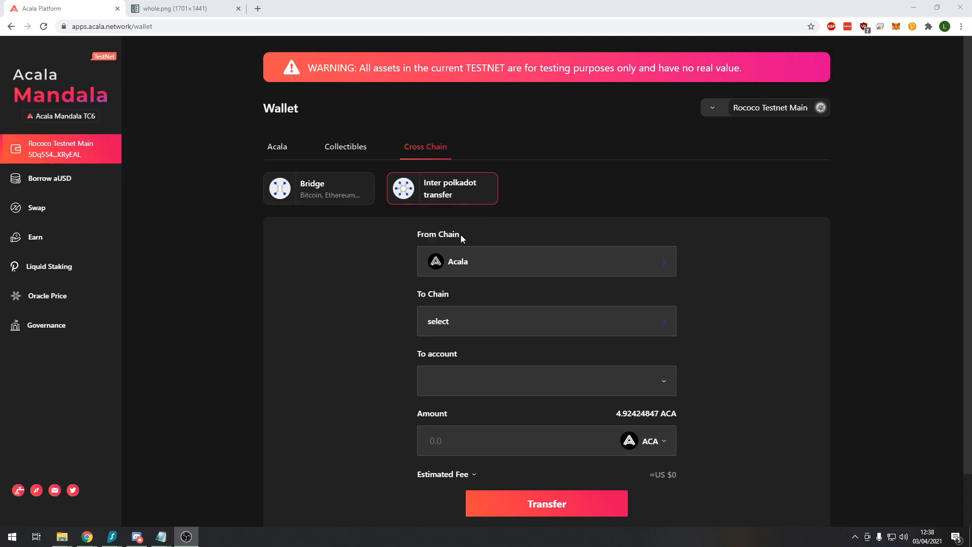
{"action": "mouse_move", "coordinate": [364, 298]}
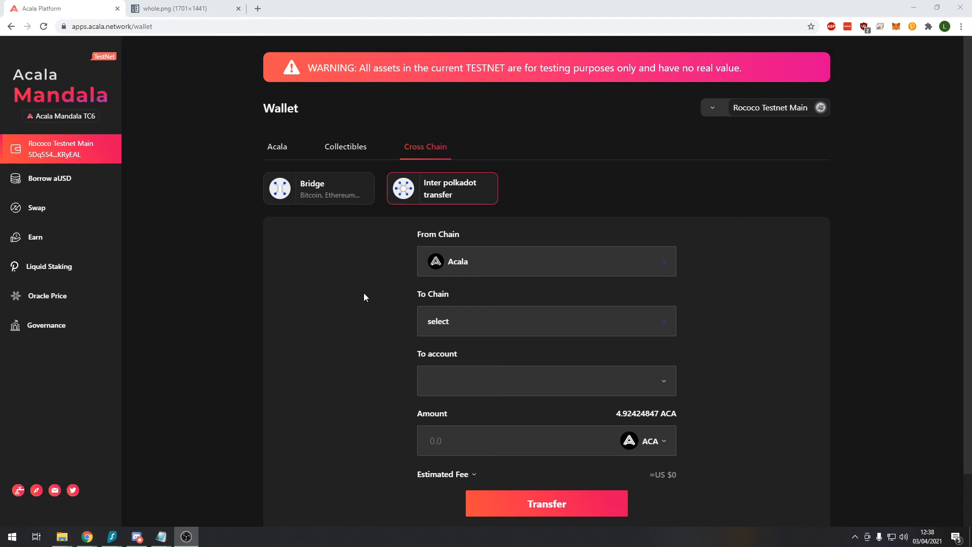
{"action": "mouse_move", "coordinate": [189, 58]}
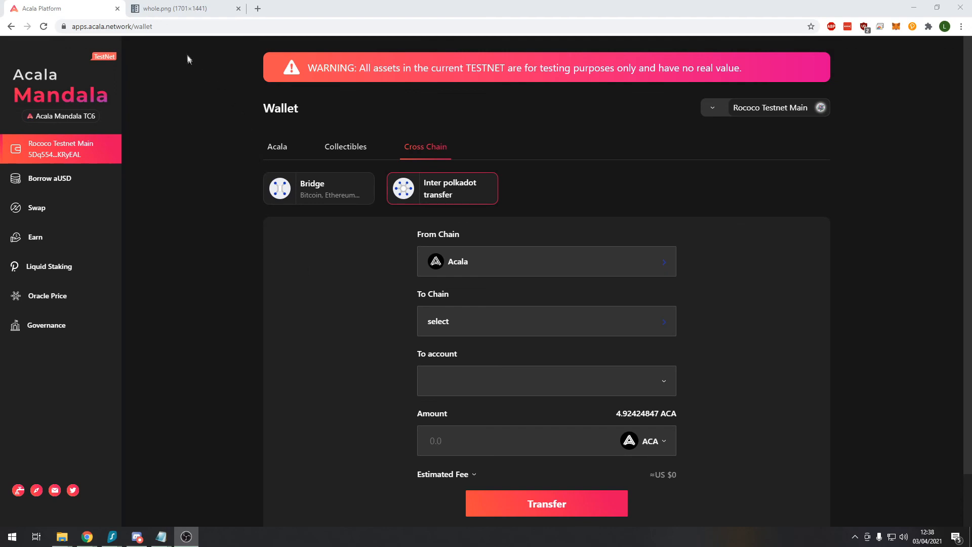
Switch to the whole.png tab showing the relay chain and parachain diagram
{"action": "left_click", "coordinate": [183, 8]}
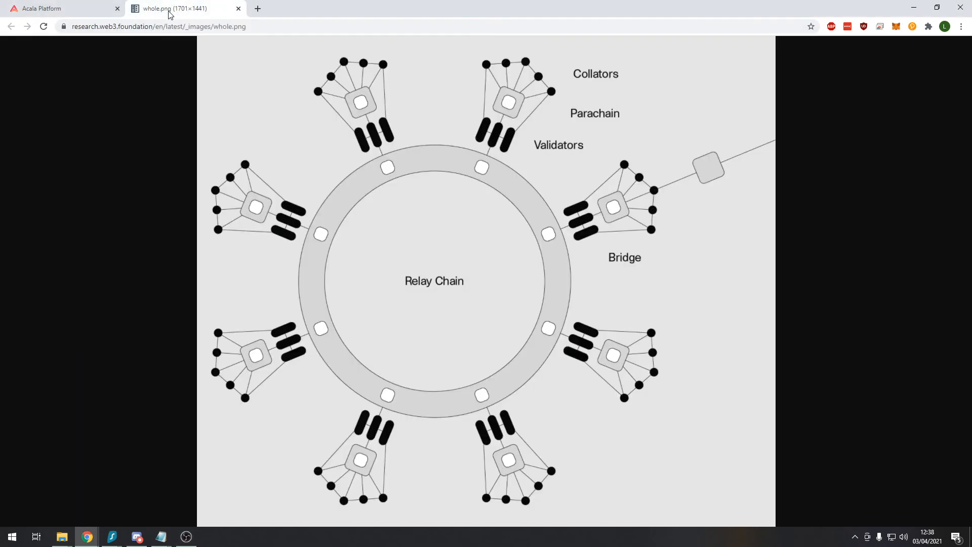
{"action": "mouse_move", "coordinate": [330, 217]}
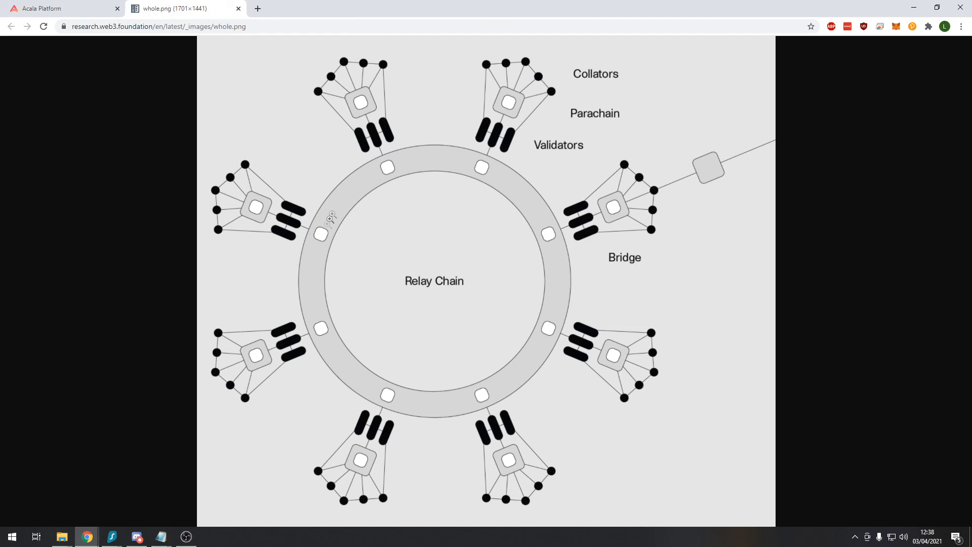
{"action": "mouse_move", "coordinate": [521, 185]}
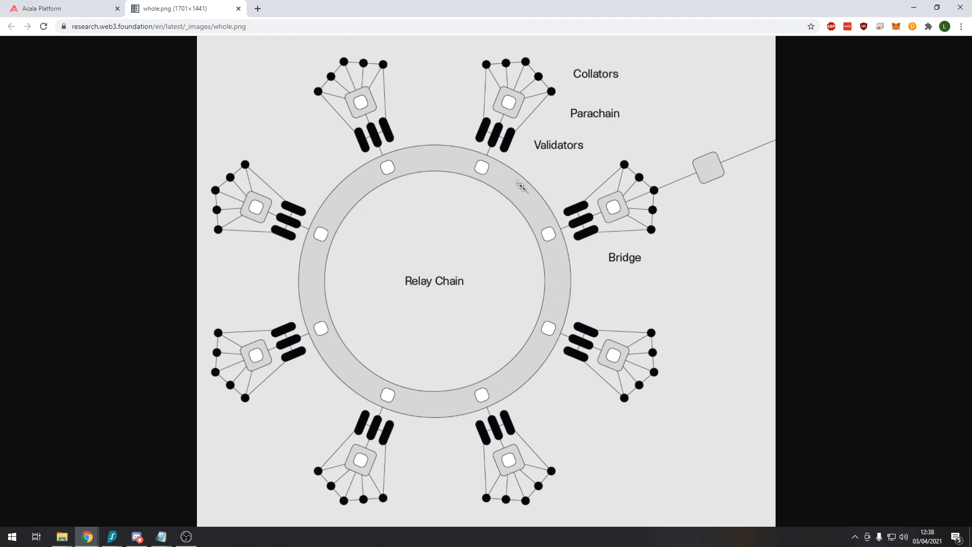
{"action": "mouse_move", "coordinate": [362, 376]}
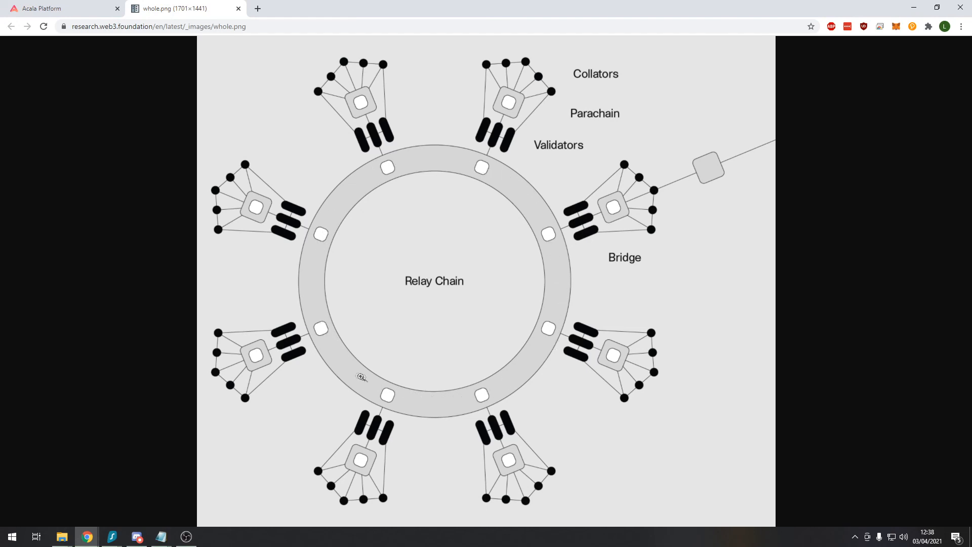
{"action": "mouse_move", "coordinate": [478, 155]}
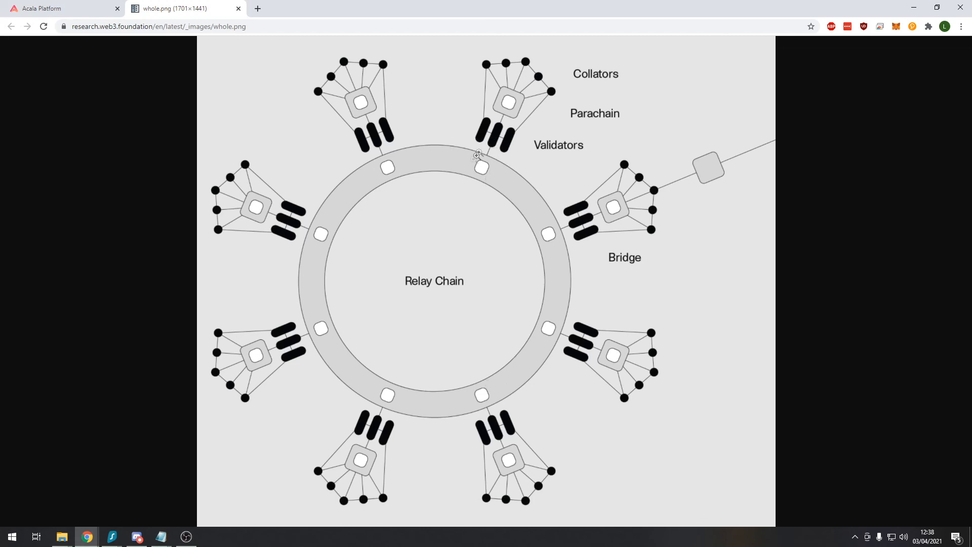
{"action": "mouse_move", "coordinate": [598, 358]}
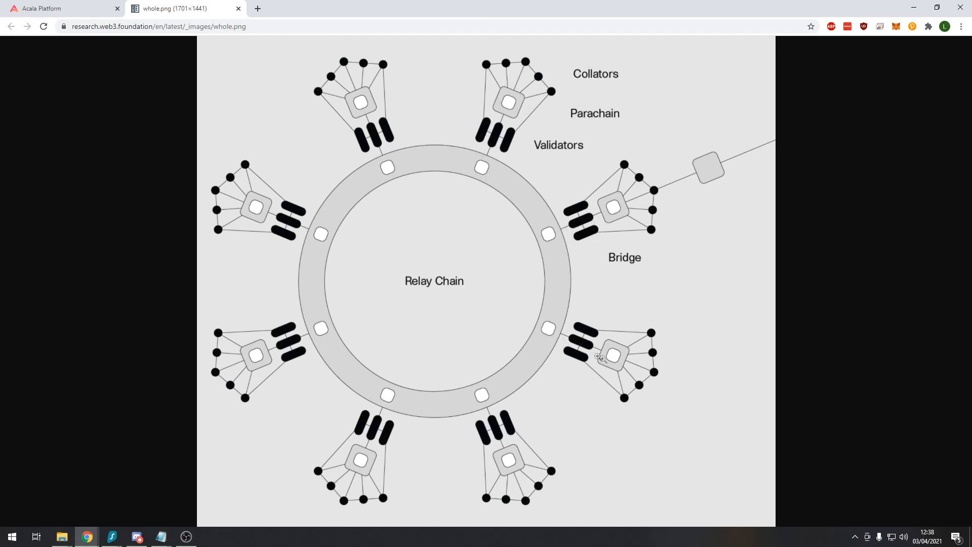
{"action": "mouse_move", "coordinate": [320, 347]}
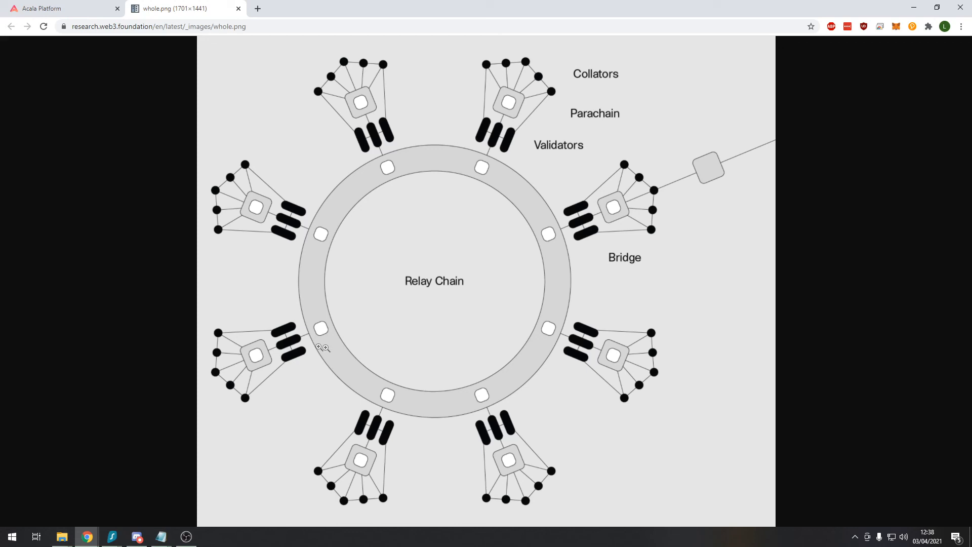
{"action": "mouse_move", "coordinate": [369, 119]}
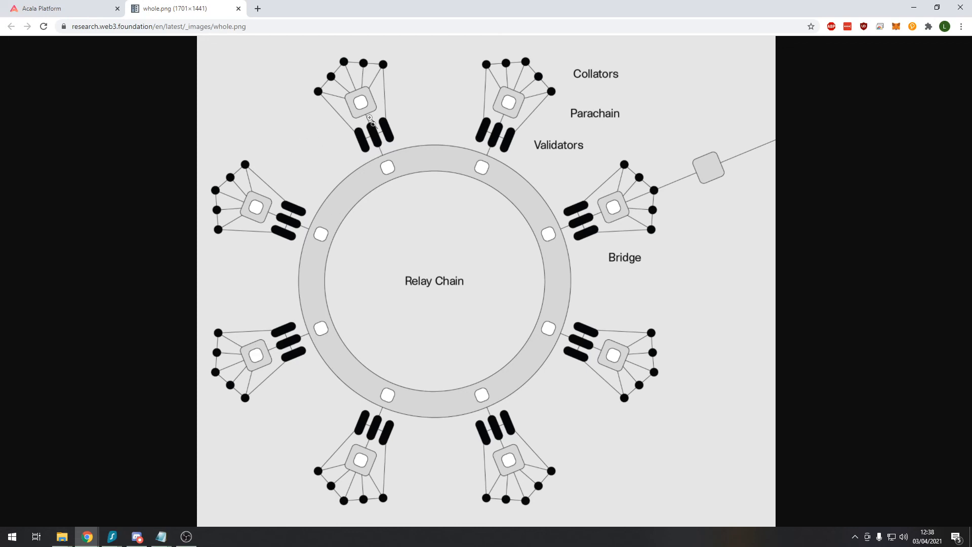
{"action": "mouse_move", "coordinate": [486, 174]}
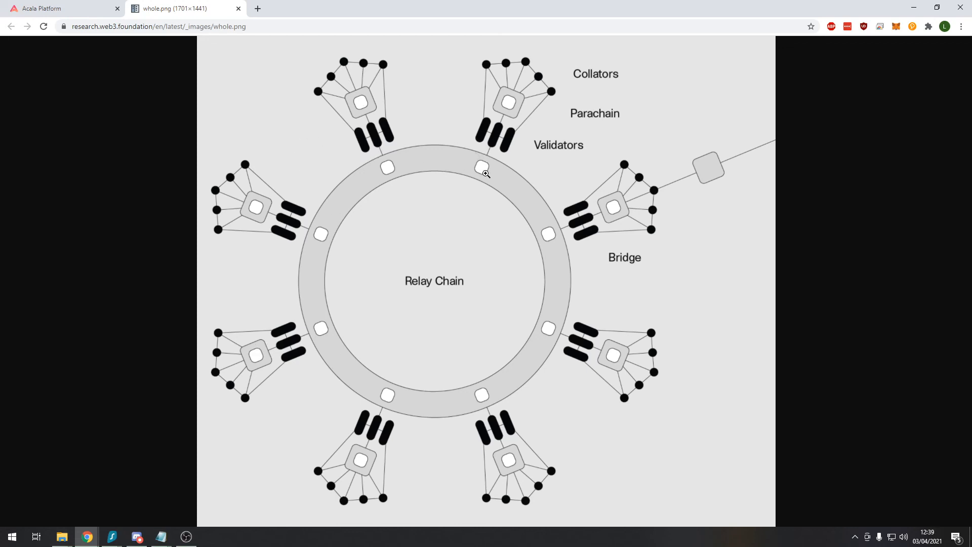
{"action": "mouse_move", "coordinate": [557, 95]}
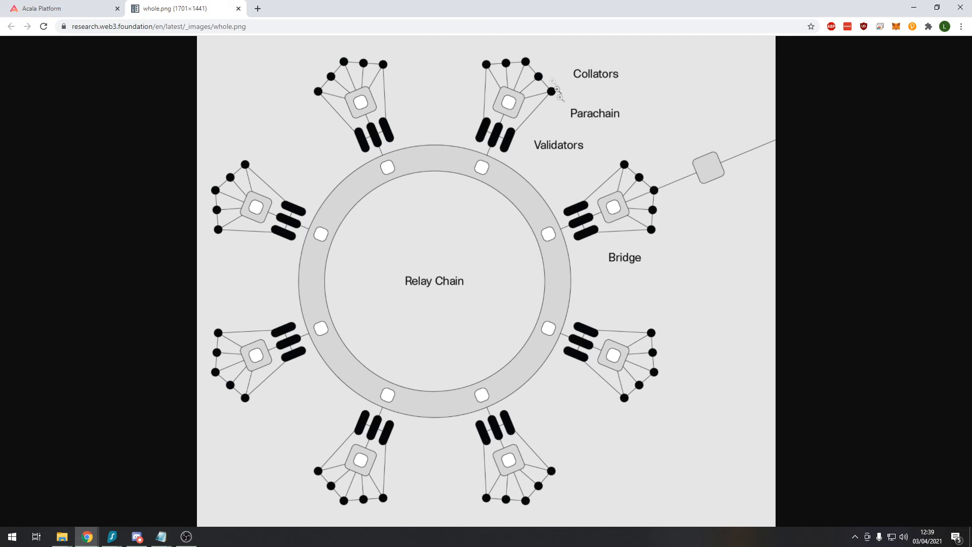
{"action": "mouse_move", "coordinate": [130, 19]}
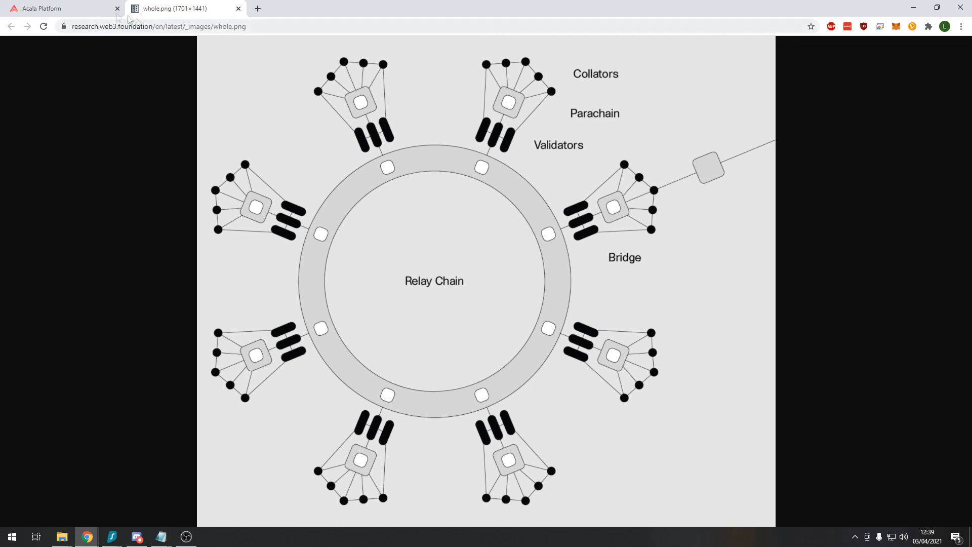
Switch from the whole.png relay chain diagram back to the Acala Platform wallet tab
{"action": "left_click", "coordinate": [58, 8]}
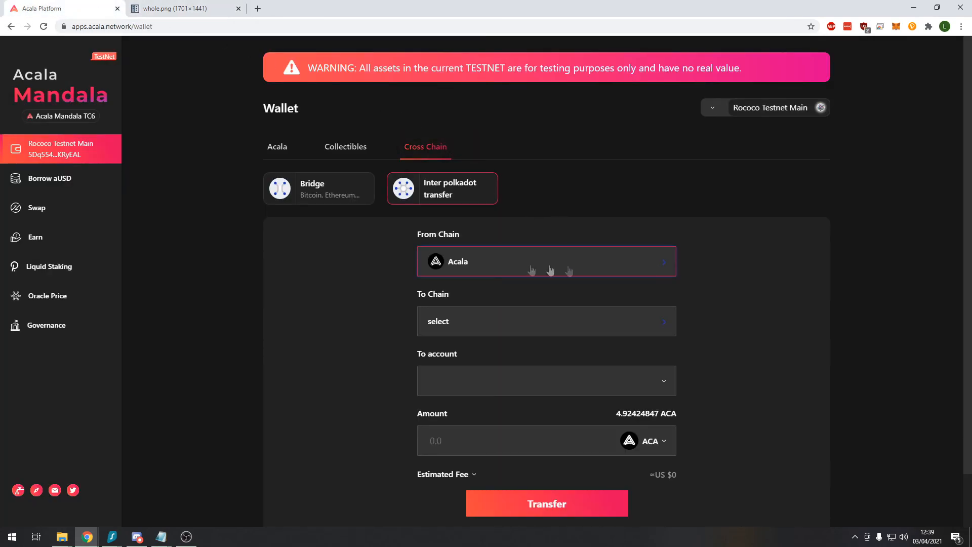
{"action": "mouse_move", "coordinate": [425, 228]}
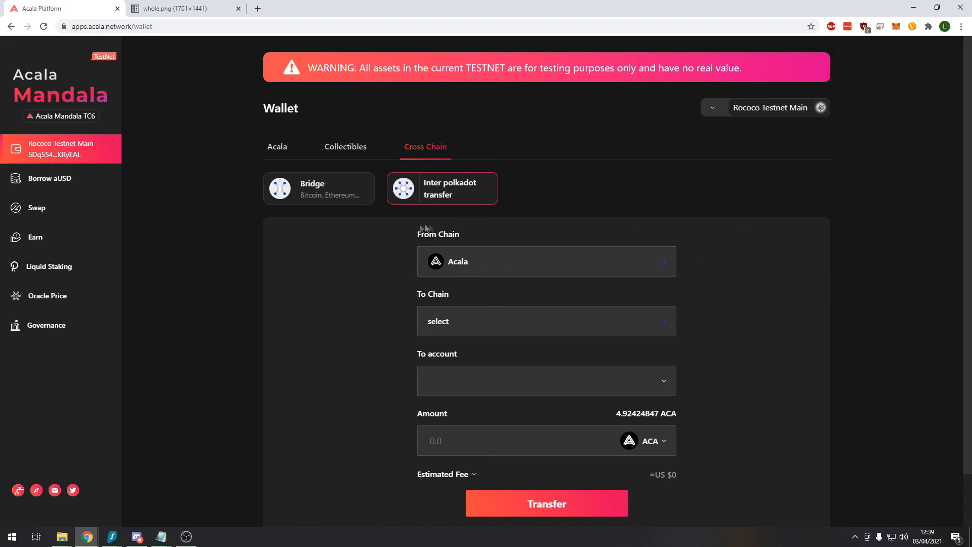
Choose Phala as the destination chain, focus the recipient account field, then open Borrow aUSD
{"action": "left_click", "coordinate": [546, 320]}
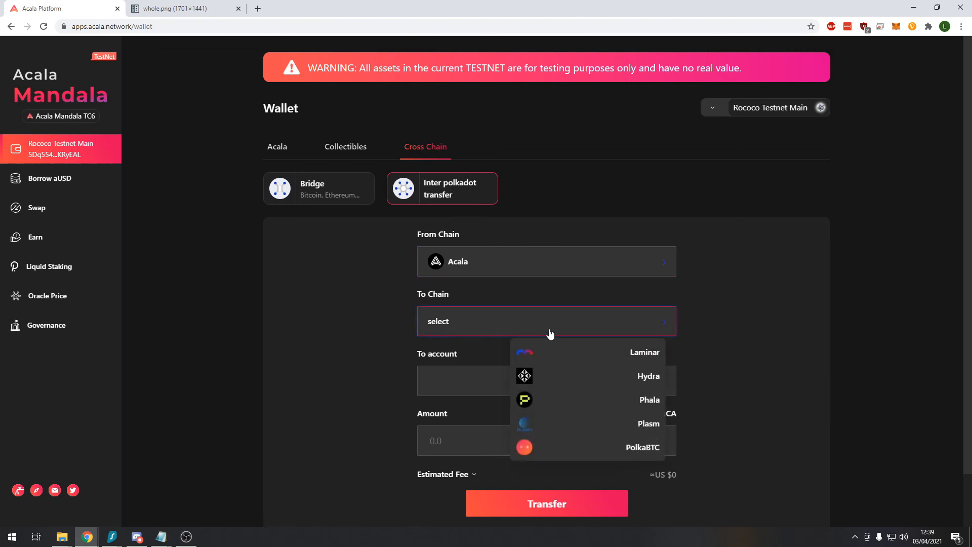
{"action": "mouse_move", "coordinate": [624, 401]}
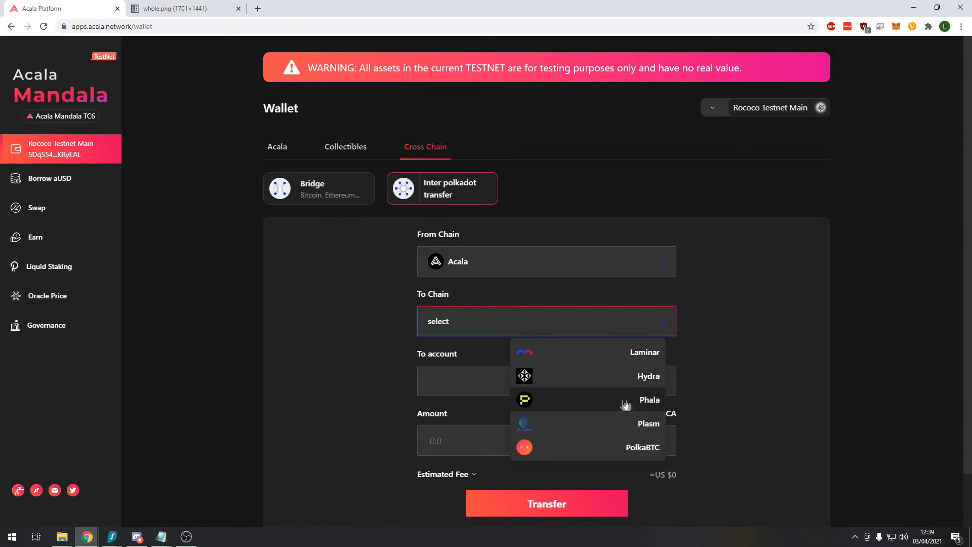
{"action": "left_click", "coordinate": [649, 399]}
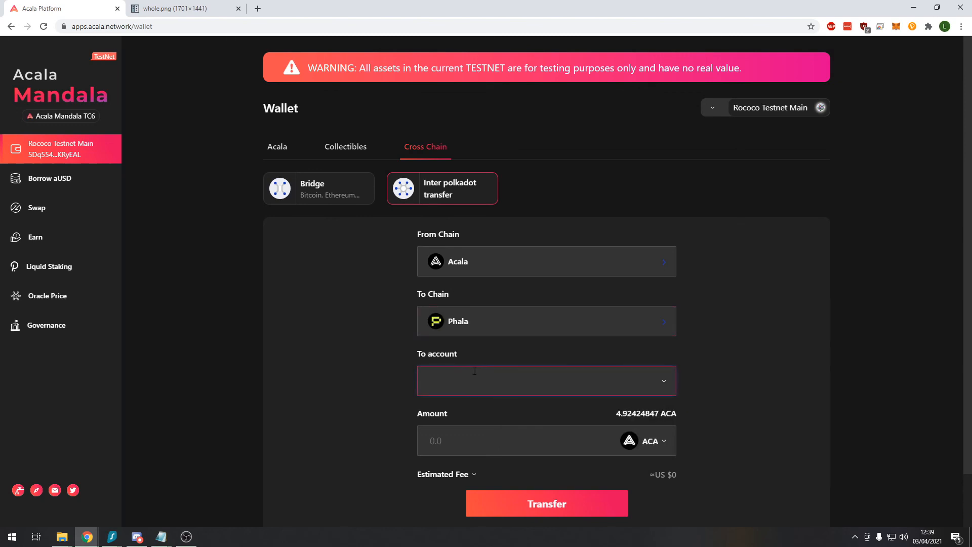
{"action": "left_click", "coordinate": [546, 380]}
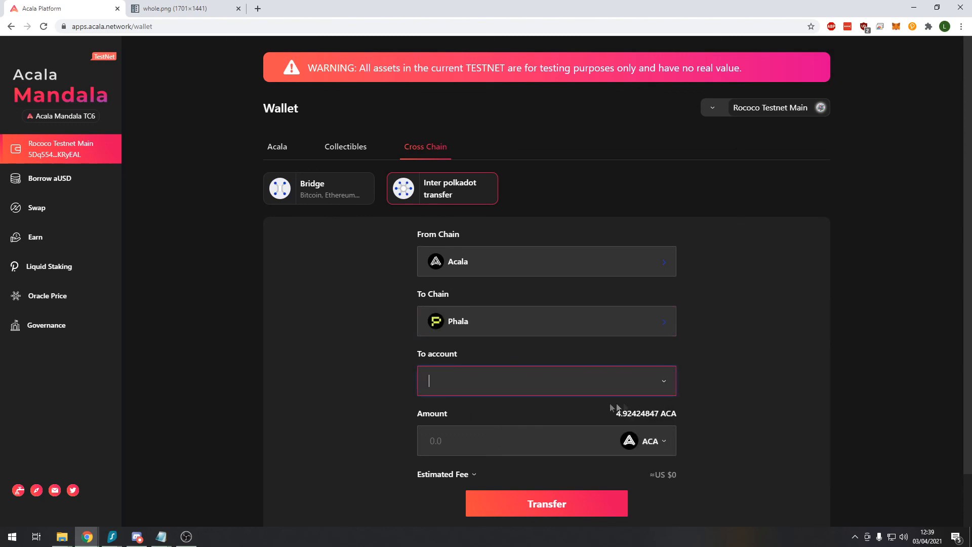
{"action": "mouse_move", "coordinate": [433, 355]}
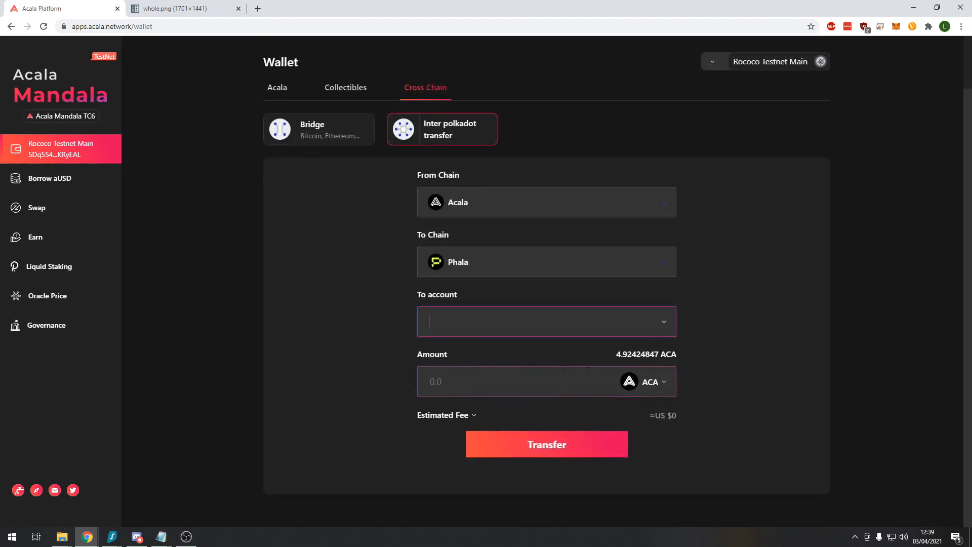
{"action": "left_click", "coordinate": [650, 381]}
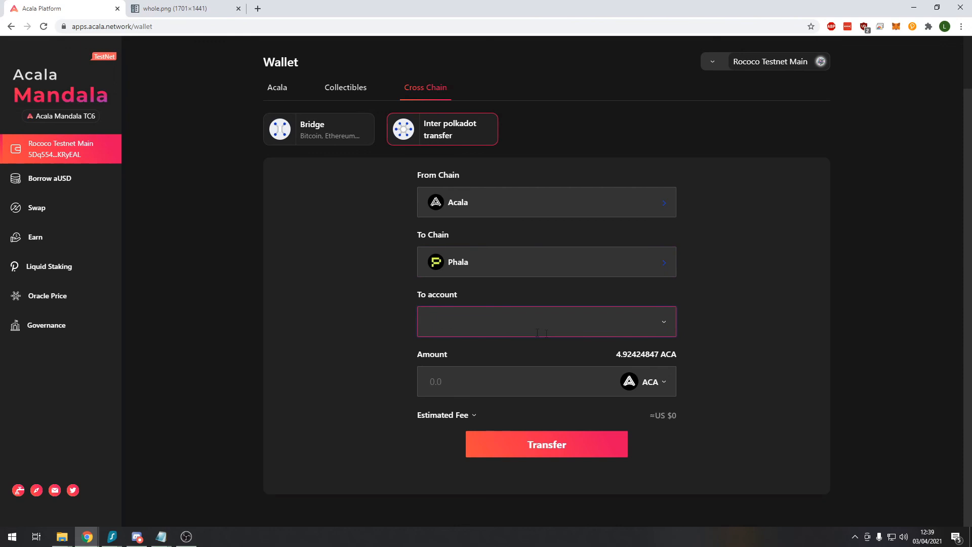
{"action": "mouse_move", "coordinate": [322, 320]}
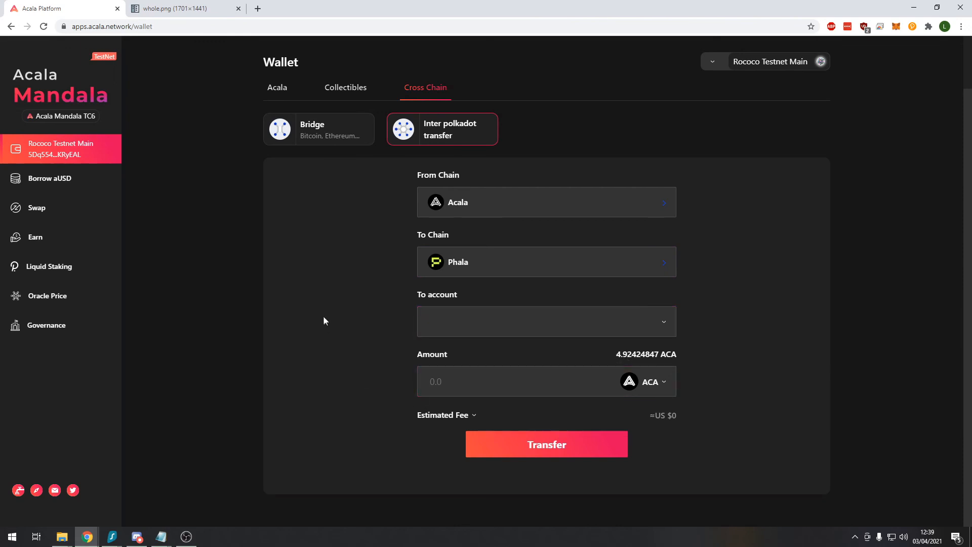
{"action": "mouse_move", "coordinate": [347, 250]}
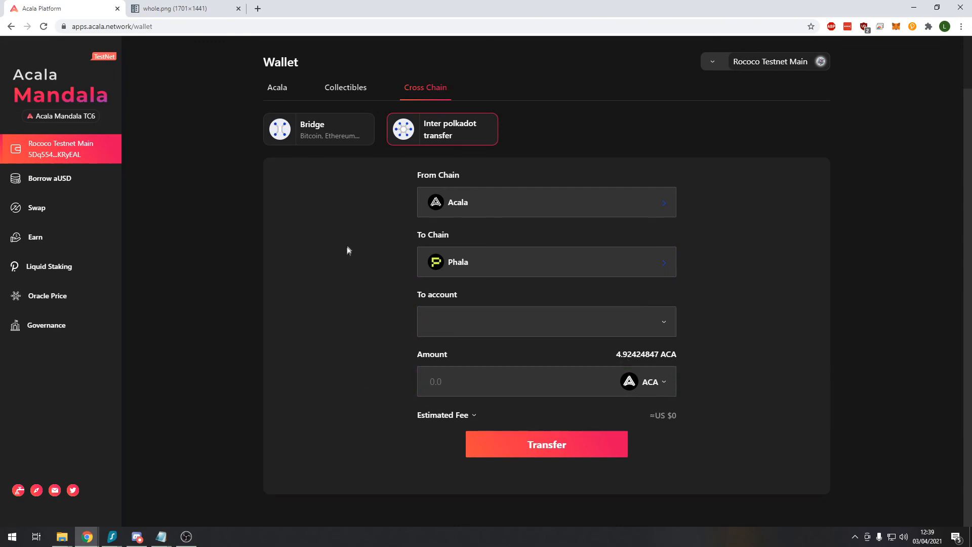
{"action": "mouse_move", "coordinate": [260, 153]}
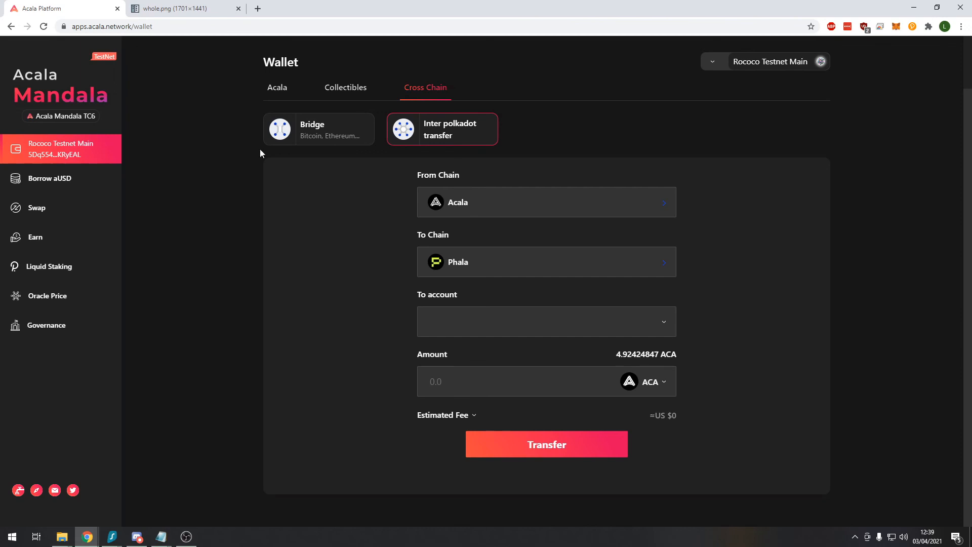
{"action": "mouse_move", "coordinate": [842, 154]}
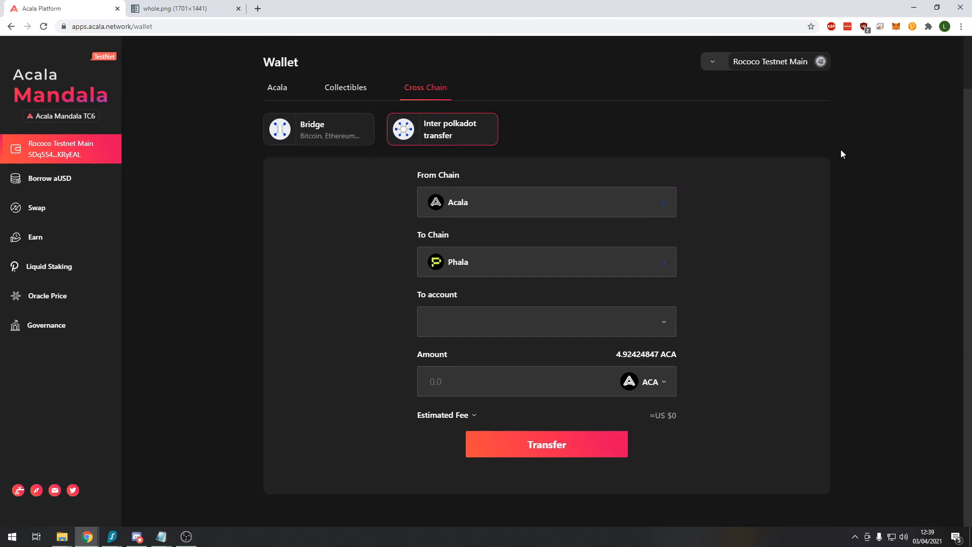
{"action": "mouse_move", "coordinate": [261, 157]}
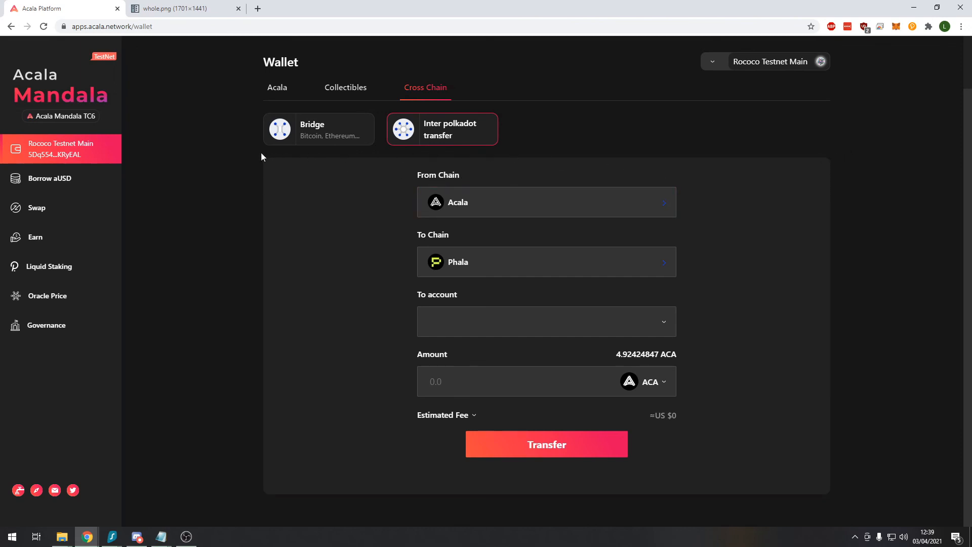
{"action": "mouse_move", "coordinate": [260, 157]}
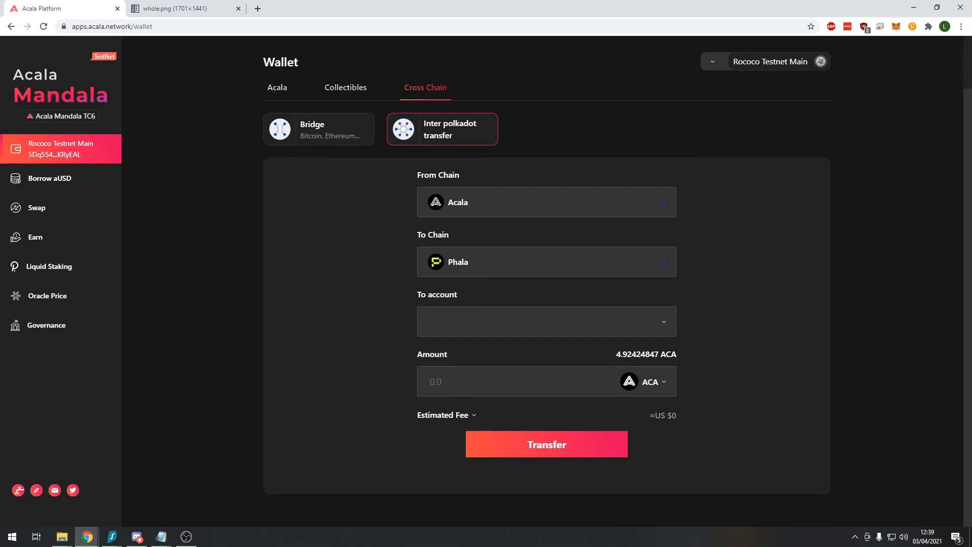
{"action": "left_click", "coordinate": [47, 177]}
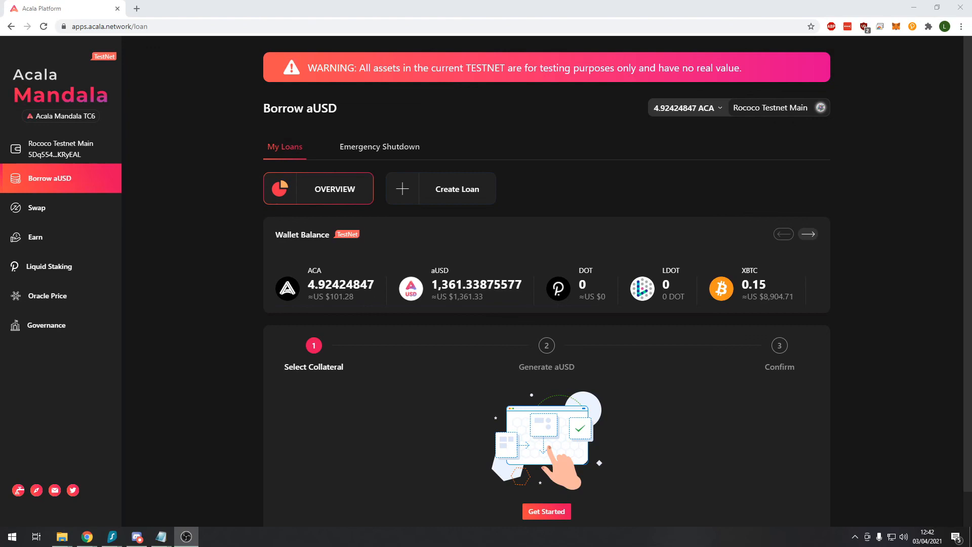
{"action": "mouse_move", "coordinate": [146, 153]}
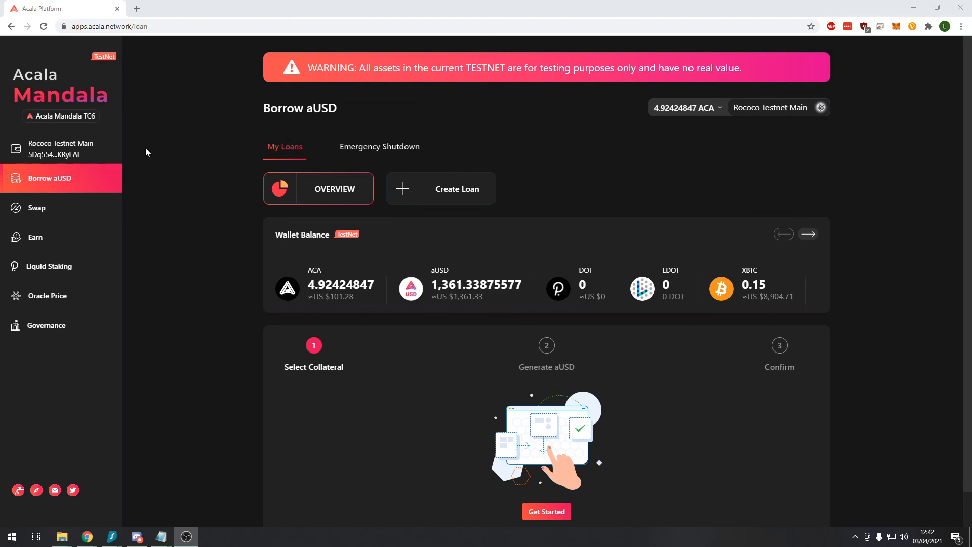